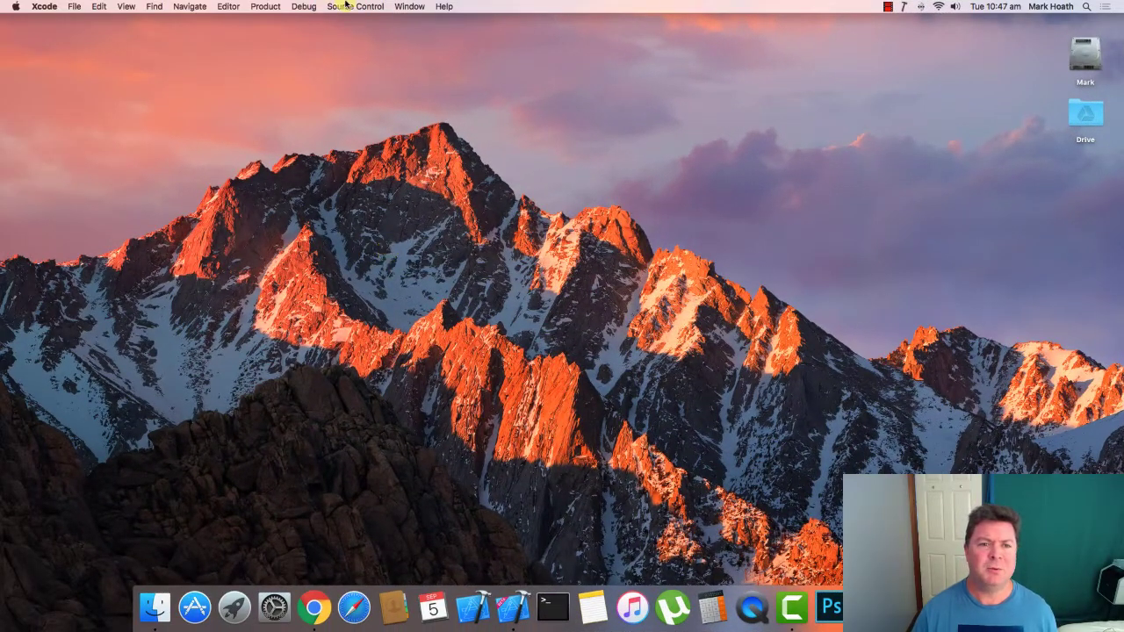
- Clone the Login-2 repository to the Desktop via Source Control
left_click(355, 6)
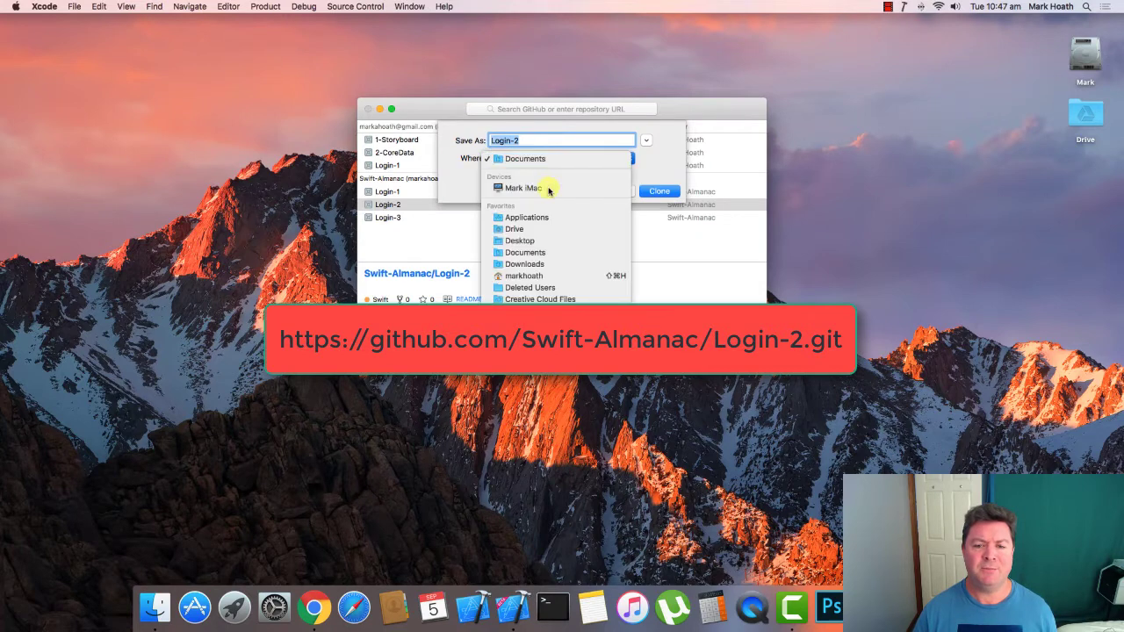
left_click(520, 241)
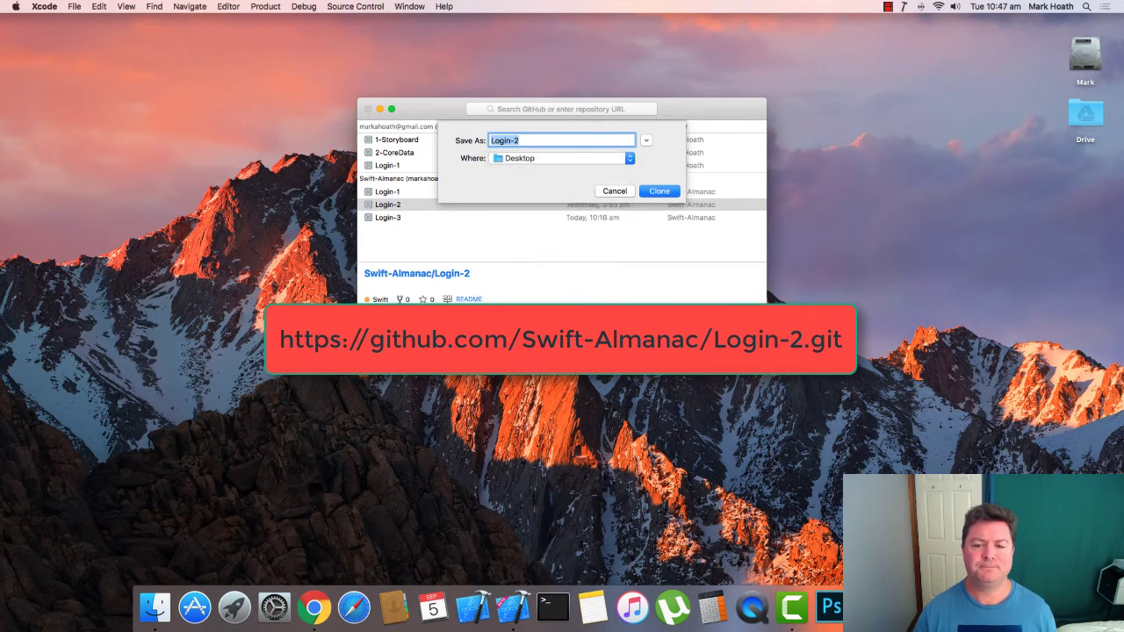
left_click(658, 190)
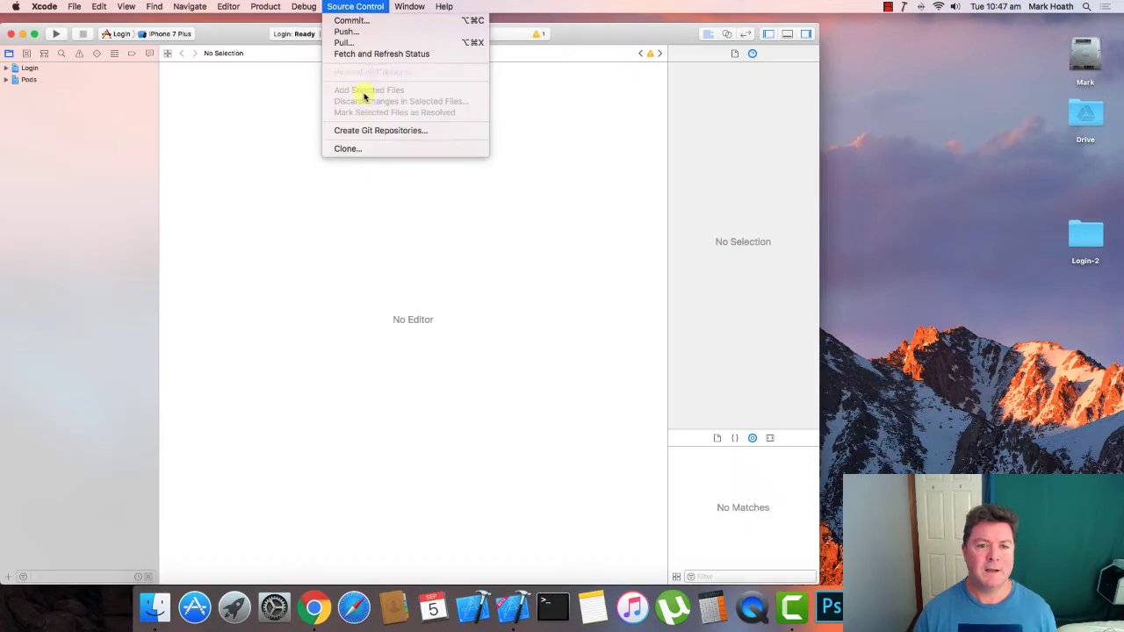
- Clone the Login-3 repository to the Desktop as well
left_click(347, 148)
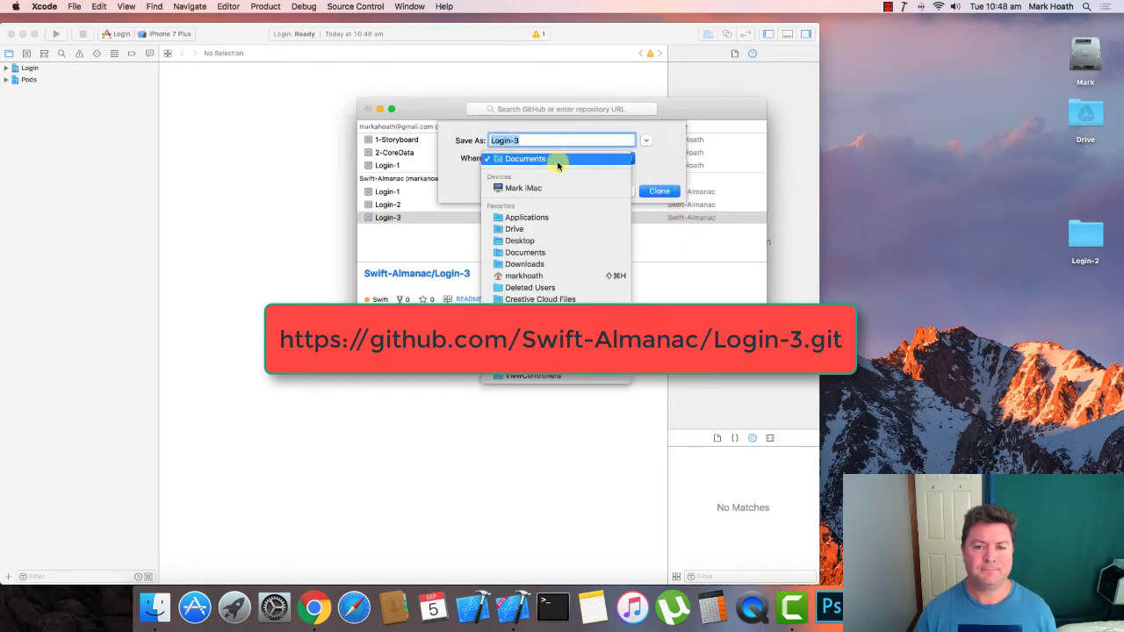
mouse_move(549, 243)
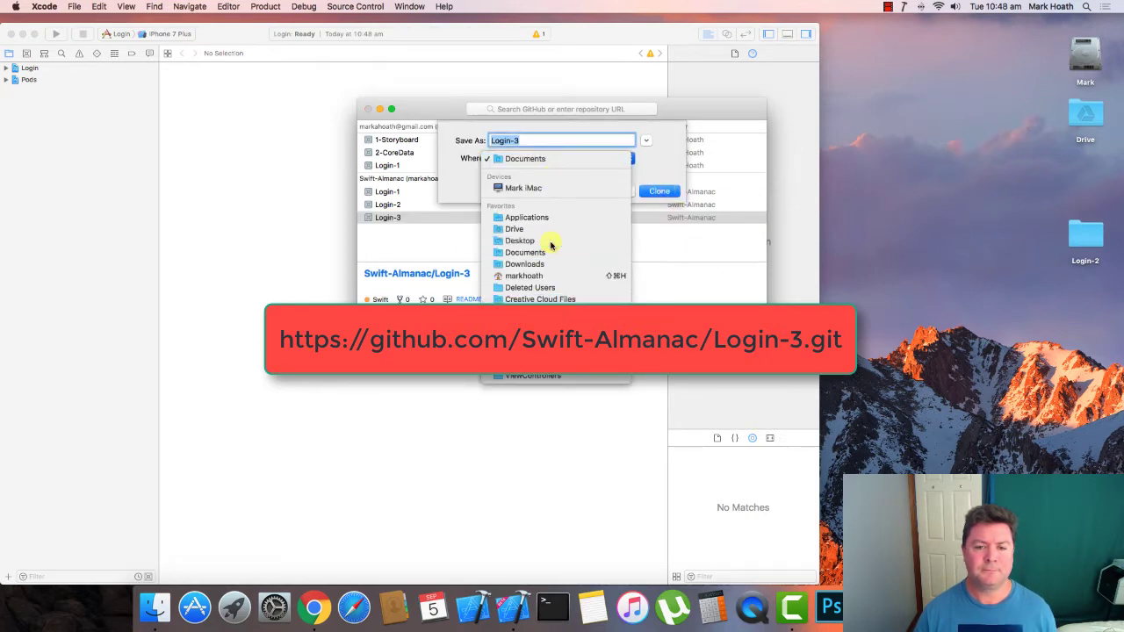
left_click(515, 240)
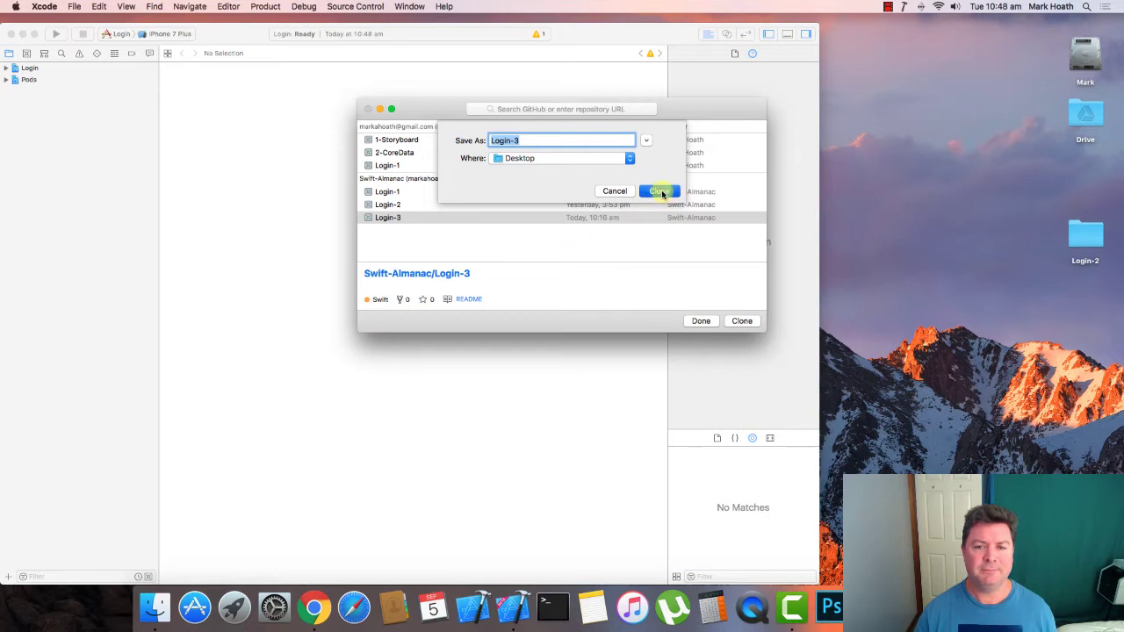
left_click(658, 191)
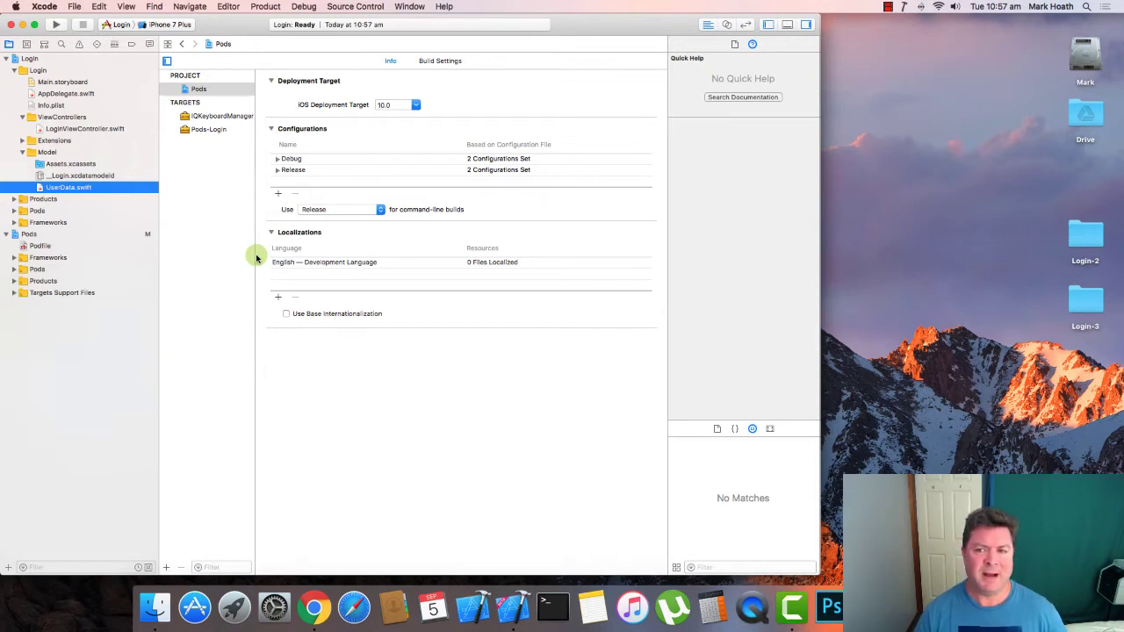
mouse_move(222, 234)
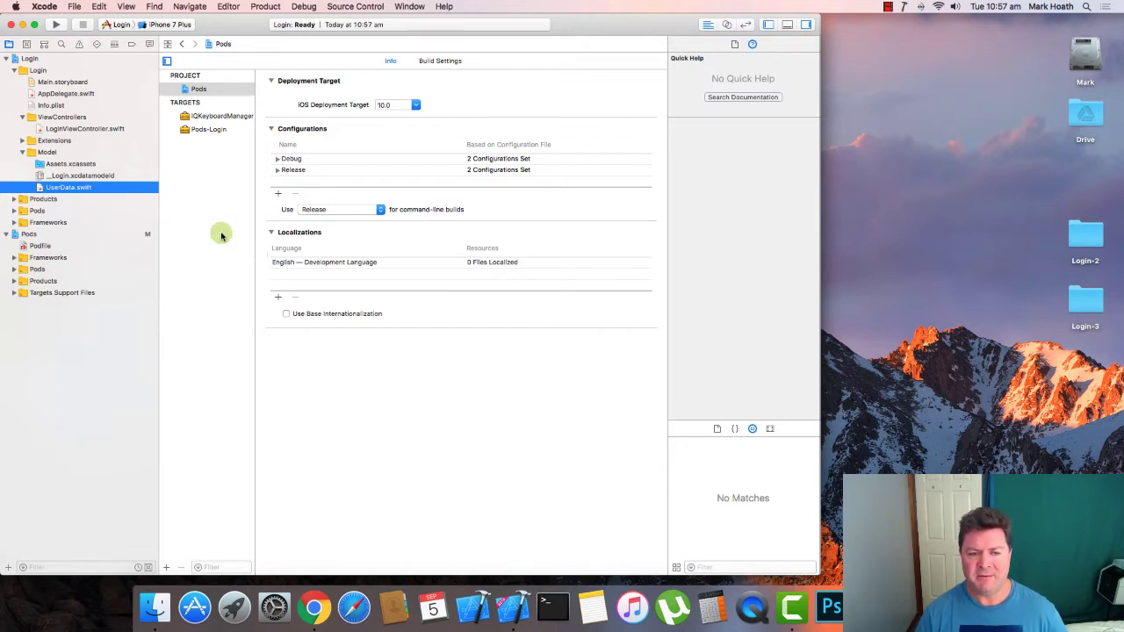
- Select the Model group in the Login project navigator
left_click(68, 187)
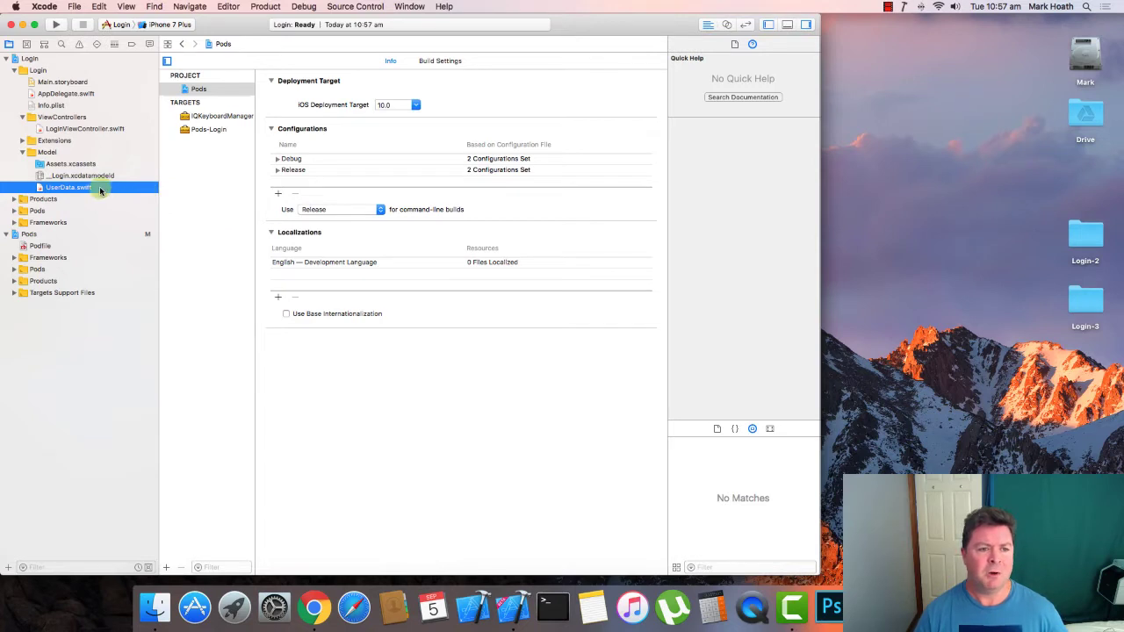
- From the Model group's context menu, add a Swift File template named UserDefaults
right_click(67, 187)
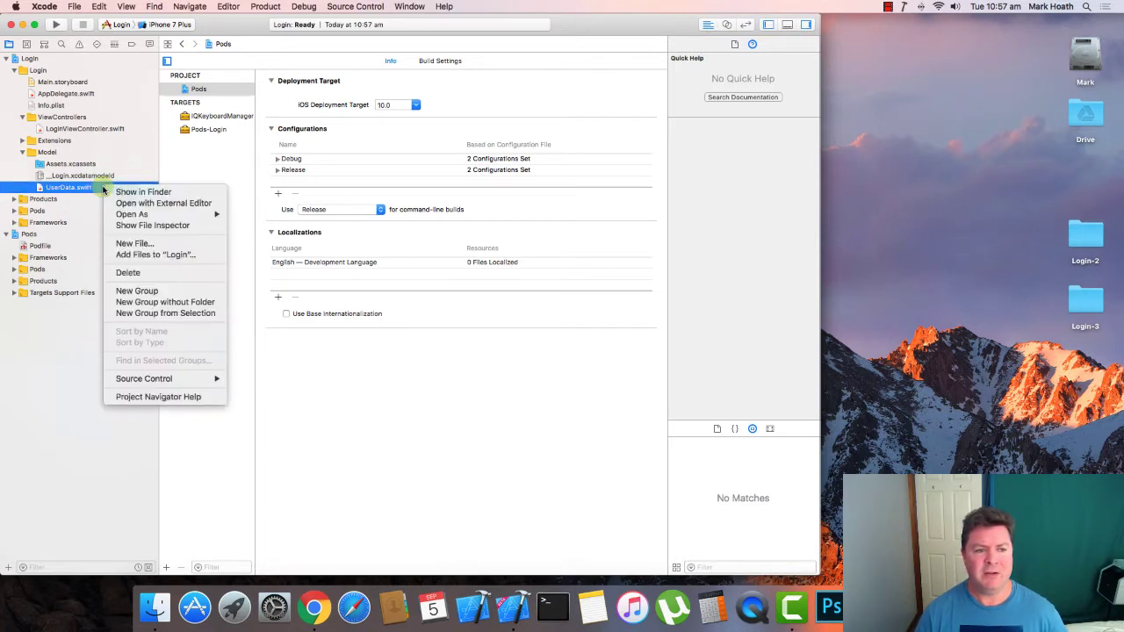
mouse_move(134, 243)
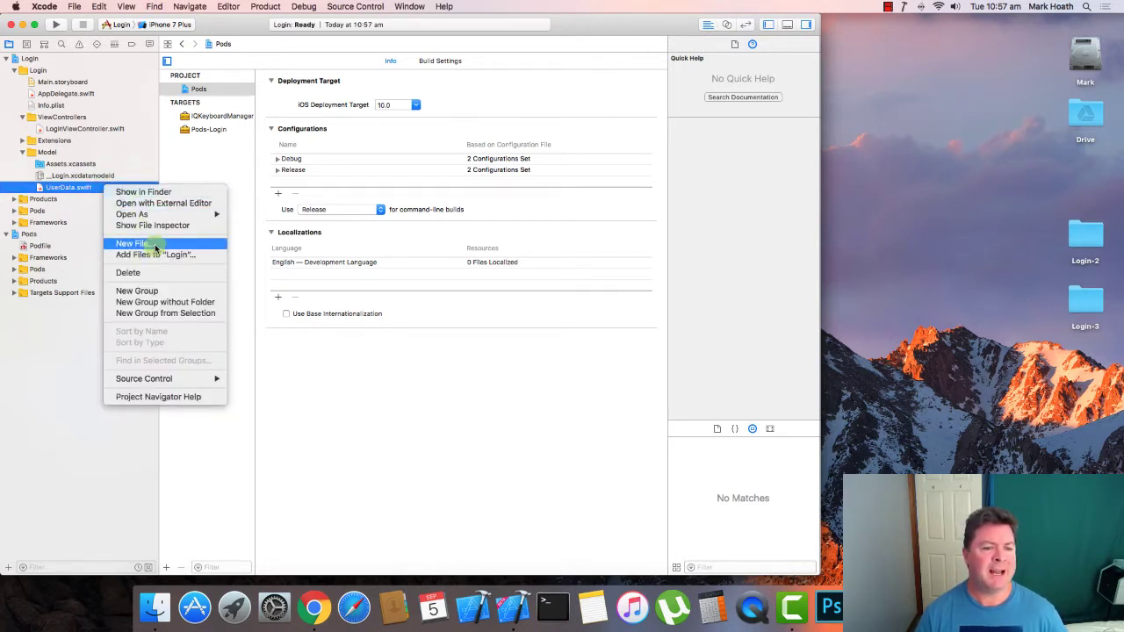
left_click(132, 244)
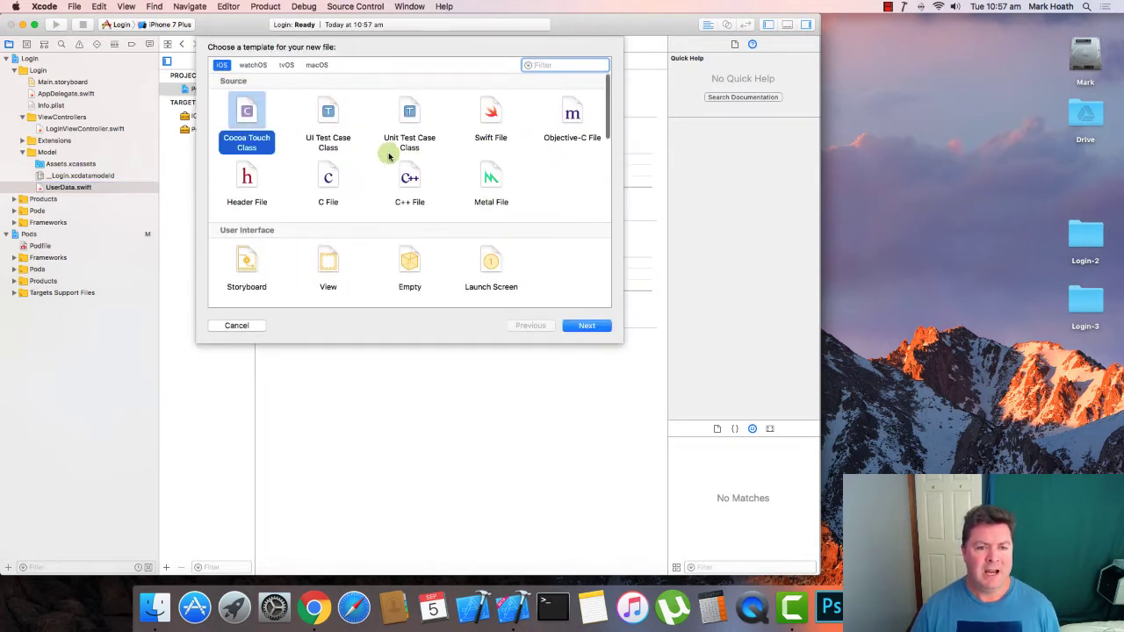
left_click(490, 114)
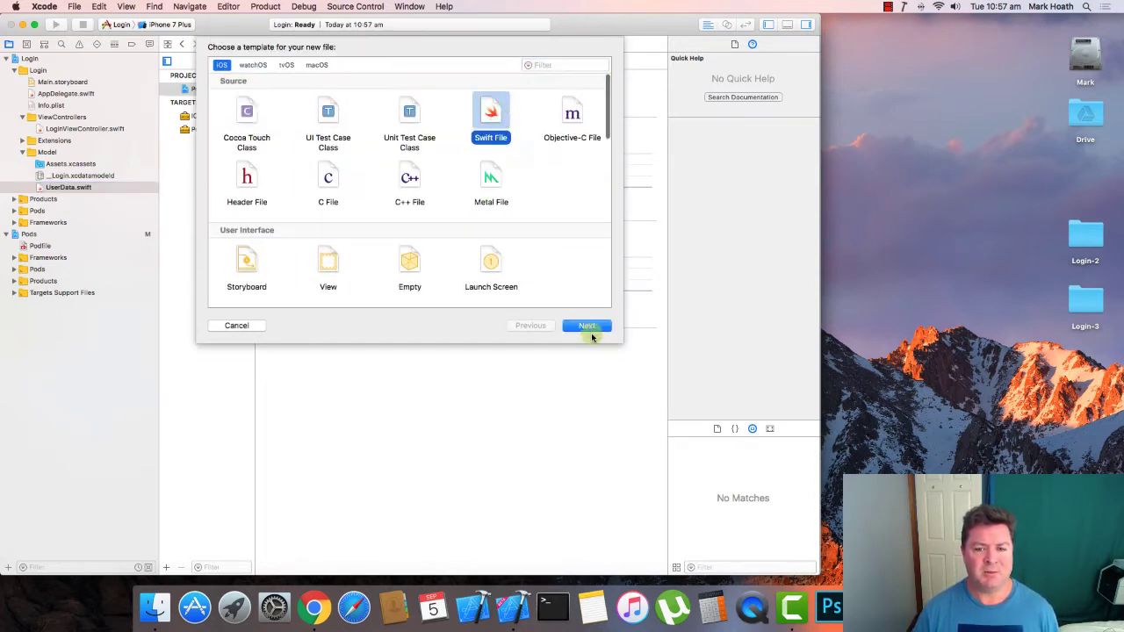
left_click(587, 324)
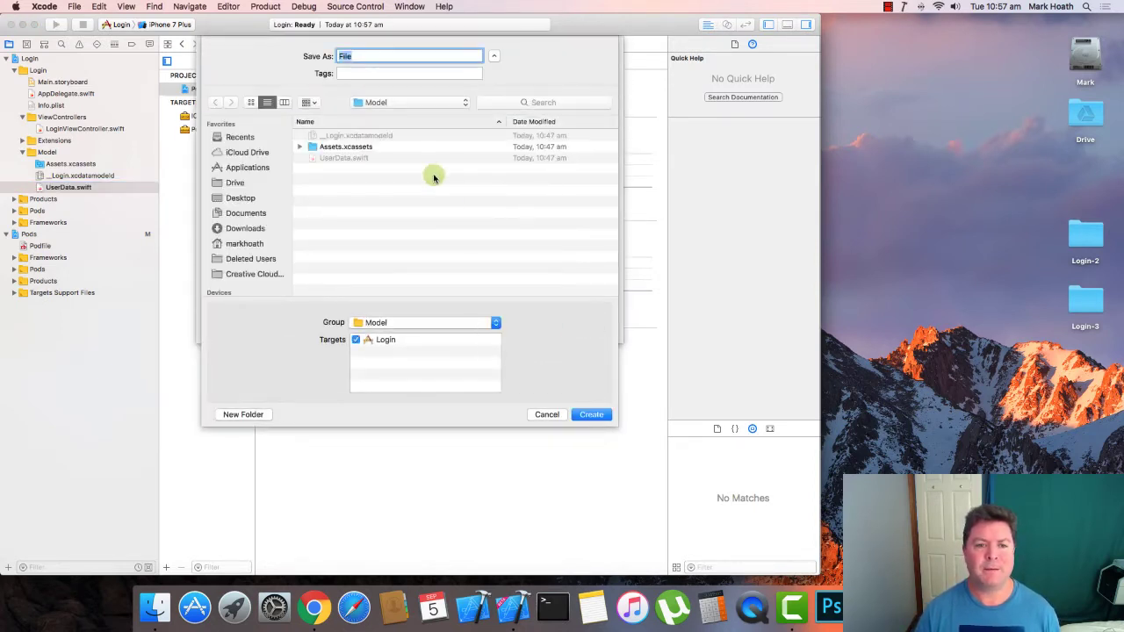
type("User")
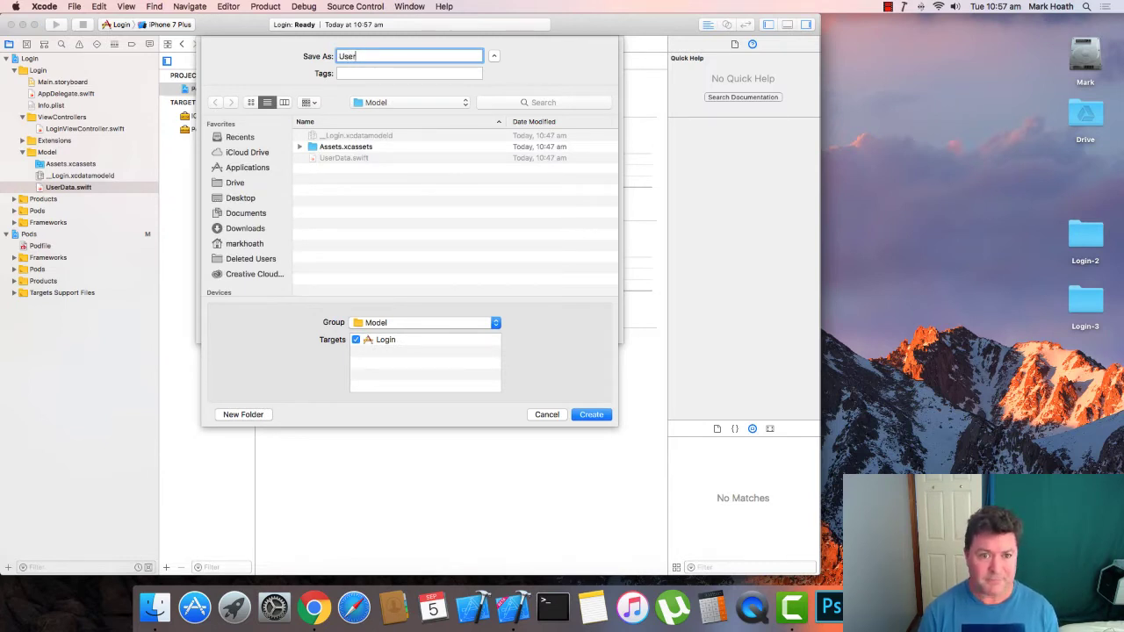
type("Default")
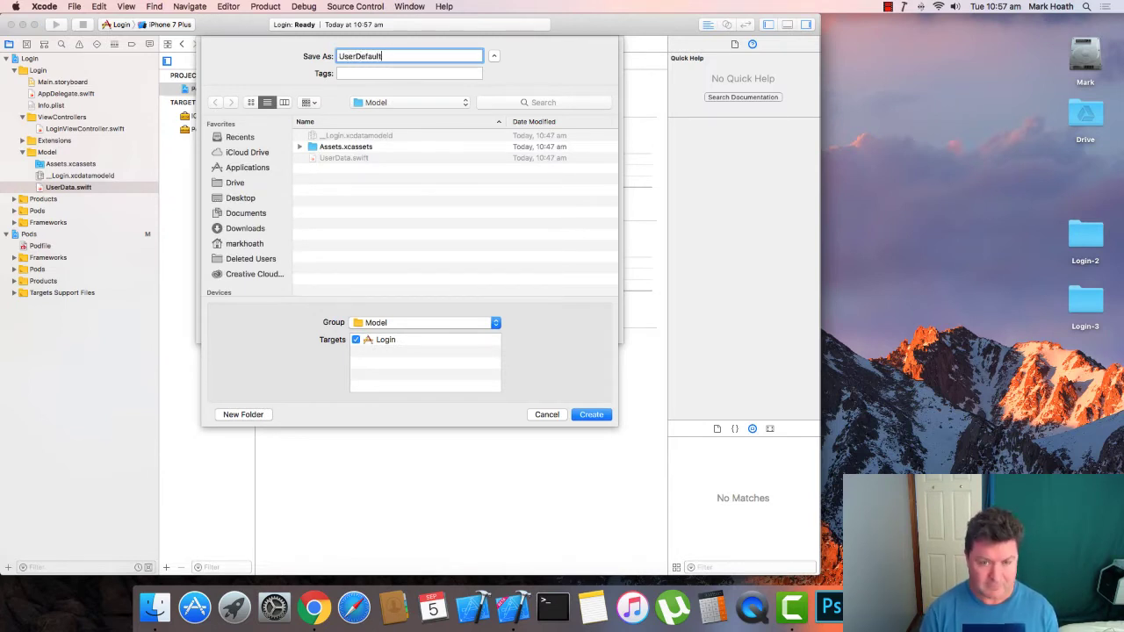
type("s")
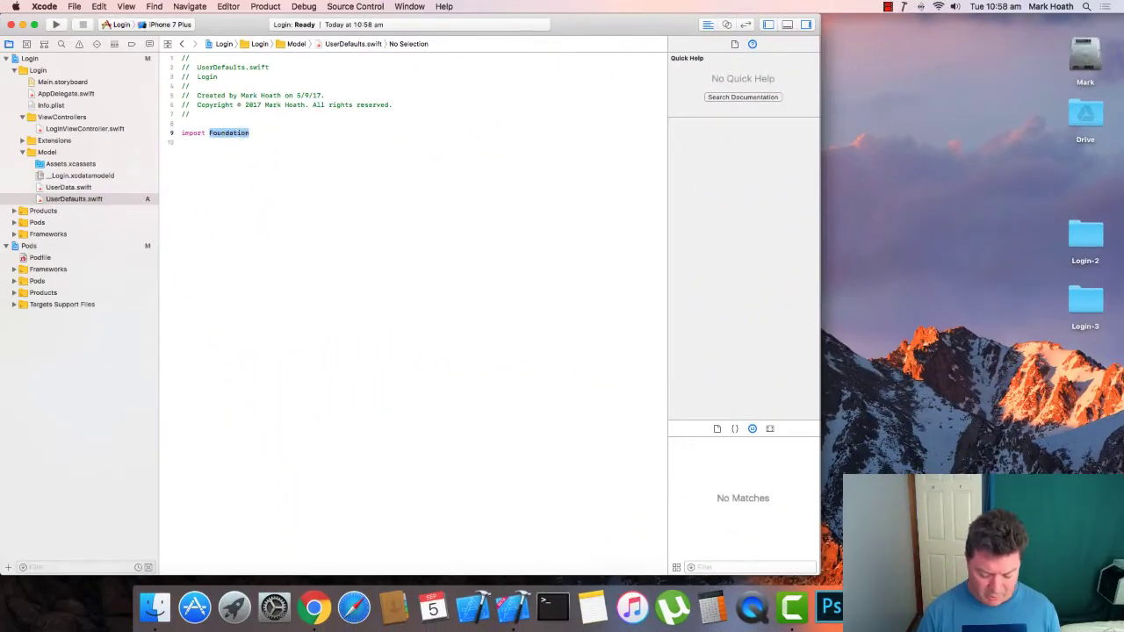
- Replace the Foundation import with UIKit and write the OurDefaults singleton class
type("UIKit")
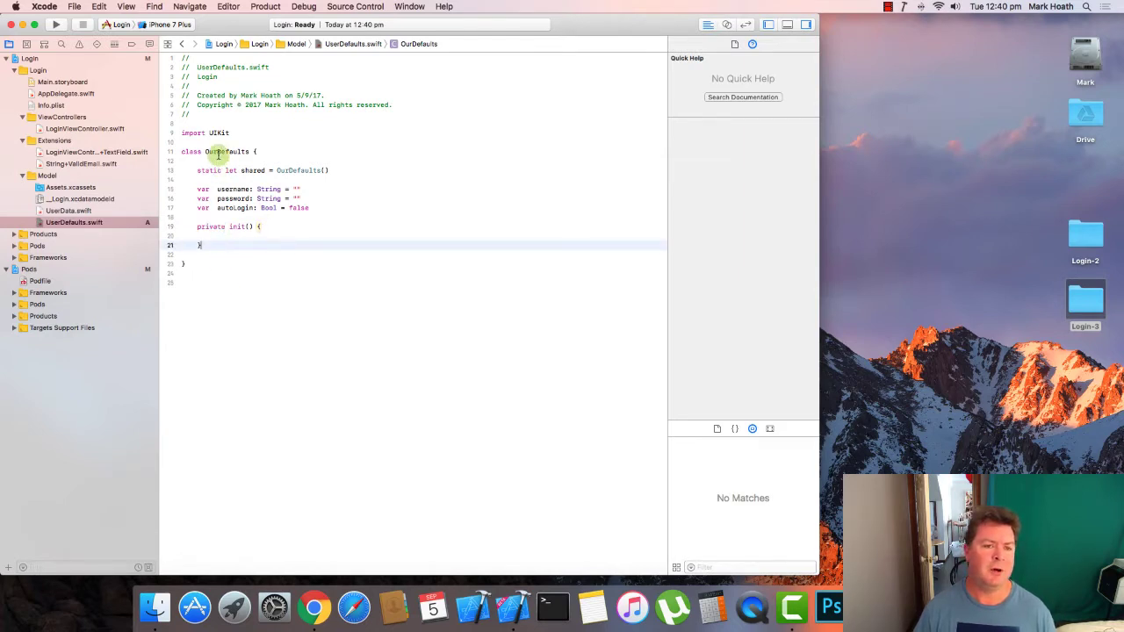
mouse_move(247, 170)
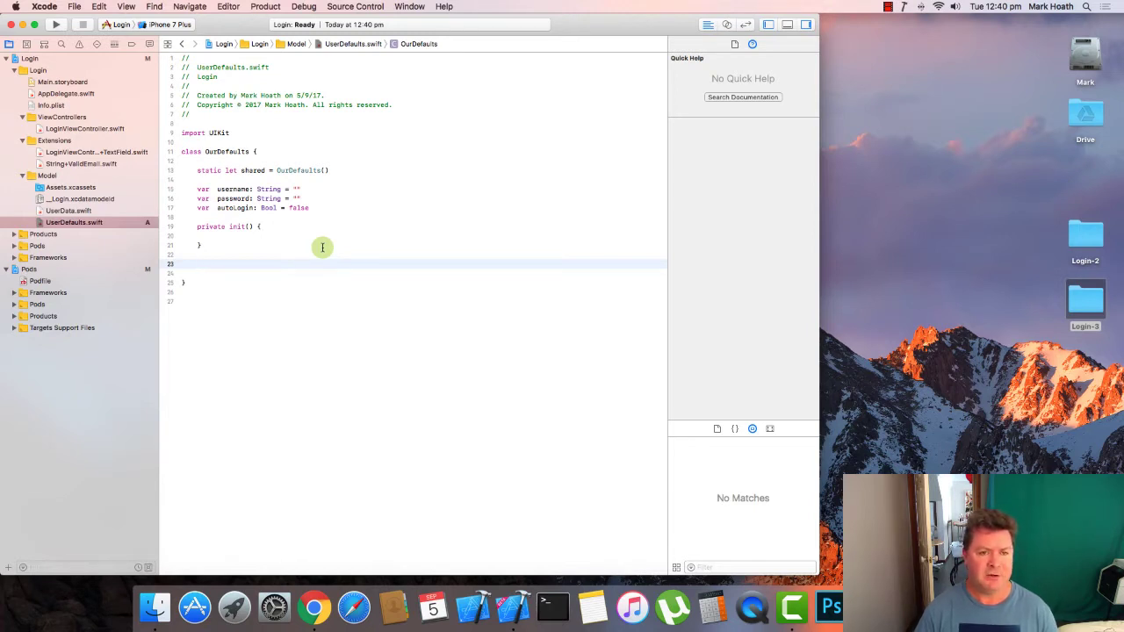
- Add an empty loadUserDefaults() function to OurDefaults
type("func l")
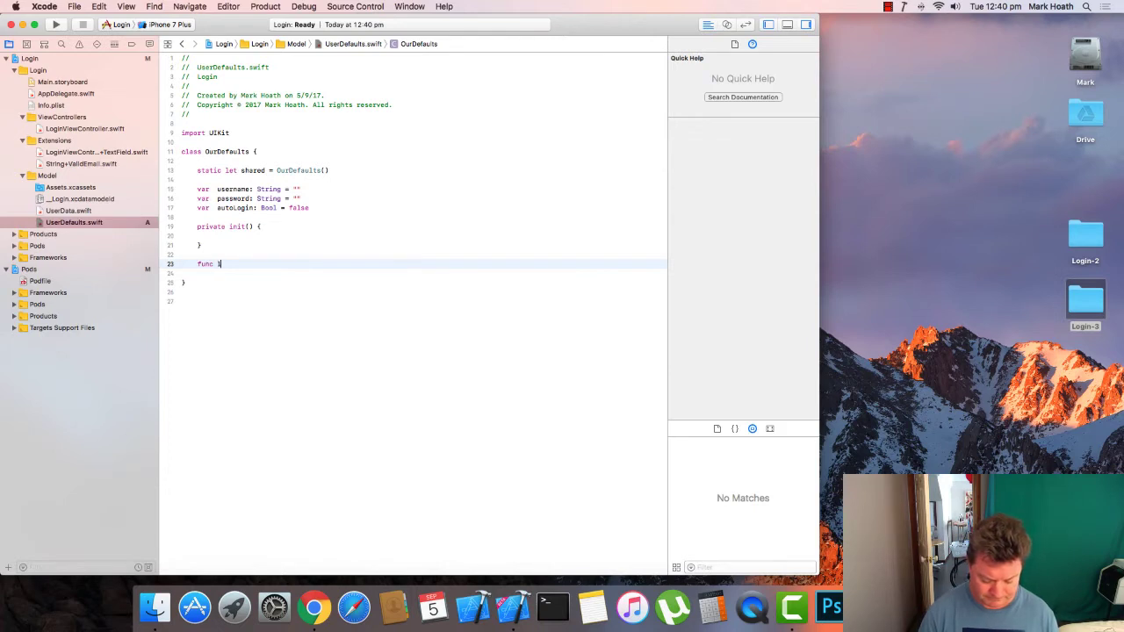
type("loadUserDefa")
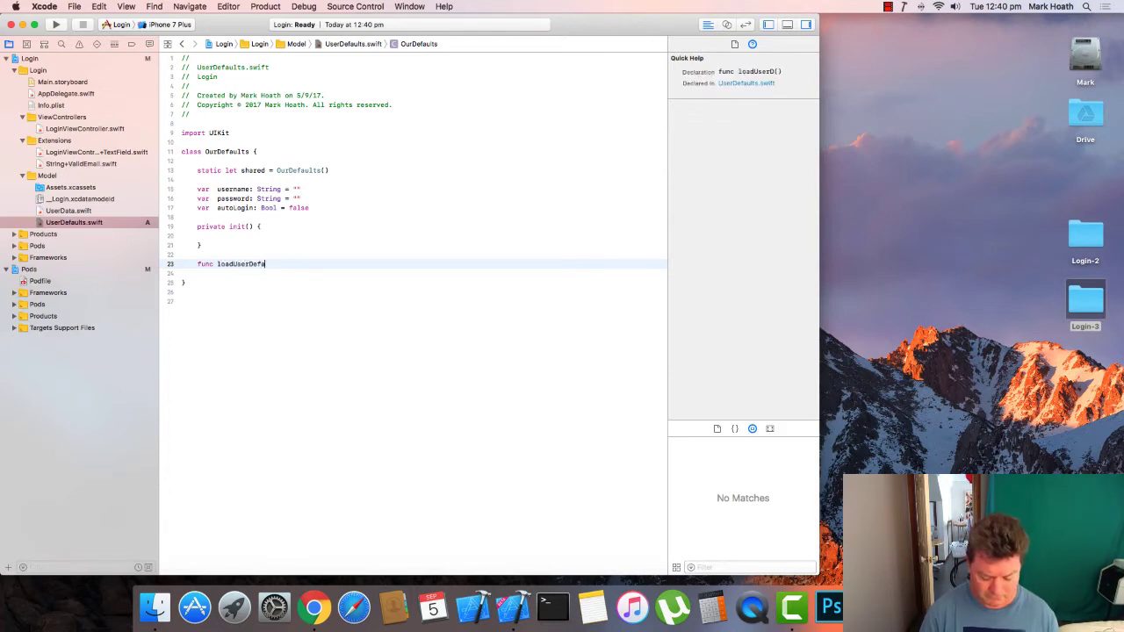
type("ults() {")
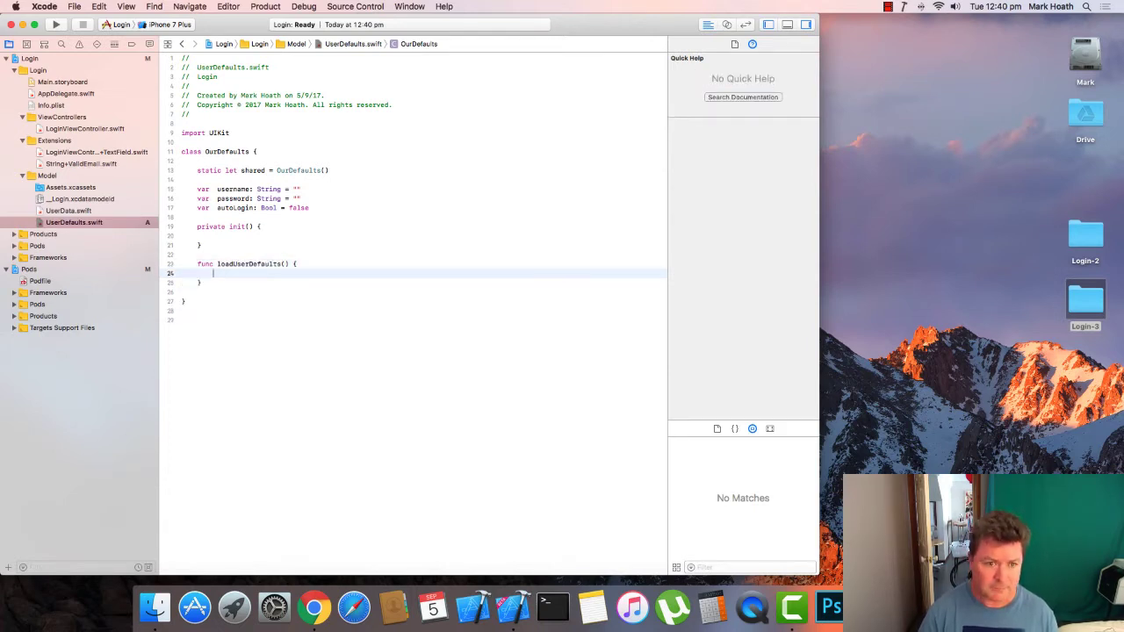
- Add saveUserDefaults(username: String, password: String, autoLogin: Bool) to OurDefaults
type("func")
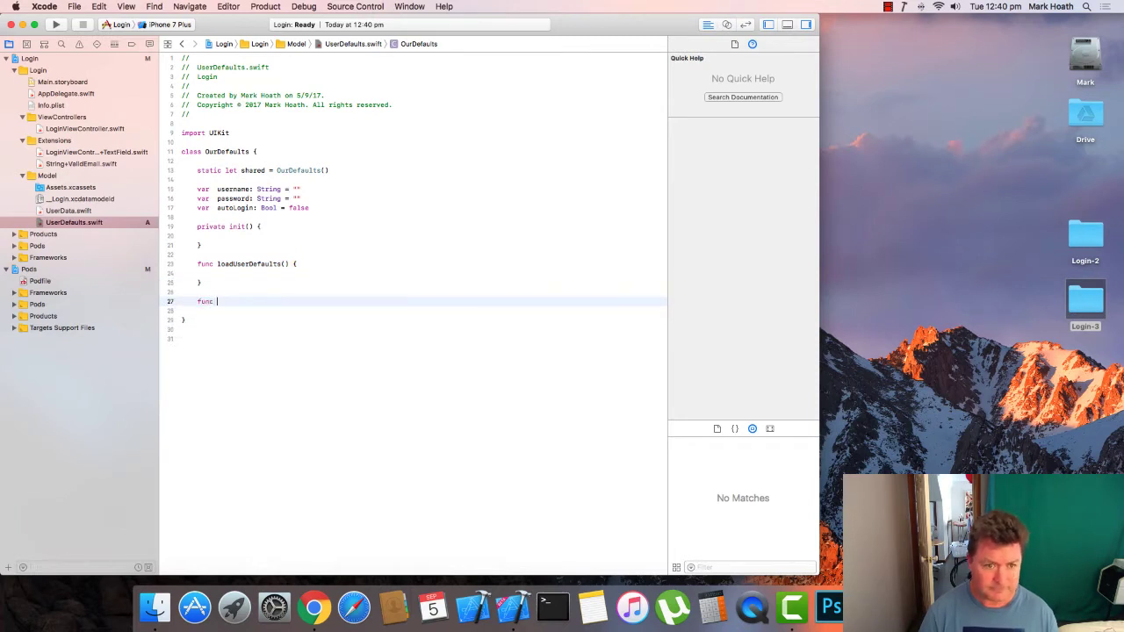
type("saveUserDefault")
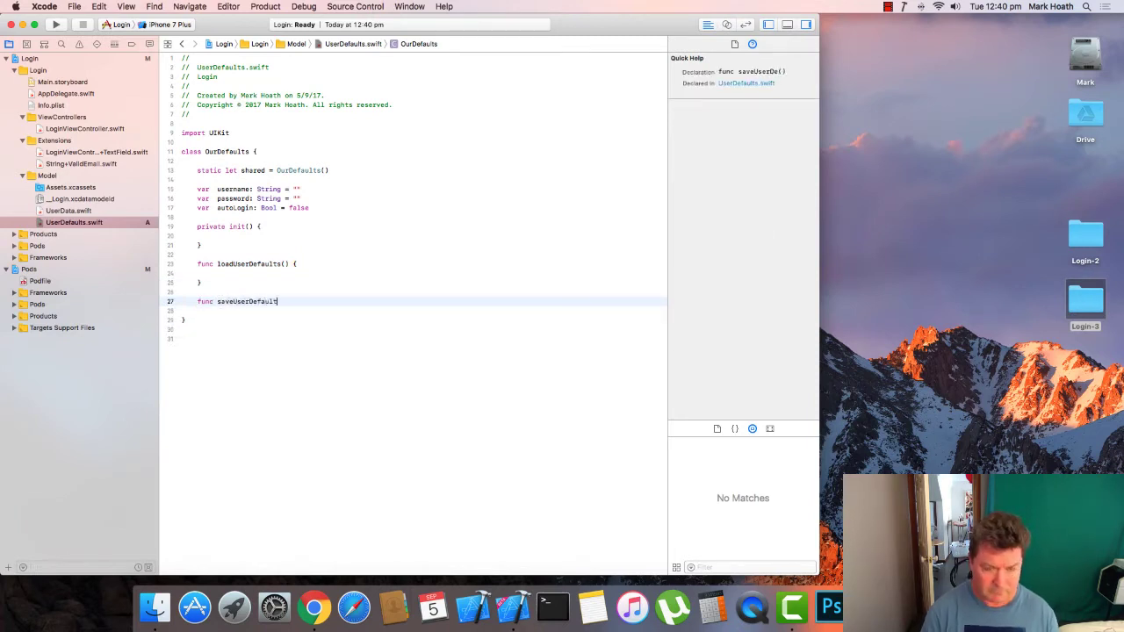
type("() {")
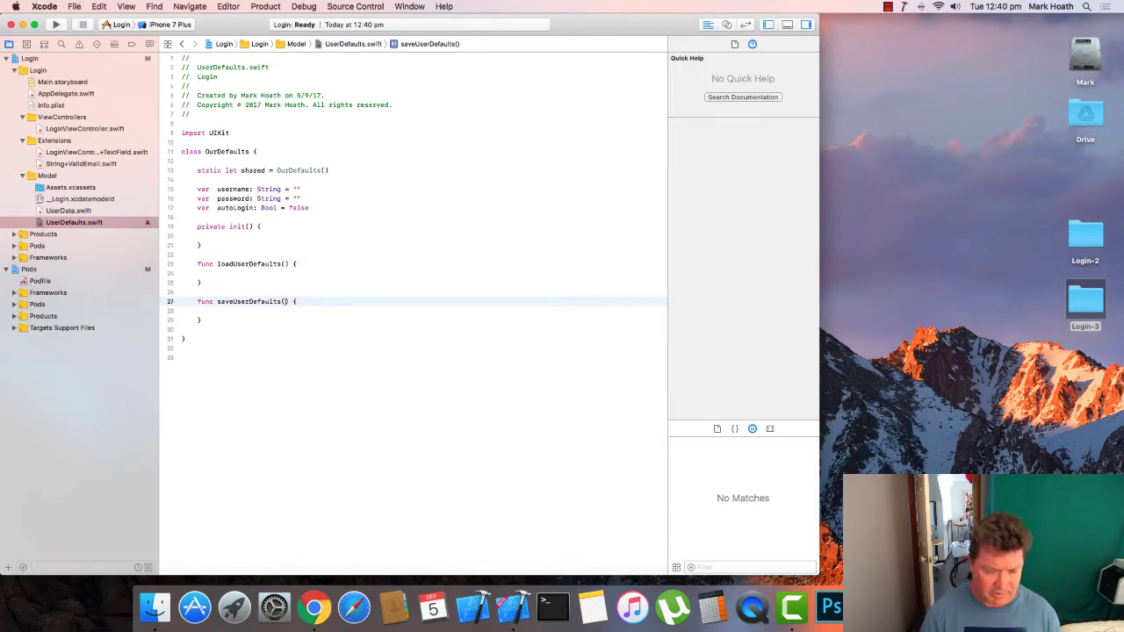
type("username: String")
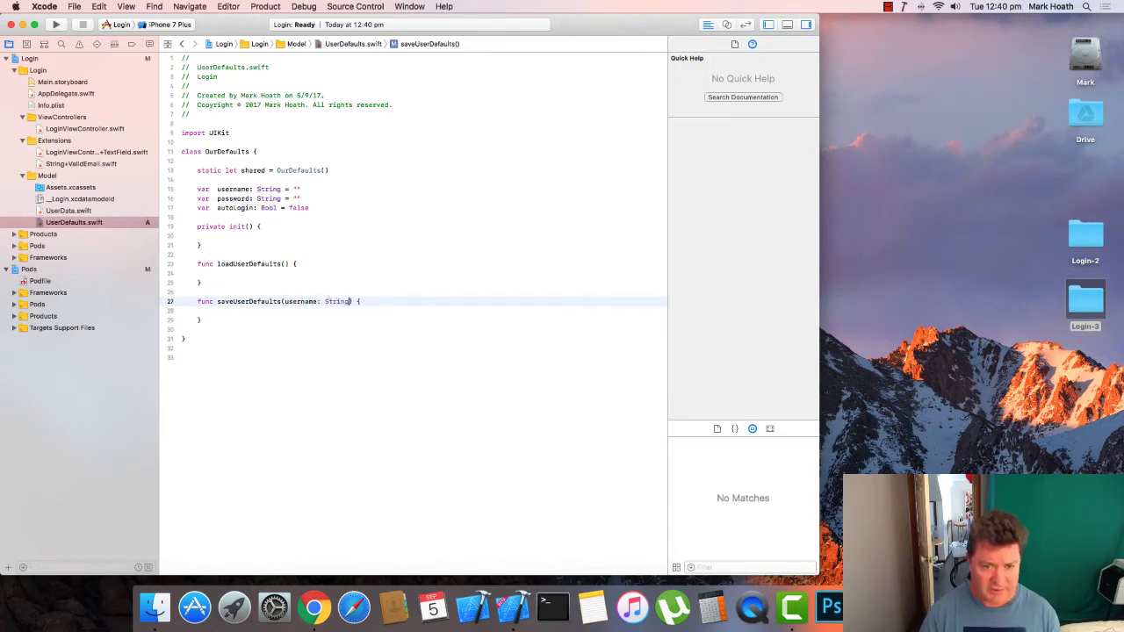
type(", password: String, autoLogin: B")
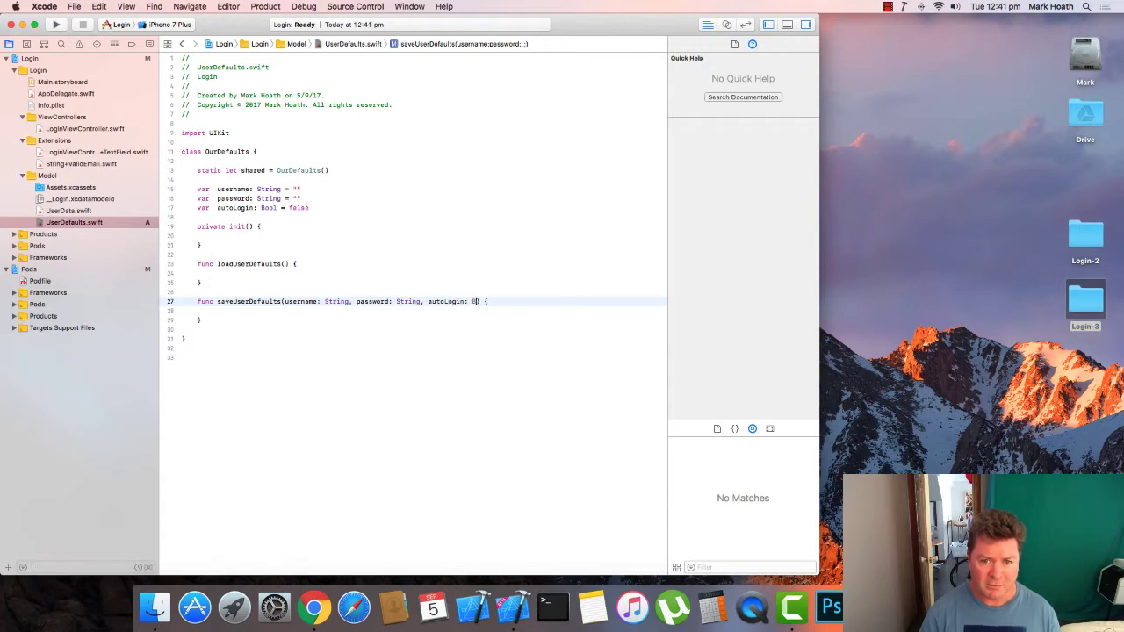
- Assign self.username, self.password and self.autoLogin from the saveUserDefaults parameters
left_click(339, 279)
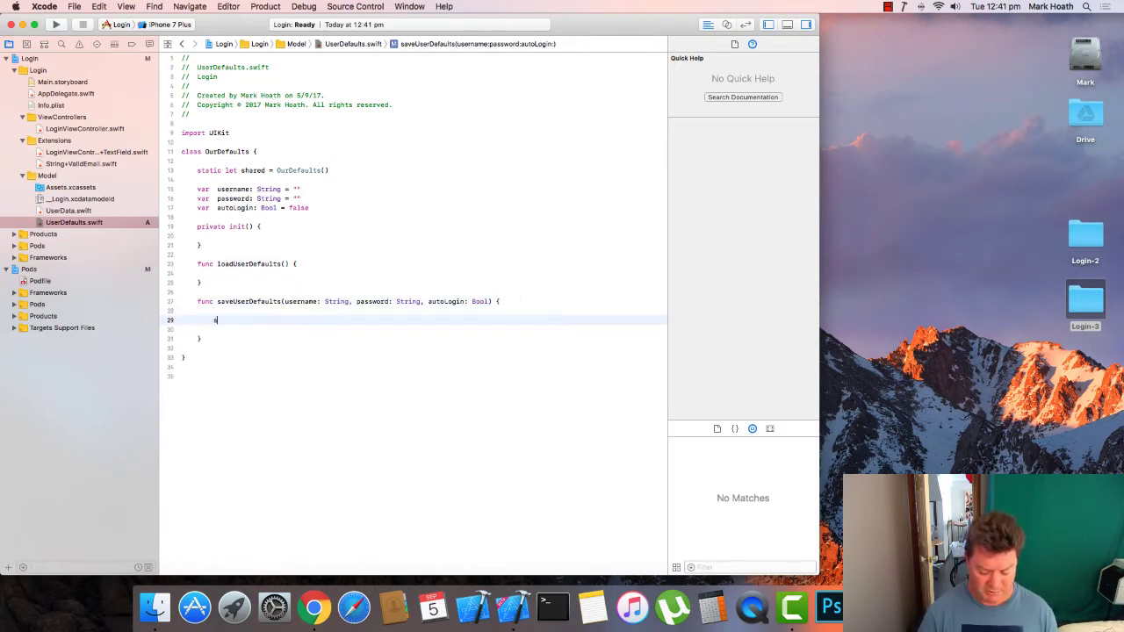
type("self.username = username")
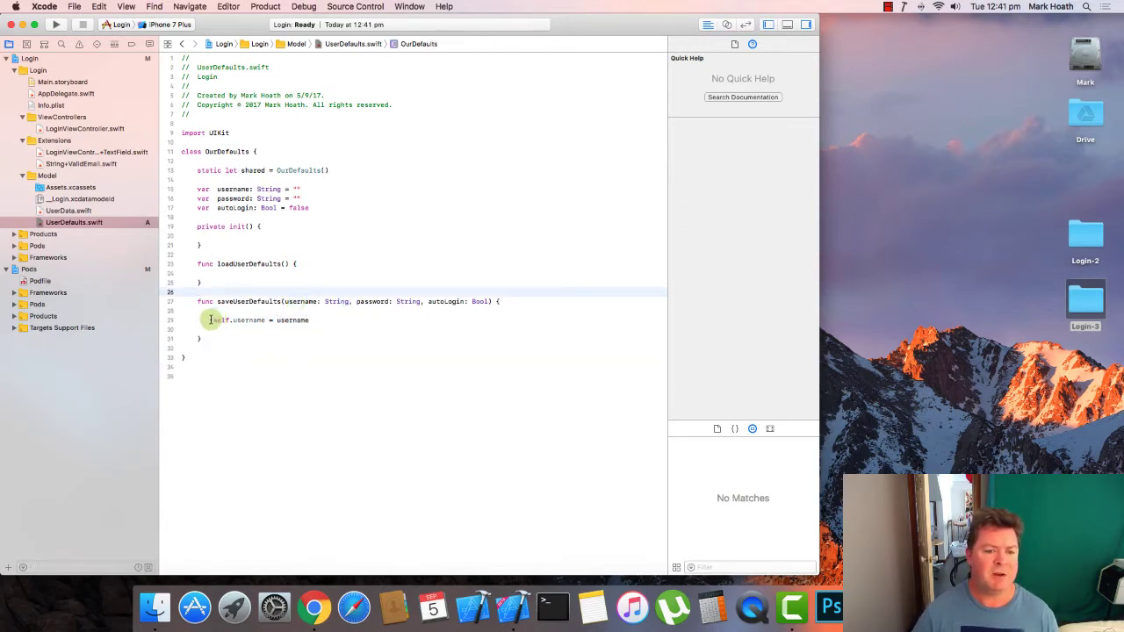
left_click(220, 319)
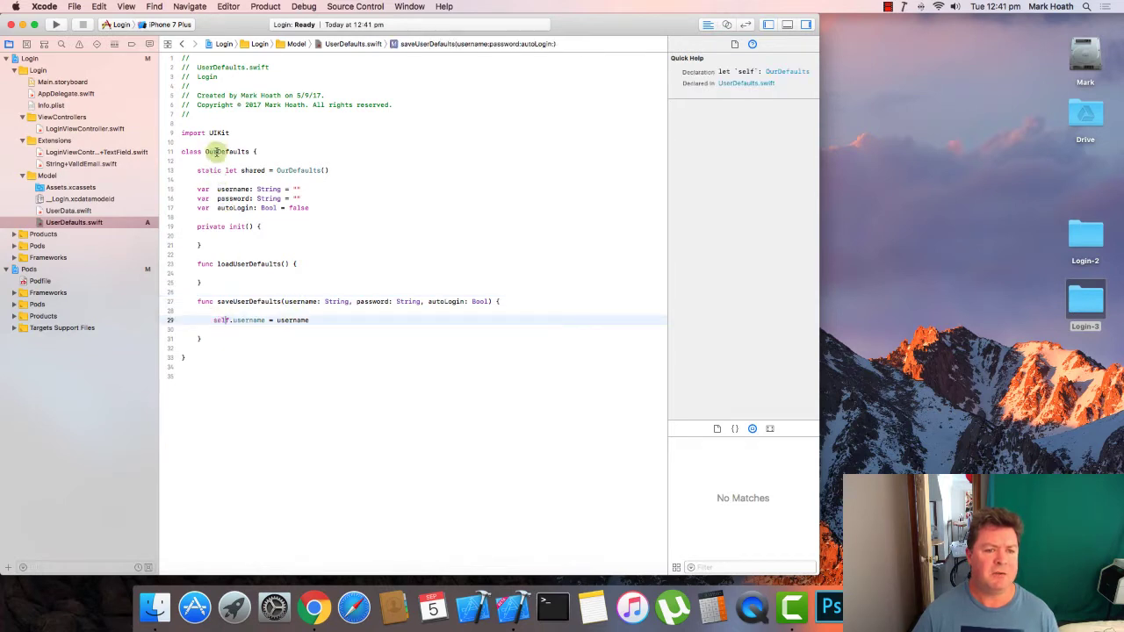
double_click(292, 320)
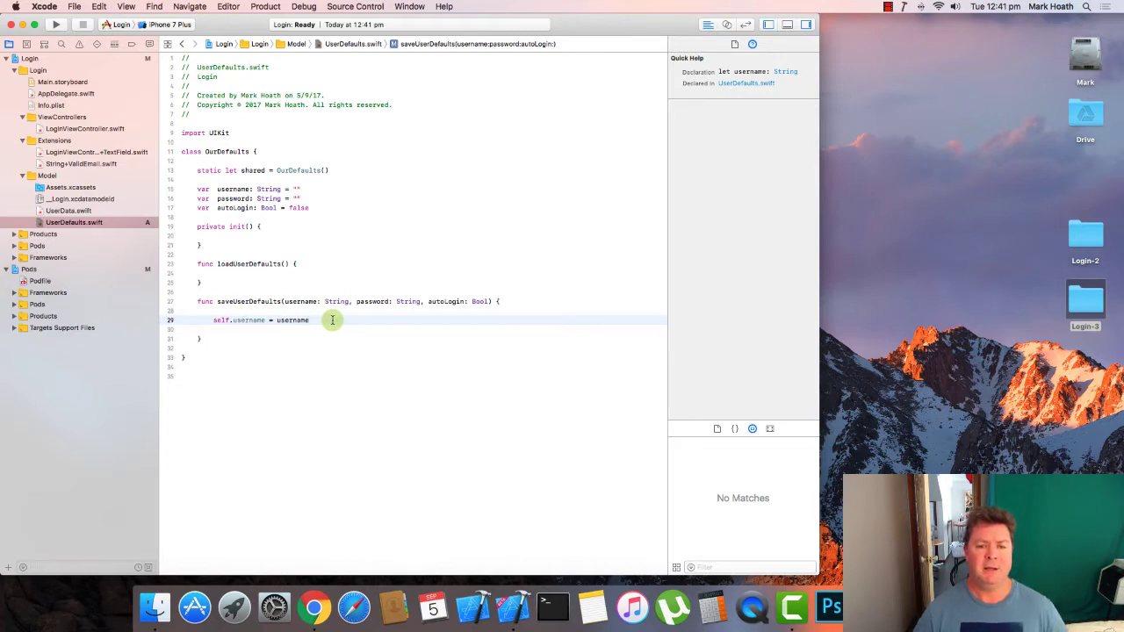
key("Return")
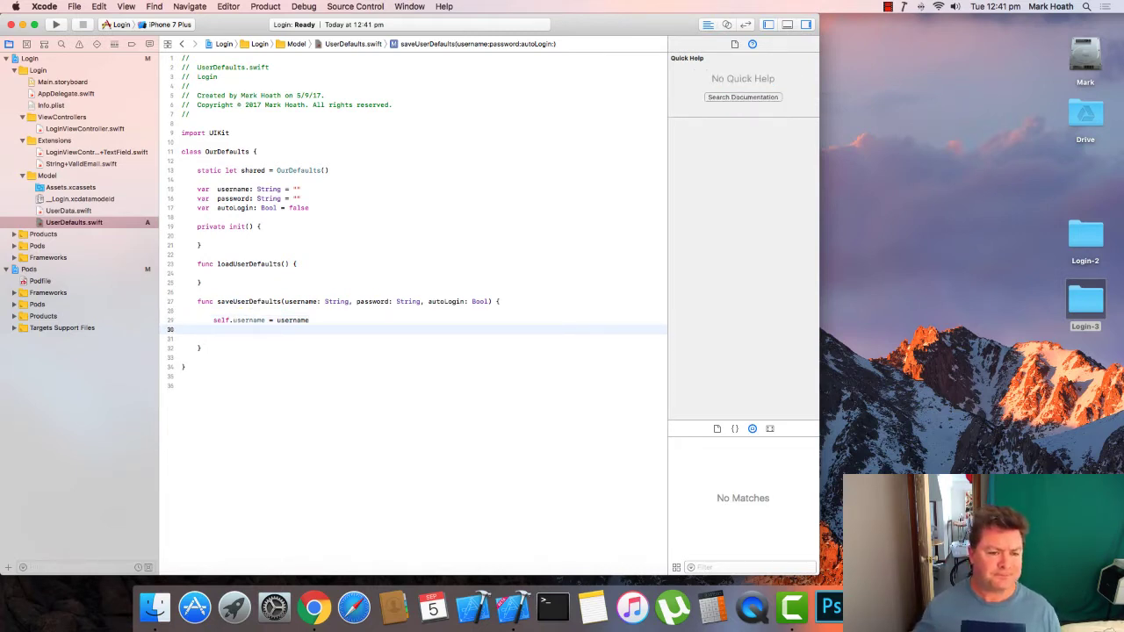
type("self.password = pa")
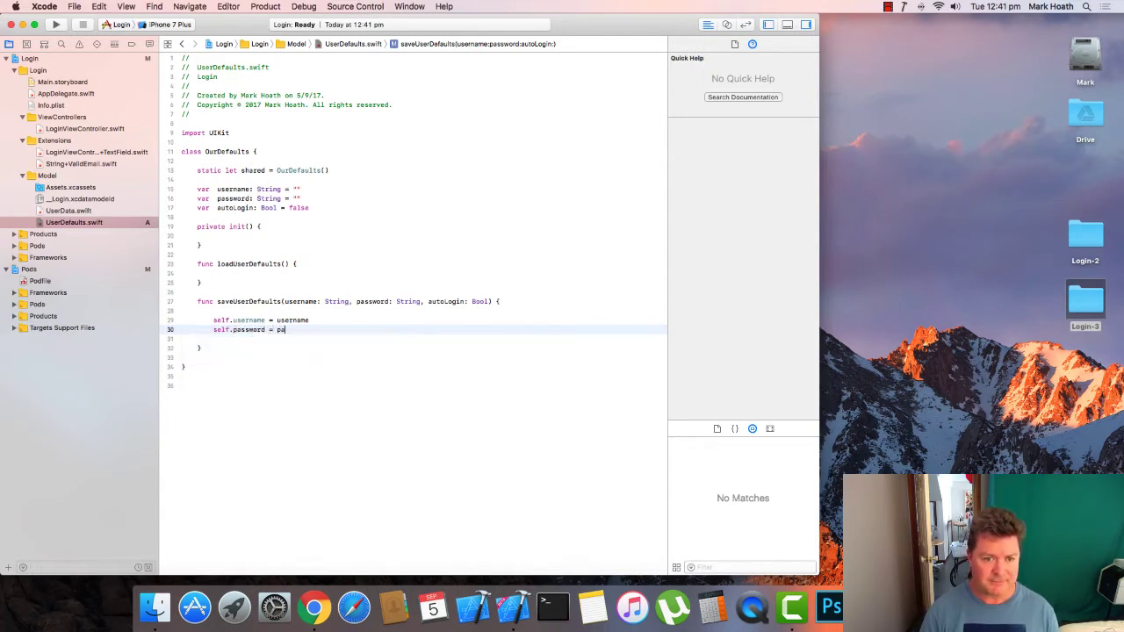
type("ssword")
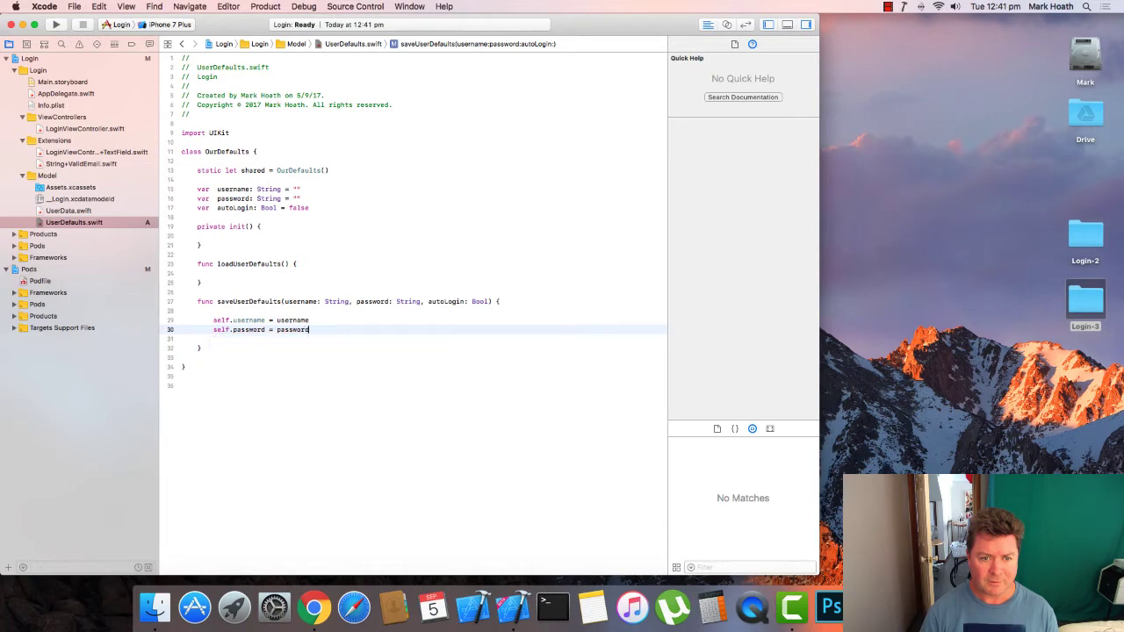
type("self.a")
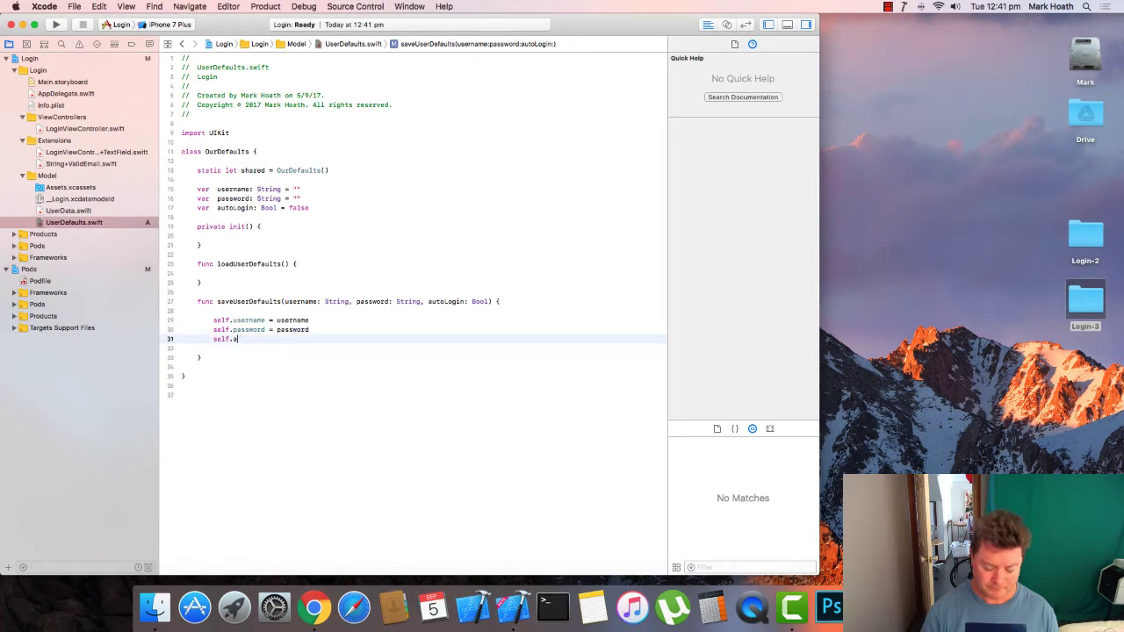
type("utoLogin=")
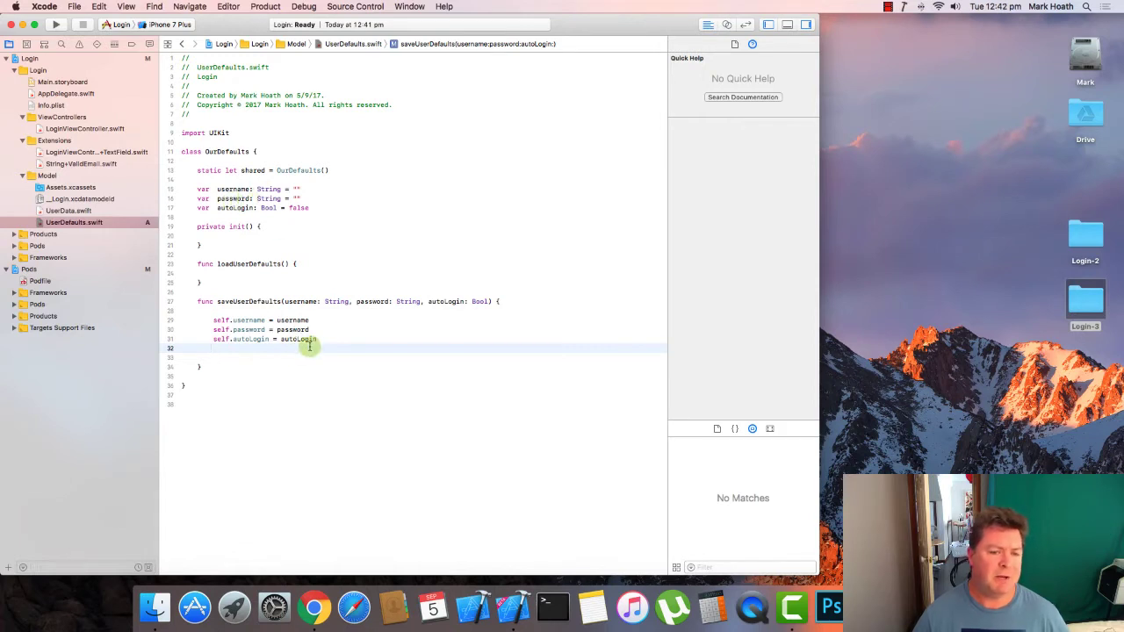
- Add UserDefaults.standard set calls, synchronize(), and print(username), password and autoLogin lines
key("Return")
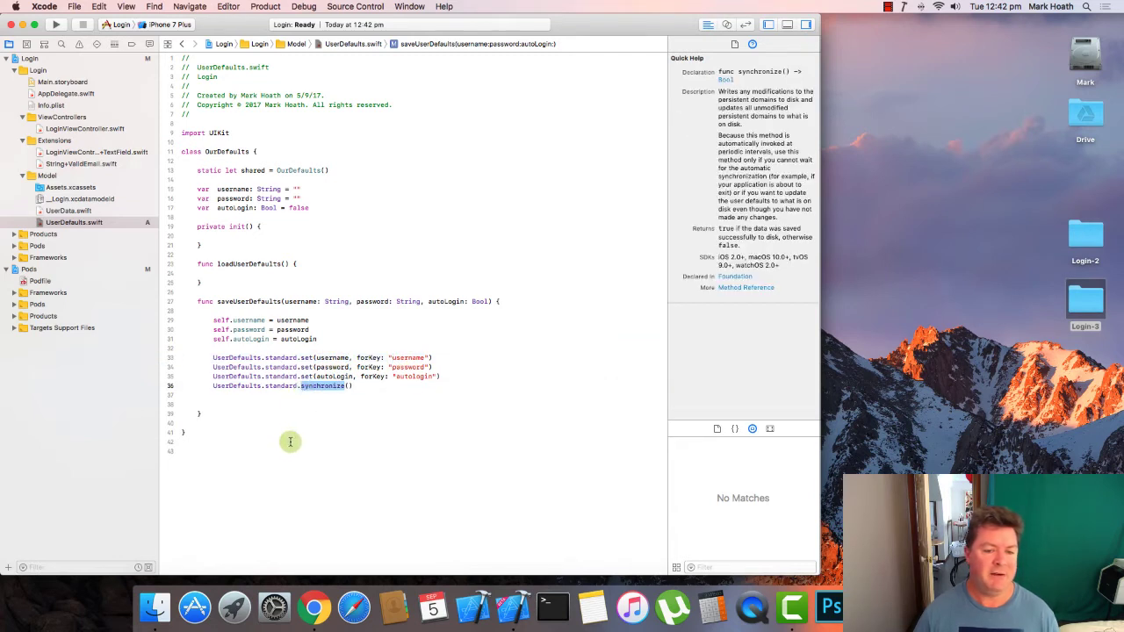
mouse_move(316, 417)
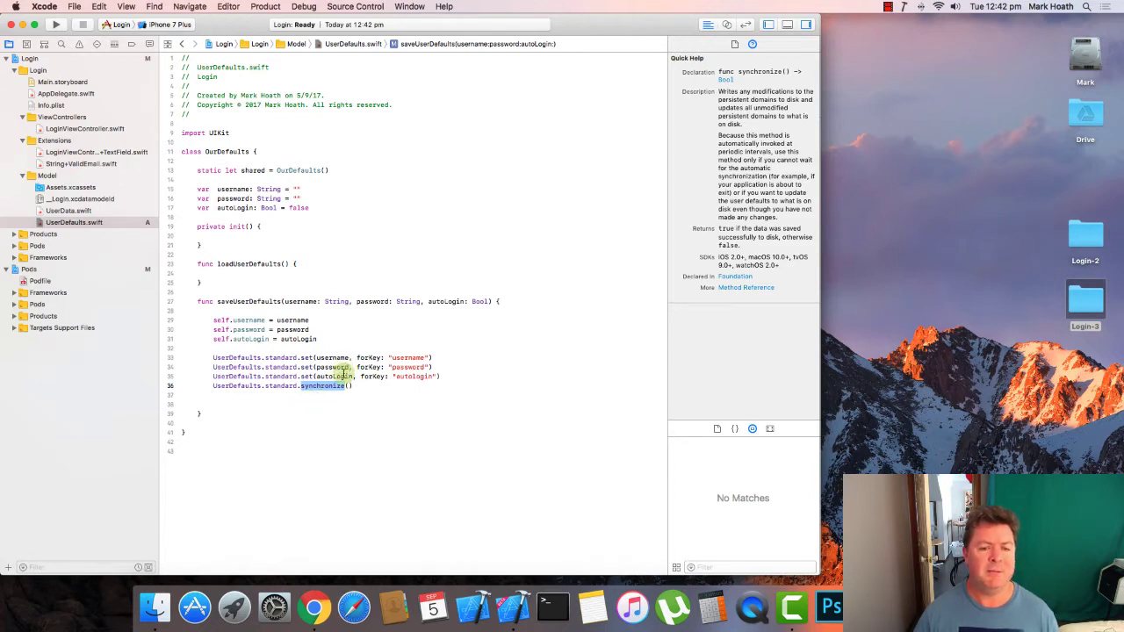
mouse_move(287, 372)
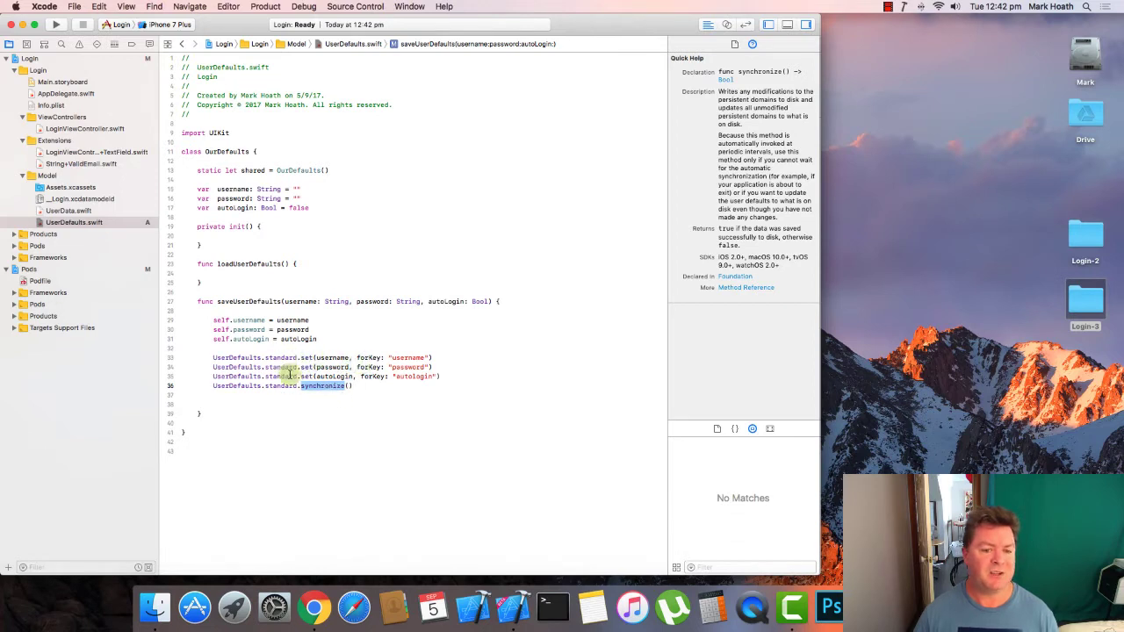
left_click(330, 395)
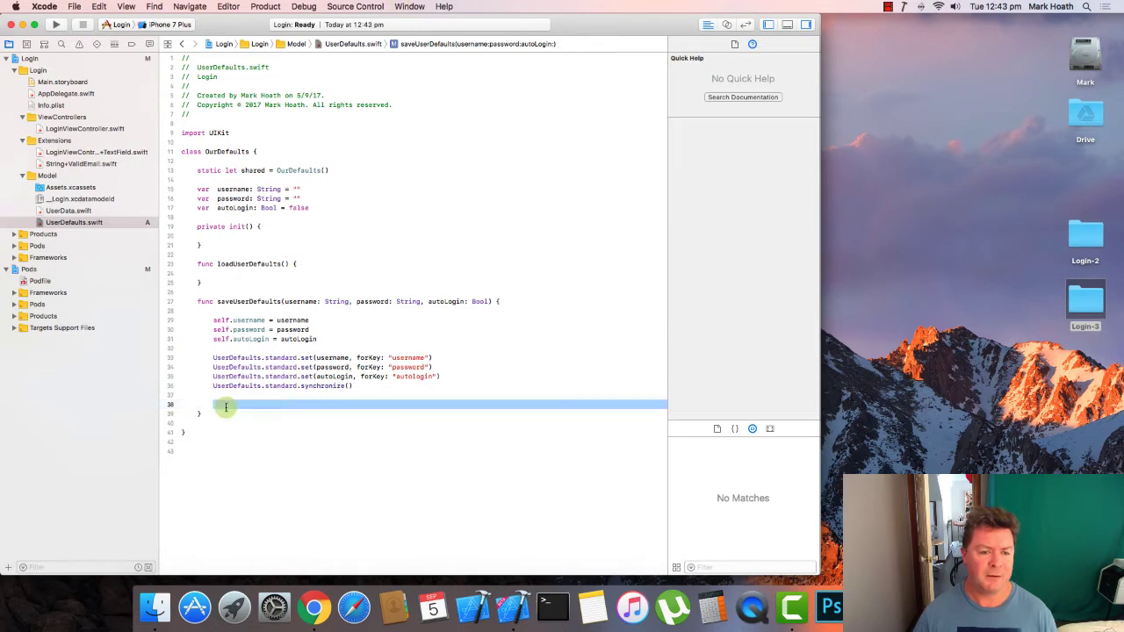
type("print(username)")
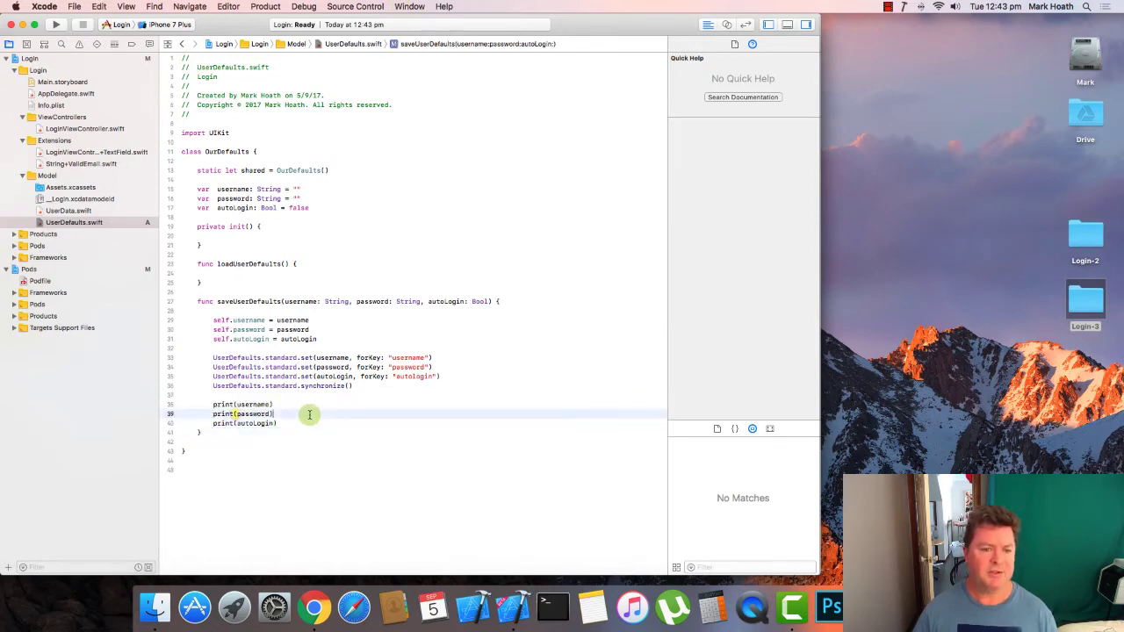
mouse_move(301, 416)
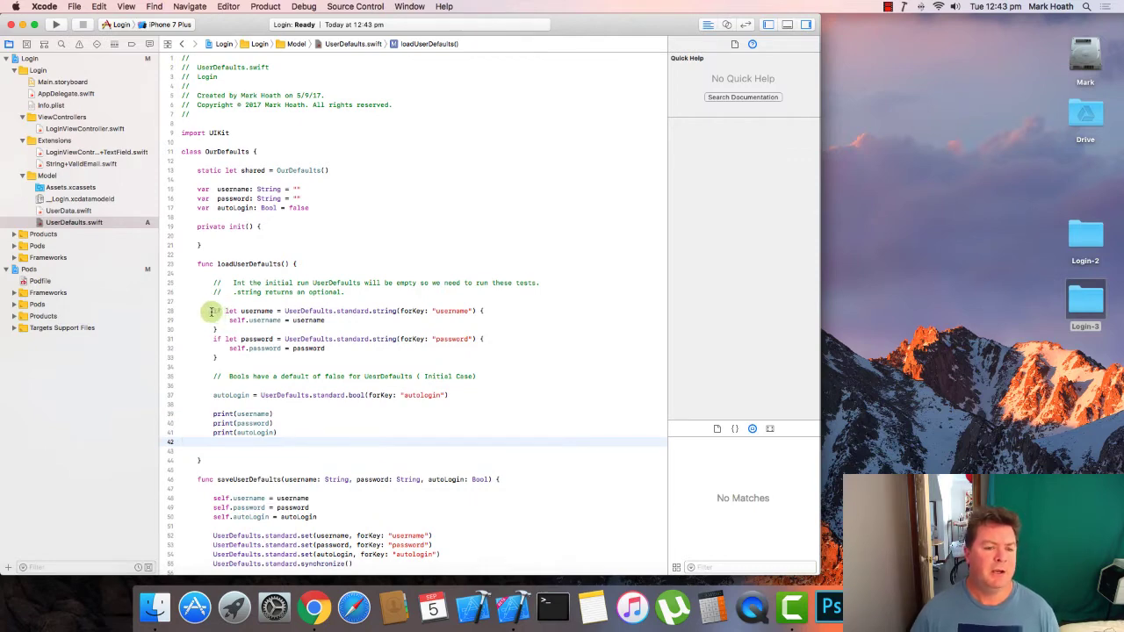
- Write if-let string reads for username and password, a bool autologin read, and prints
scroll("down", 3)
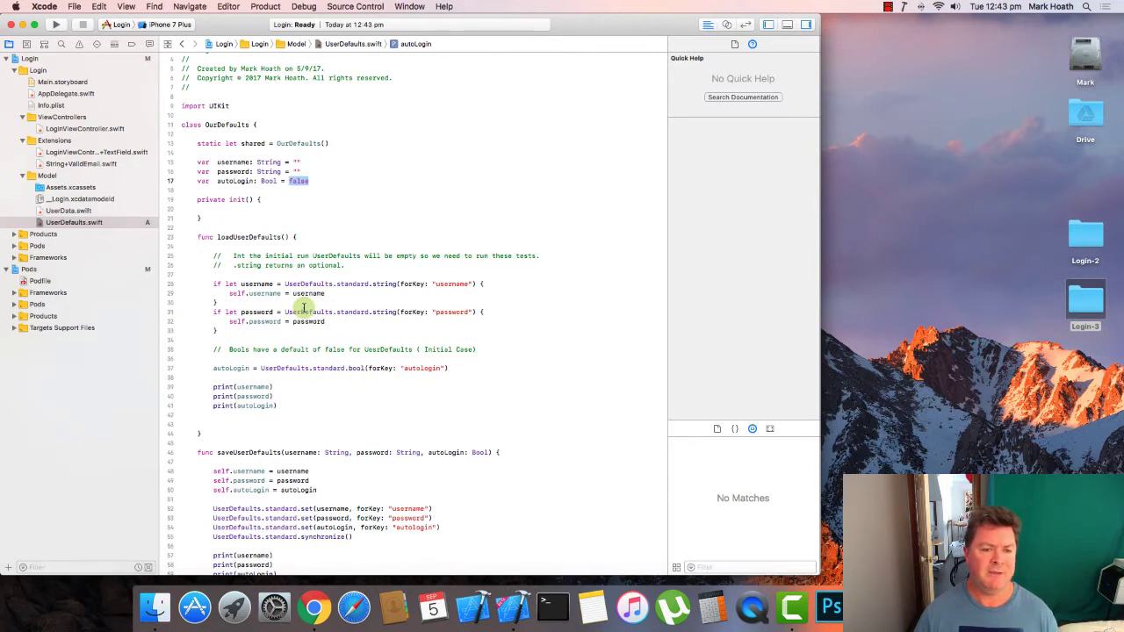
left_click(383, 284)
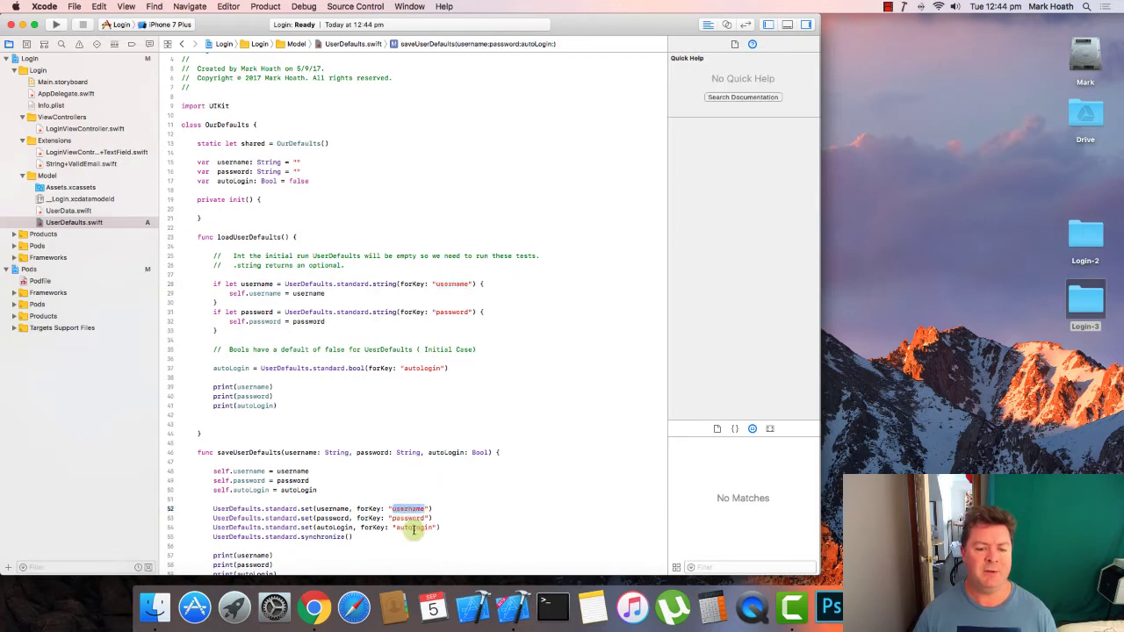
scroll("down", 3)
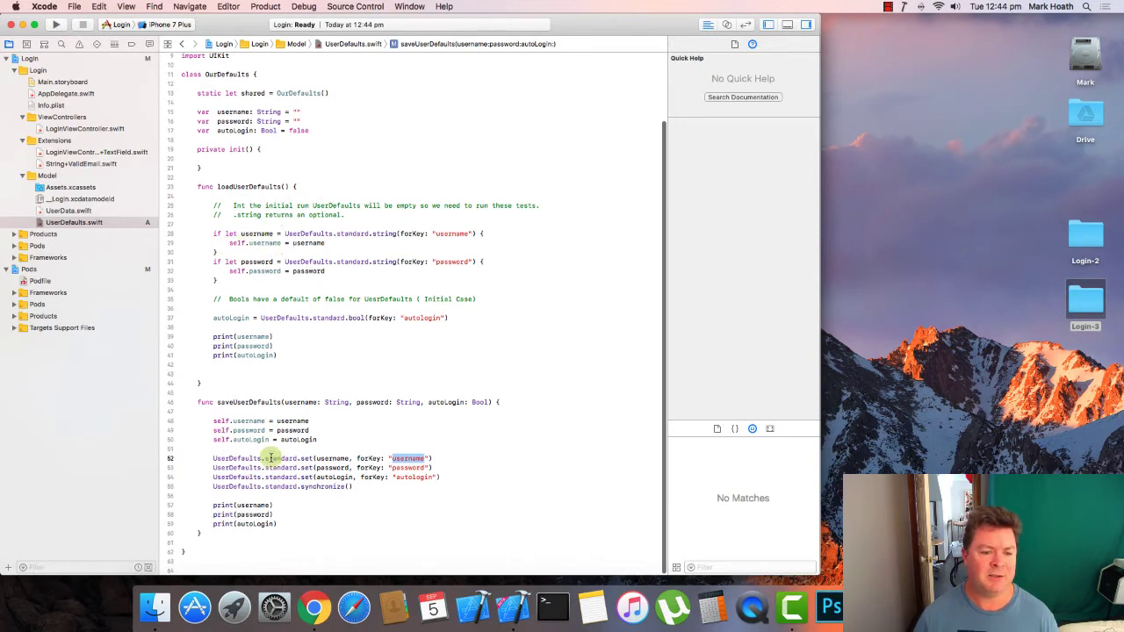
mouse_move(307, 243)
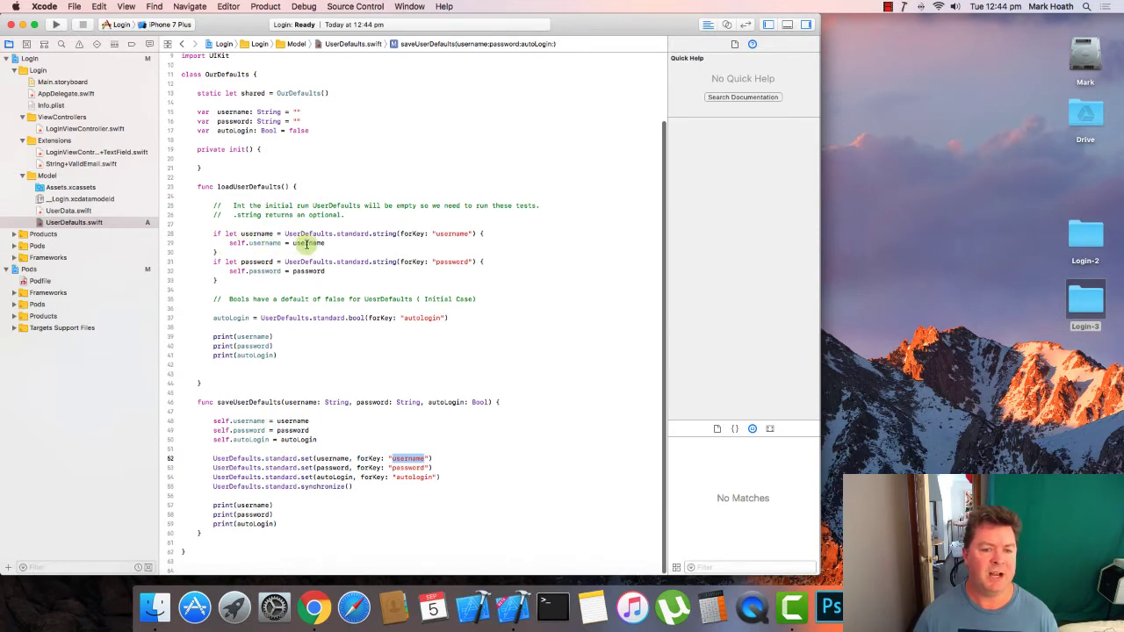
mouse_move(310, 255)
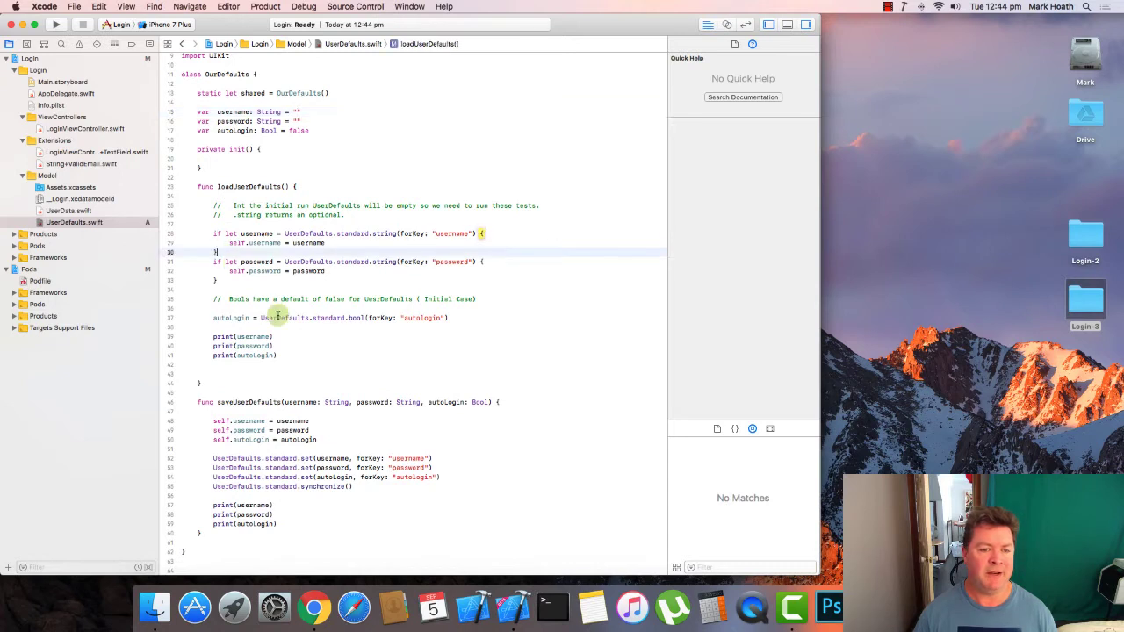
mouse_move(311, 111)
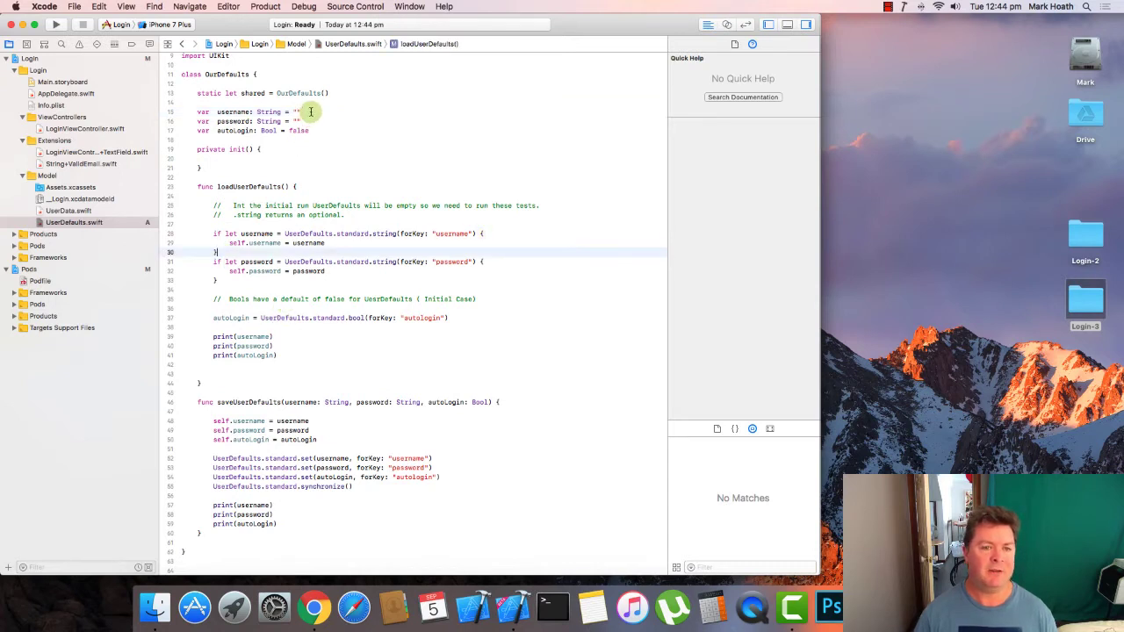
mouse_move(312, 130)
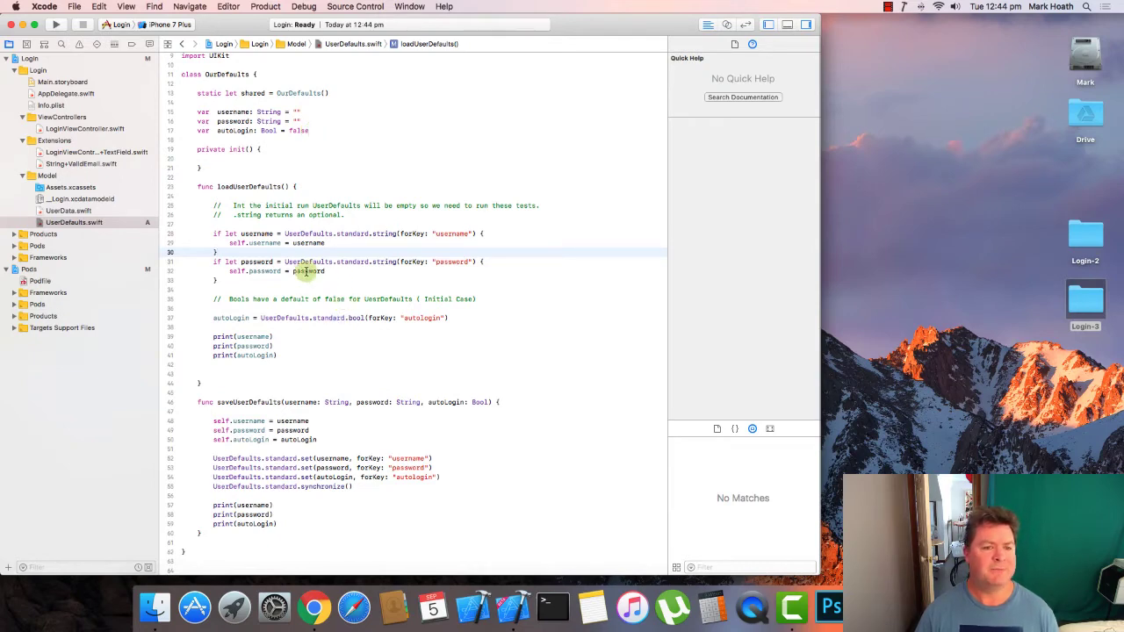
left_click(307, 261)
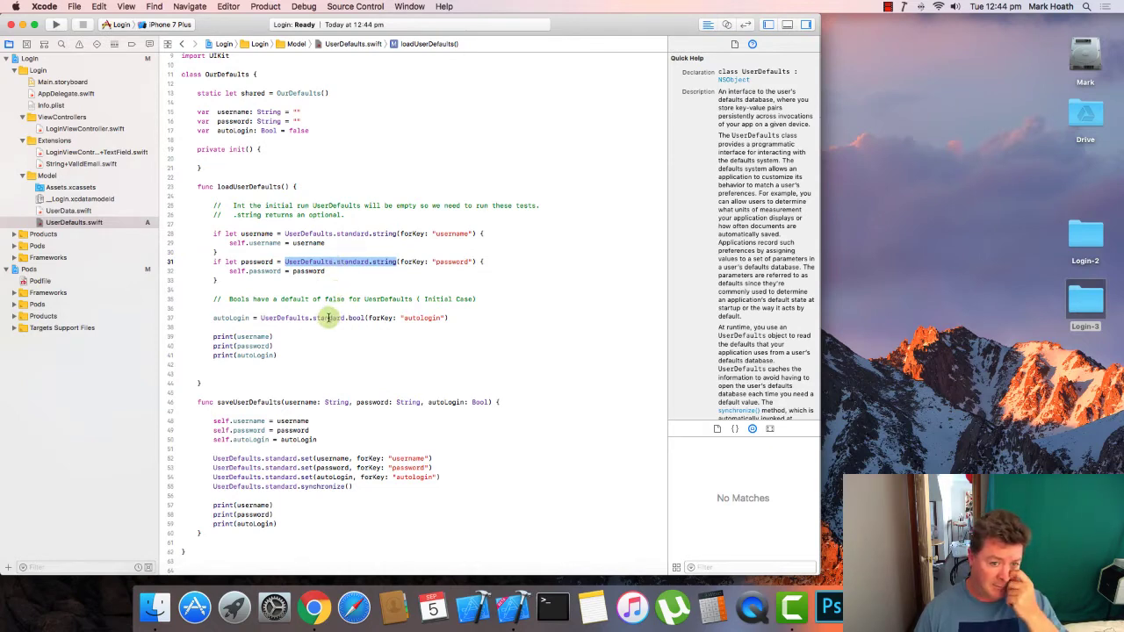
left_click(355, 318)
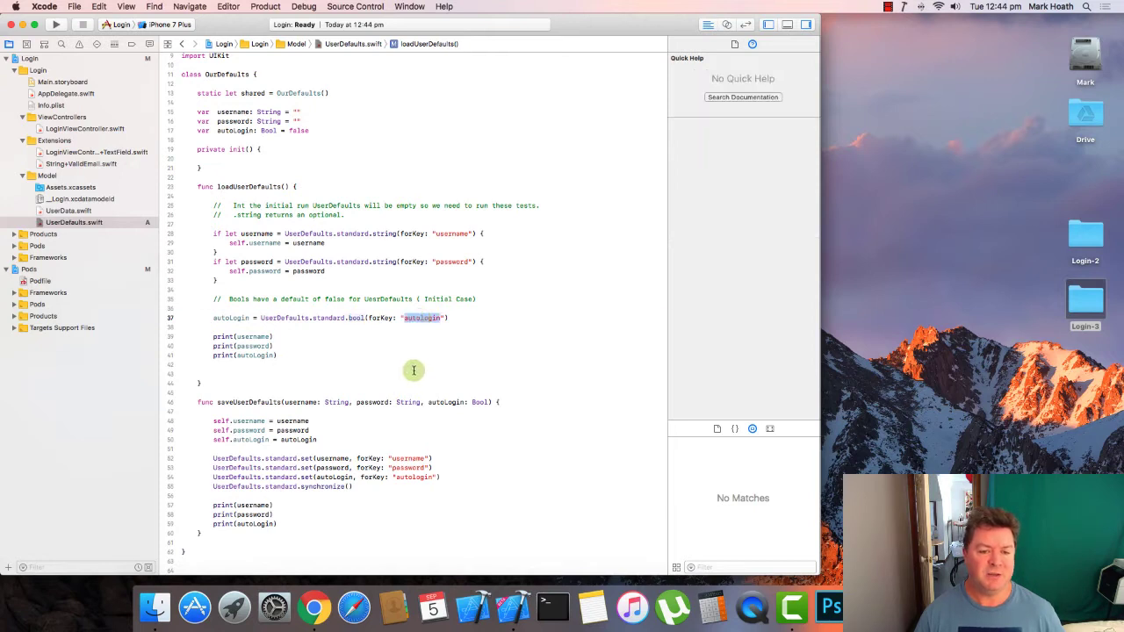
mouse_move(430, 318)
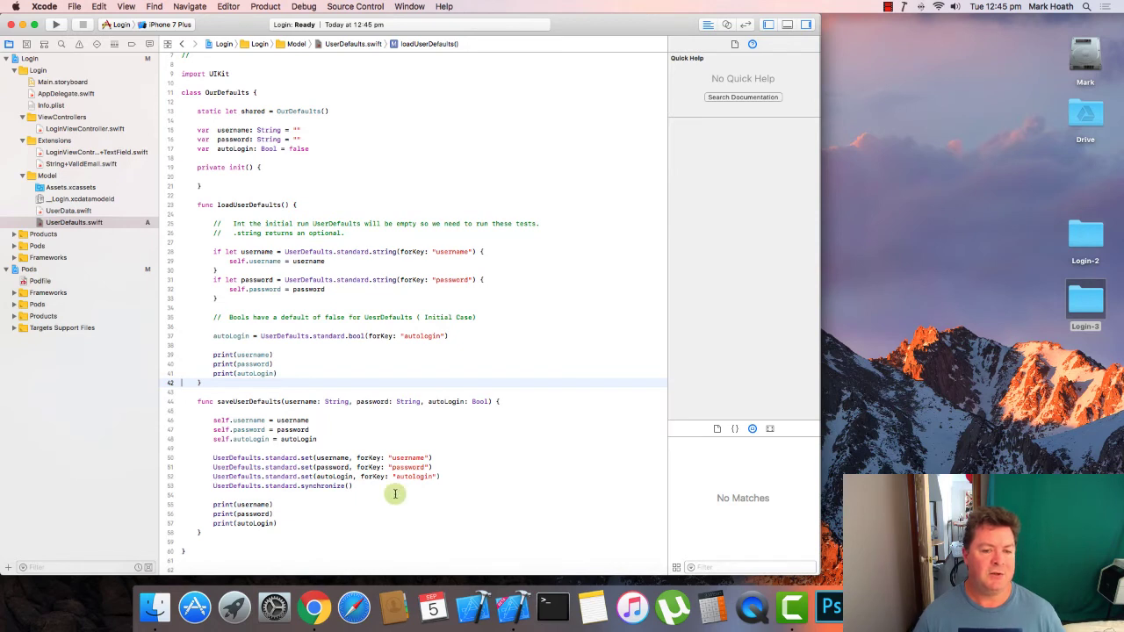
mouse_move(360, 306)
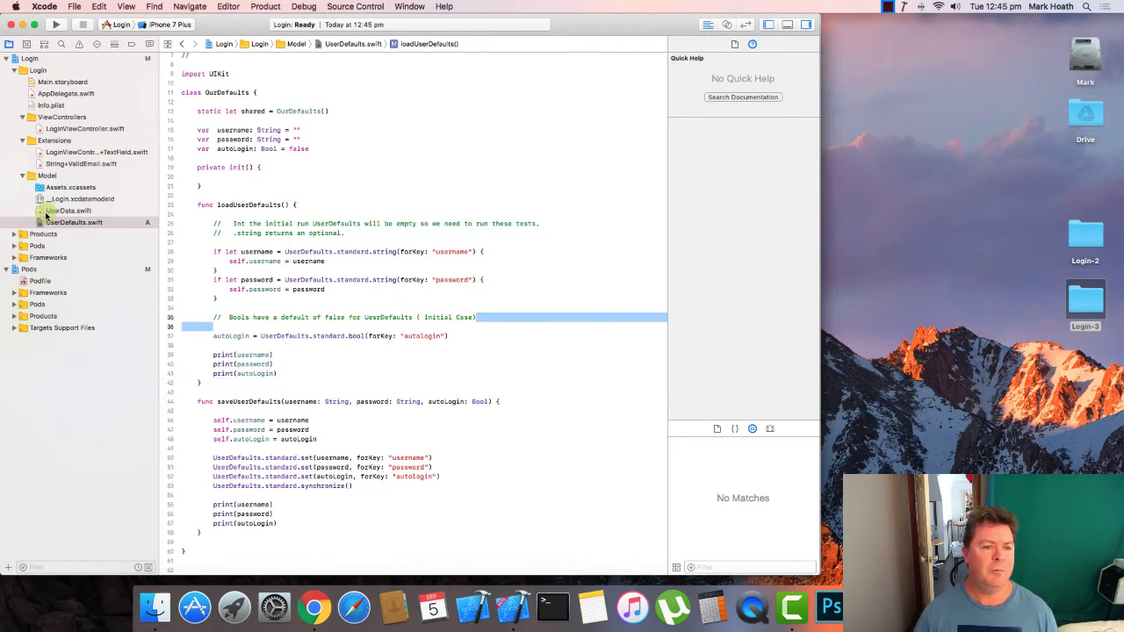
- In LoginViewController.swift, replace the Write to User Defaults comment with a saveUserDefaults call using autoLoginSwitch.isOn
left_click(81, 129)
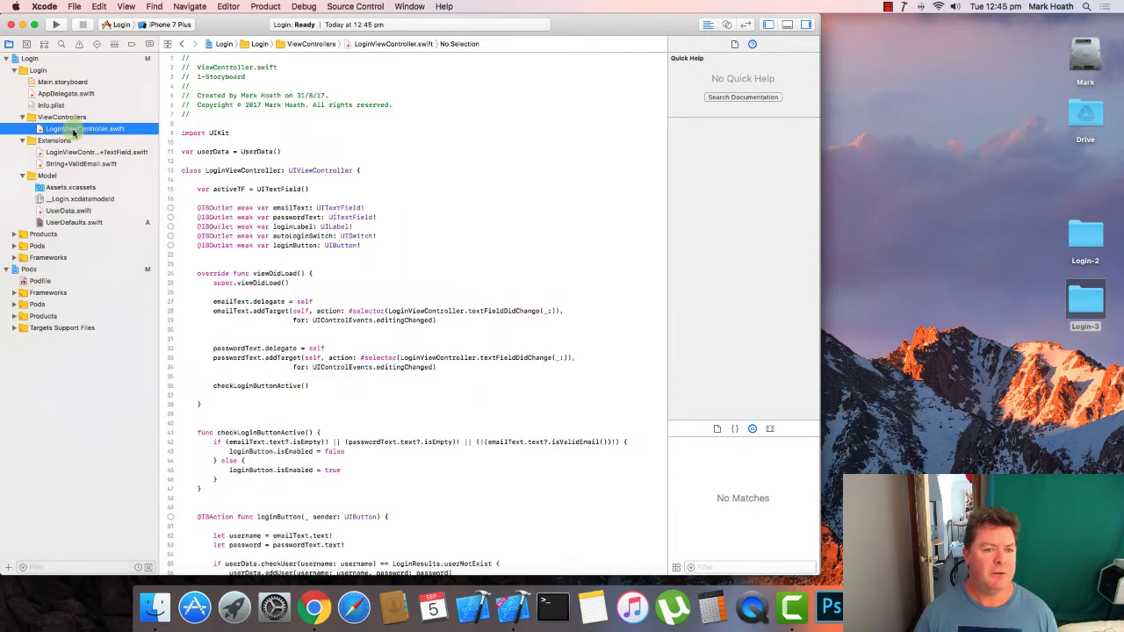
scroll("down", 3)
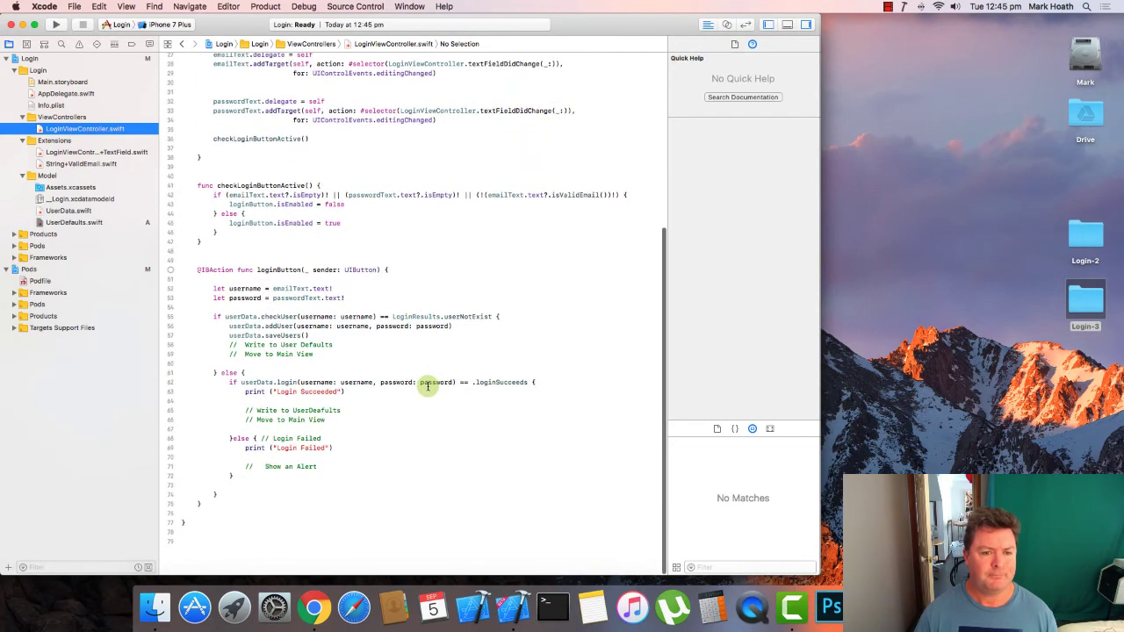
left_click(347, 372)
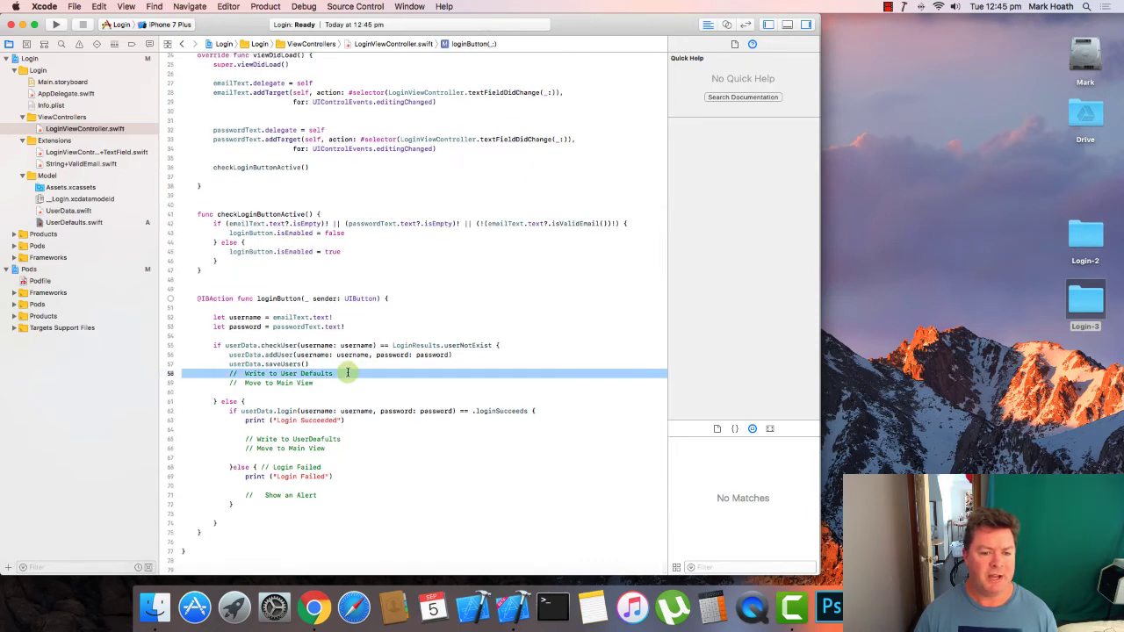
key("Backspace")
type("OurDefaults.sh")
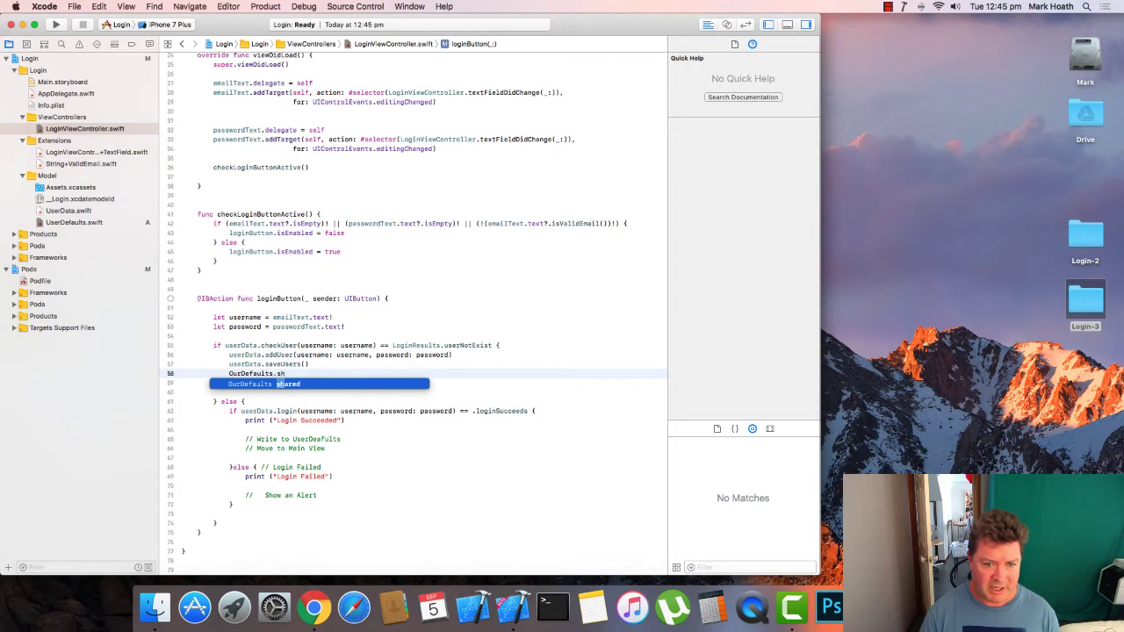
type(".")
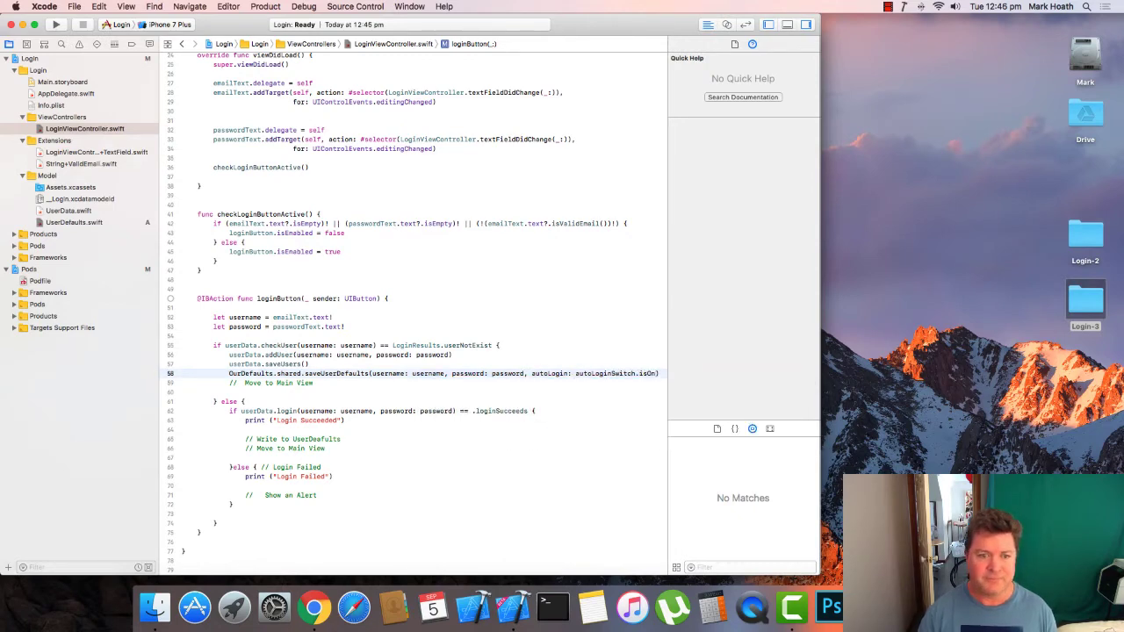
left_click(424, 373)
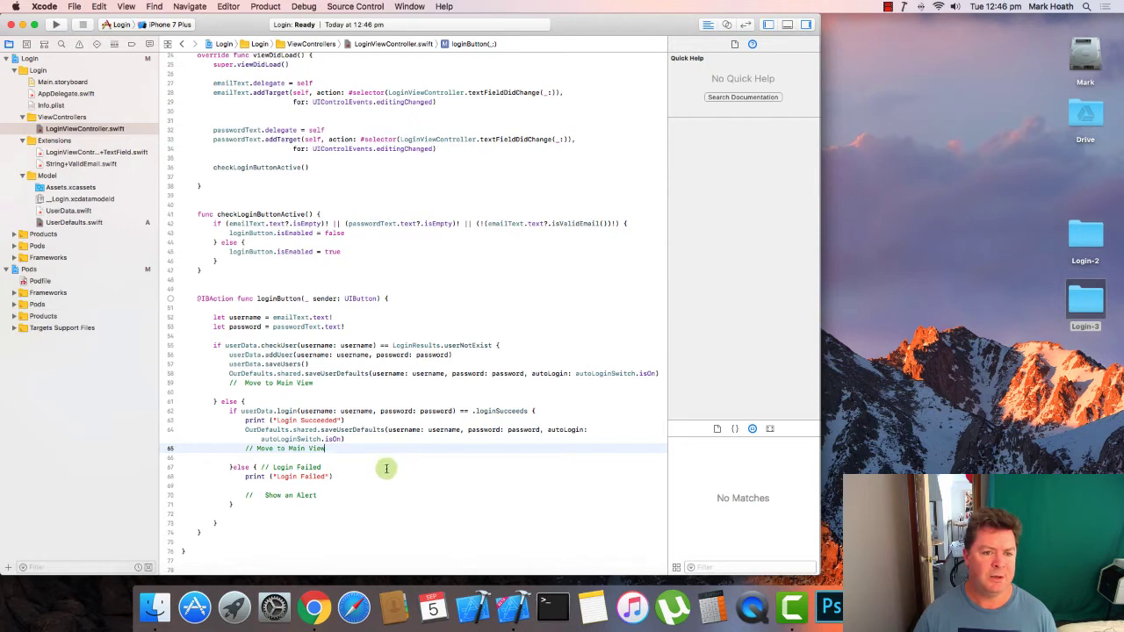
mouse_move(392, 453)
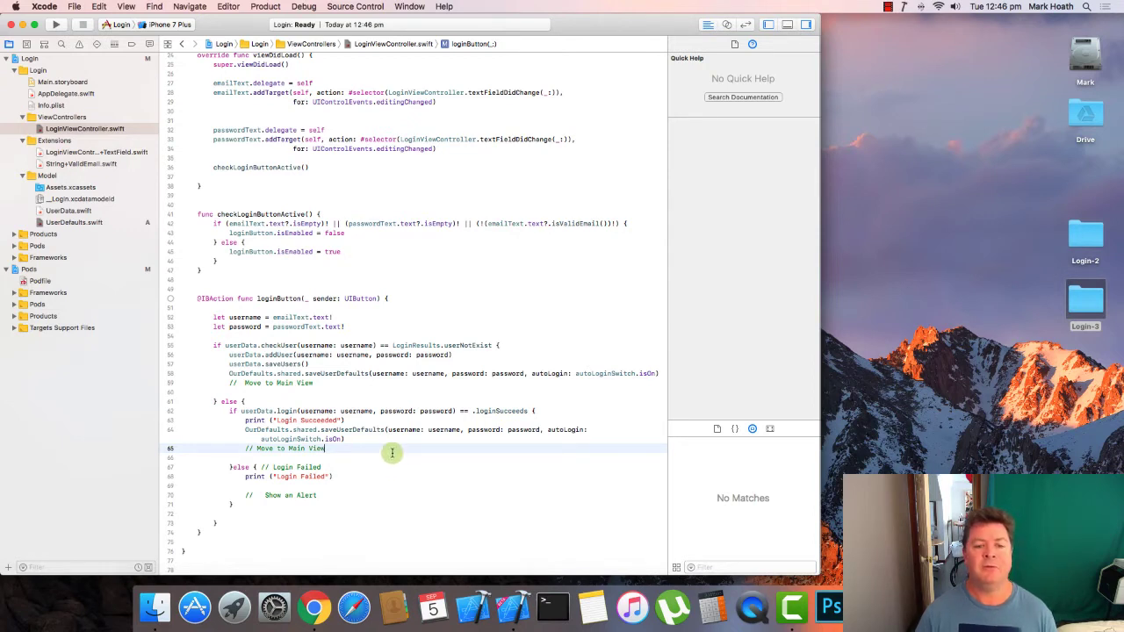
mouse_move(384, 426)
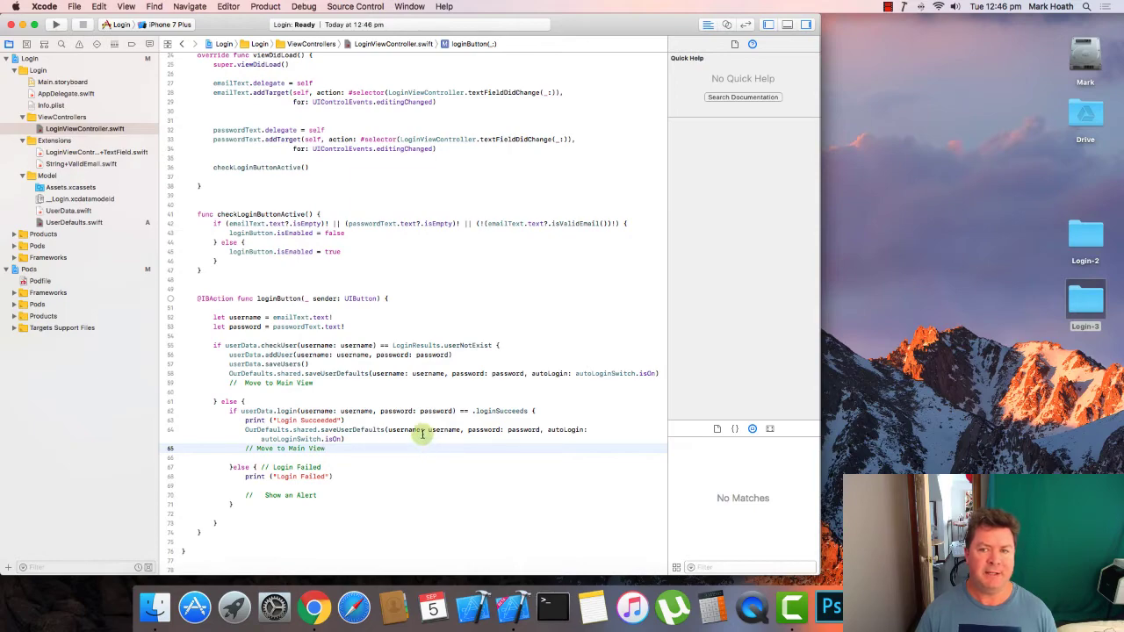
left_click(72, 199)
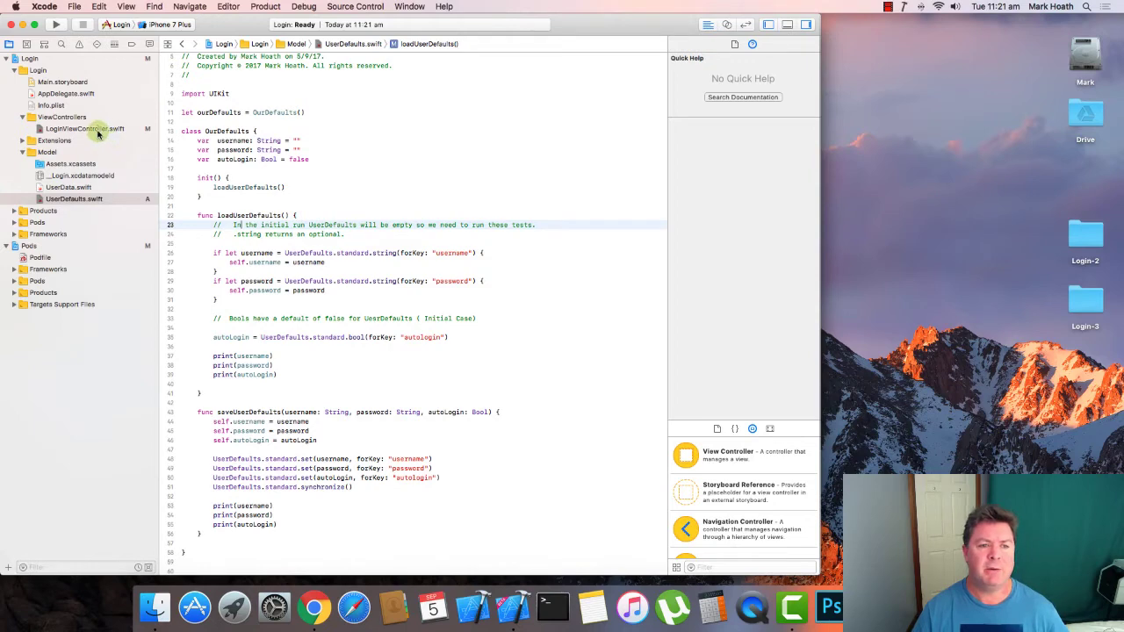
- Open LoginViewController.swift to edit the failed-login branch
left_click(83, 128)
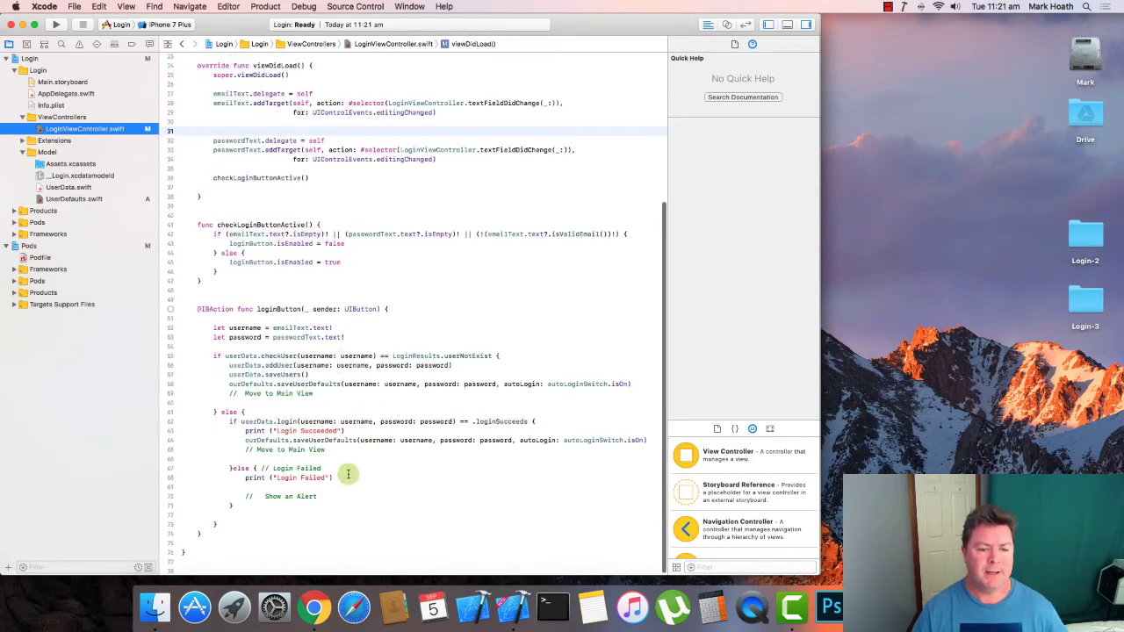
mouse_move(341, 478)
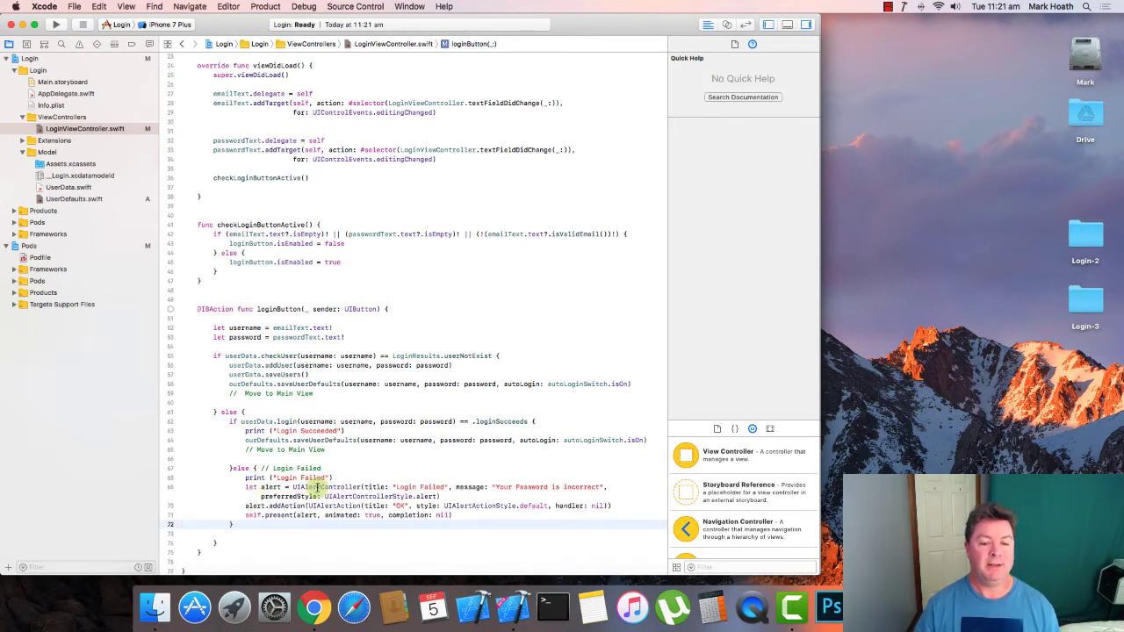
mouse_move(347, 487)
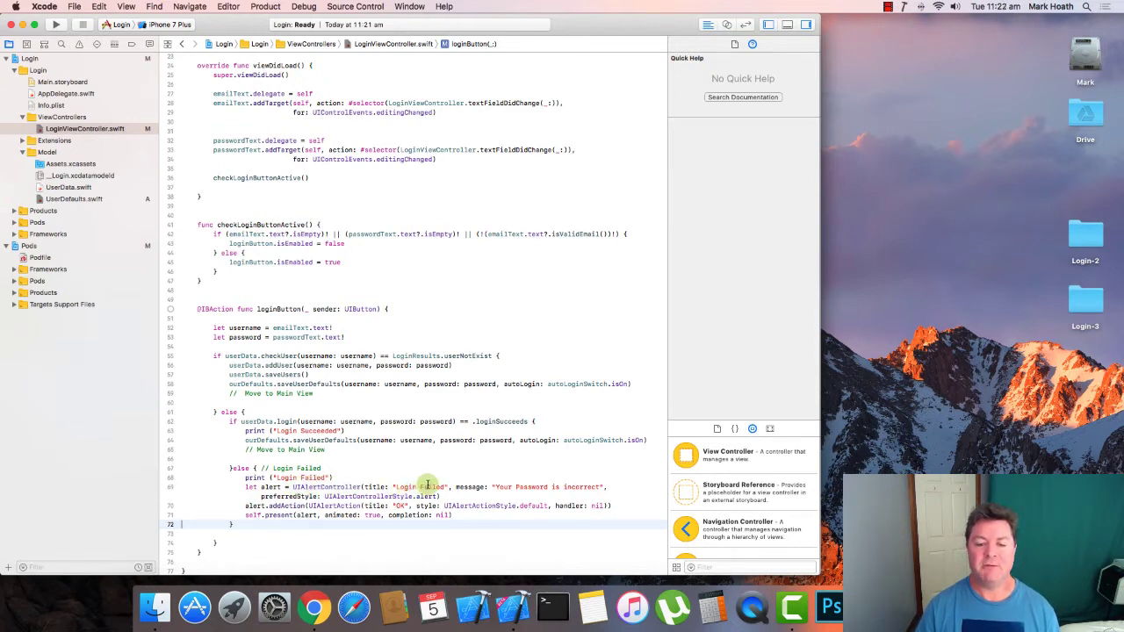
mouse_move(498, 486)
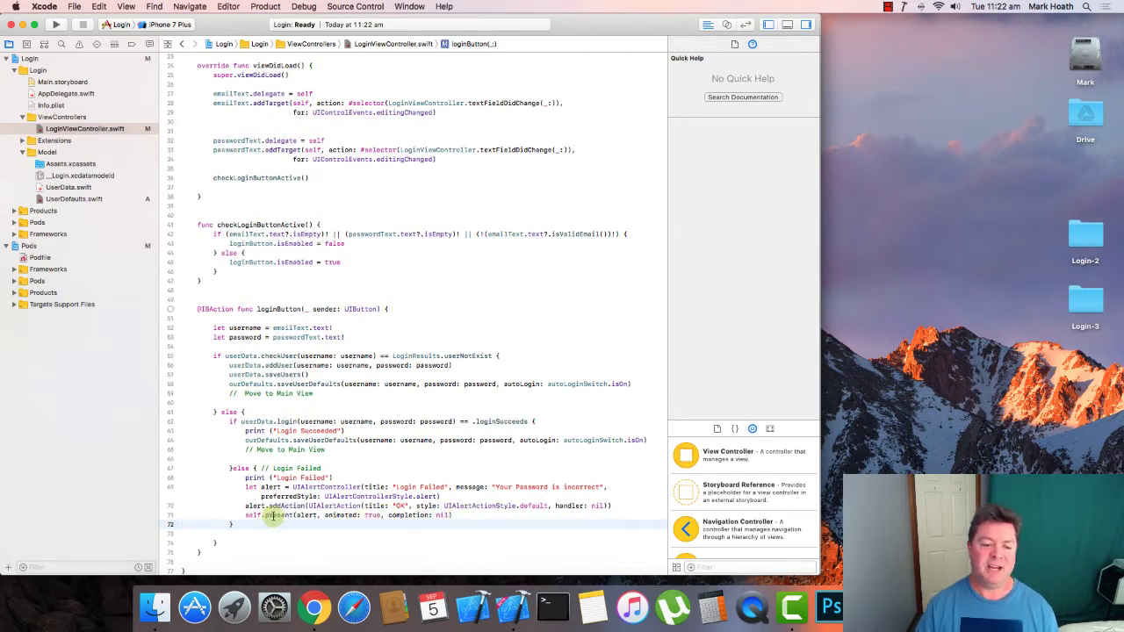
mouse_move(439, 374)
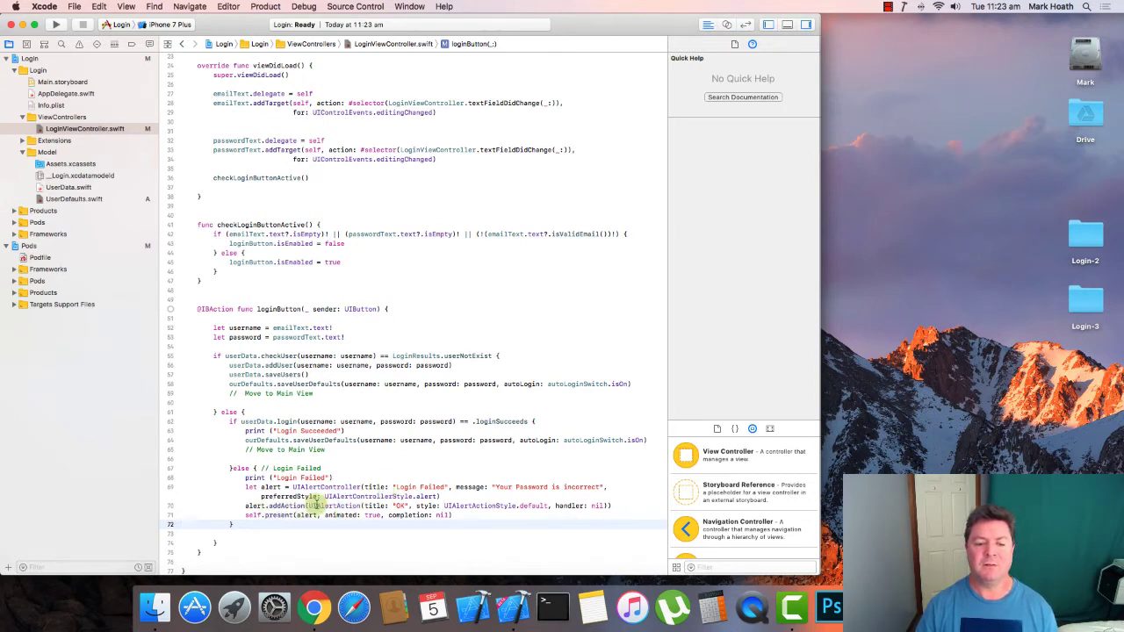
mouse_move(462, 291)
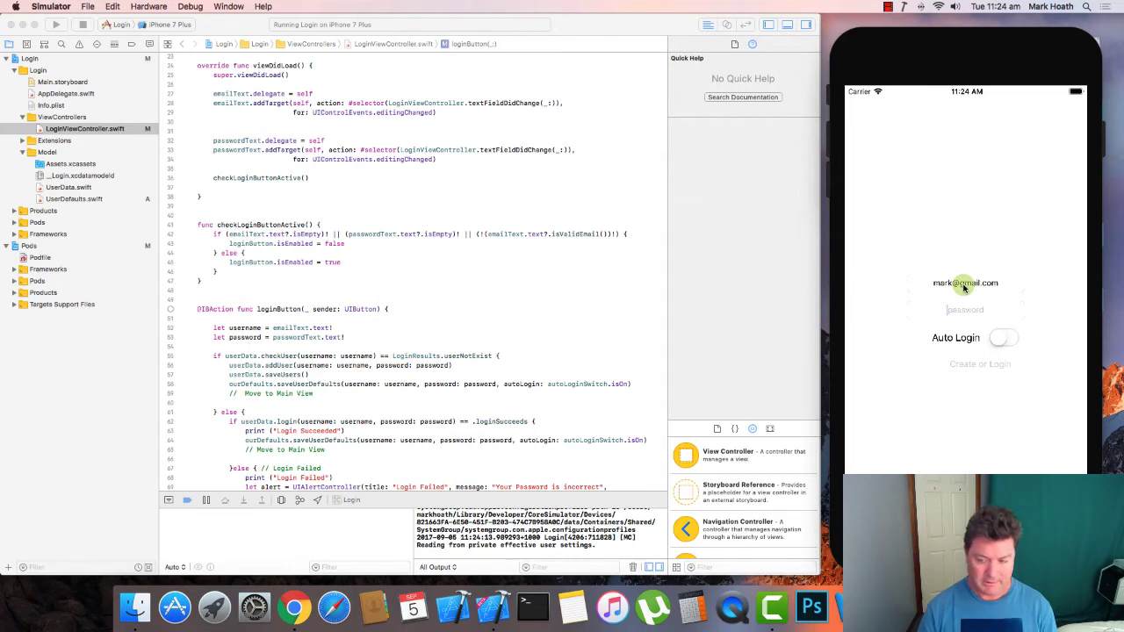
- Log in with password 'test' and Auto Login on, retry with wrong password test1, dismiss the alert
type("test")
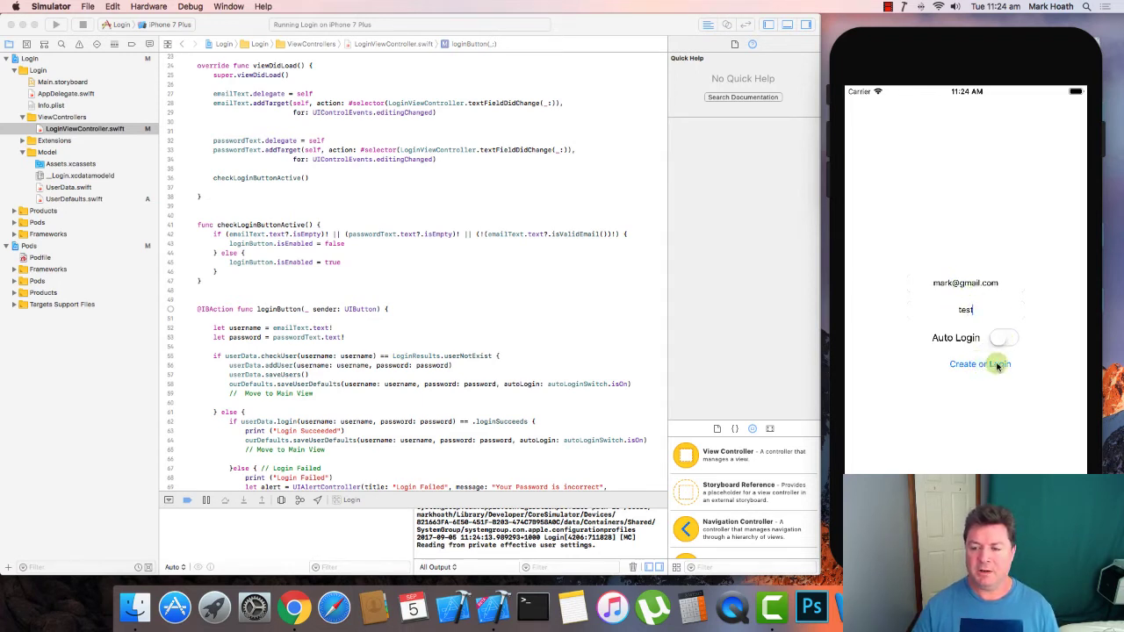
left_click(1003, 337)
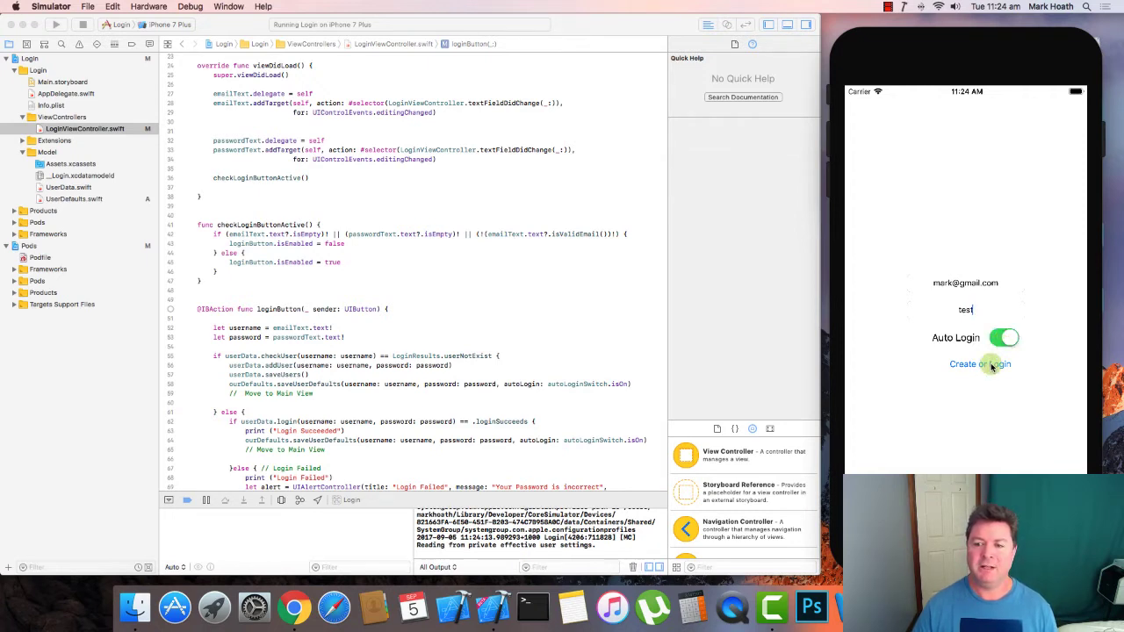
left_click(979, 363)
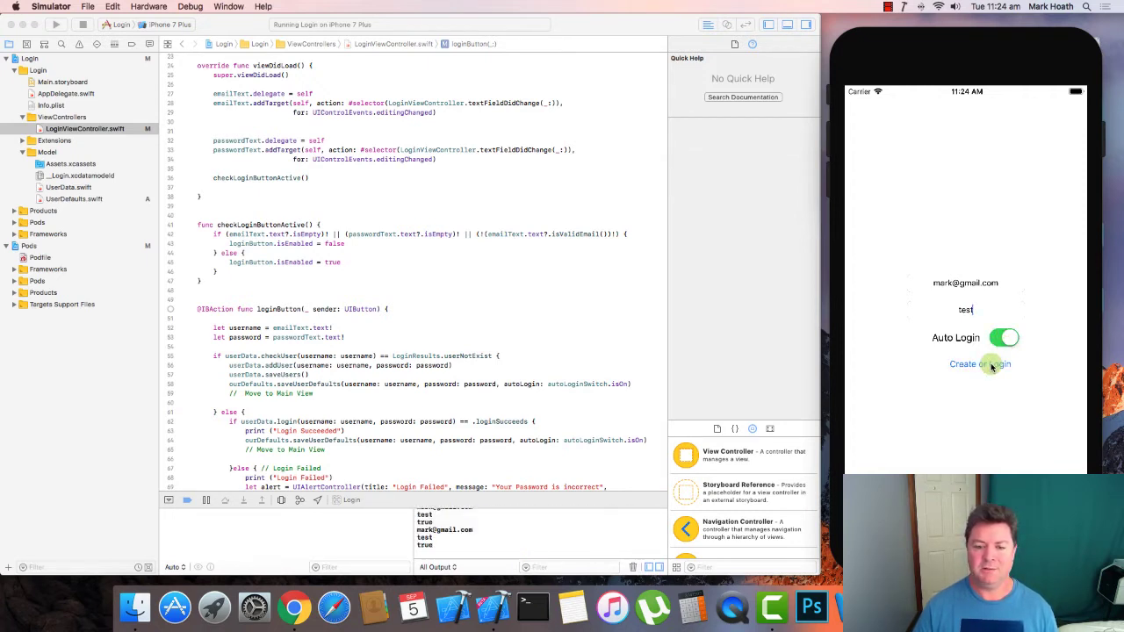
left_click(980, 364)
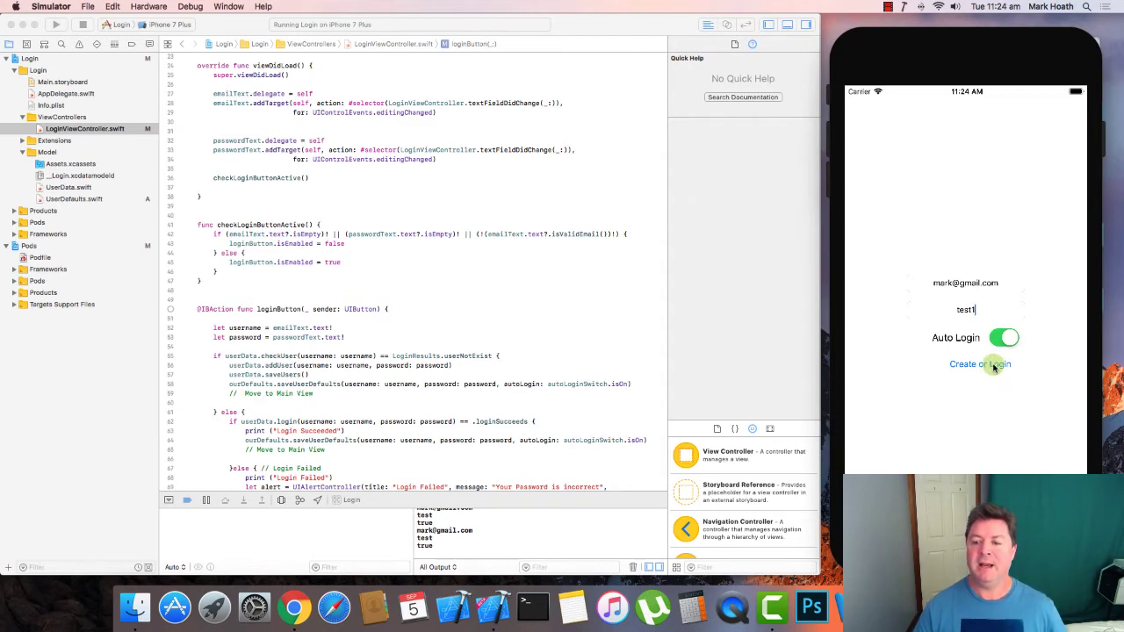
left_click(980, 364)
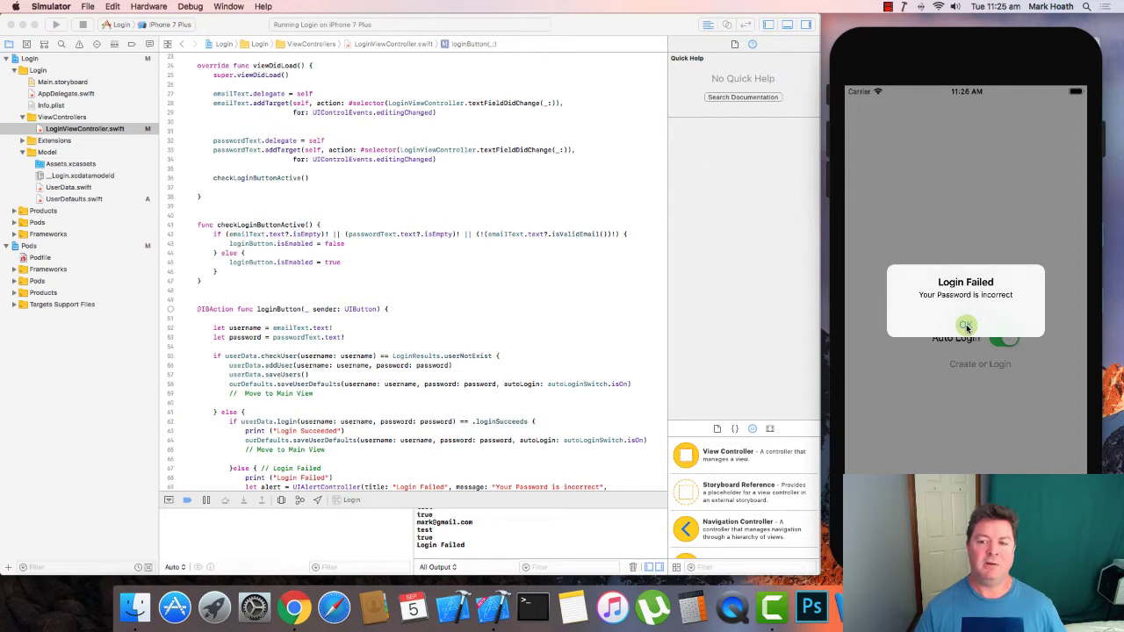
left_click(965, 325)
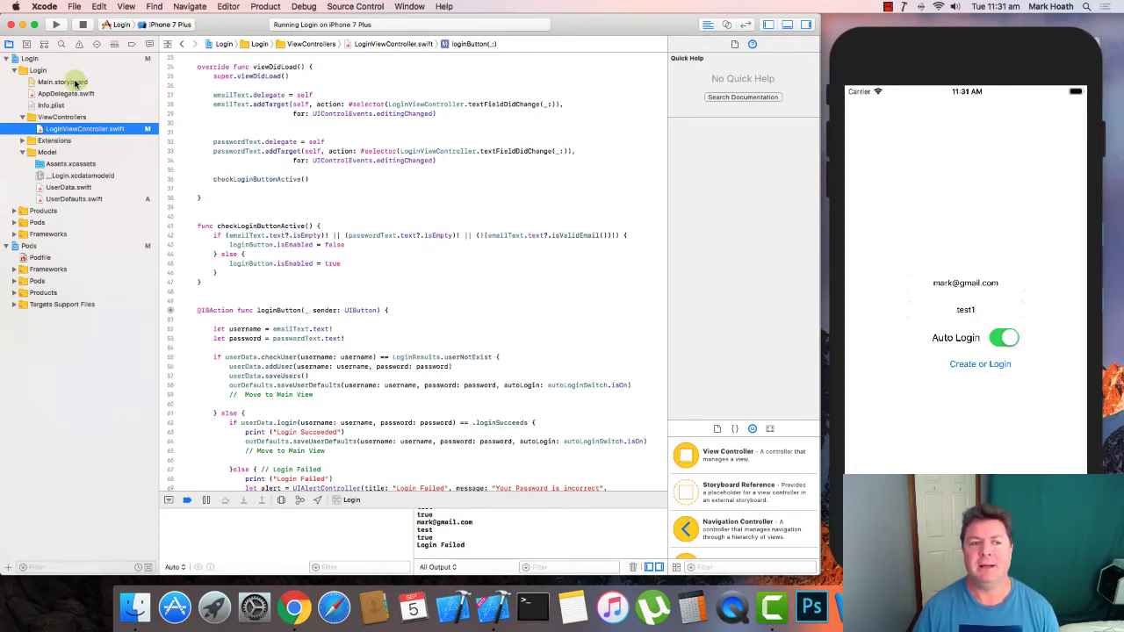
- Open Main.storyboard and inspect the Login View Controller scene's email, password and Auto Login elements
left_click(55, 82)
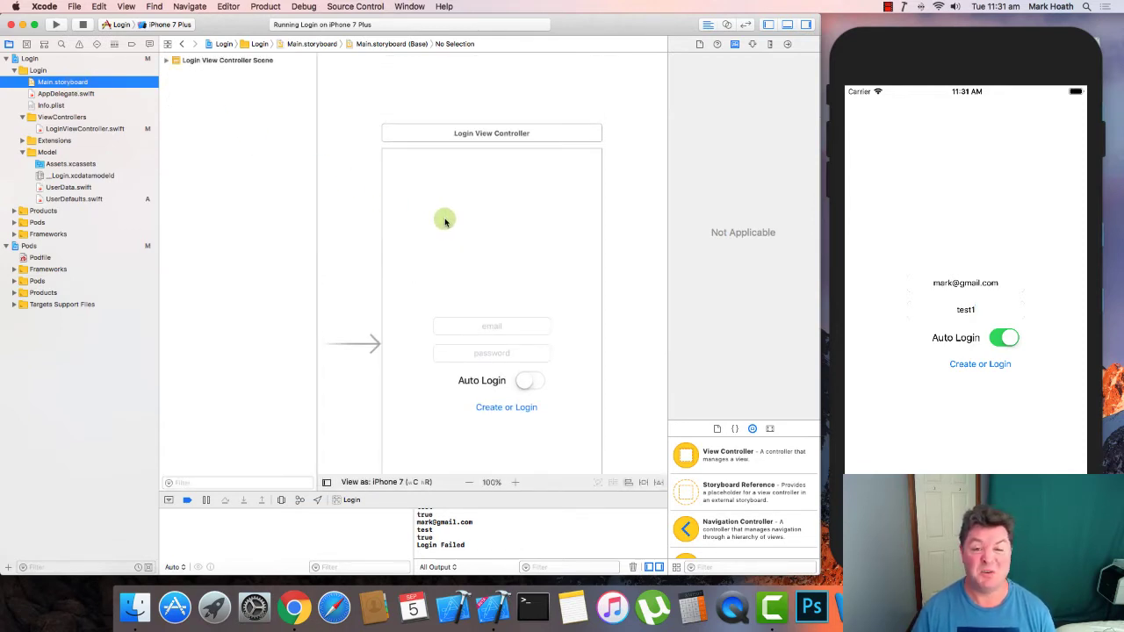
mouse_move(437, 219)
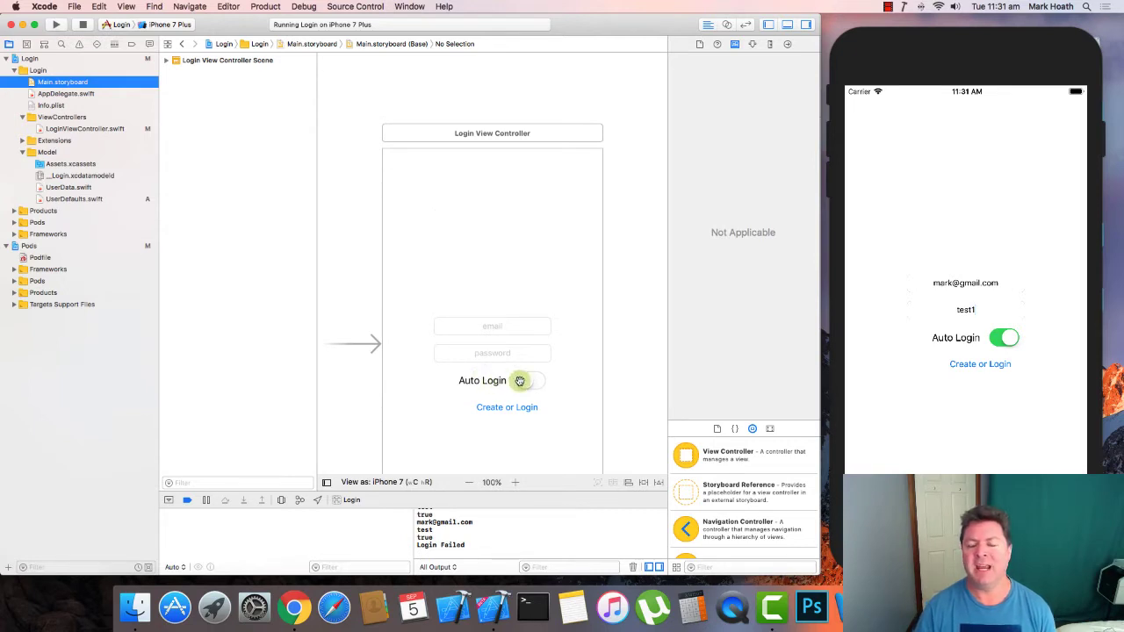
left_click(522, 381)
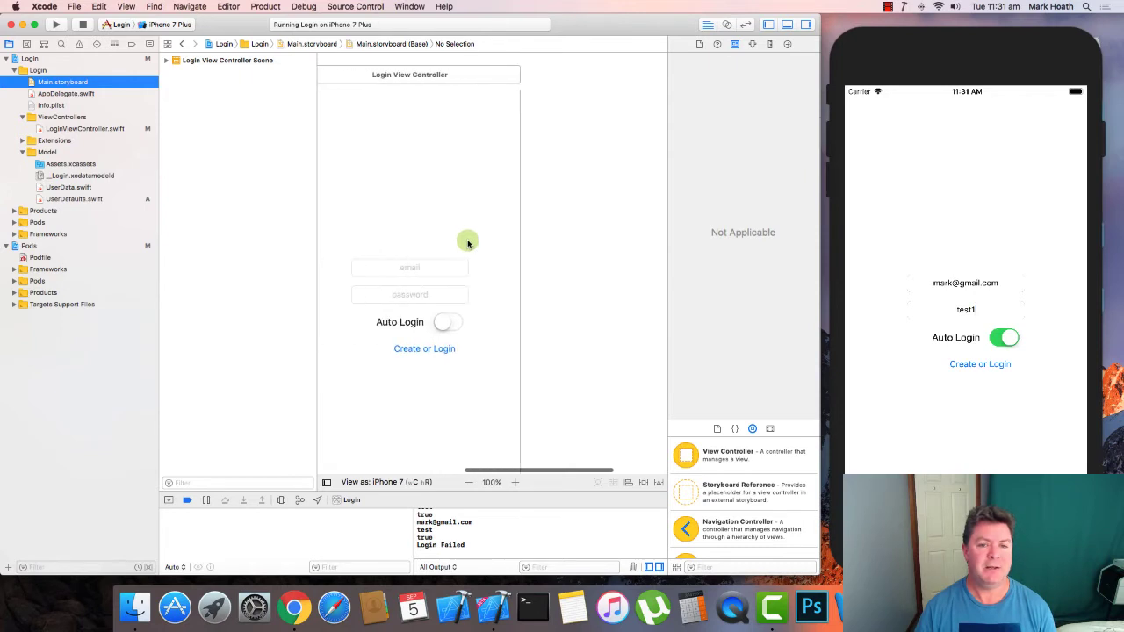
- Zoom the storyboard canvas to 50% and scroll to the empty new view controller
right_click(468, 242)
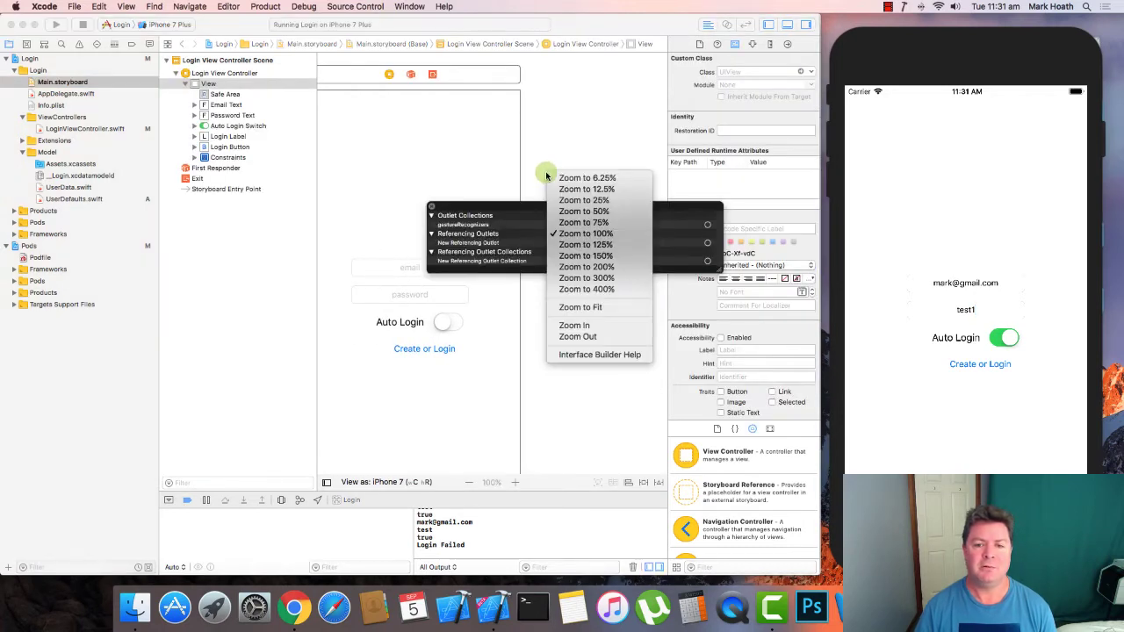
left_click(583, 211)
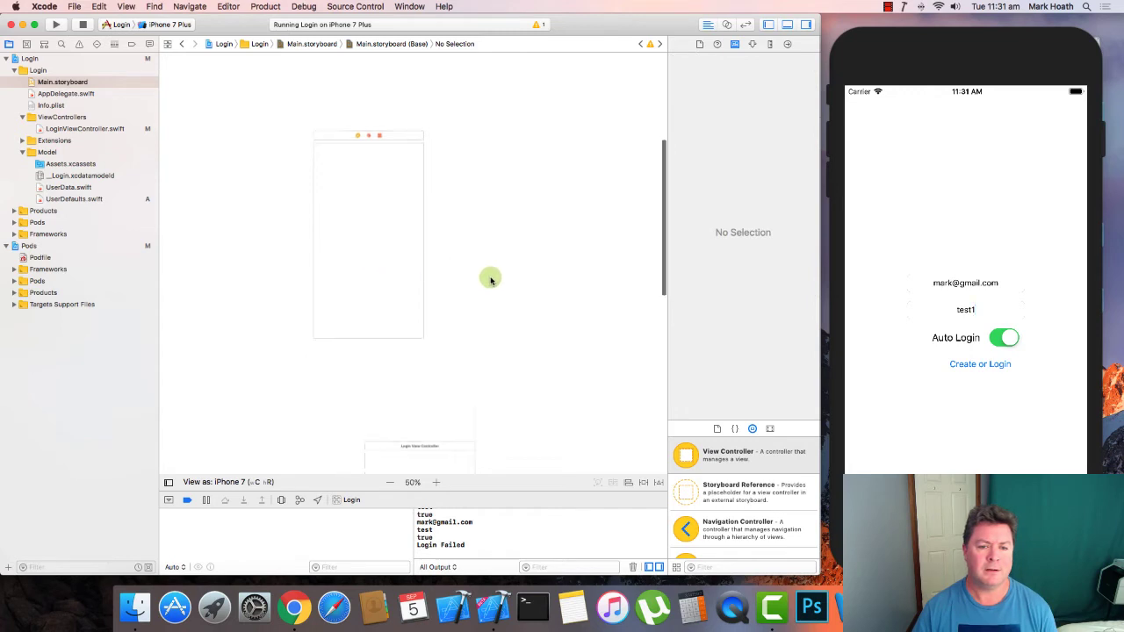
scroll("down", 3)
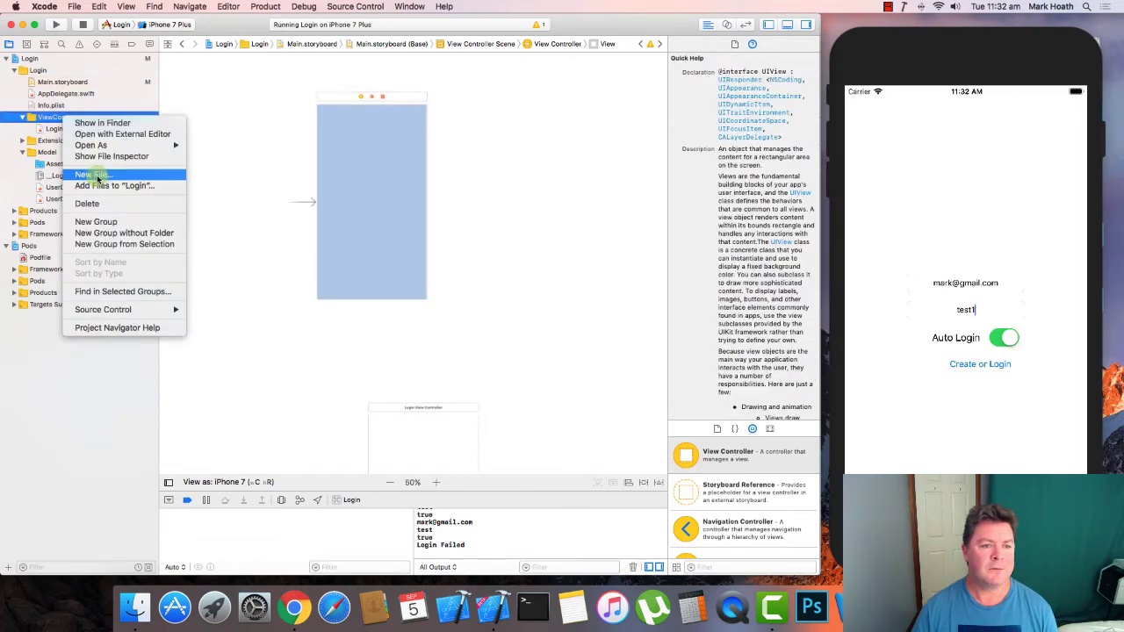
- Create LaunchingViewController.swift, a Cocoa Touch UIViewController subclass, in the ViewControllers group
left_click(91, 174)
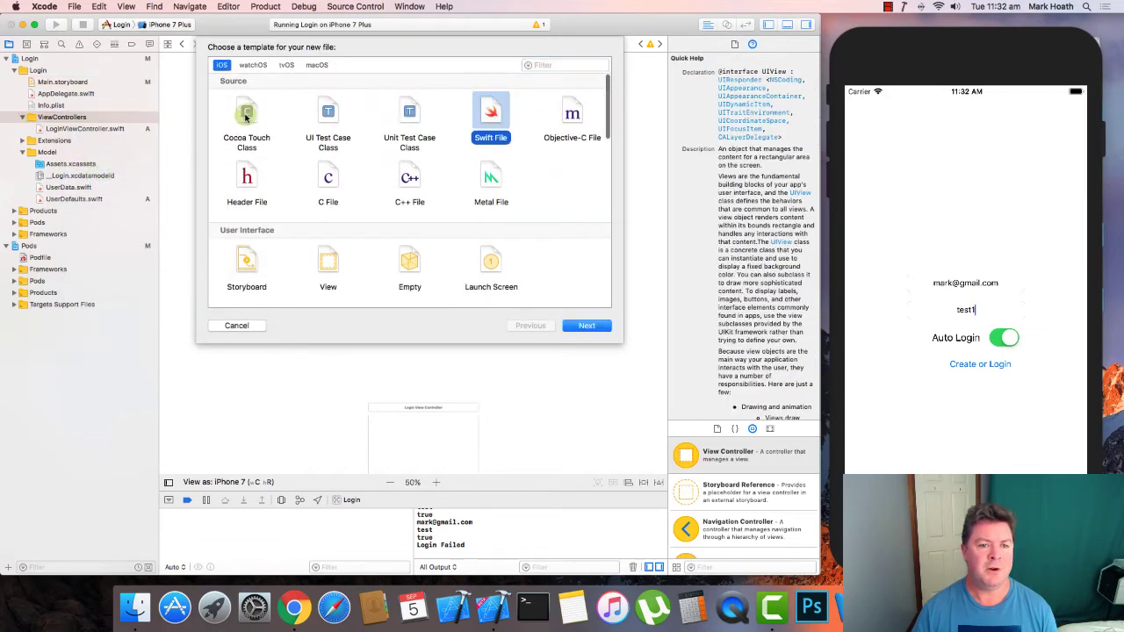
left_click(247, 114)
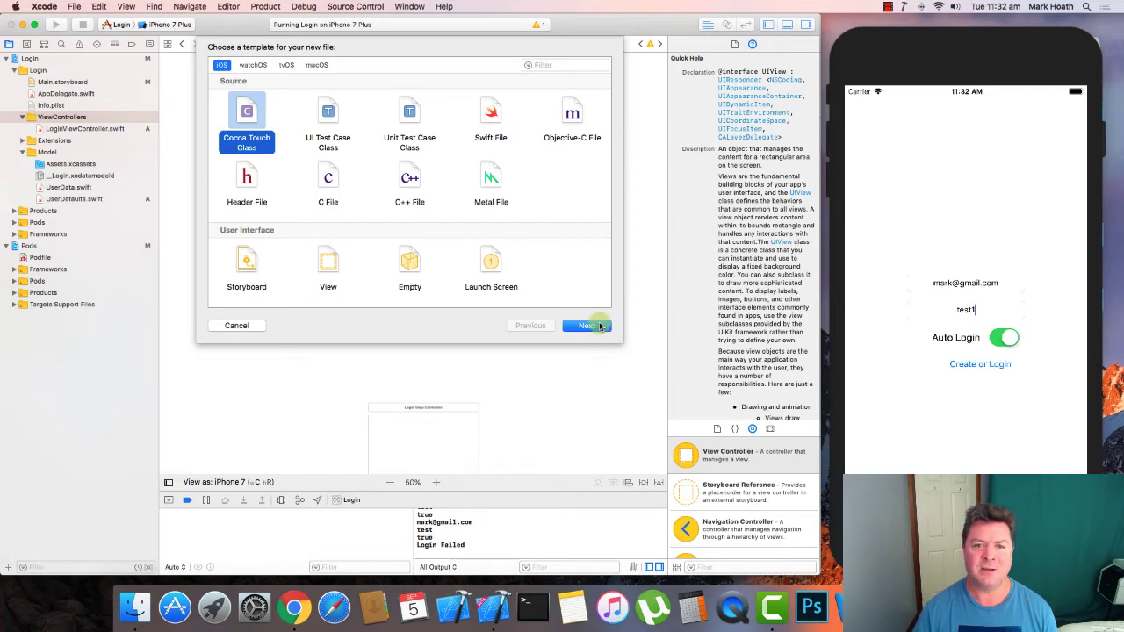
left_click(587, 326)
type("LaunchingViewController")
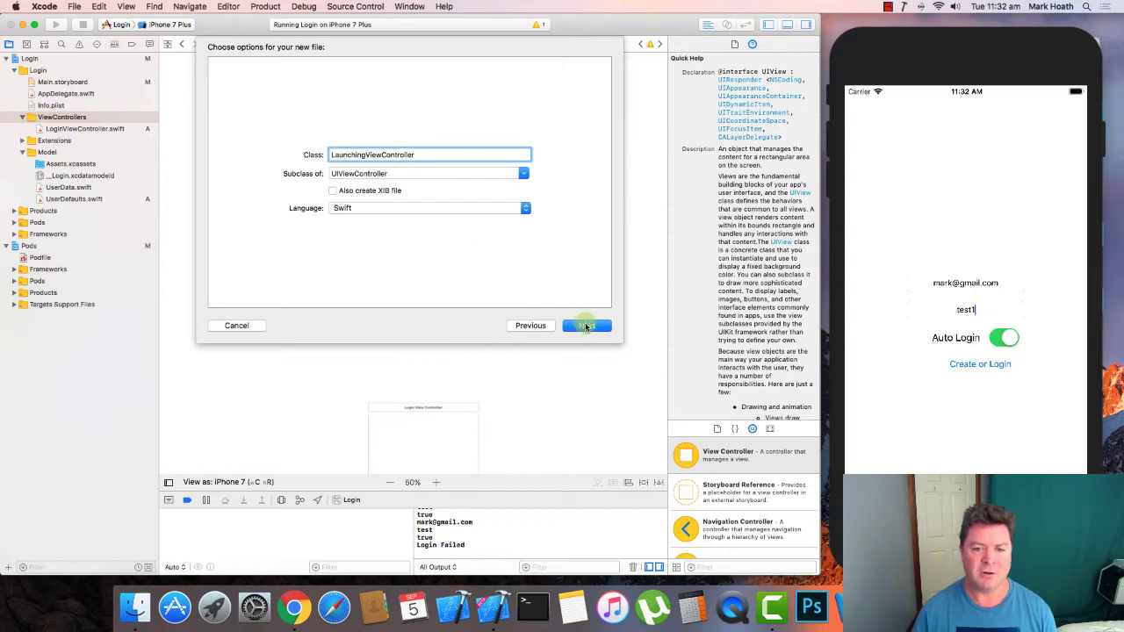
left_click(587, 325)
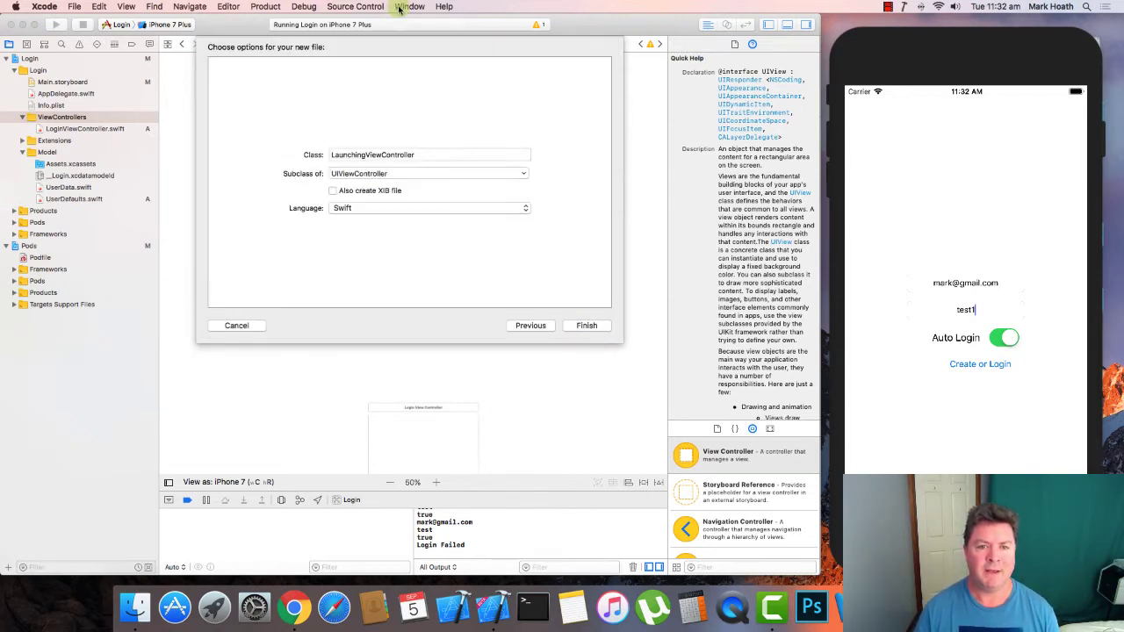
left_click(586, 325)
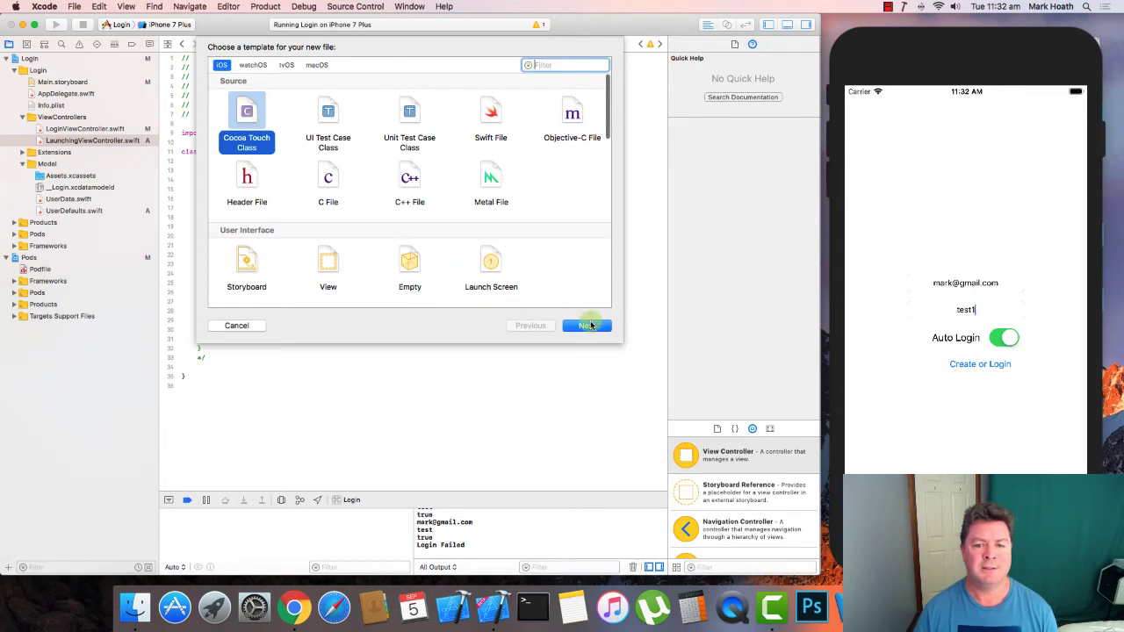
- Create HomeViewController.swift subclassing UIViewController in ViewControllers, then open it and reorder the group
left_click(586, 326)
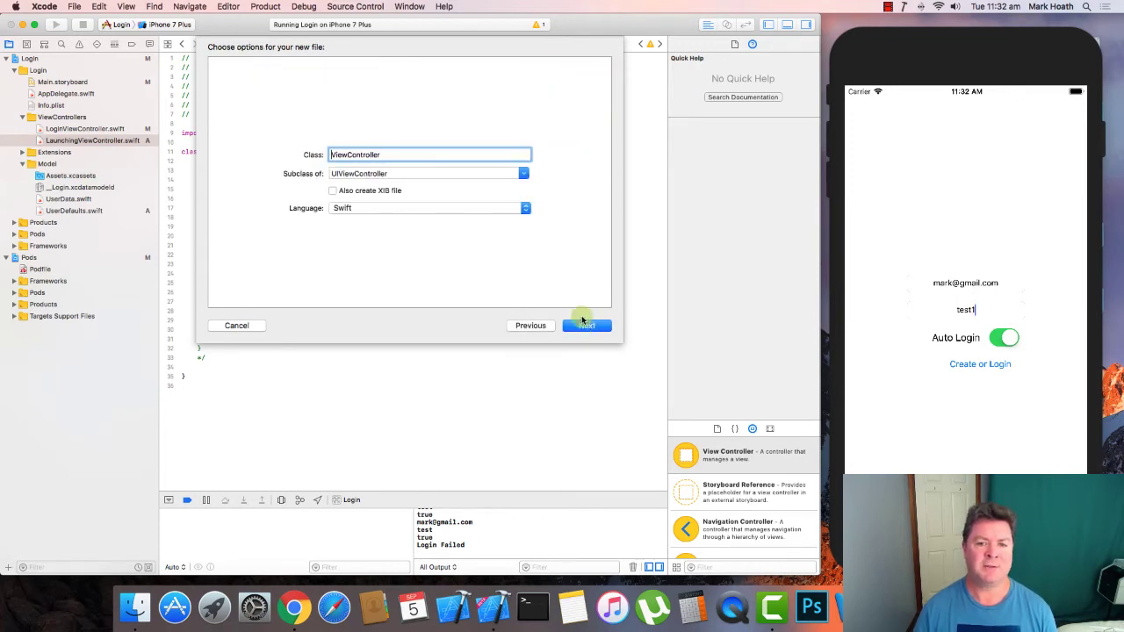
type("Home")
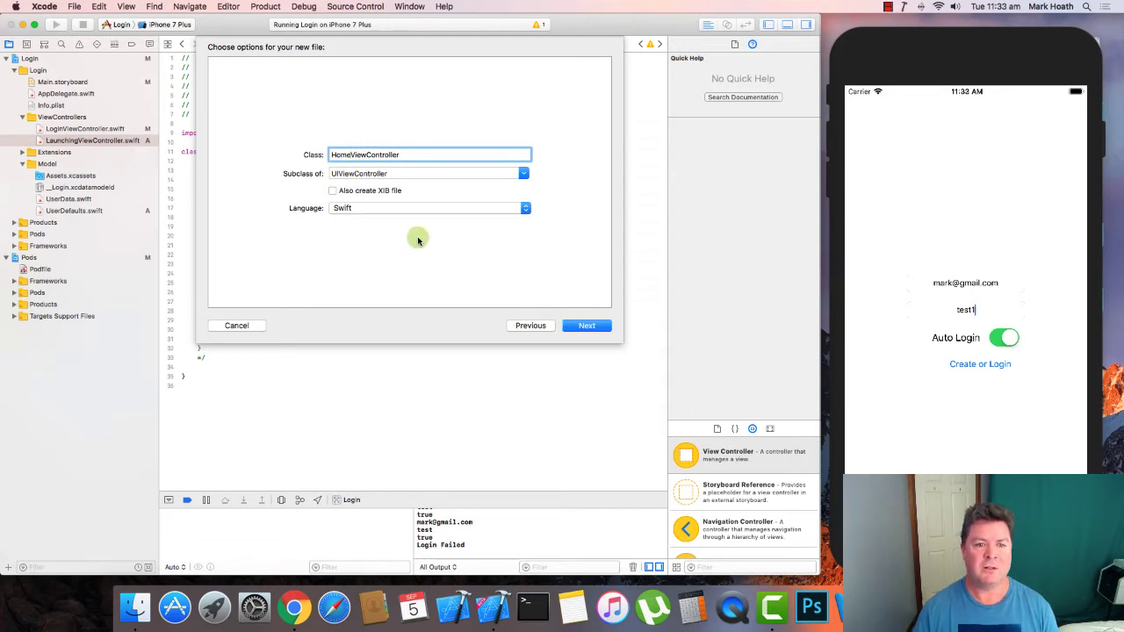
left_click(587, 326)
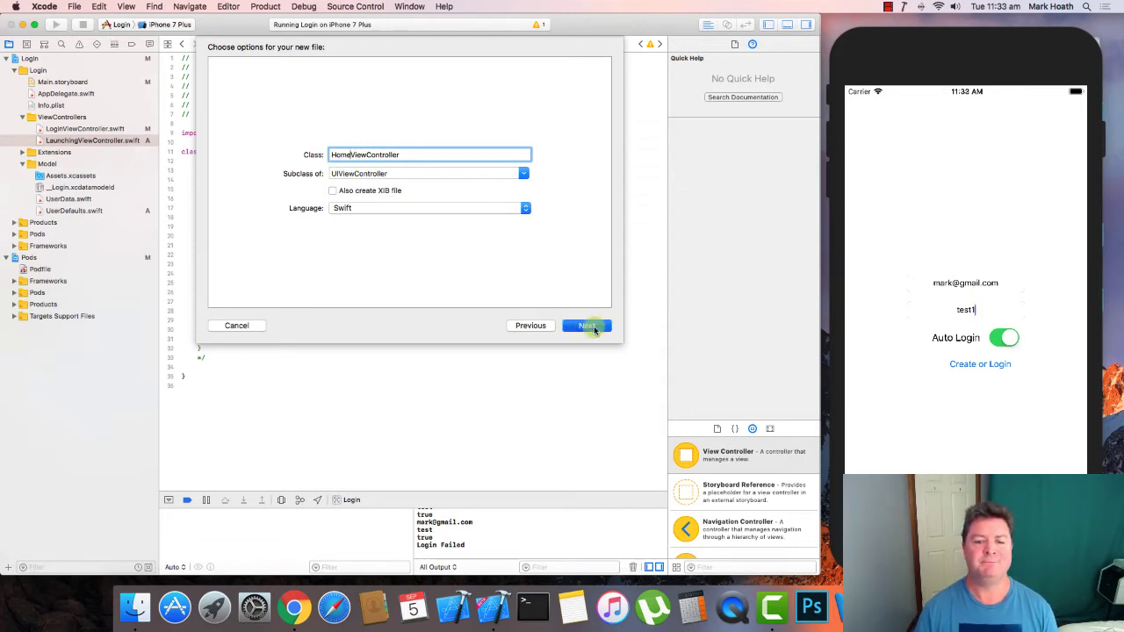
left_click(586, 326)
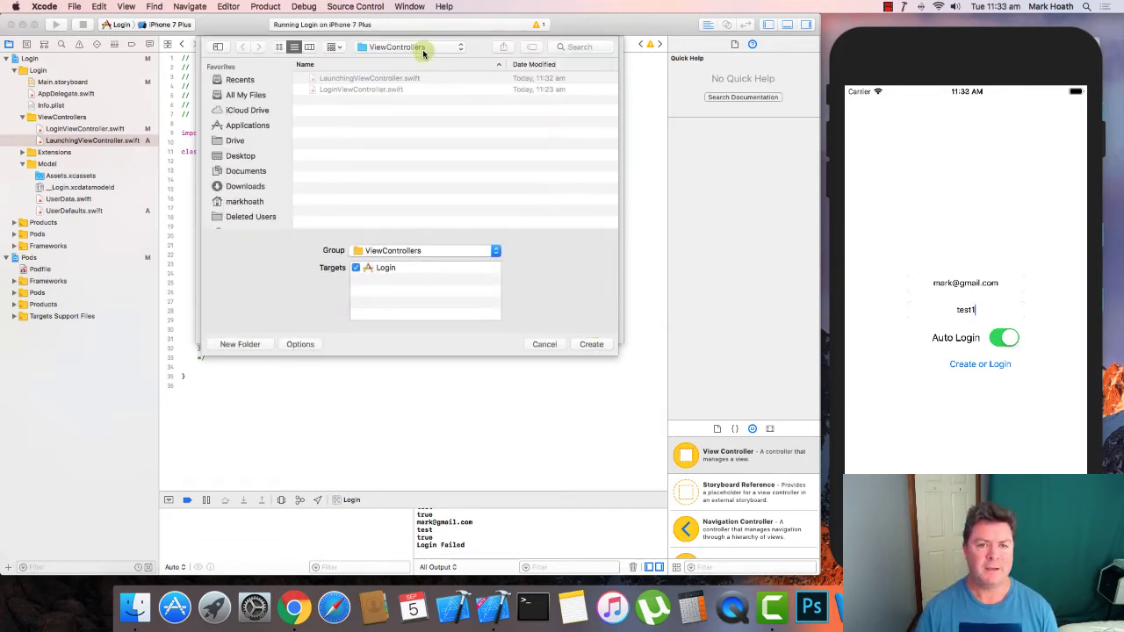
left_click(545, 344)
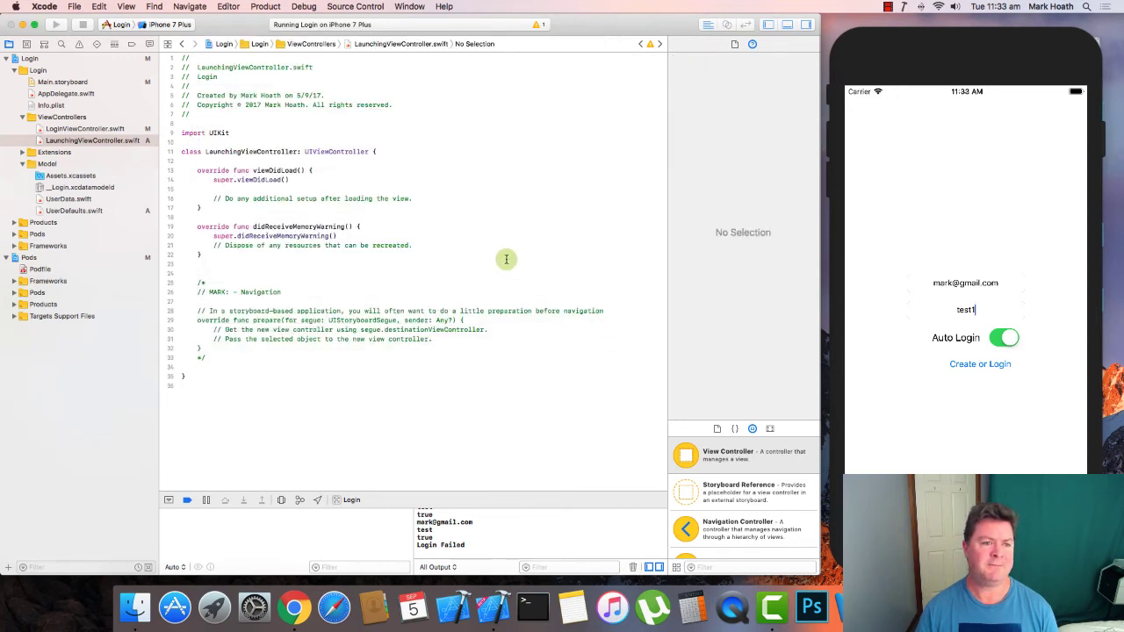
left_click(80, 152)
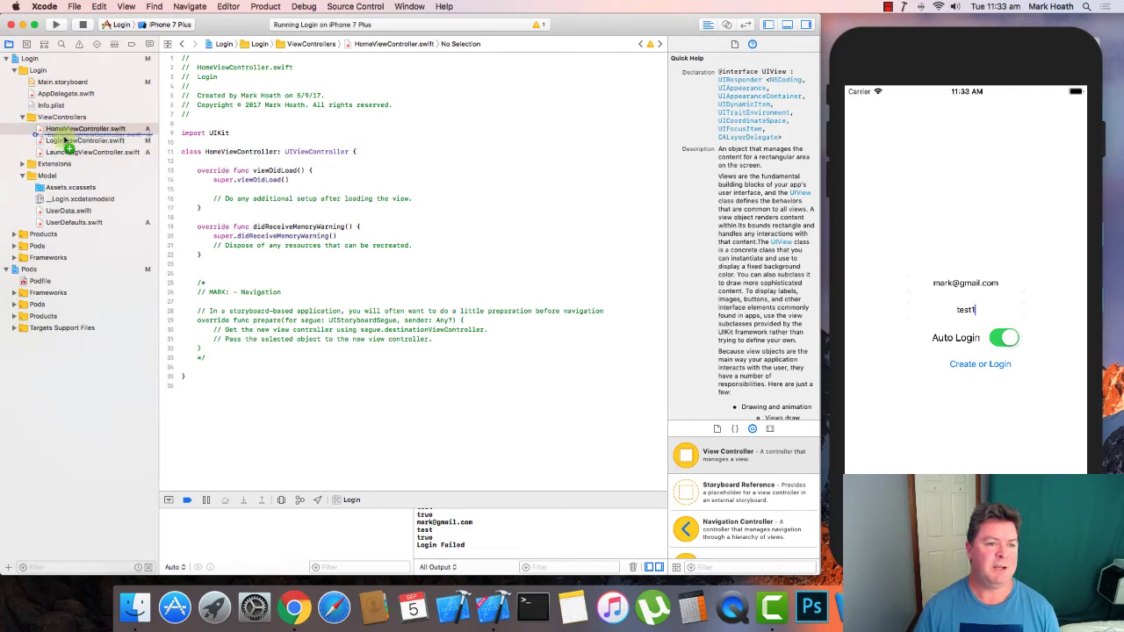
left_click(77, 152)
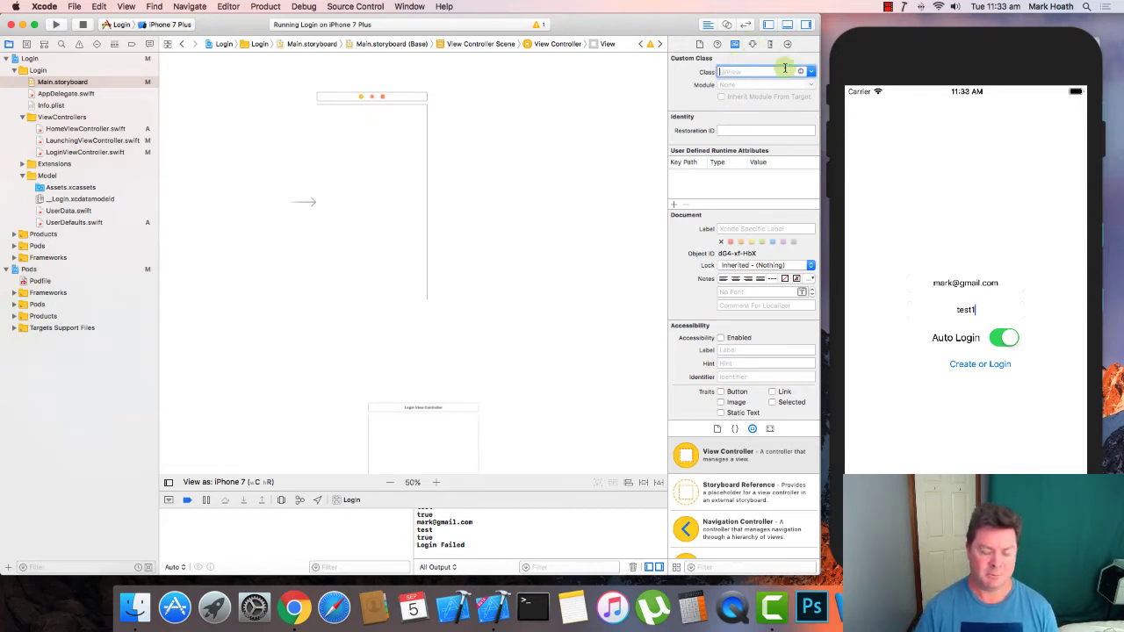
- Set the entry scene's custom class to LaunchingViewController and title it Launching View Controller
type("Lau")
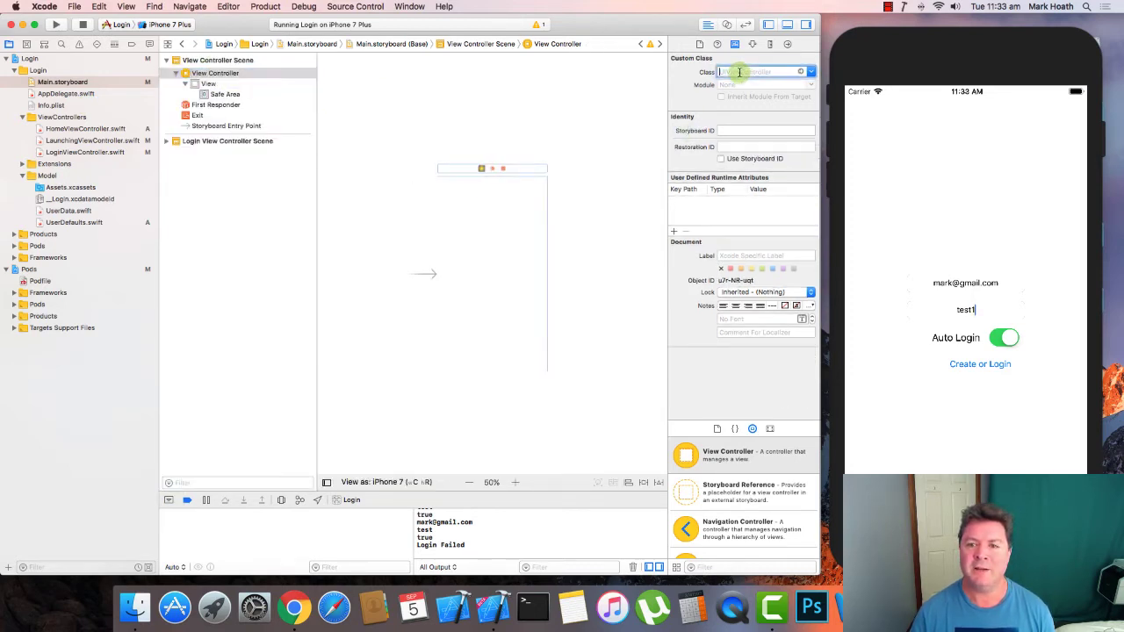
type("LaunchingViewController")
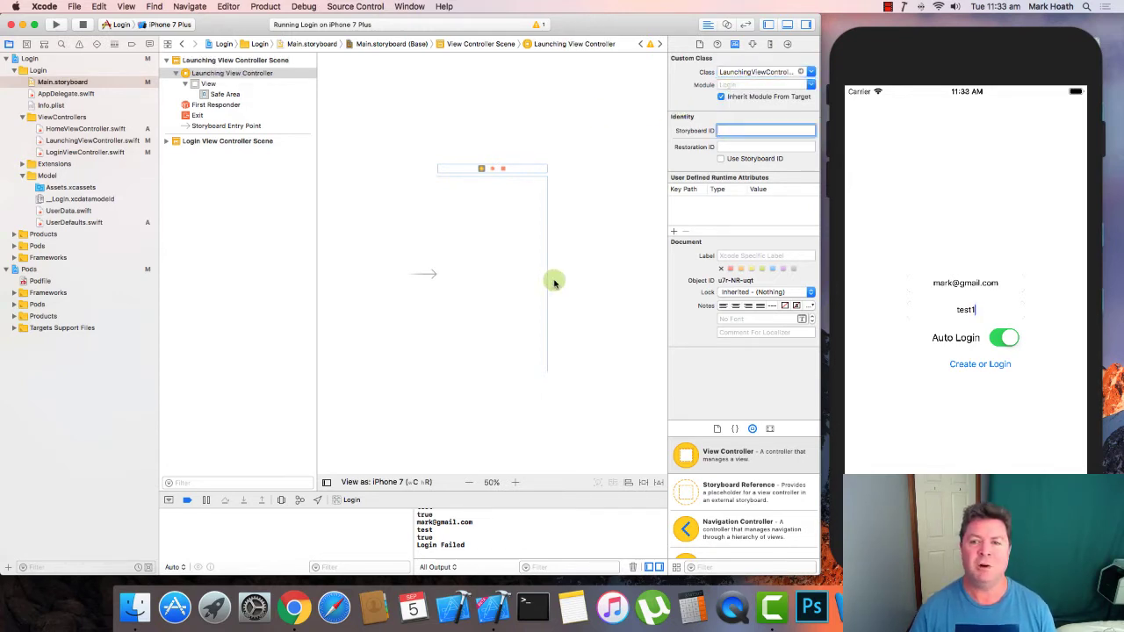
left_click(207, 83)
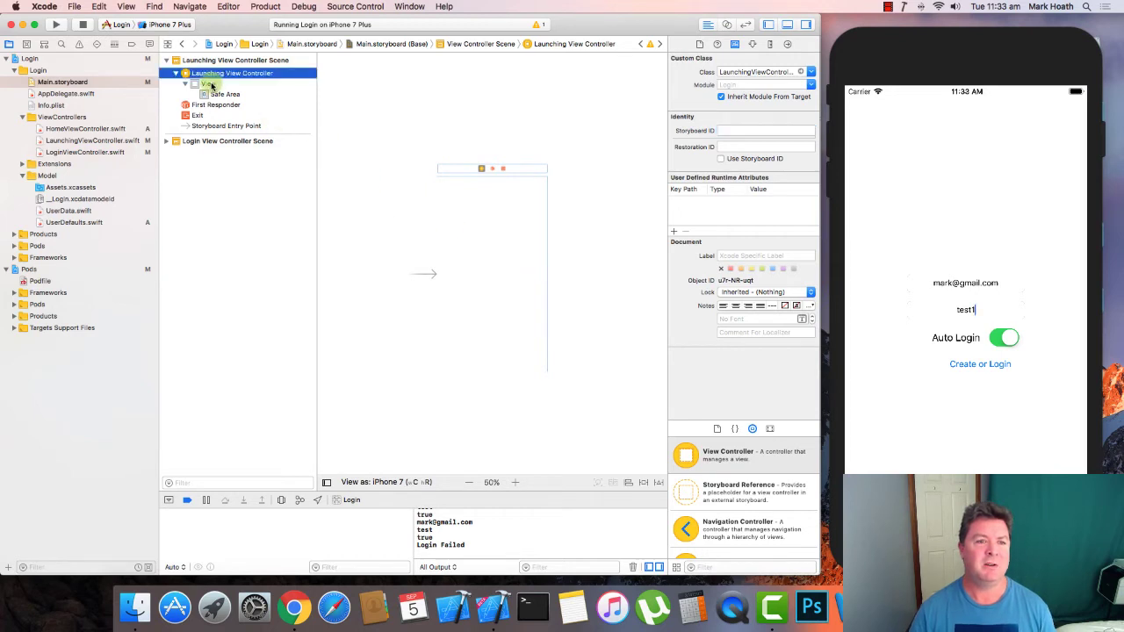
left_click(206, 83)
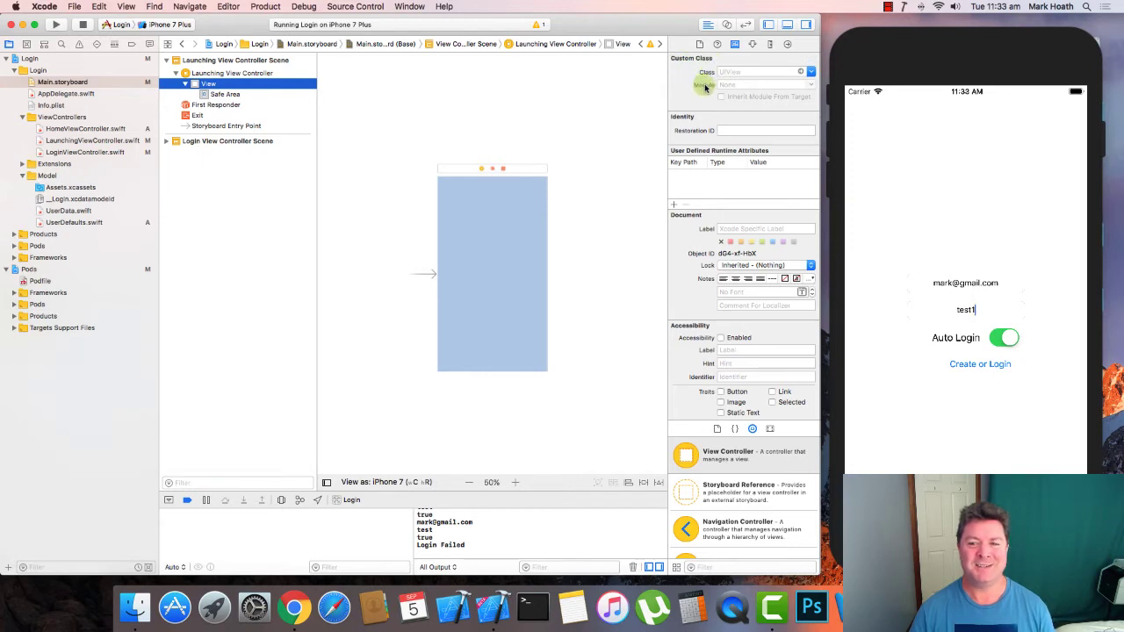
left_click(207, 84)
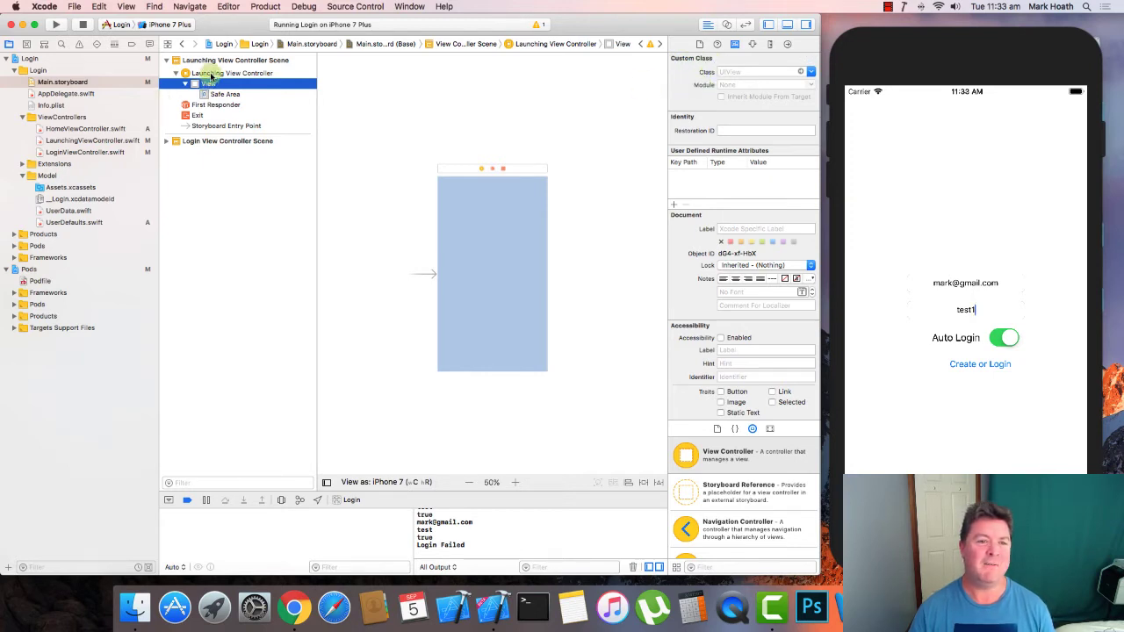
left_click(230, 73)
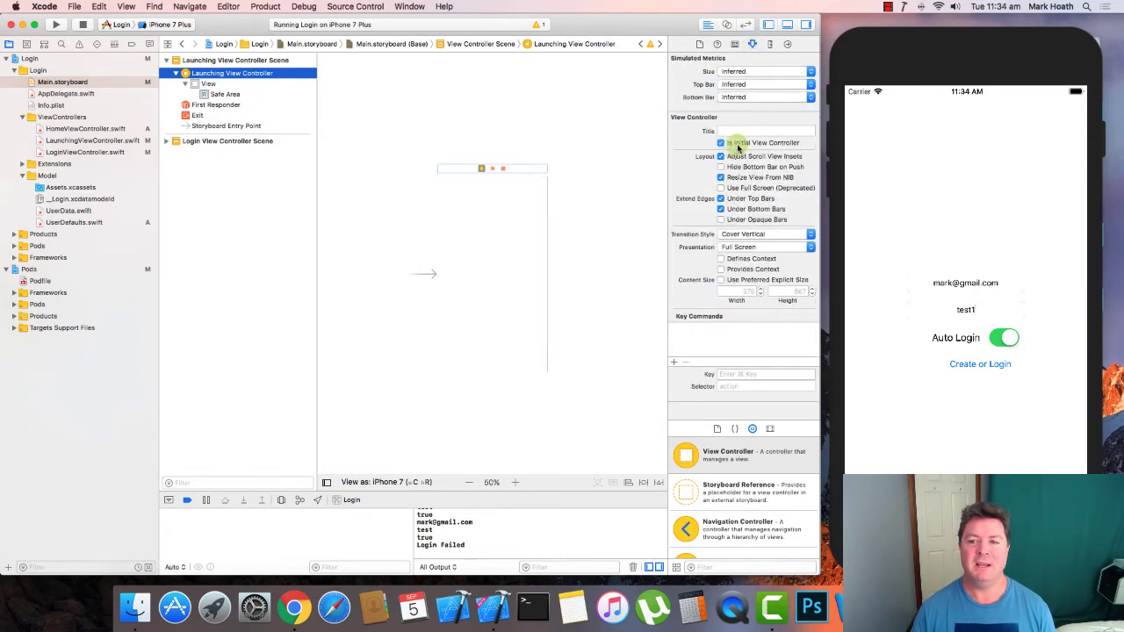
left_click(763, 130)
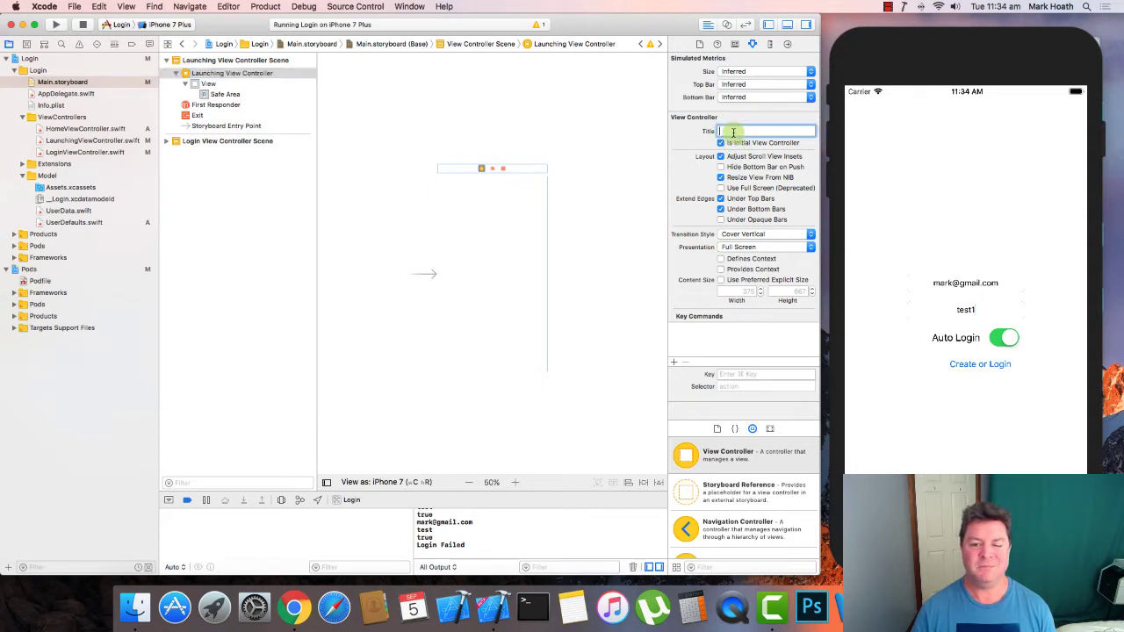
type("Launching View Controller")
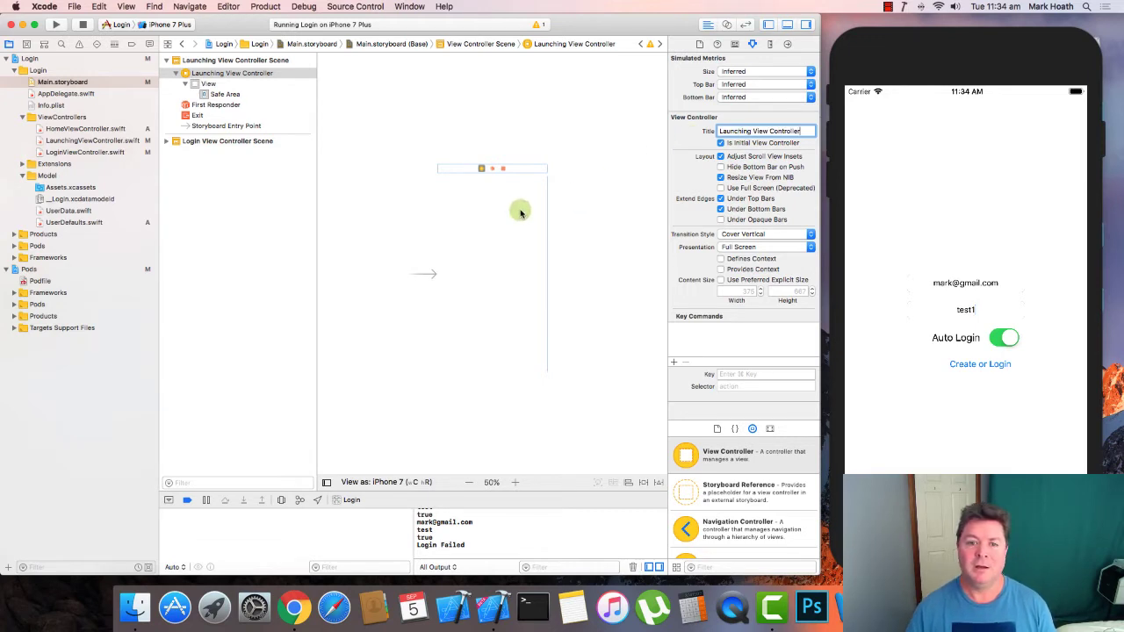
- Add a 'Launch Screen' label pinned 8 on all sides, centre-aligned, in 36-point font
left_click(208, 84)
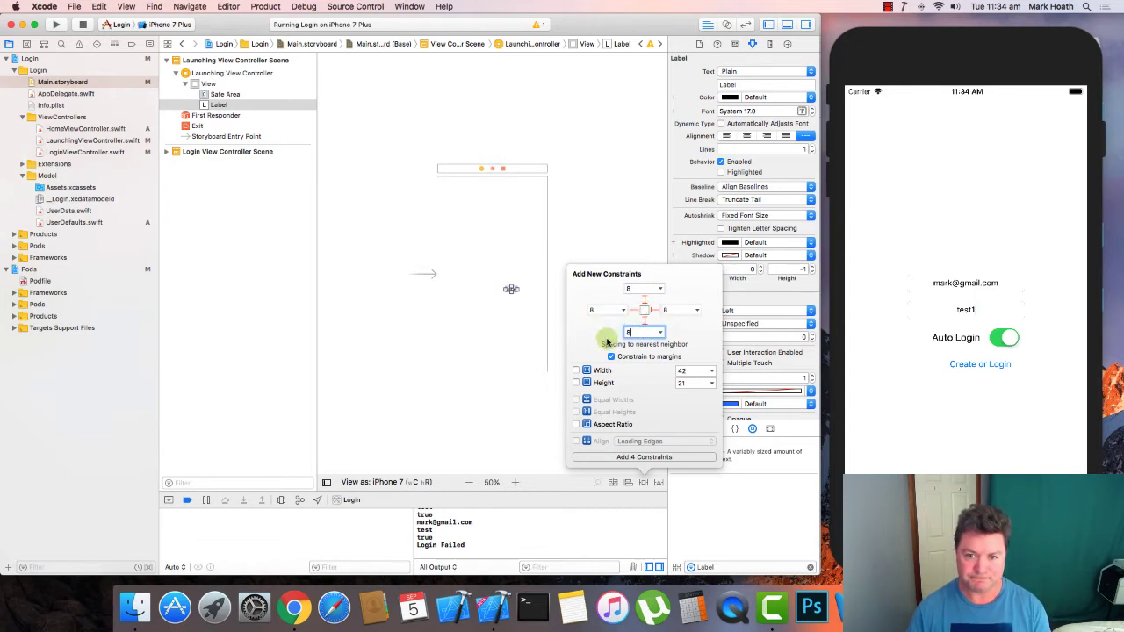
left_click(643, 456)
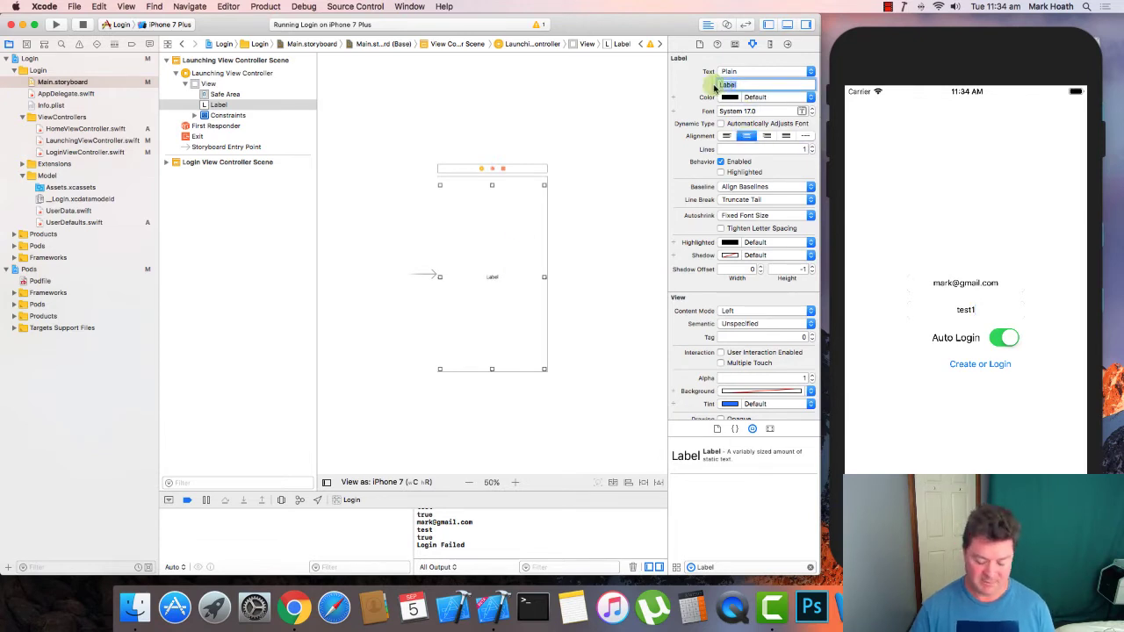
type("Launch Screen")
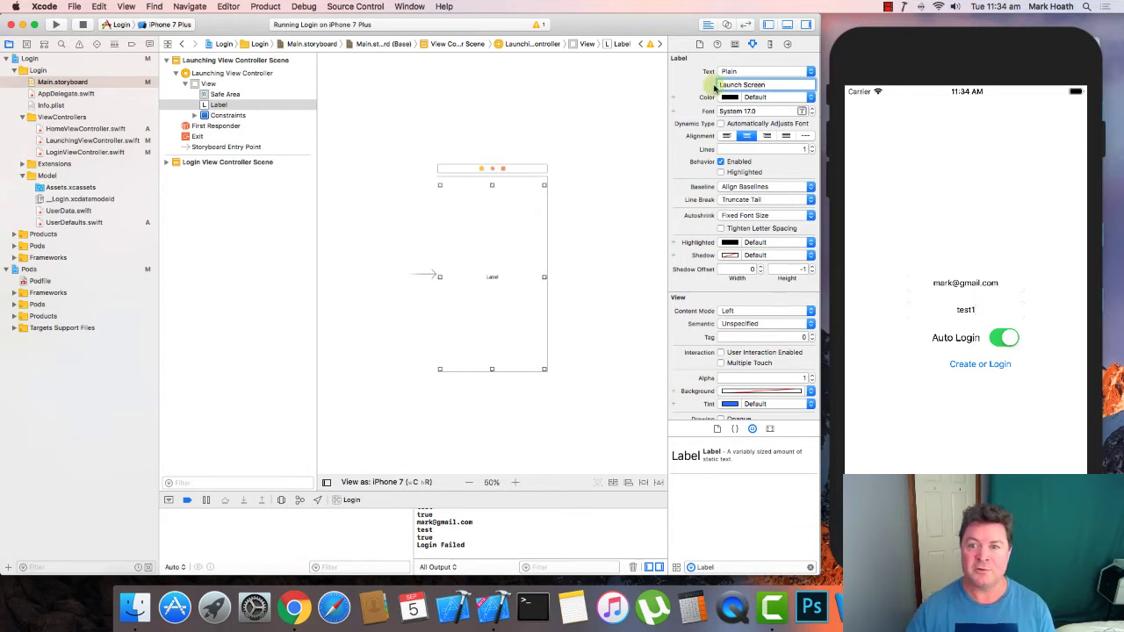
type("Launch Screen")
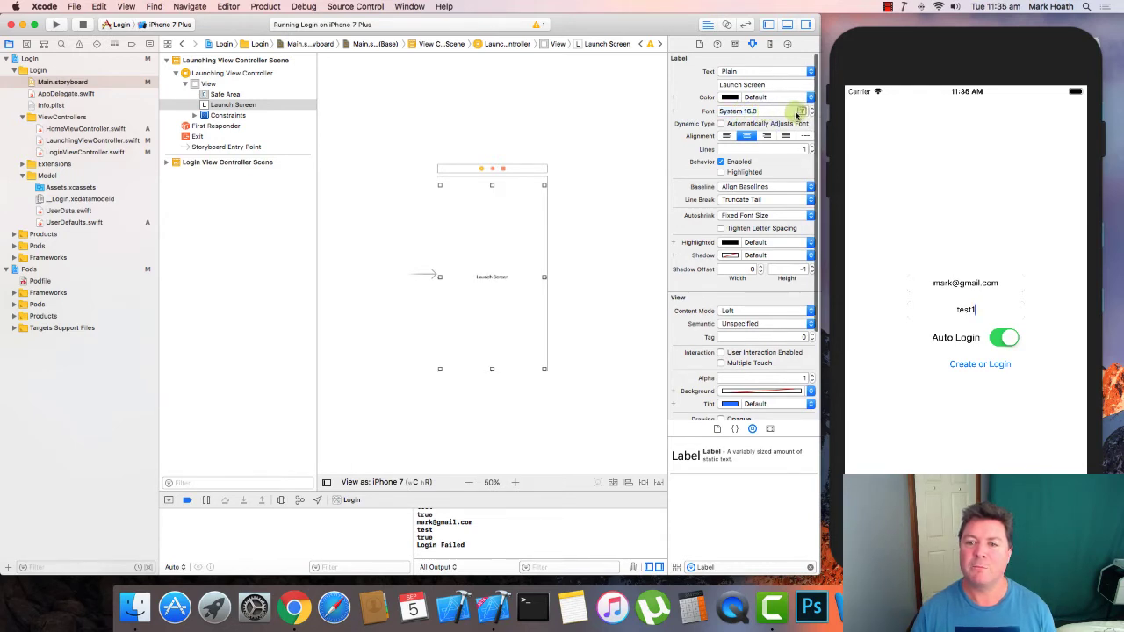
left_click(812, 111)
type("36")
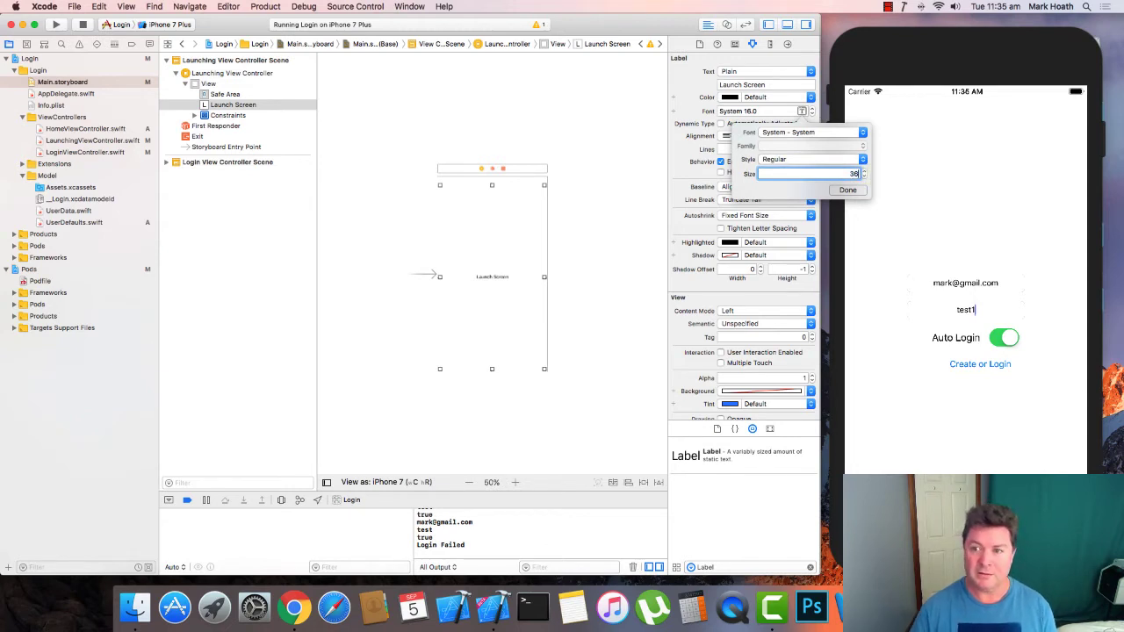
left_click(847, 190)
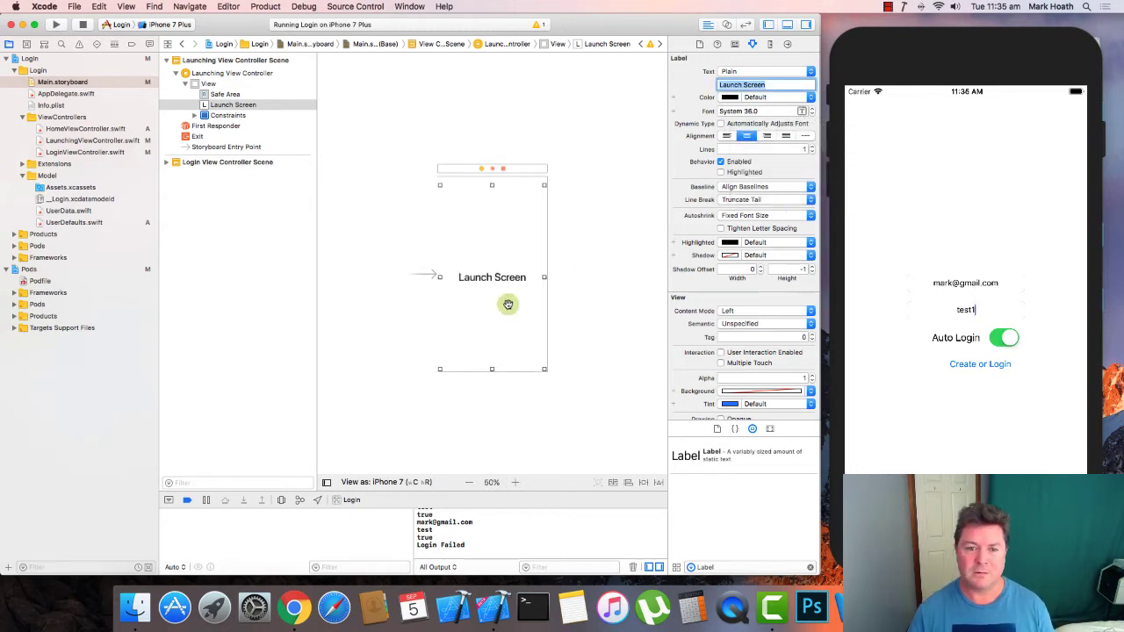
left_click(568, 281)
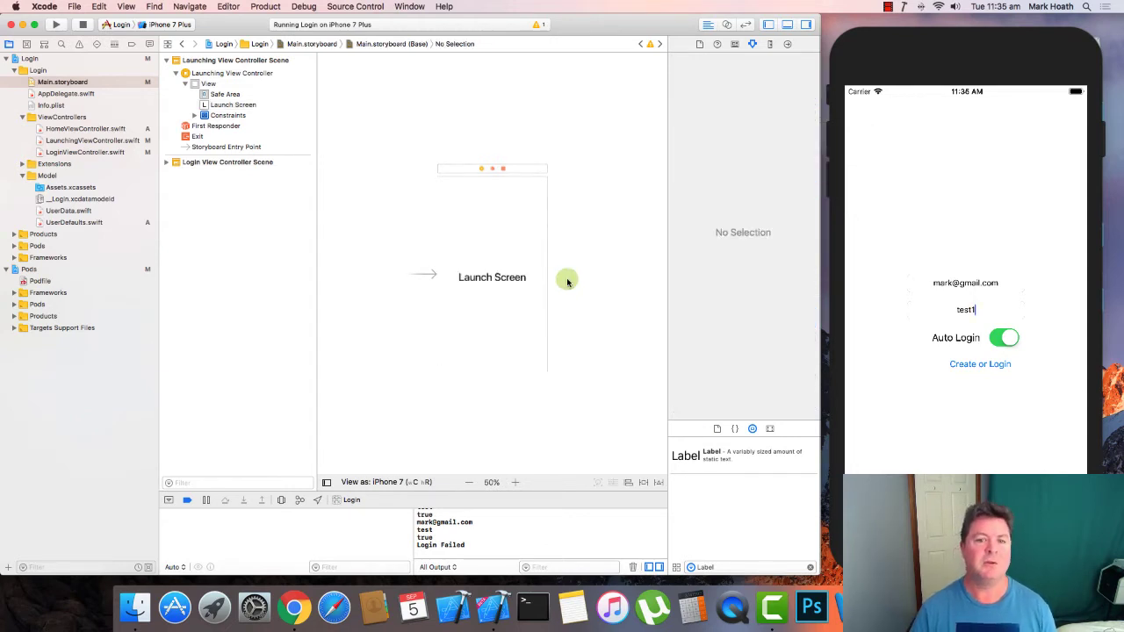
mouse_move(485, 296)
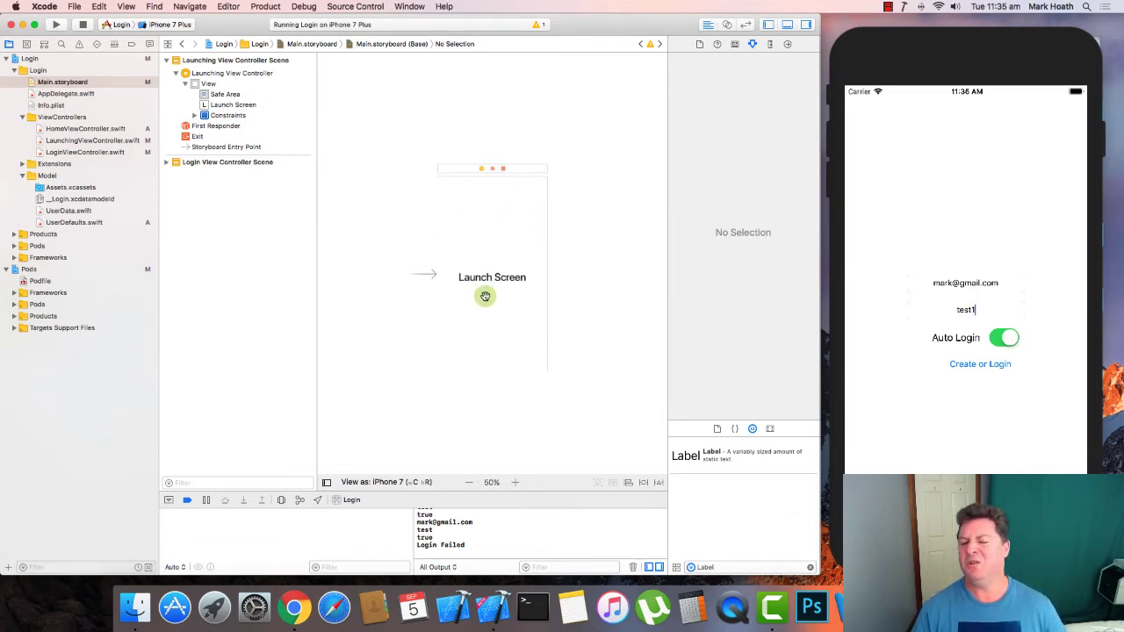
mouse_move(522, 230)
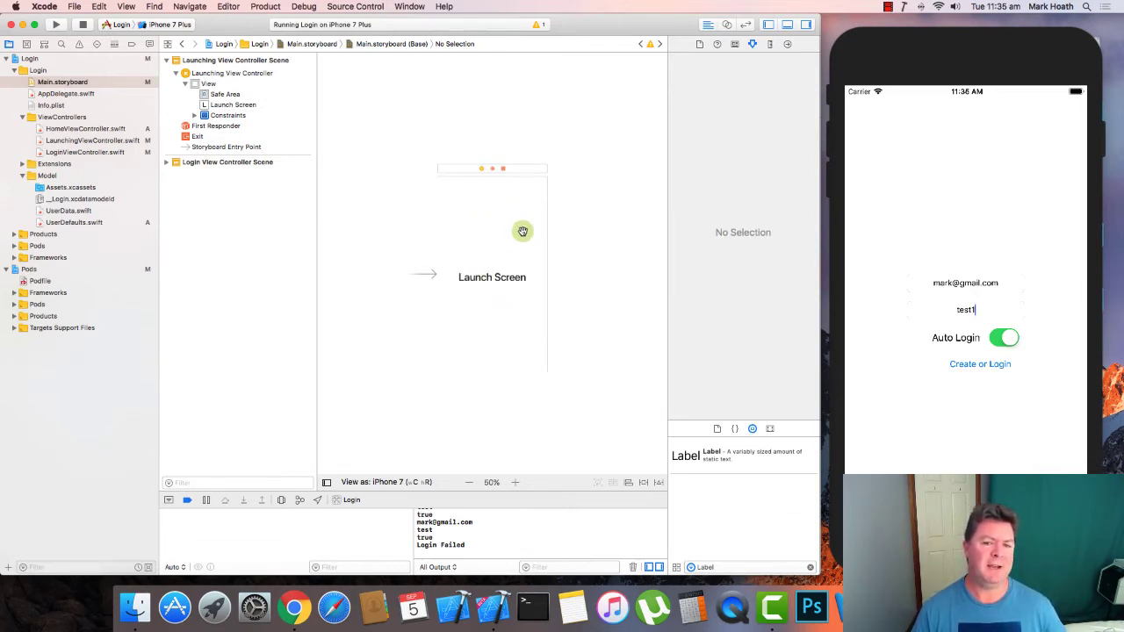
mouse_move(453, 371)
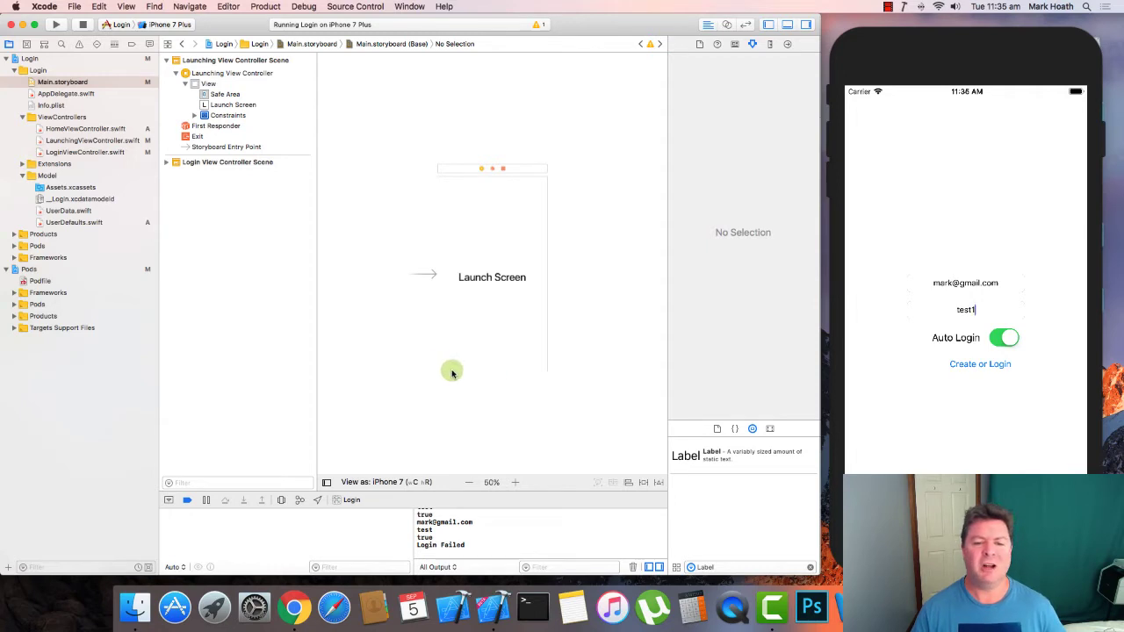
mouse_move(565, 316)
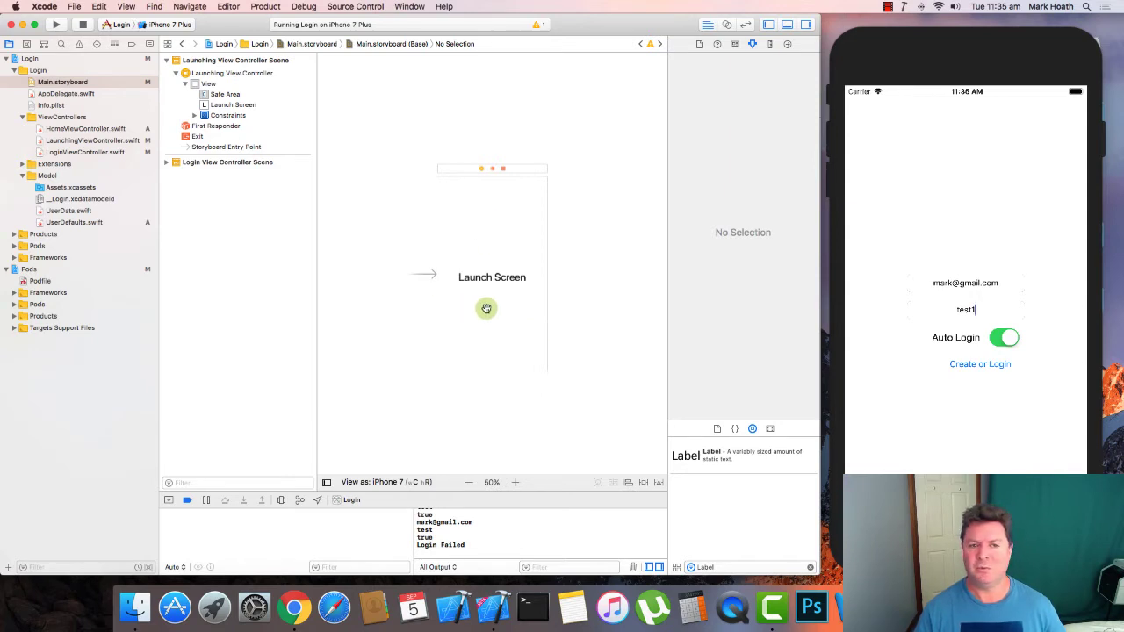
mouse_move(482, 308)
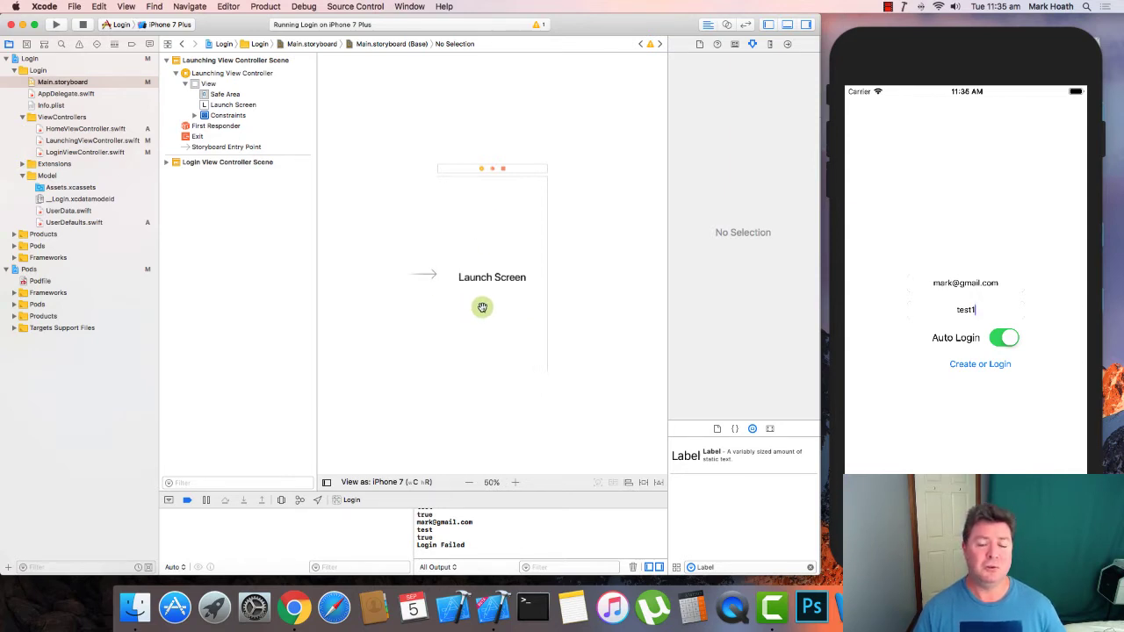
mouse_move(503, 249)
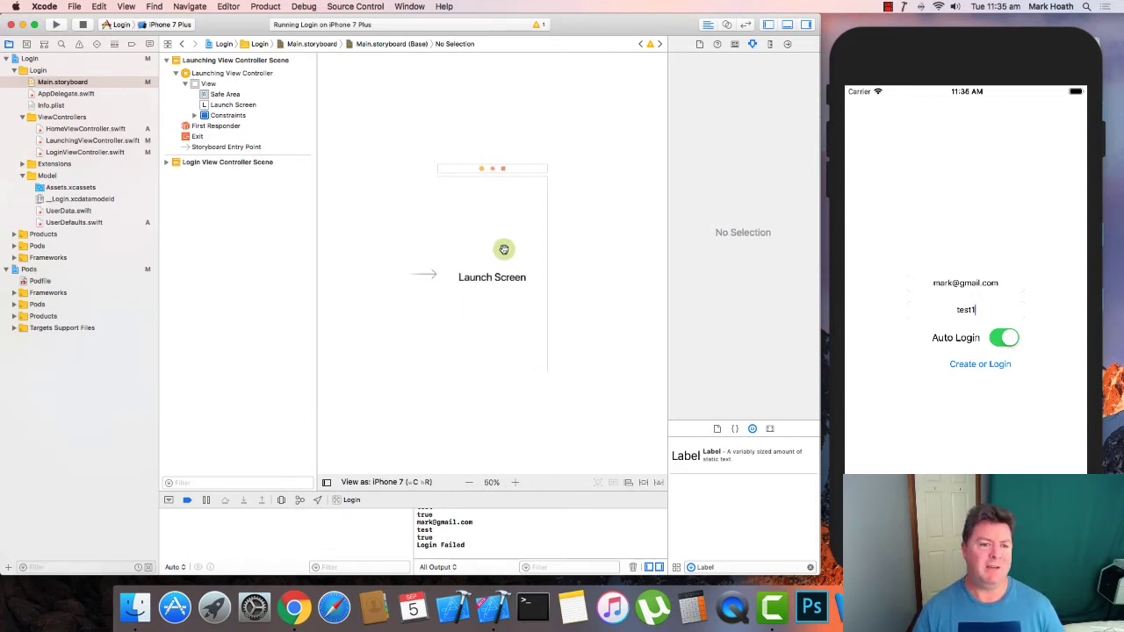
mouse_move(512, 333)
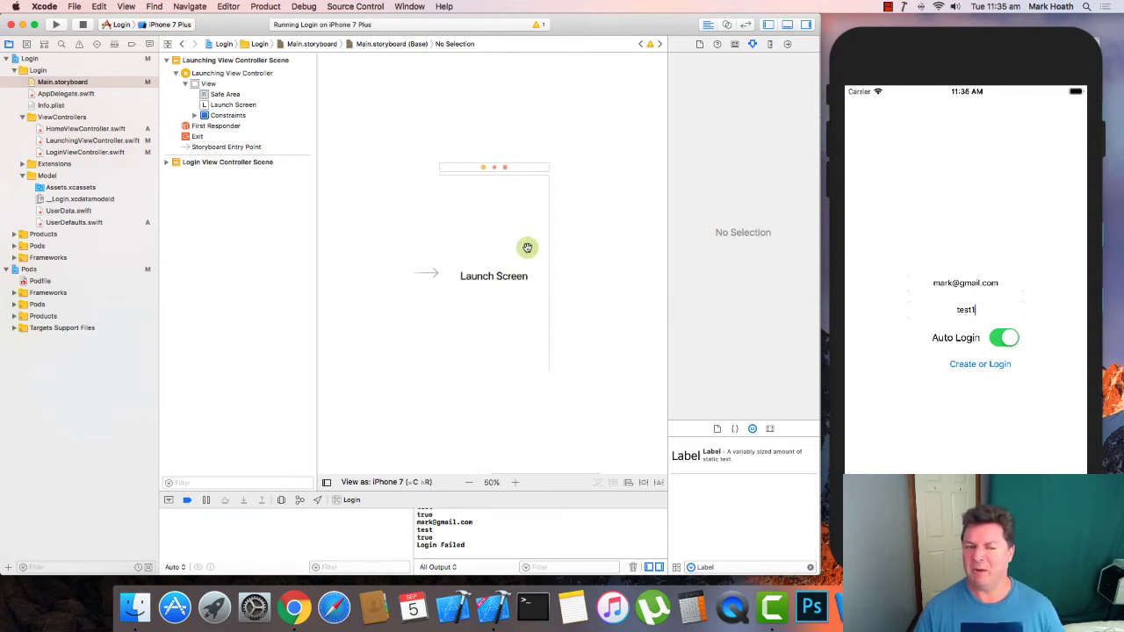
mouse_move(588, 292)
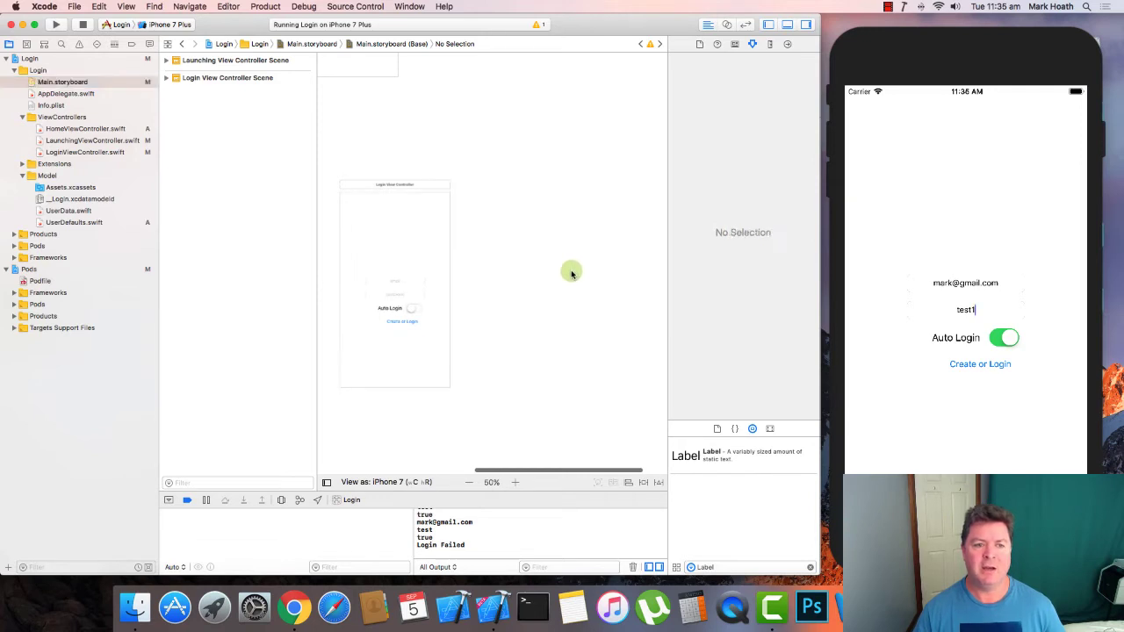
mouse_move(679, 506)
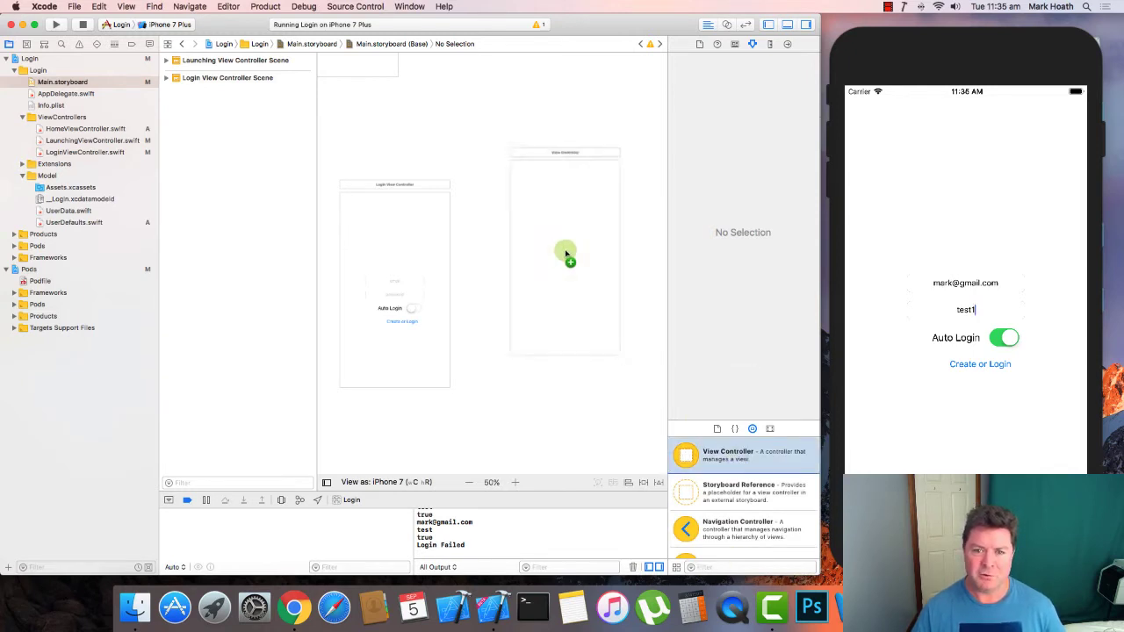
- Select the blank view controller's view and use Editor > Embed In > Navigation Controller
left_click(565, 250)
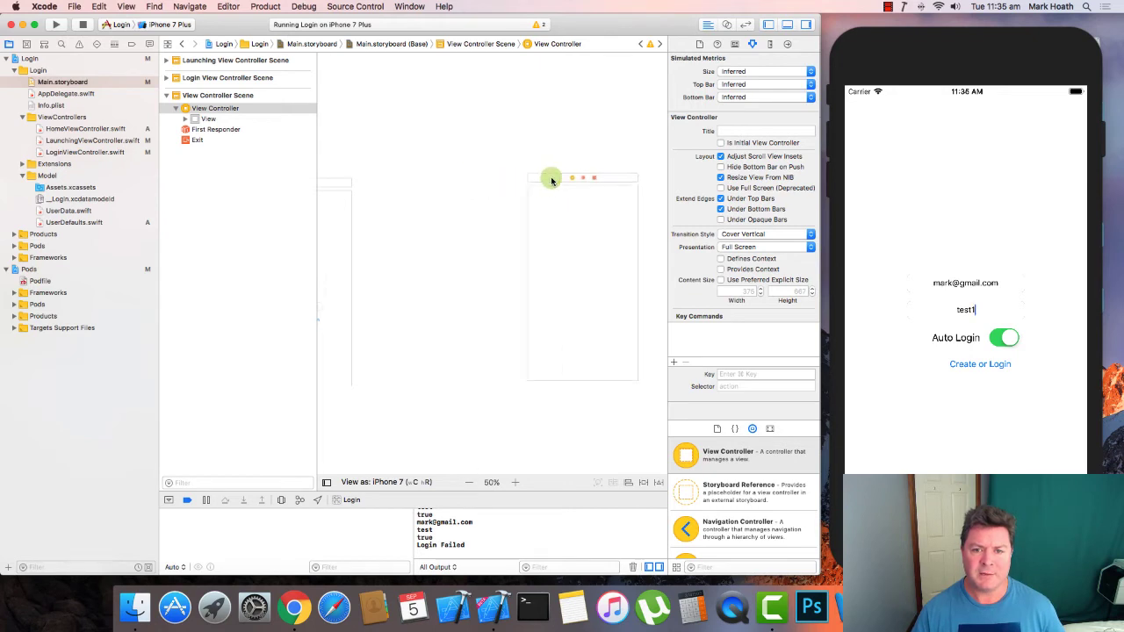
left_click(208, 119)
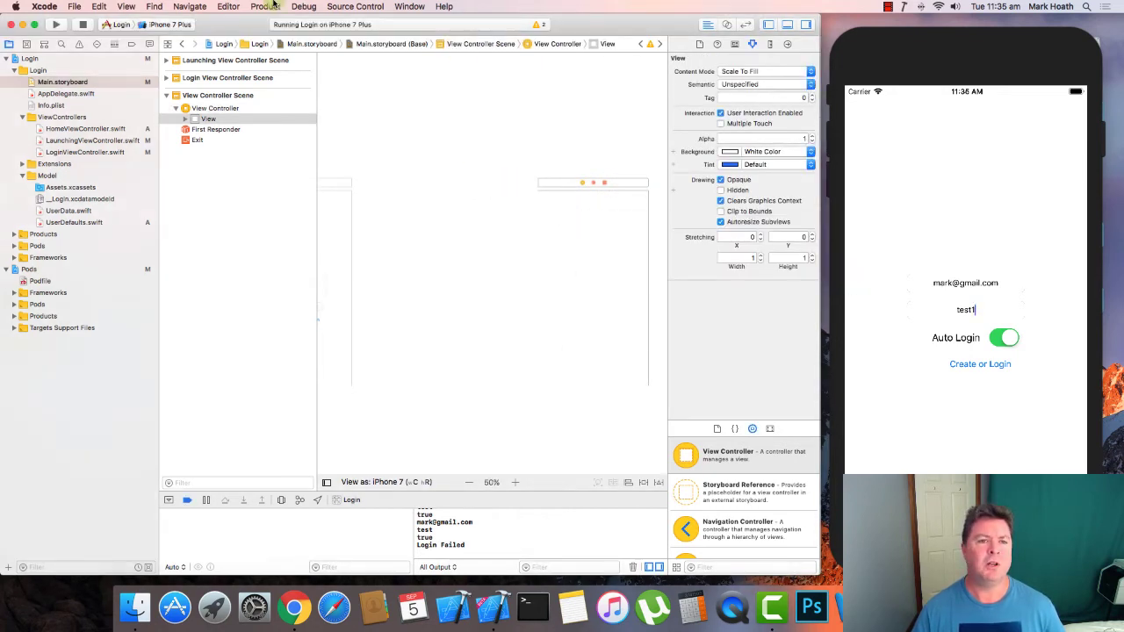
left_click(186, 5)
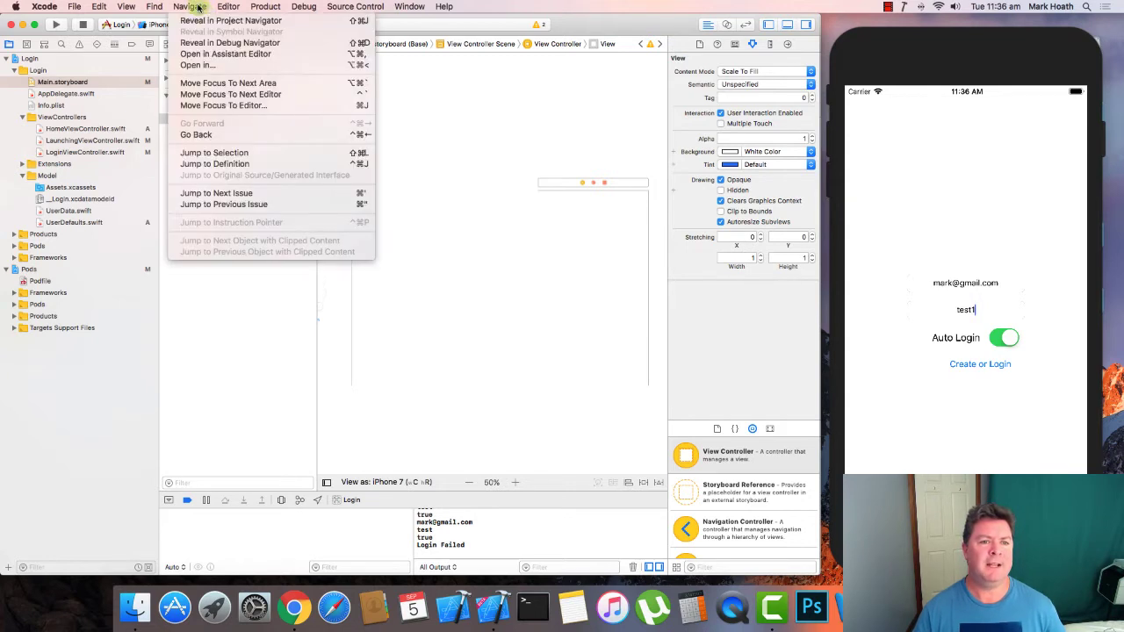
left_click(230, 6)
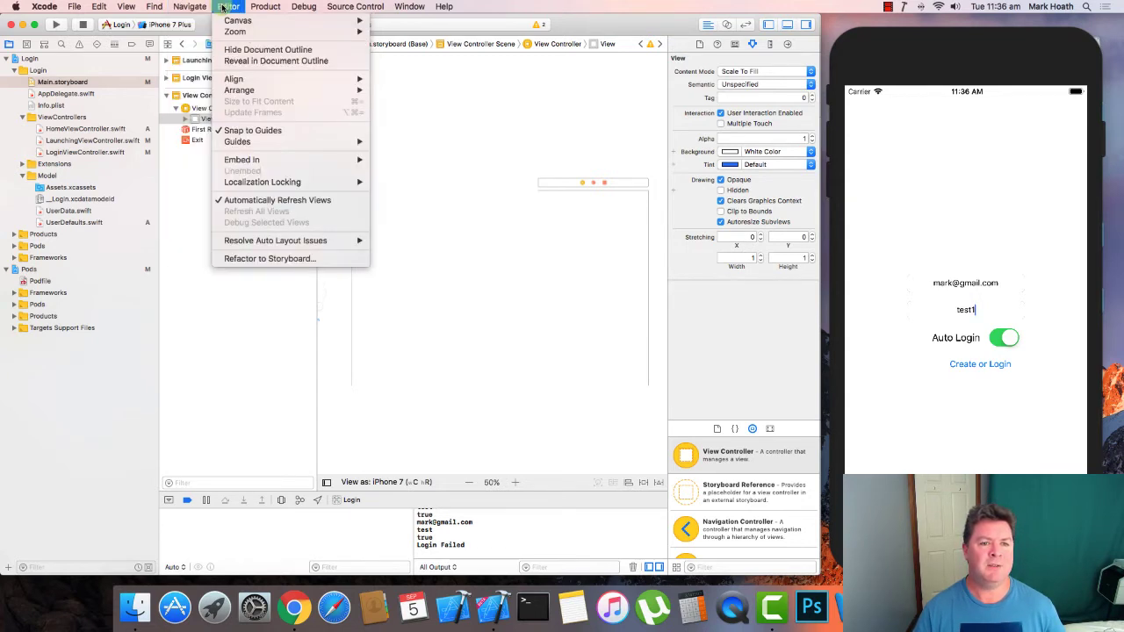
mouse_move(244, 160)
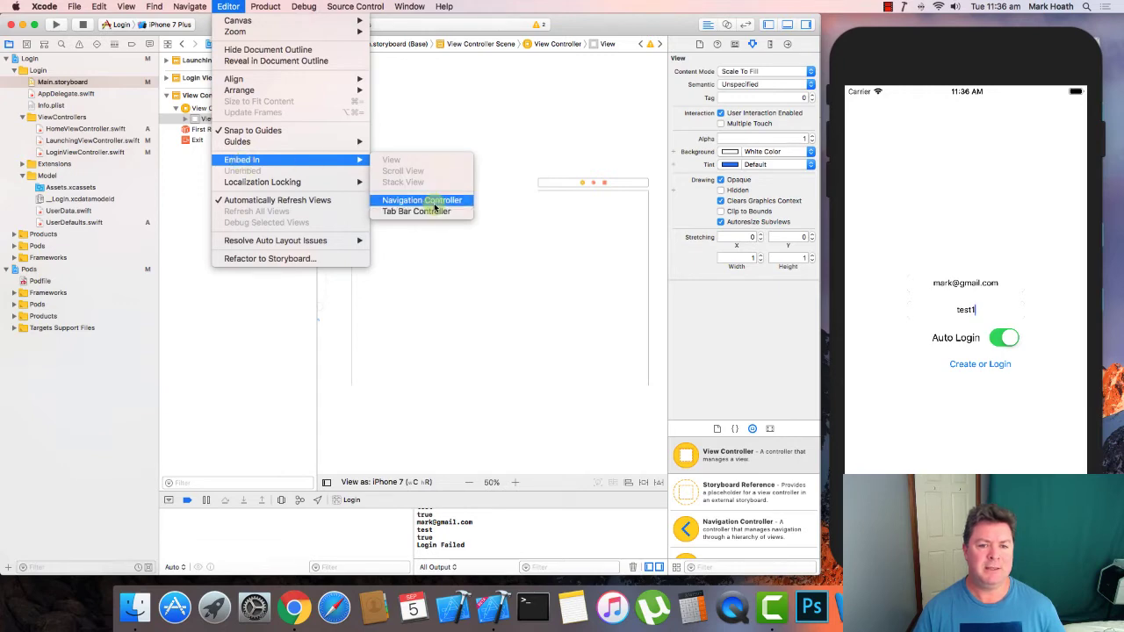
left_click(421, 200)
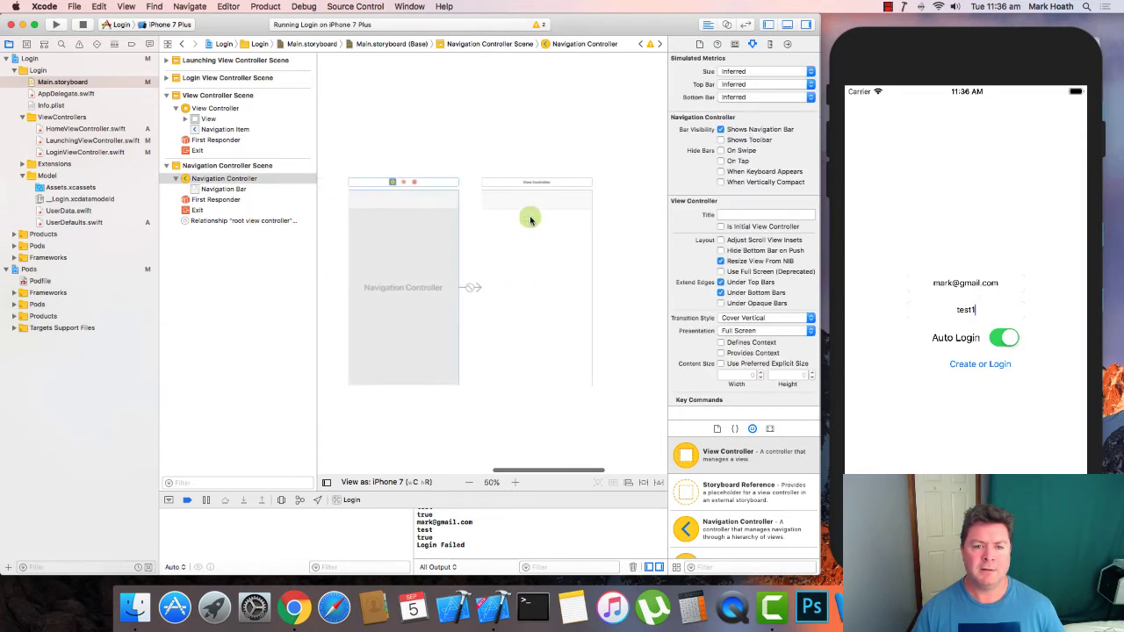
mouse_move(518, 197)
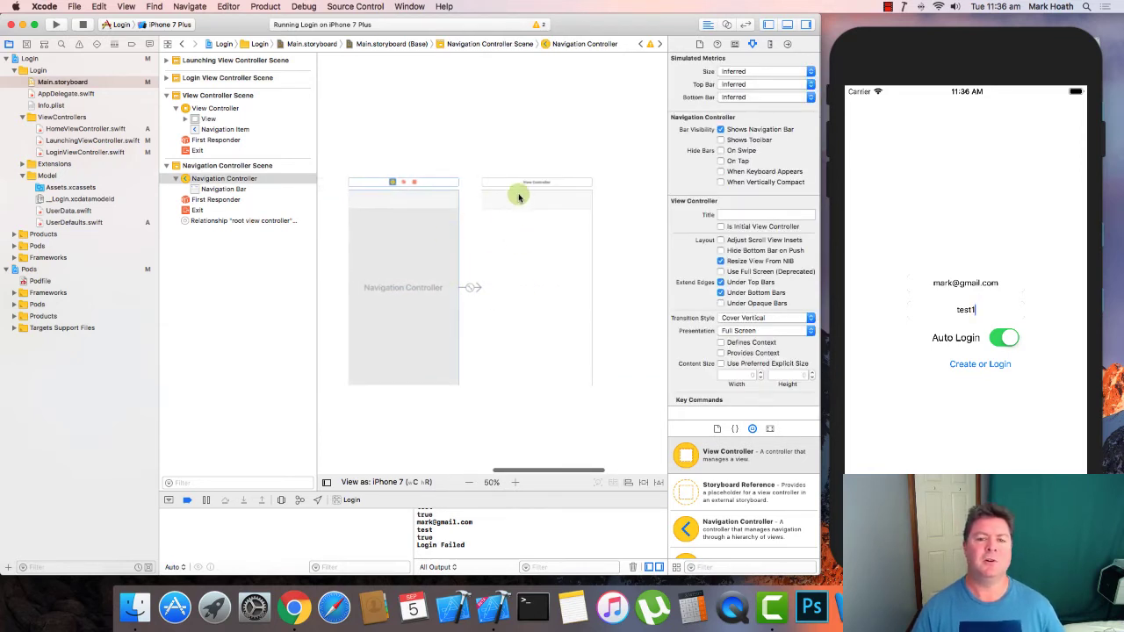
left_click(536, 201)
type("Bar Button")
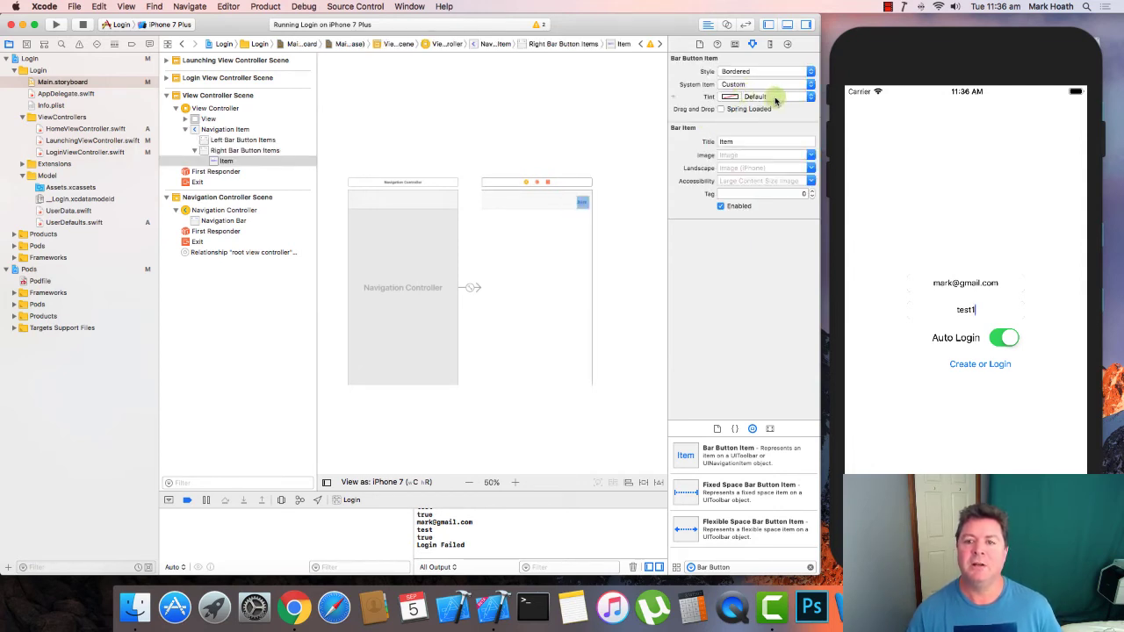
- Title the navigation bar's right bar button item 'Logout'
left_click(763, 141)
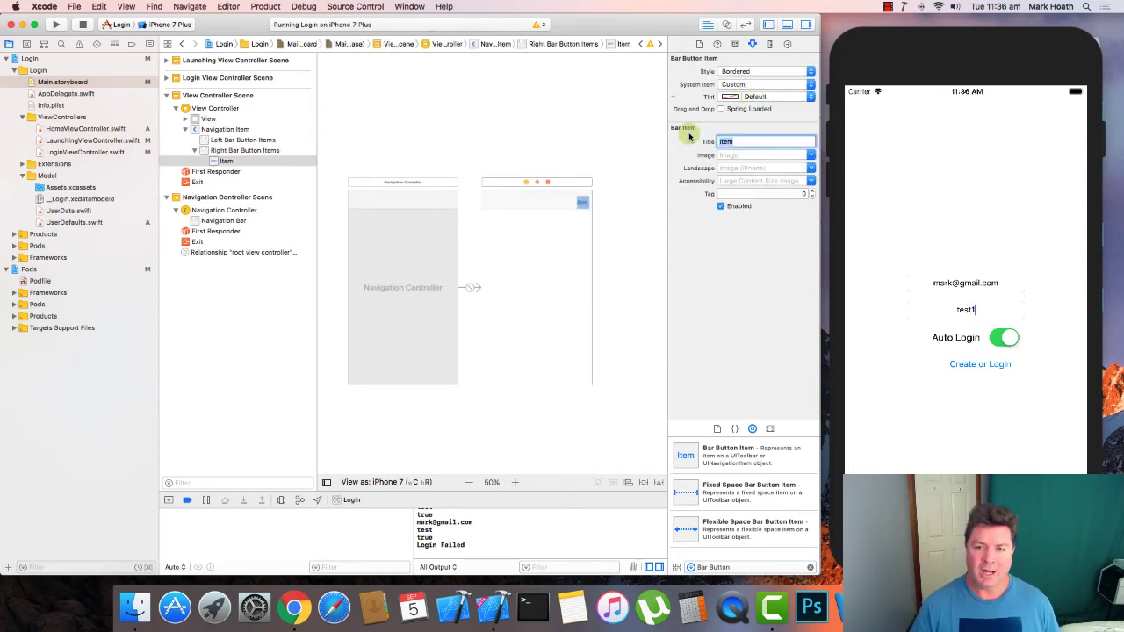
type("Logout")
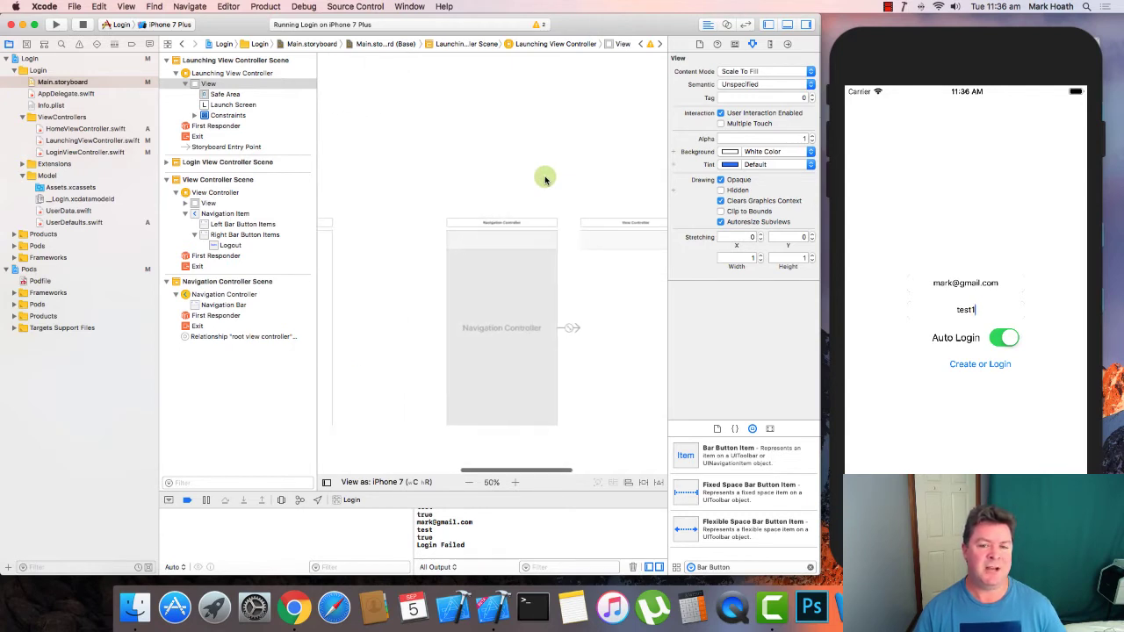
mouse_move(626, 299)
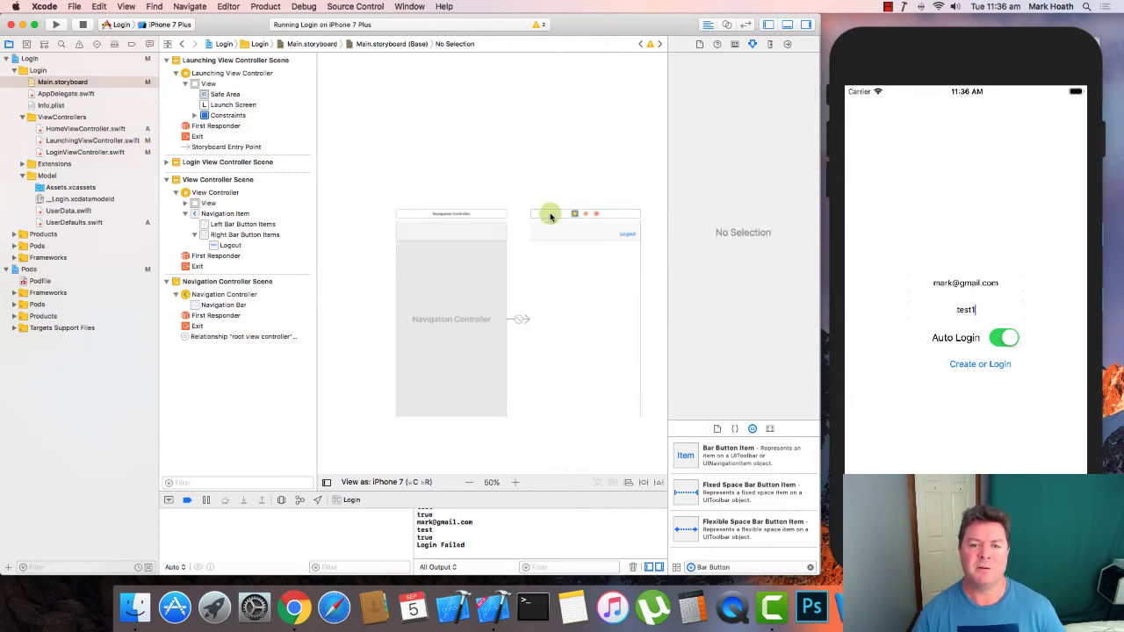
- Give the Logout scene class HomeViewController and set Storyboard IDs HomeVC and LoginVC
left_click(215, 192)
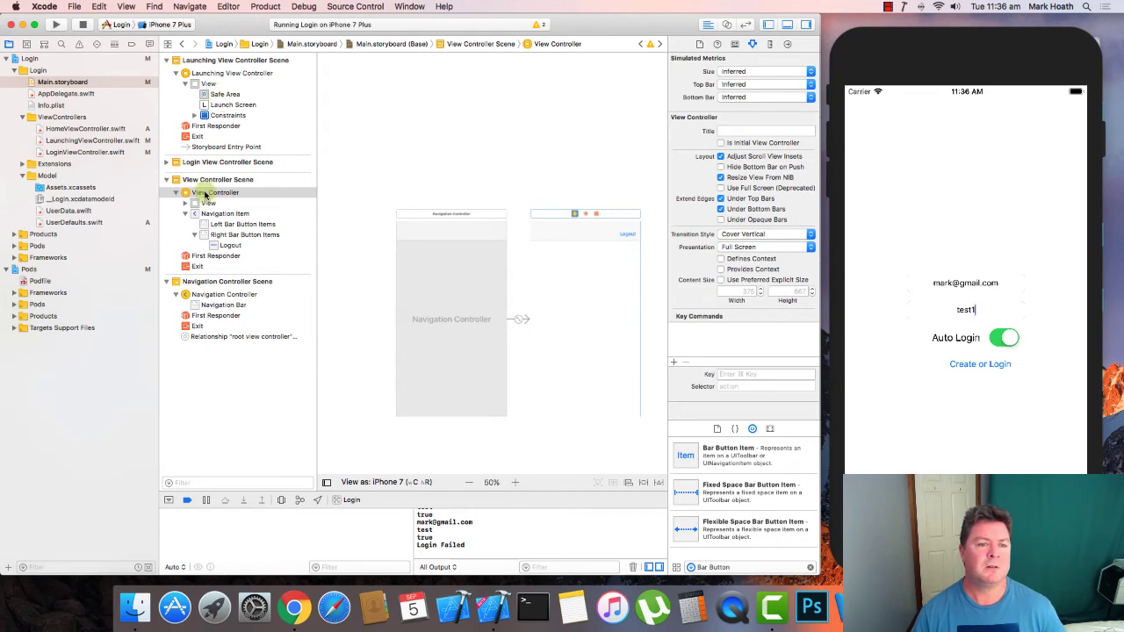
left_click(215, 192)
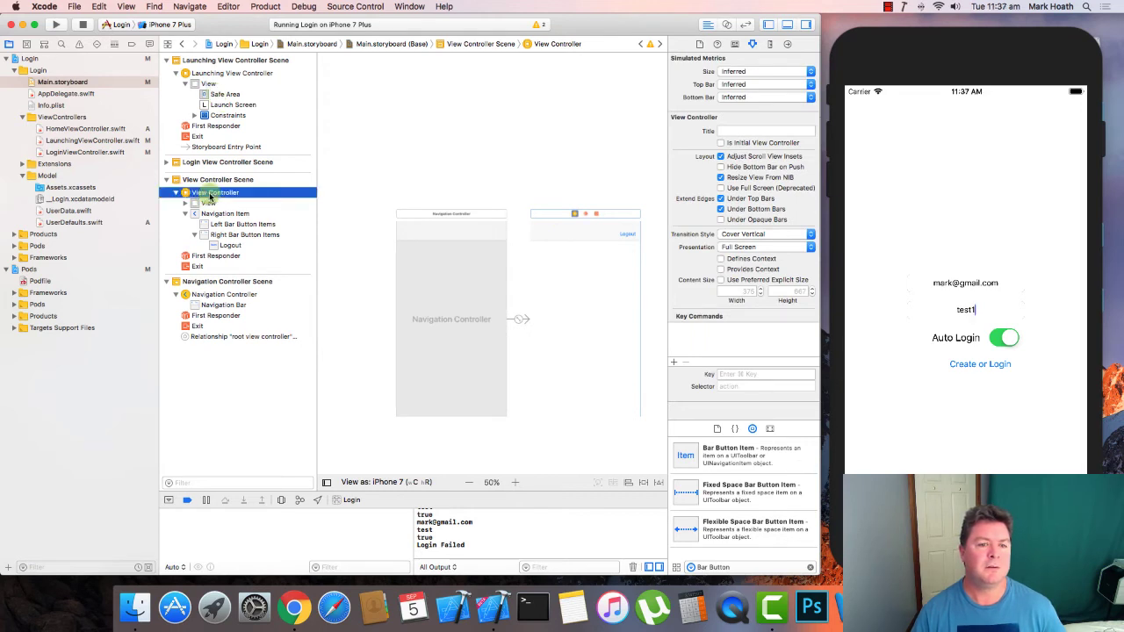
left_click(738, 44)
type("HomeViewController")
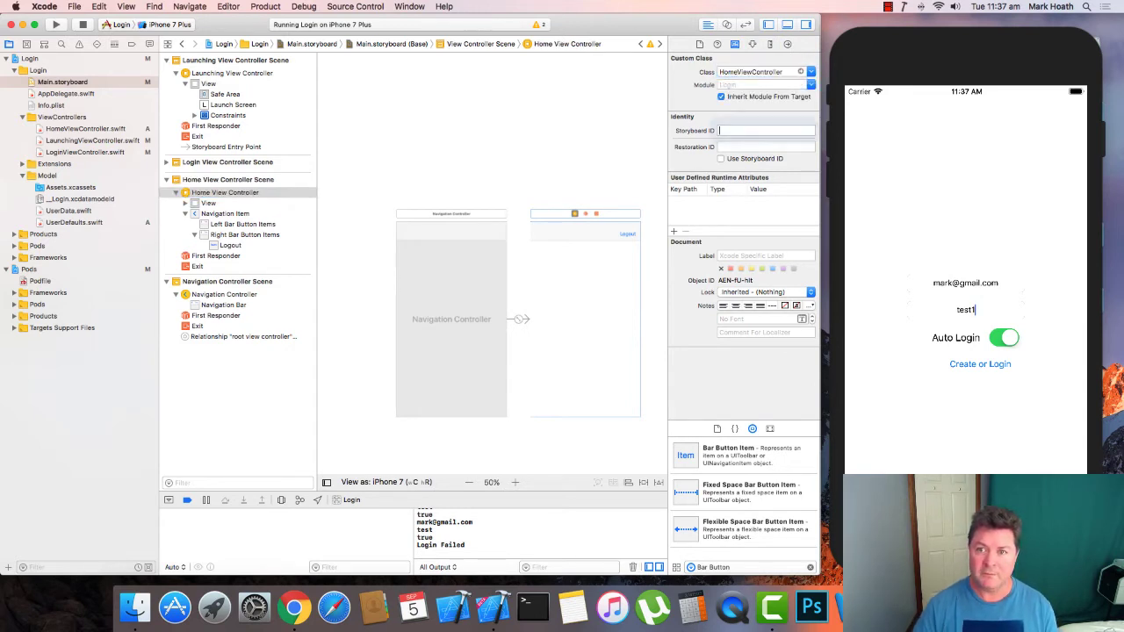
left_click(765, 130)
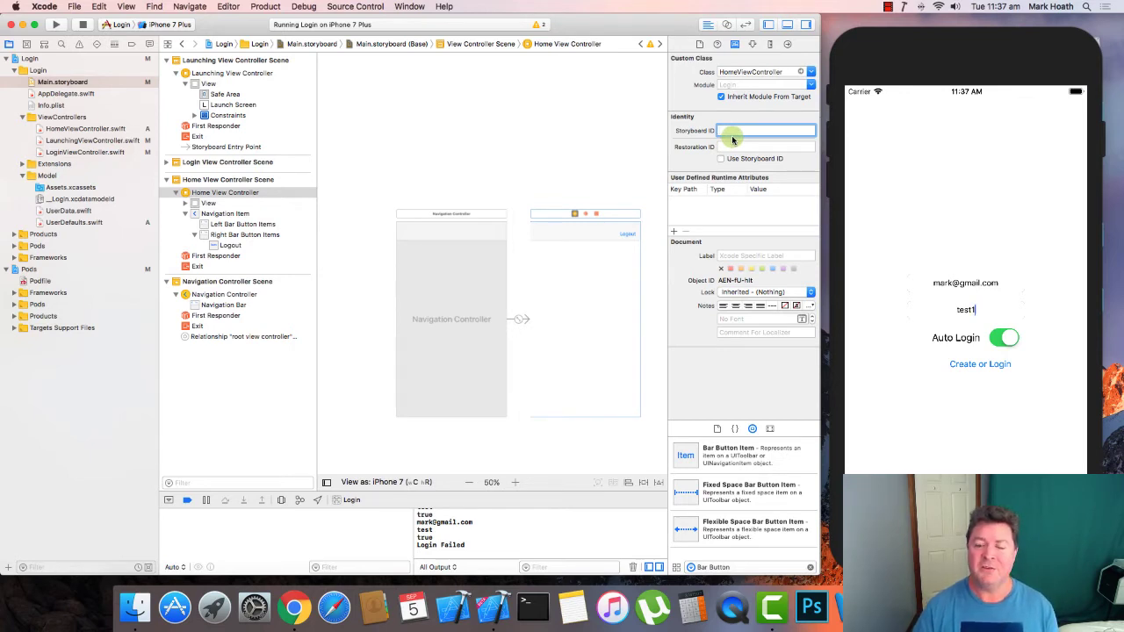
type("Home")
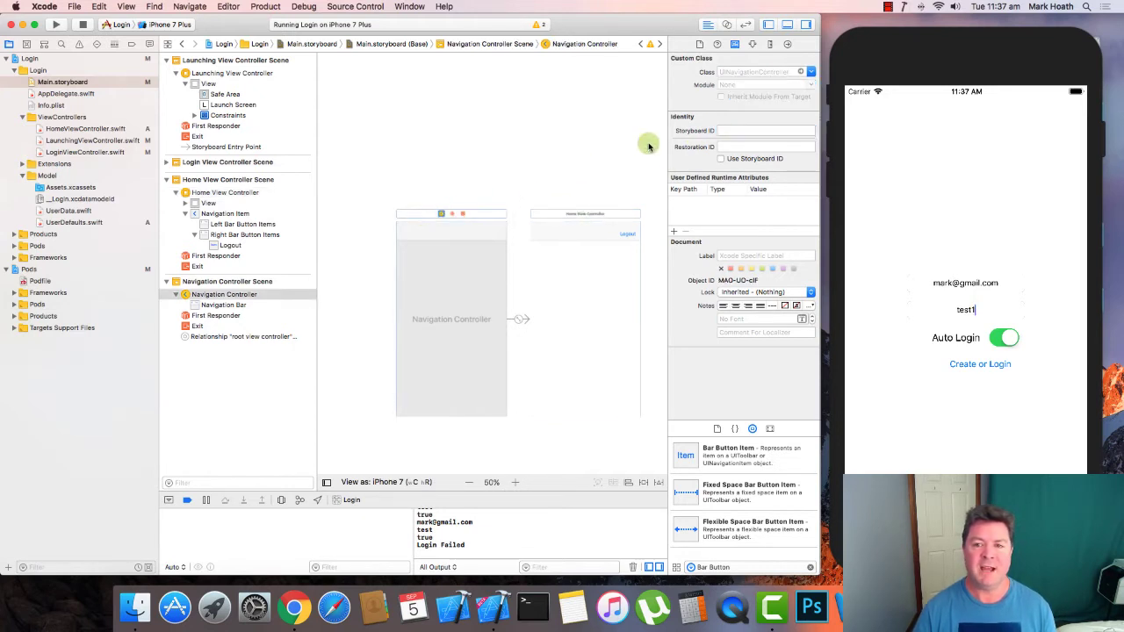
type("Home")
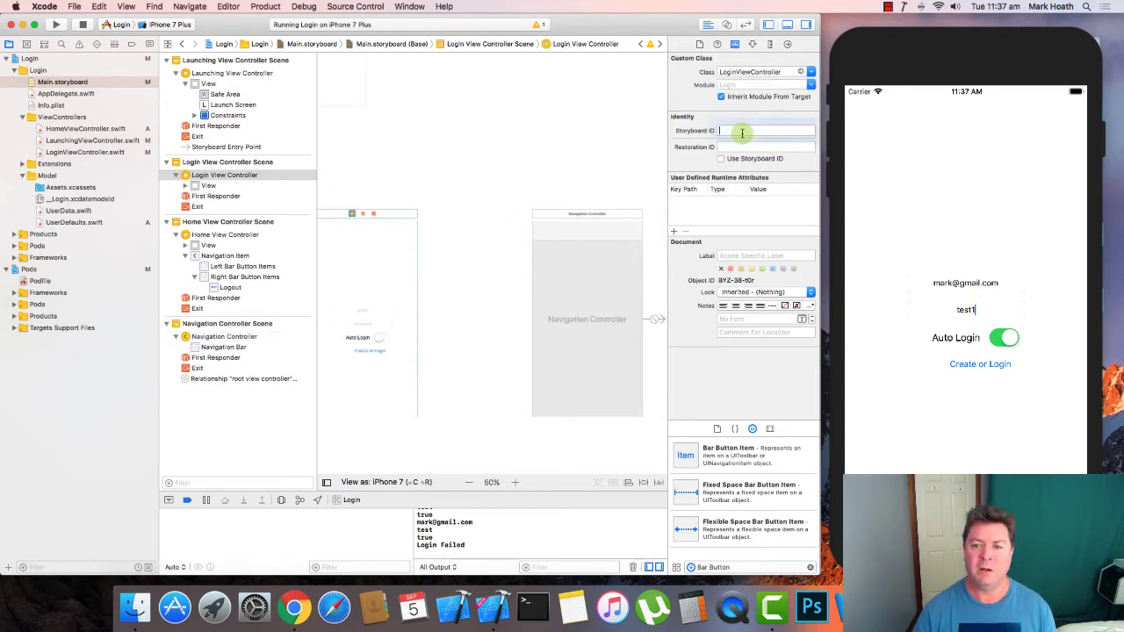
type("Login")
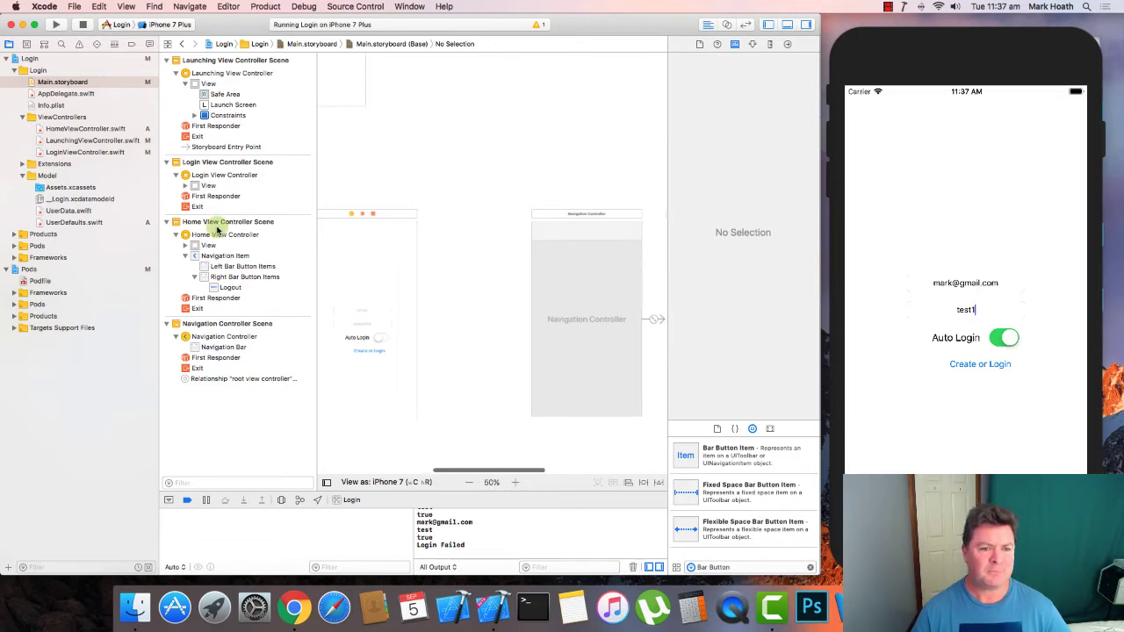
- Check the Login and Home Storyboard IDs, then open LaunchingViewController.swift
left_click(223, 175)
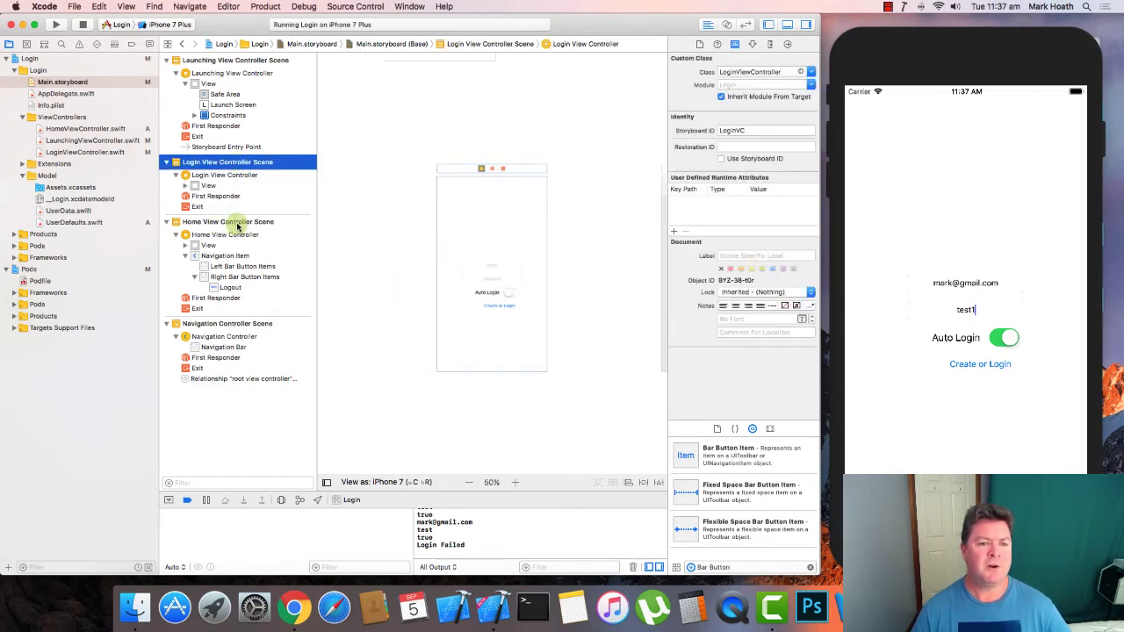
left_click(228, 221)
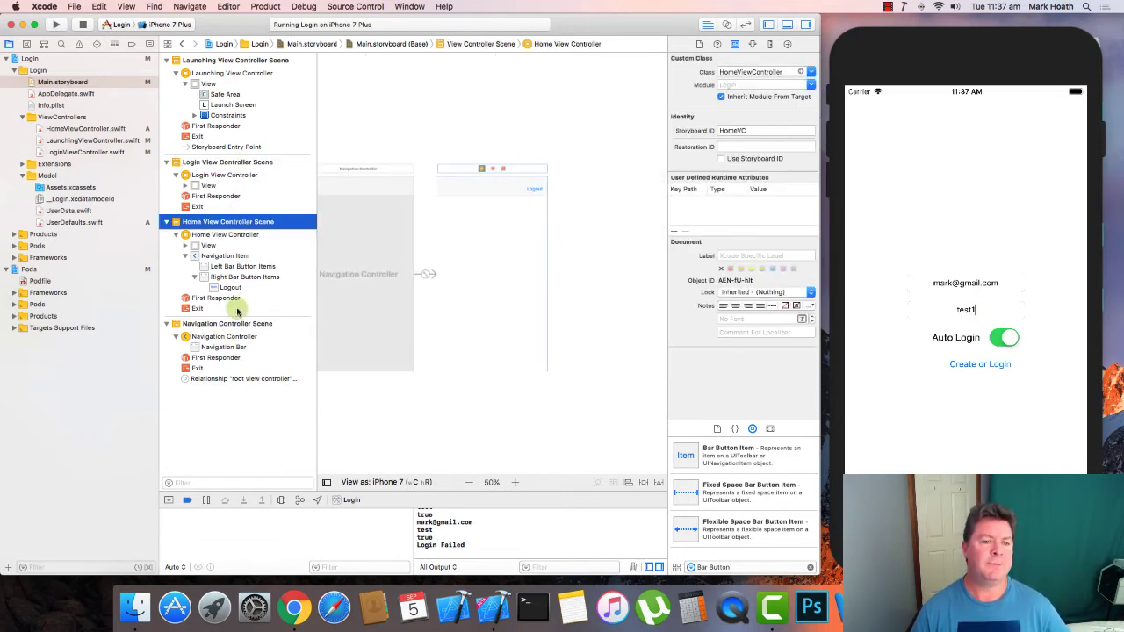
left_click(236, 59)
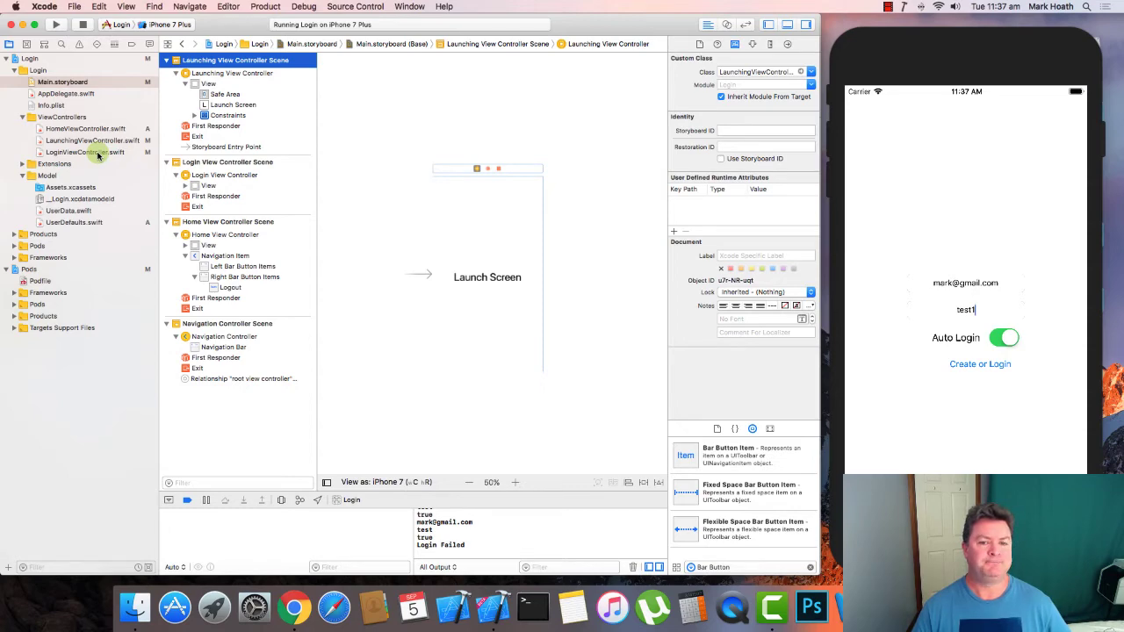
left_click(94, 140)
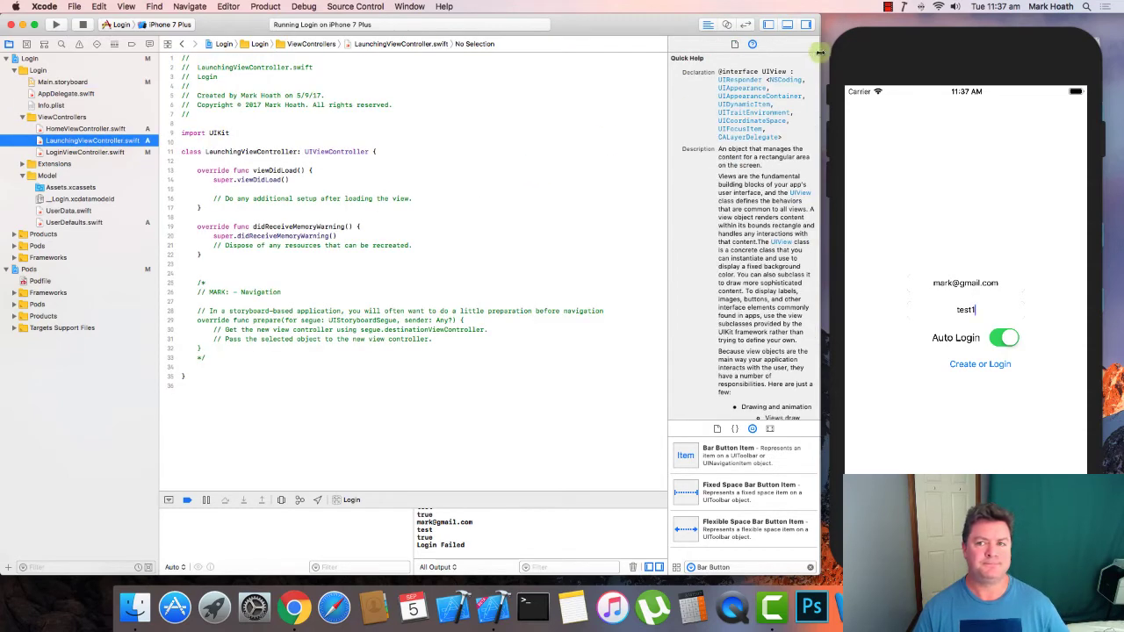
- Delete the didReceiveMemoryWarning stub, leaving viewDidLoad and the navigation template
left_click(882, 7)
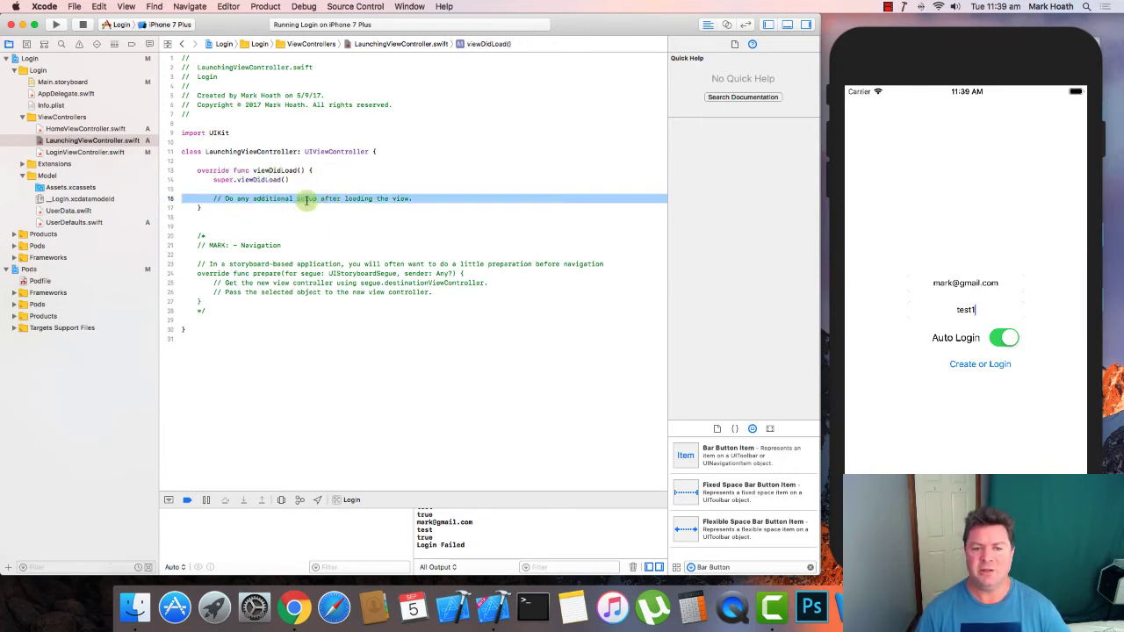
- Below viewDidLoad, begin typing 'override func view' for a viewDidAppear override
left_click(247, 208)
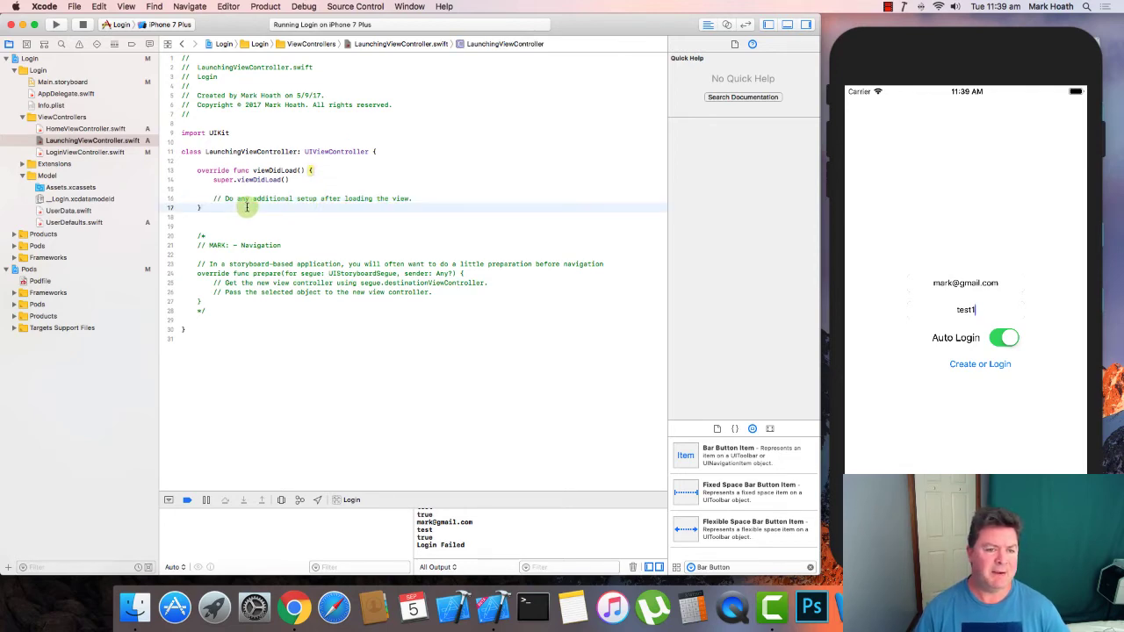
type("override")
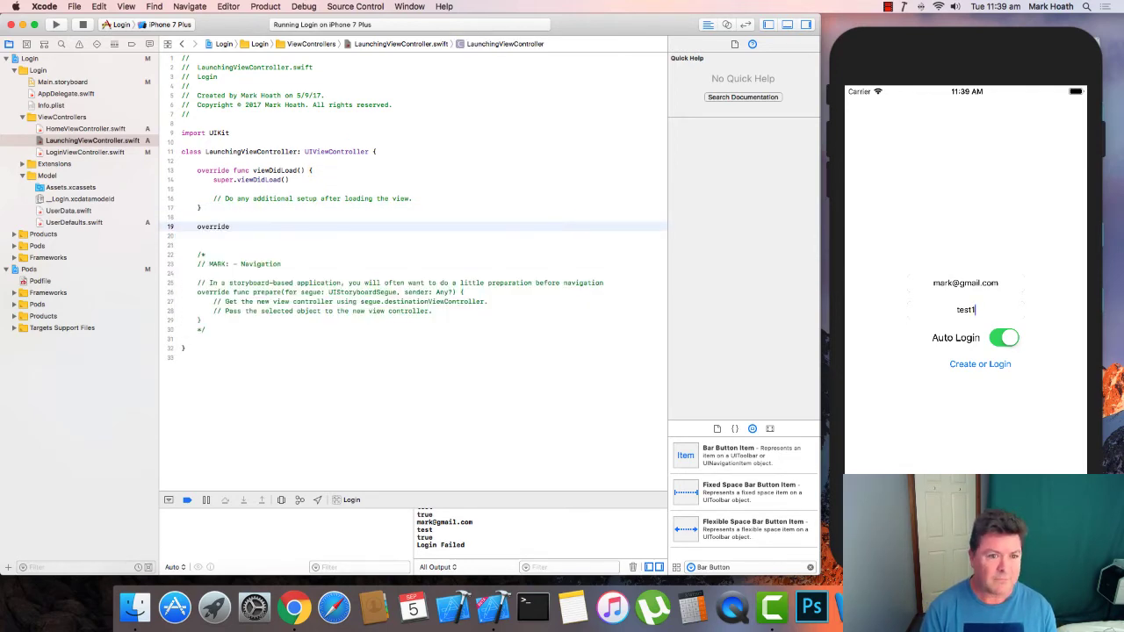
type("func")
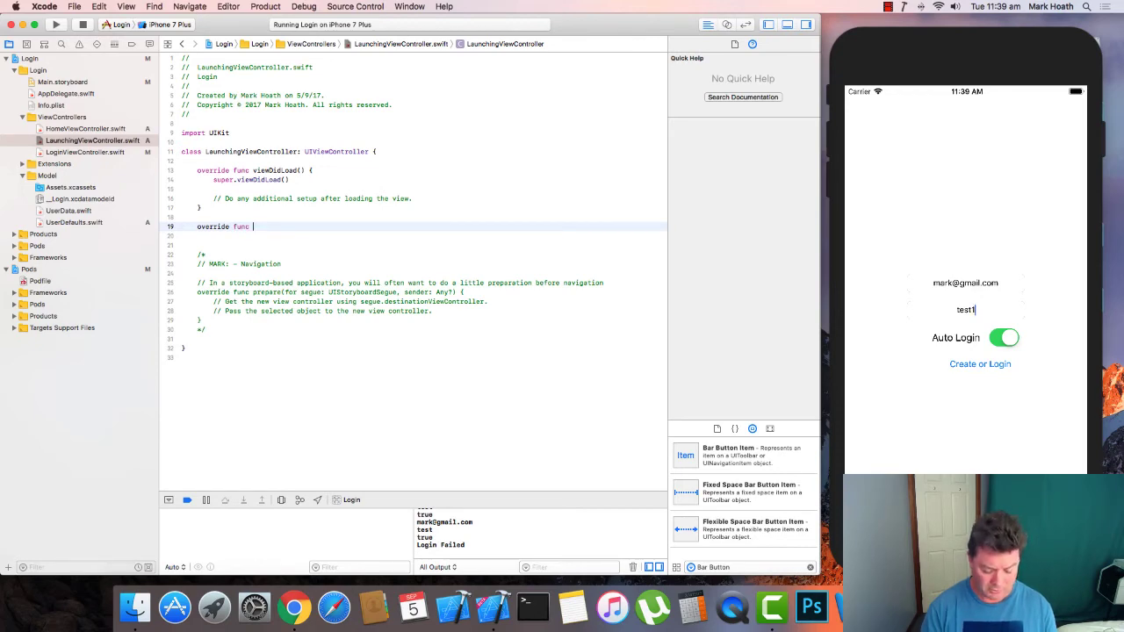
type("viewDidAppear(_ animated: Bool) {")
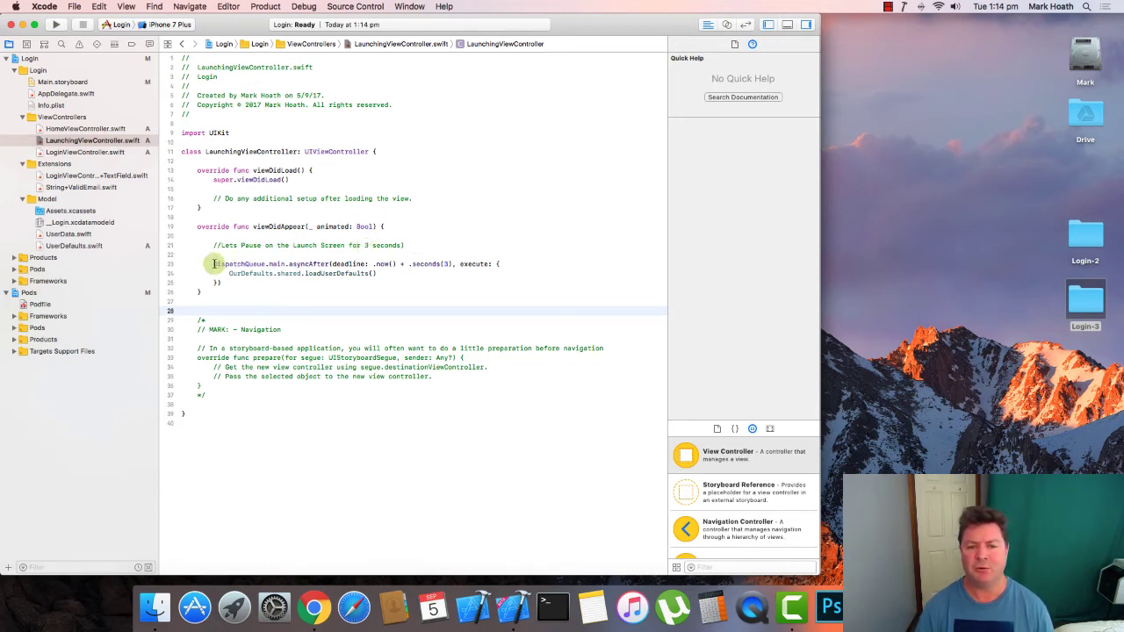
mouse_move(275, 264)
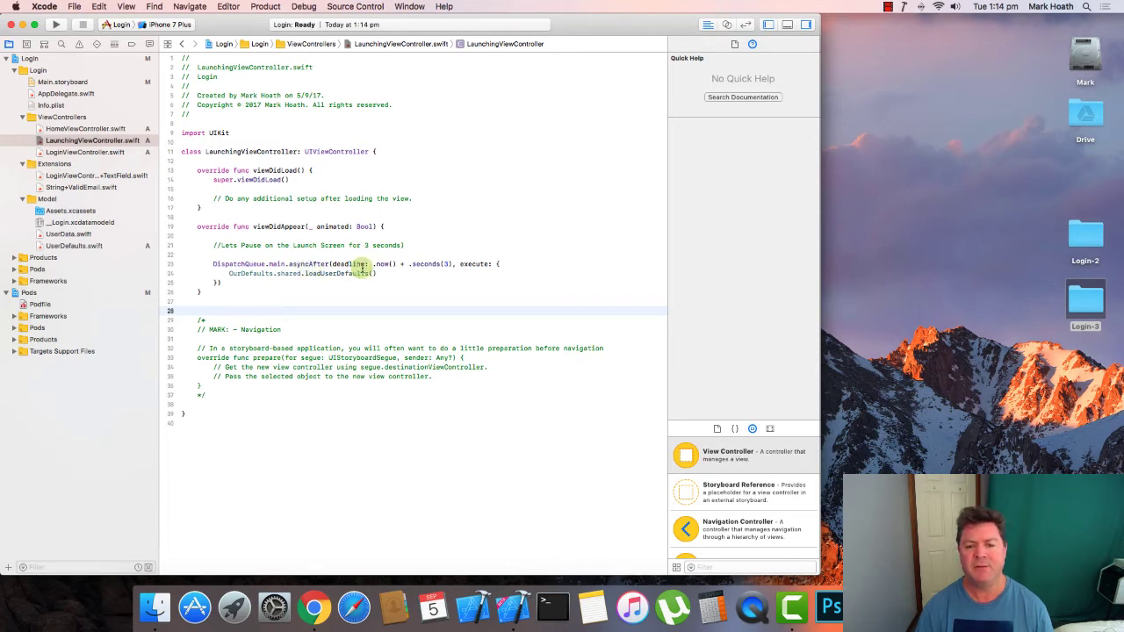
mouse_move(386, 264)
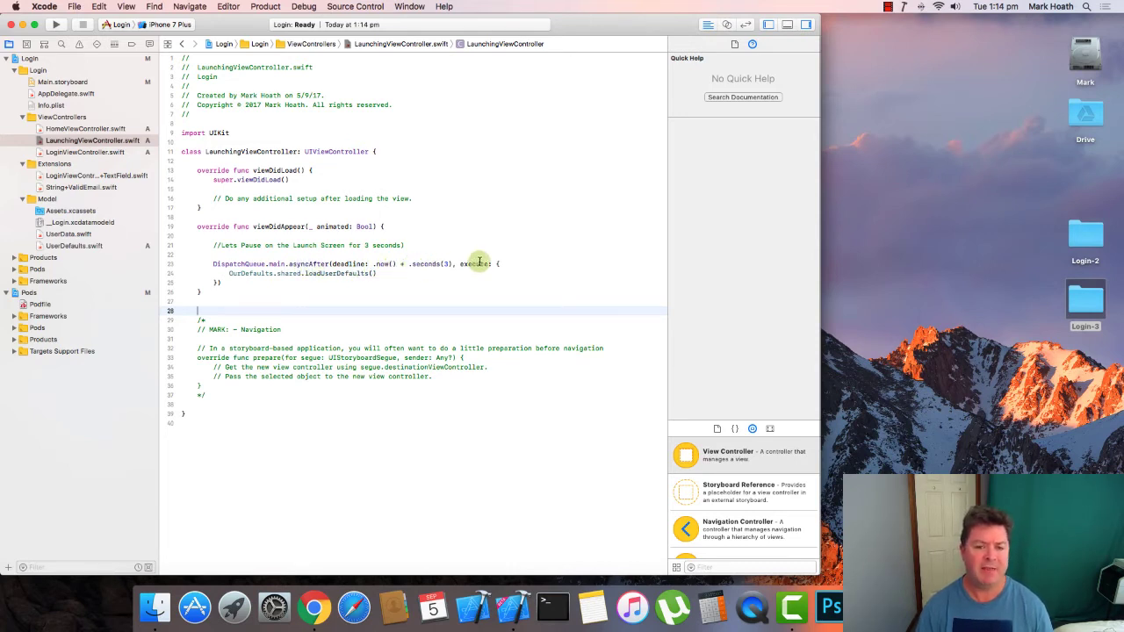
mouse_move(289, 277)
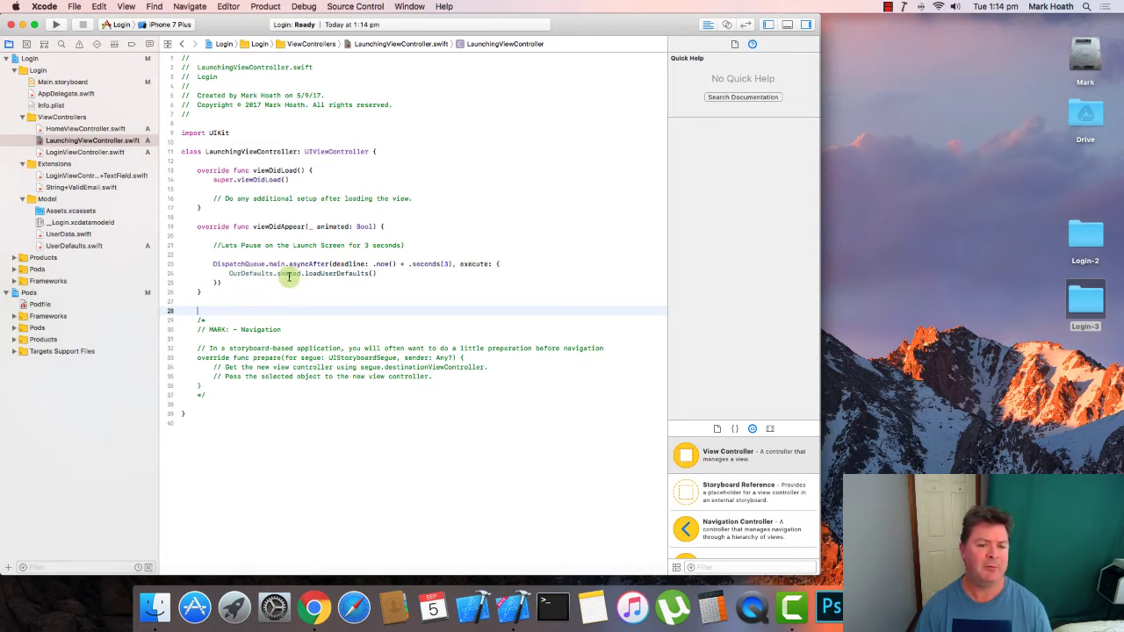
mouse_move(371, 274)
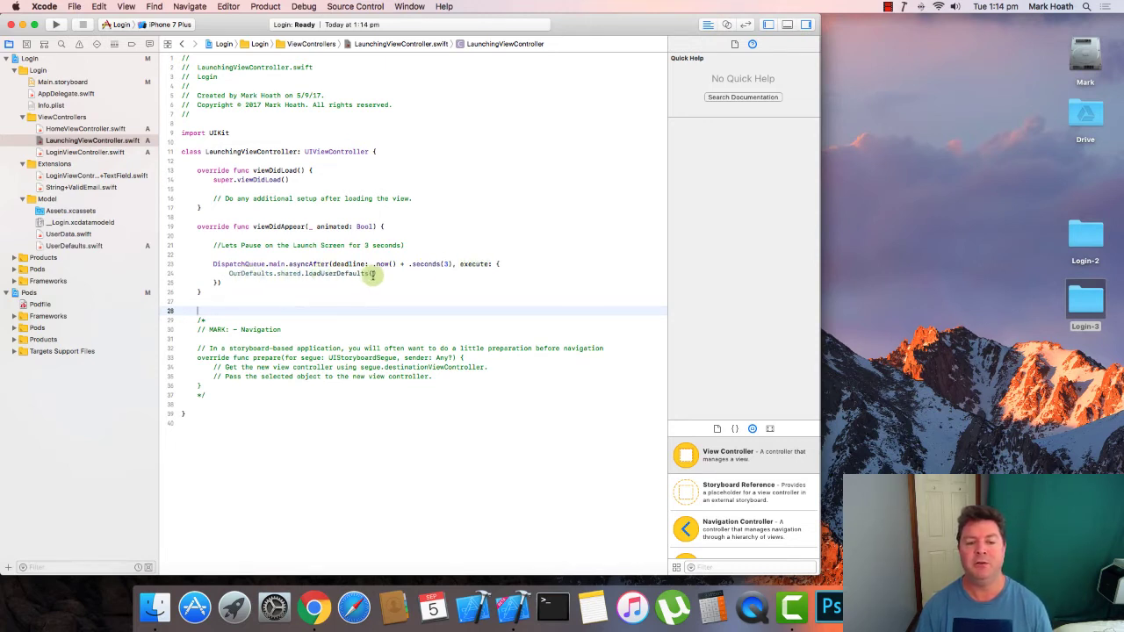
- Check Quick Help for the OurDefaults.shared.loadUserDefaults() call, then dismiss it
left_click(378, 273)
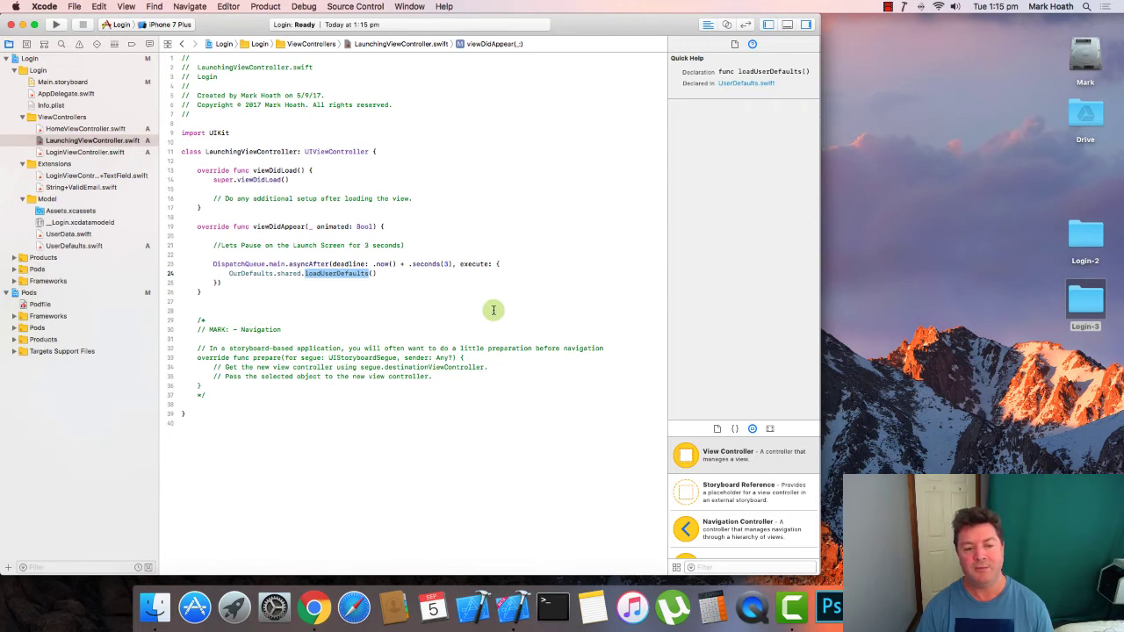
left_click(333, 301)
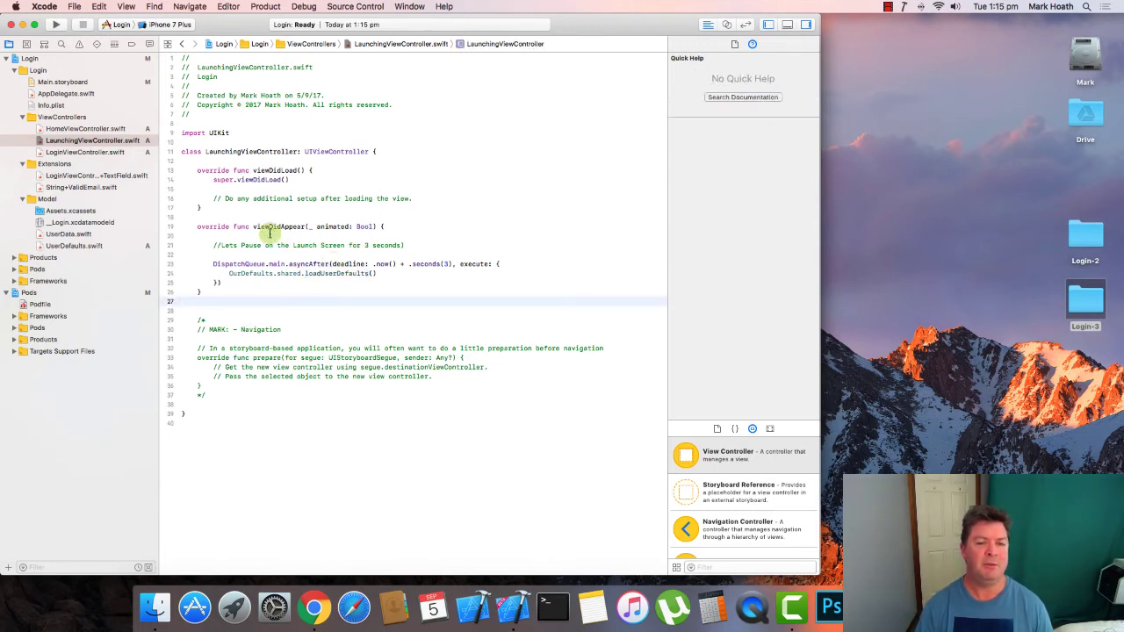
mouse_move(335, 227)
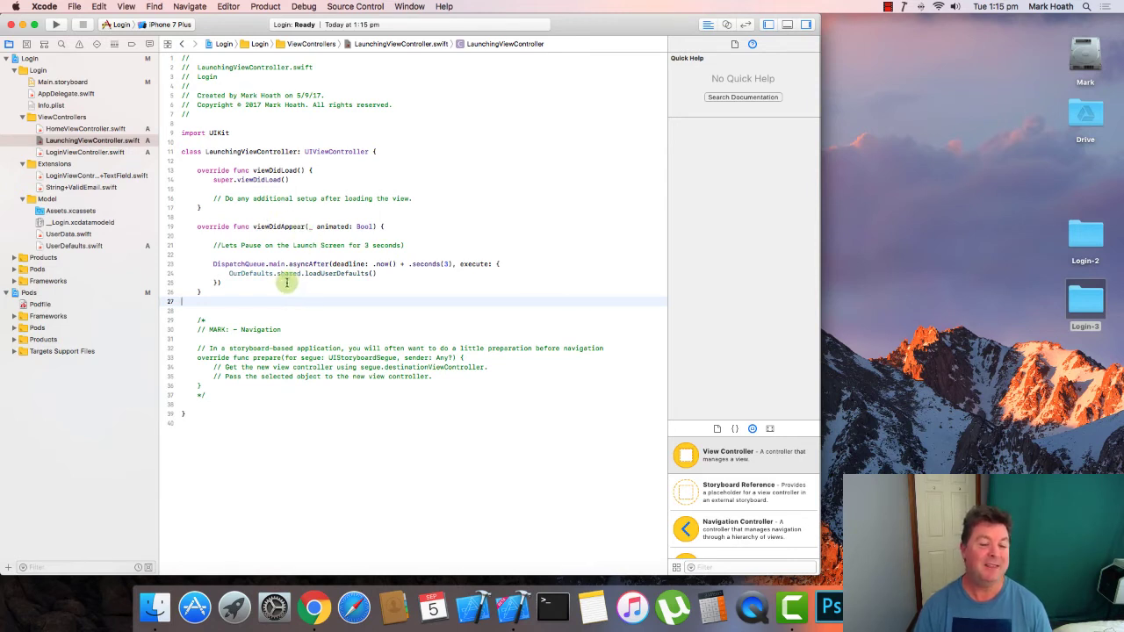
mouse_move(277, 192)
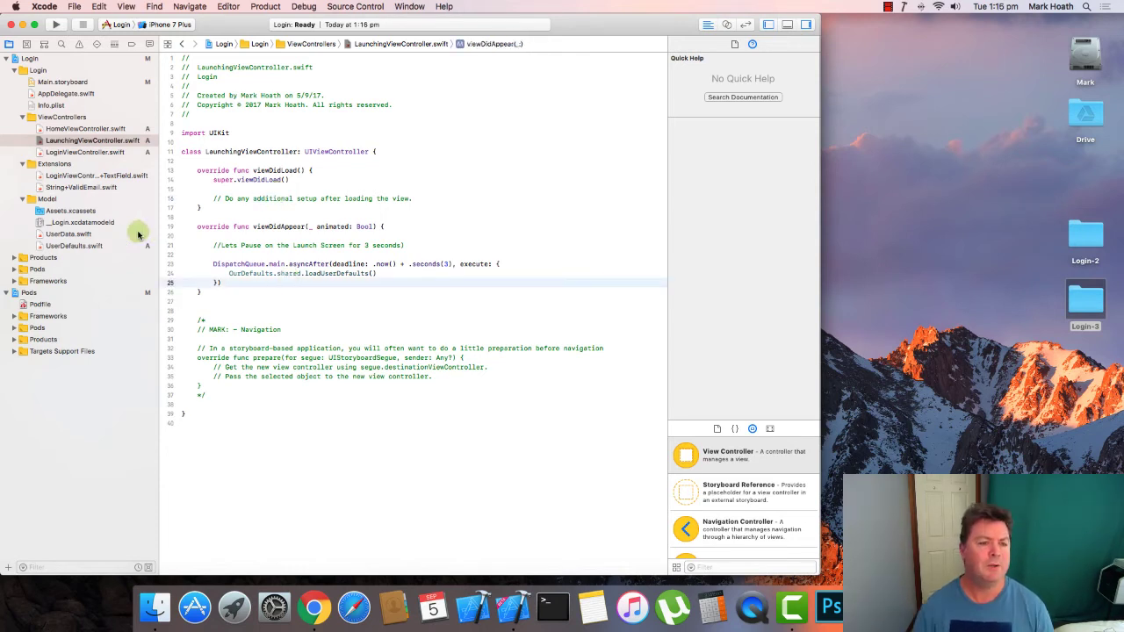
- In UserDefaults.swift, add an if autoLogin branch commented 'Show Home View Controller', plus an else
left_click(74, 246)
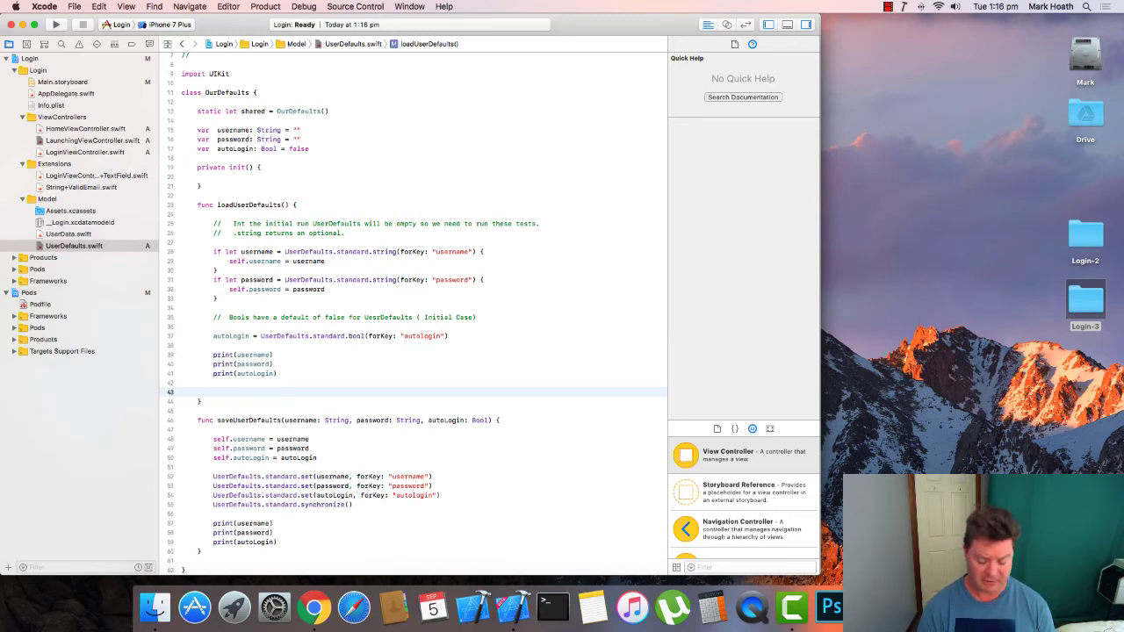
type("if auto")
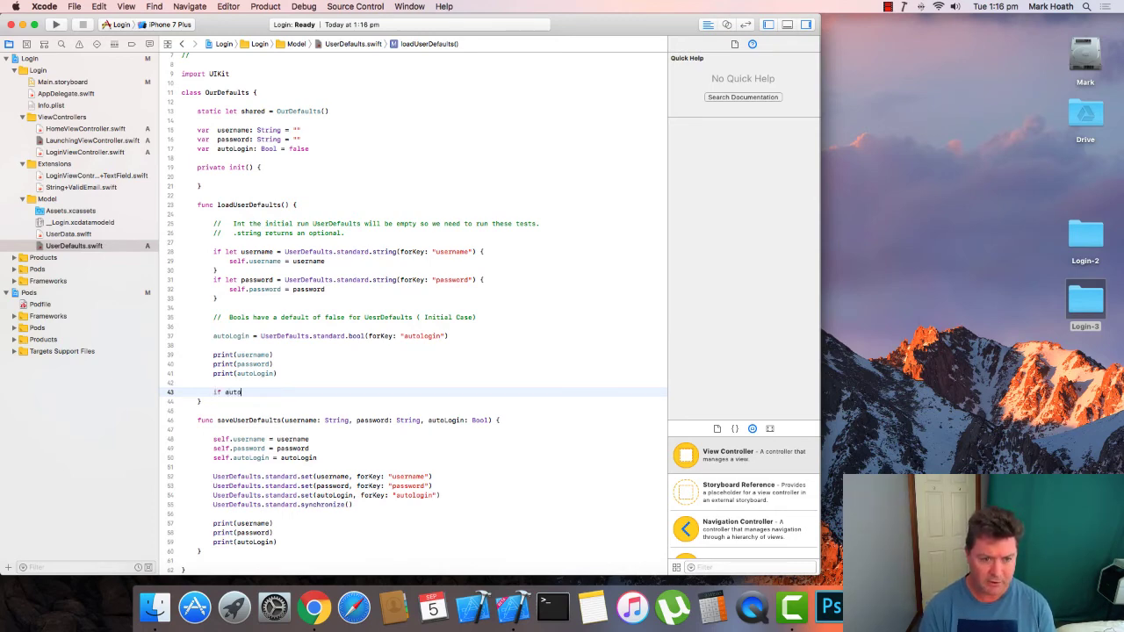
type("Login")
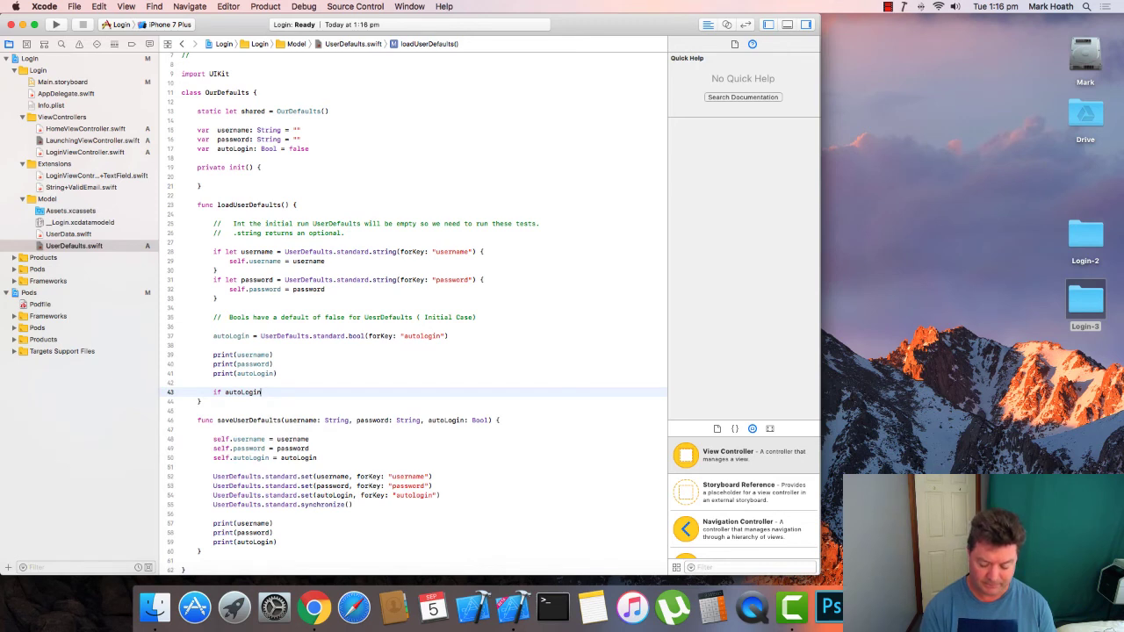
type("{")
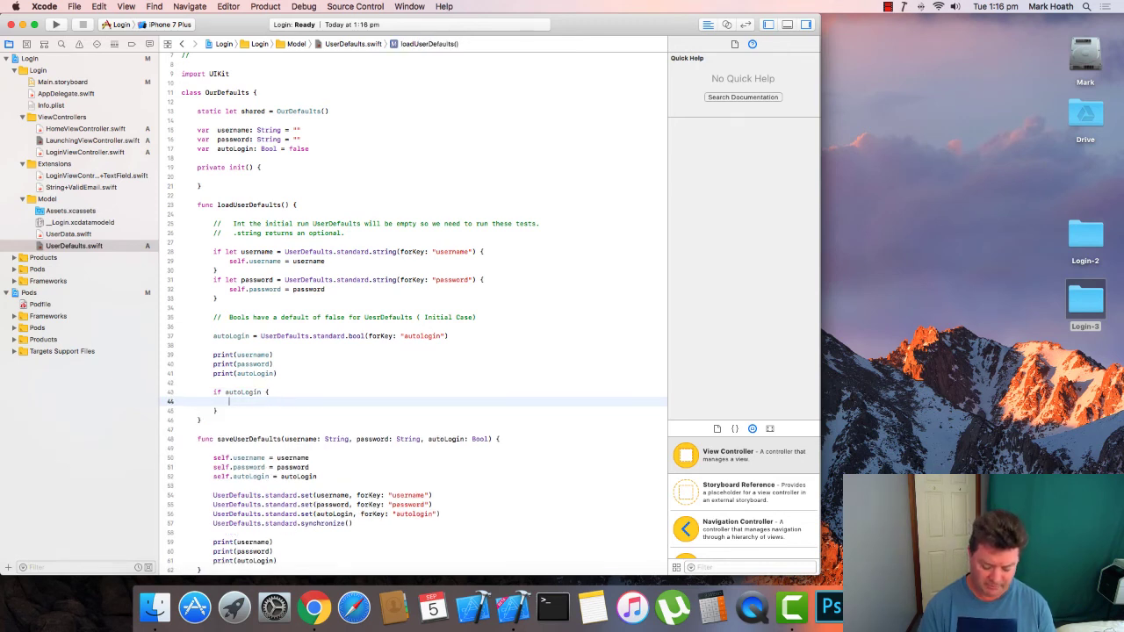
type("// Show")
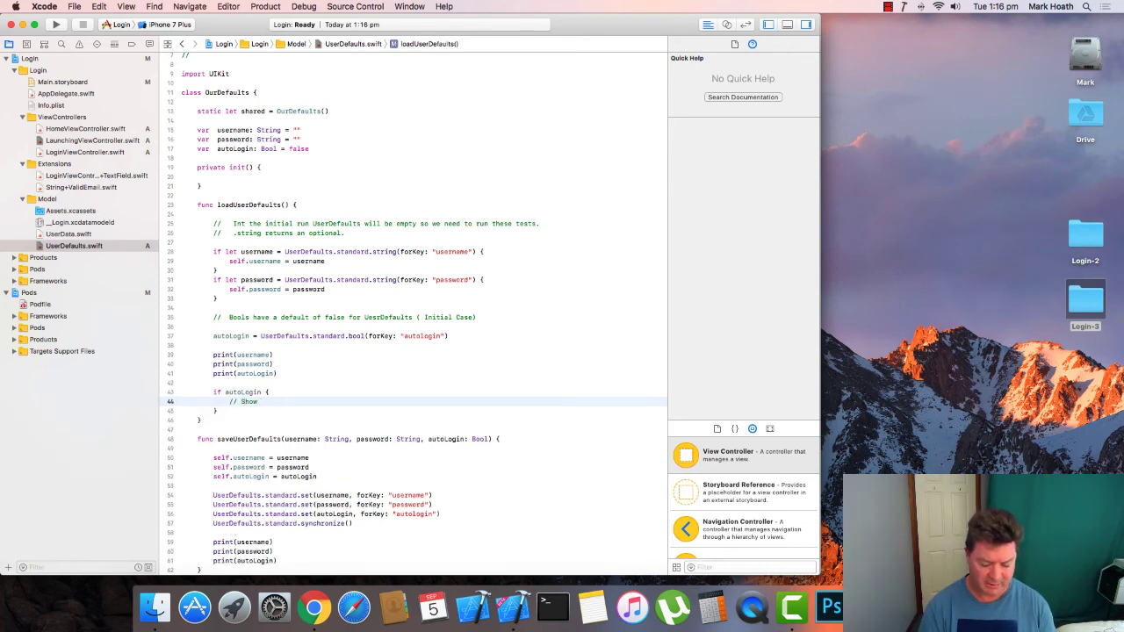
type("Home View")
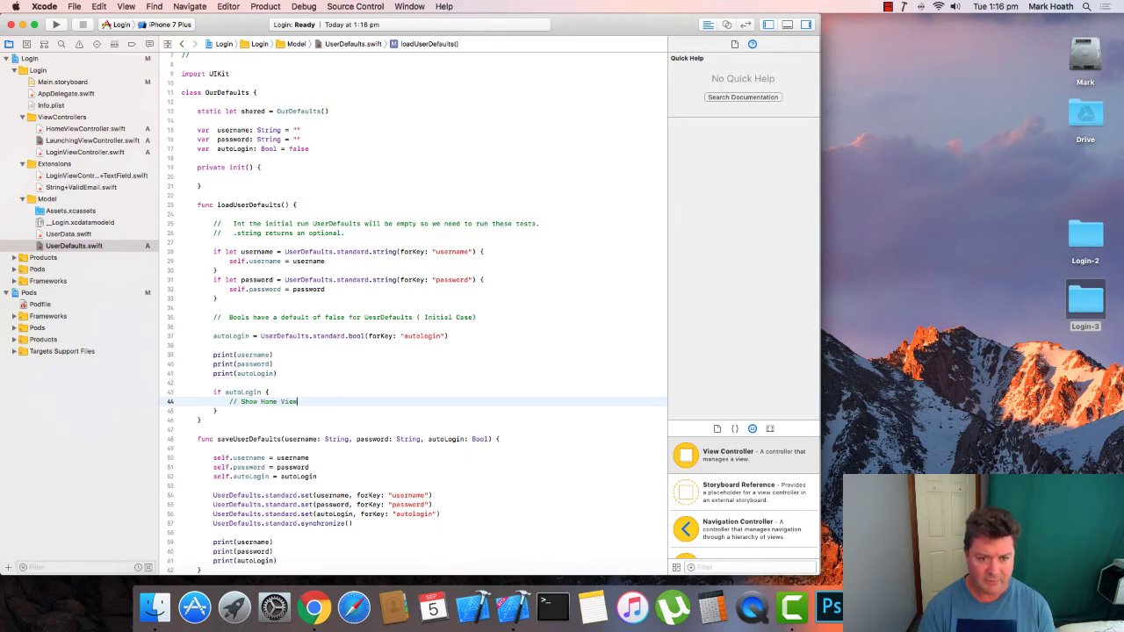
type("Controller")
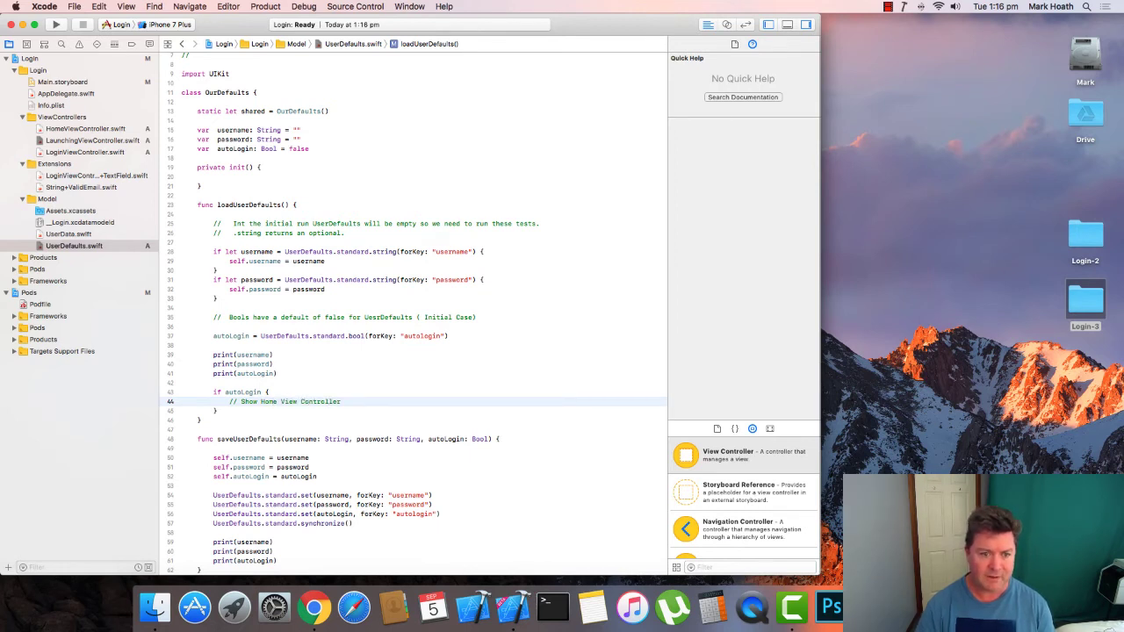
type("} else")
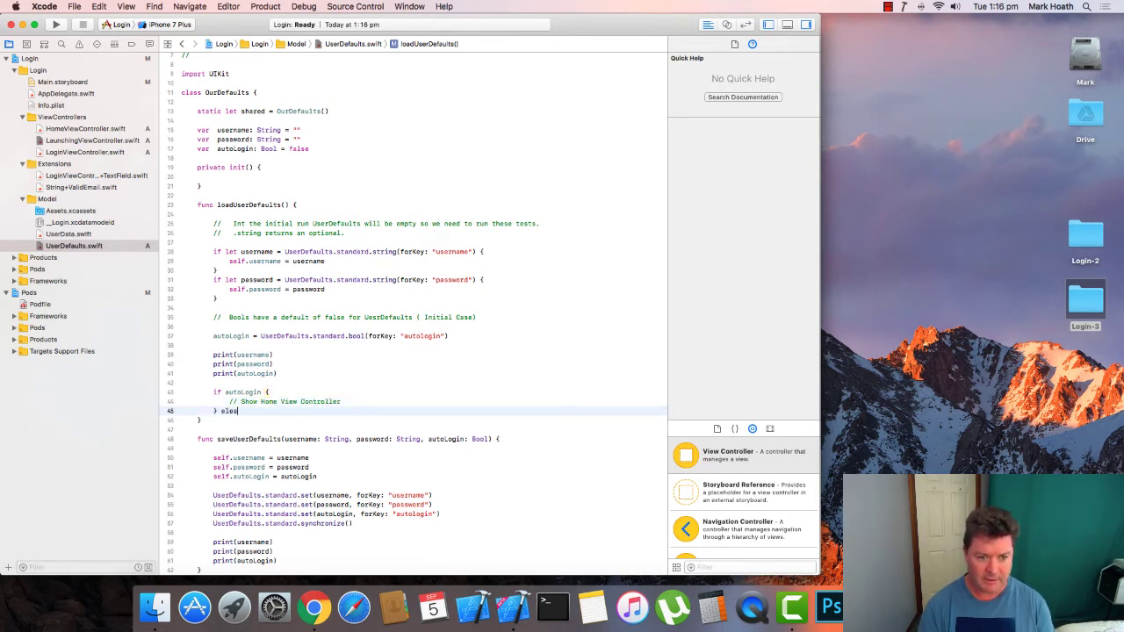
type("{")
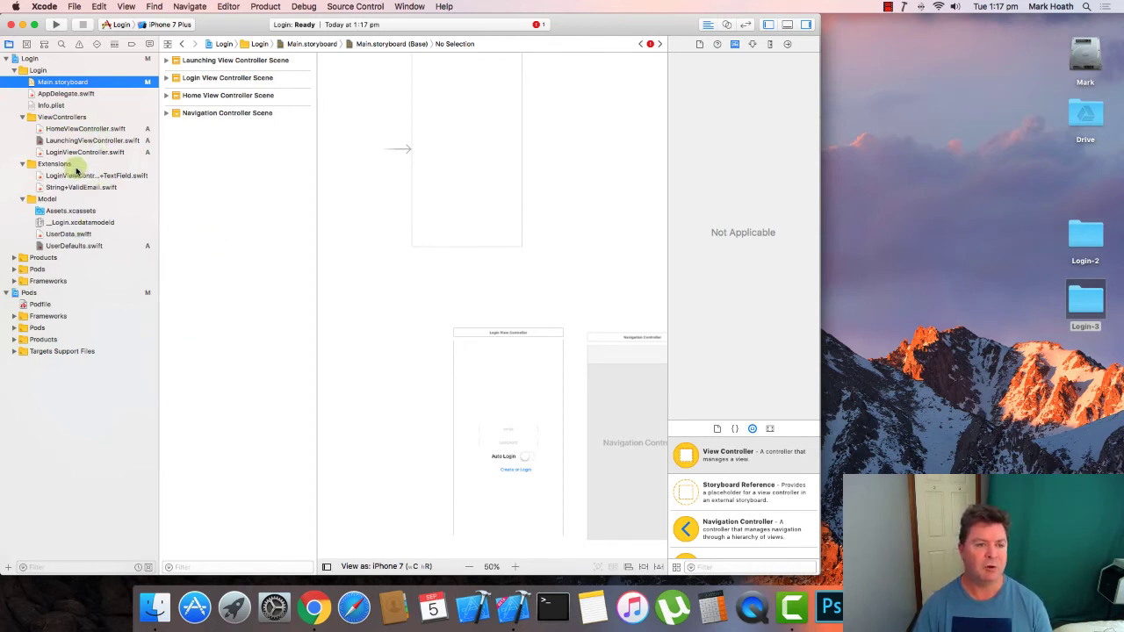
- Reopen UserDefaults.swift to review the HomeVC instantiation and sendToFirstScreen call
left_click(73, 246)
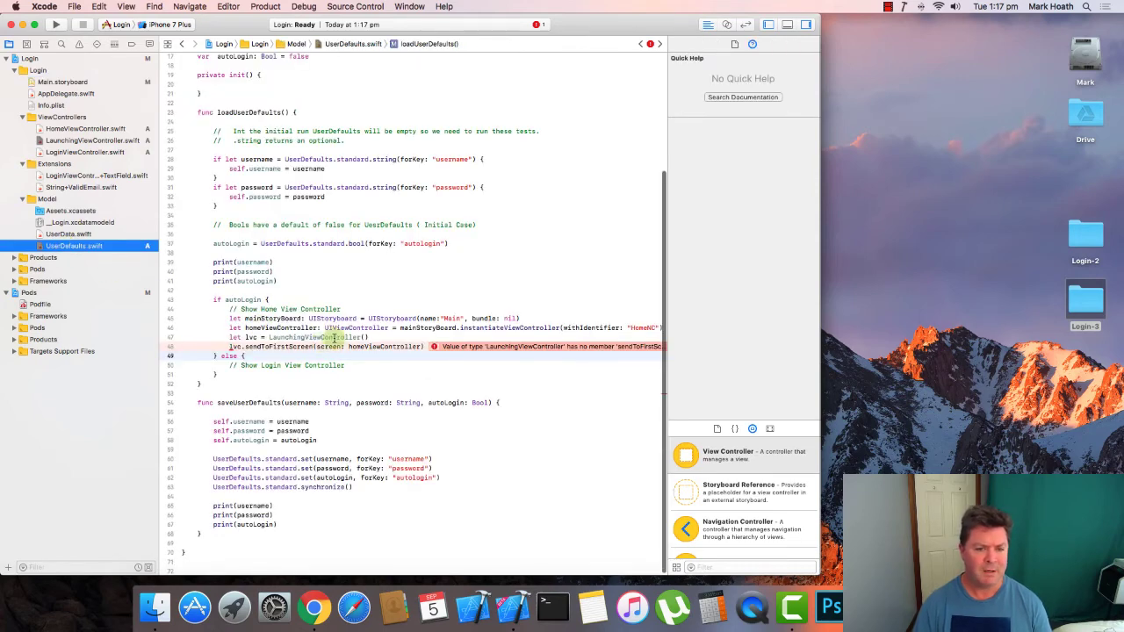
mouse_move(388, 308)
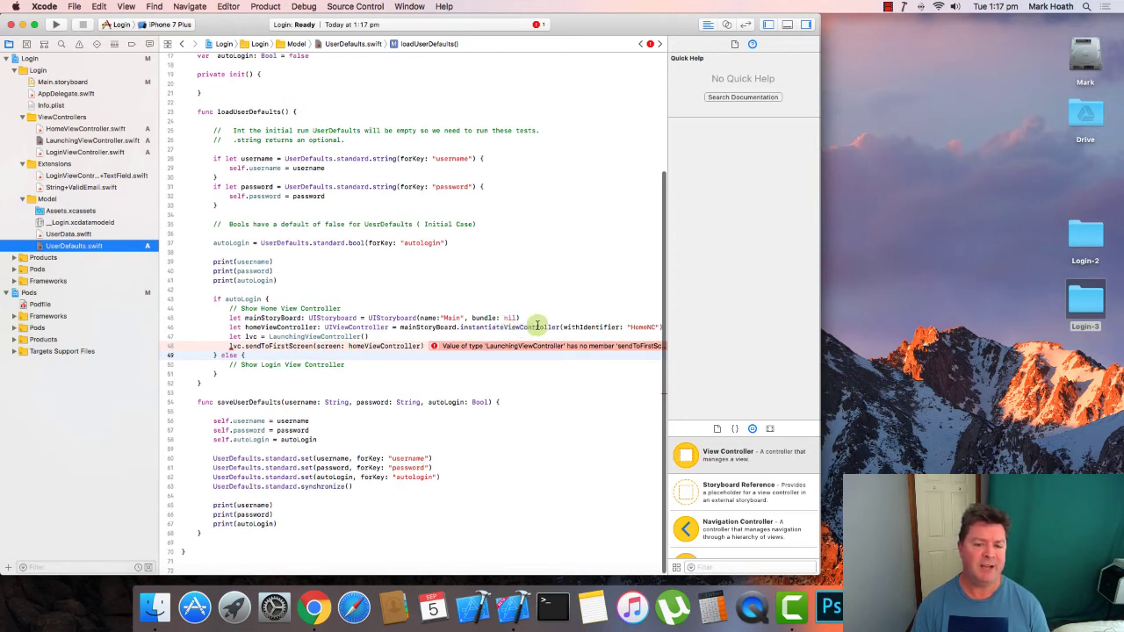
mouse_move(530, 328)
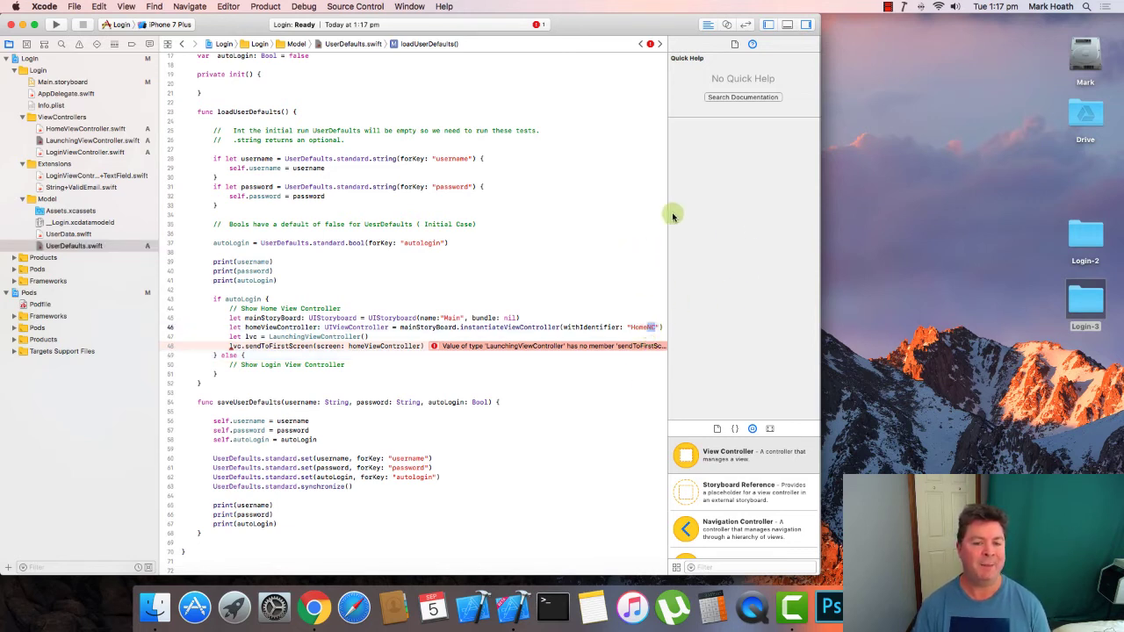
mouse_move(627, 298)
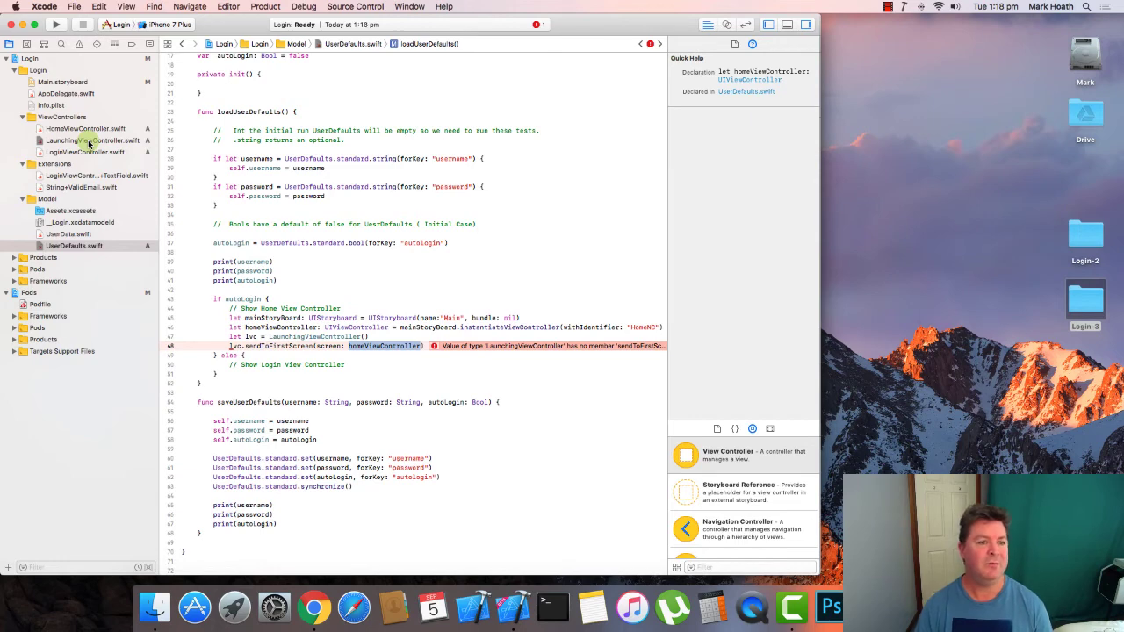
- Write func sendToFirstScreen in LaunchingViewController and run the app to the logged-in home screen
left_click(92, 127)
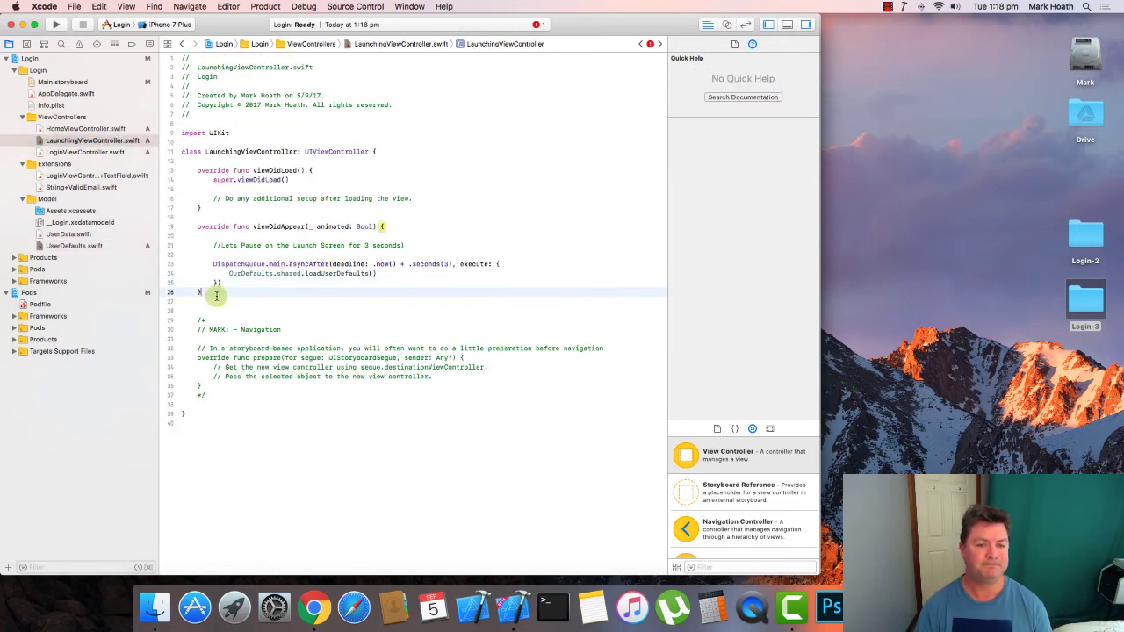
type("func send")
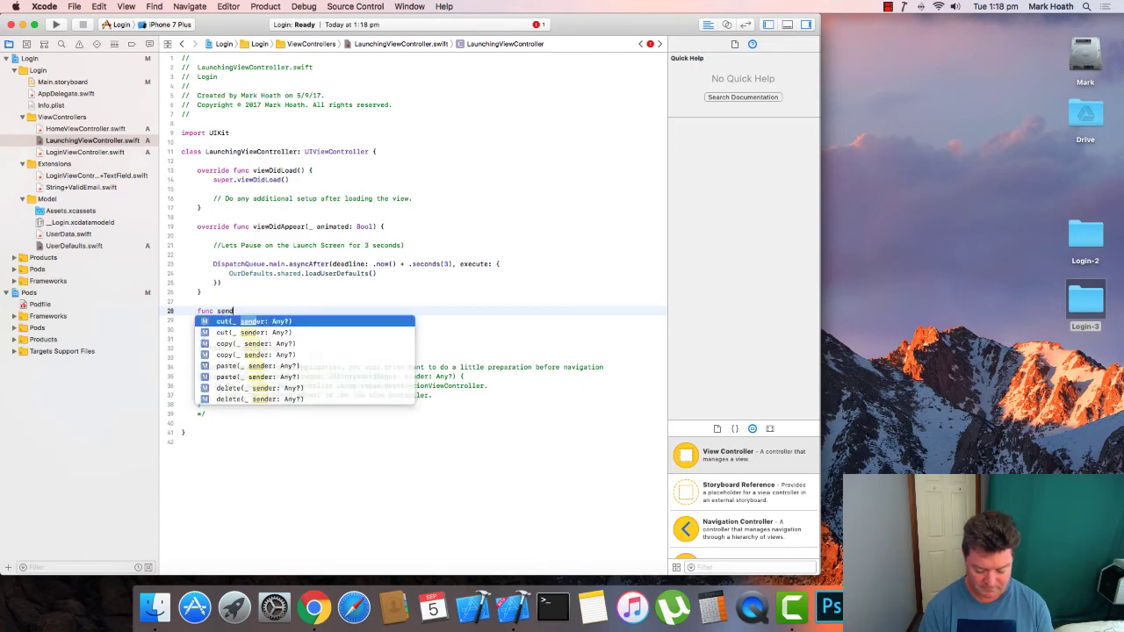
type("ToFirstScreen(screen: UIViewController")
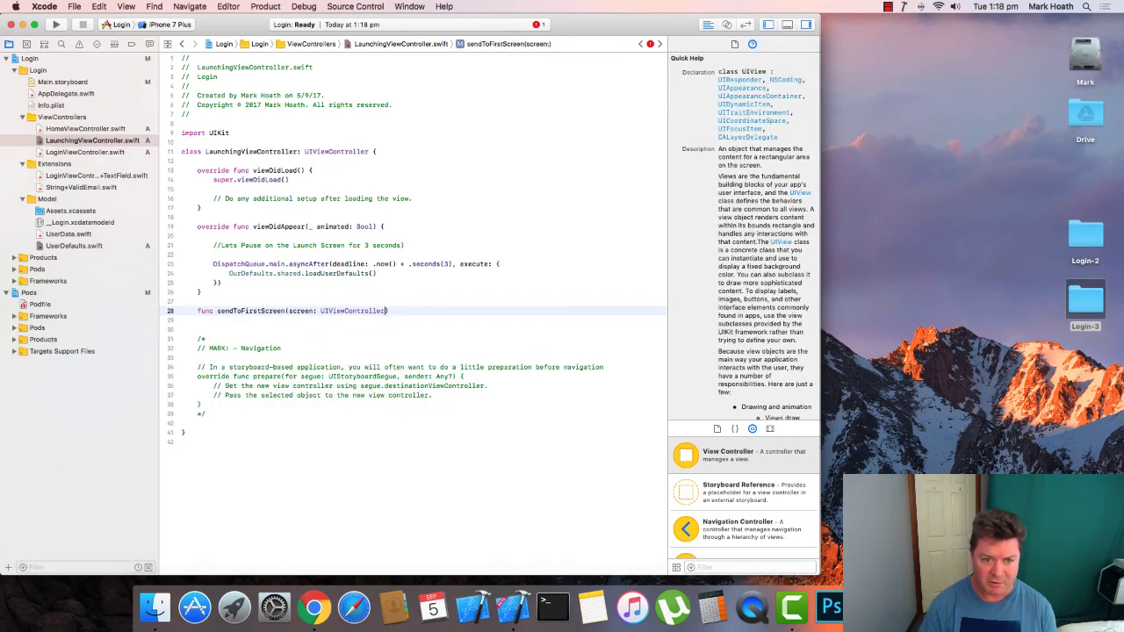
type("{")
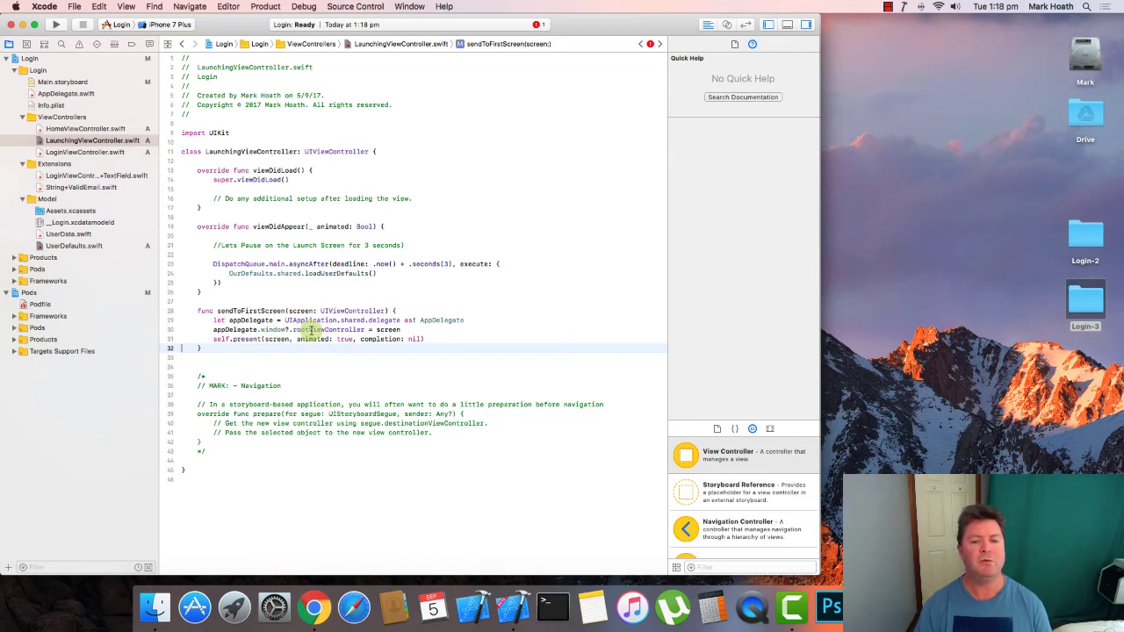
left_click(388, 329)
type("bar")
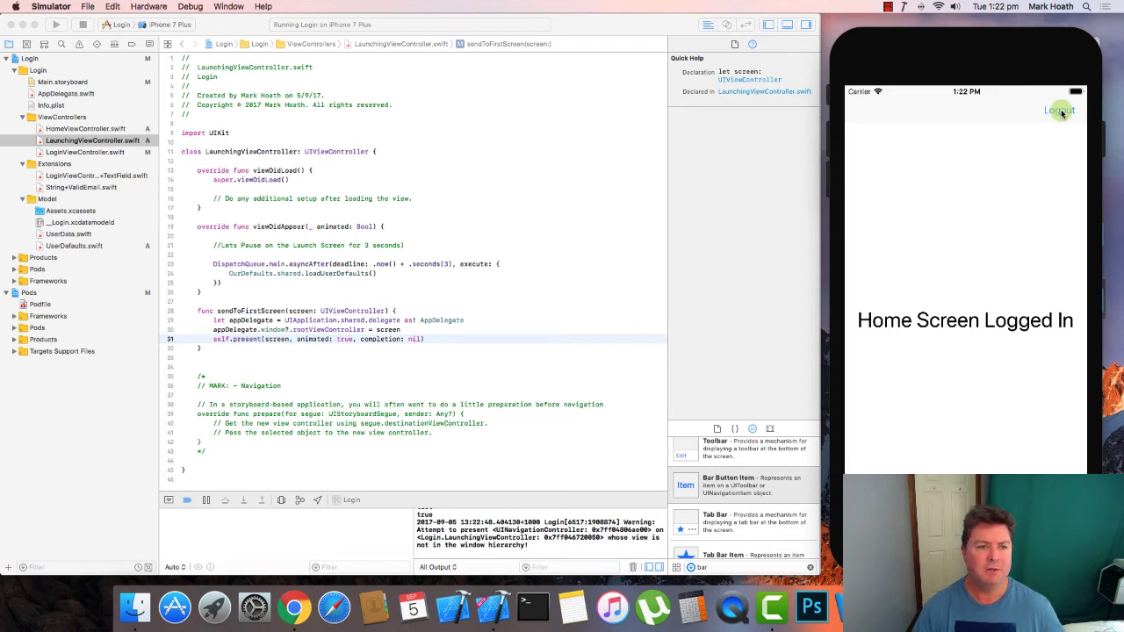
left_click(52, 81)
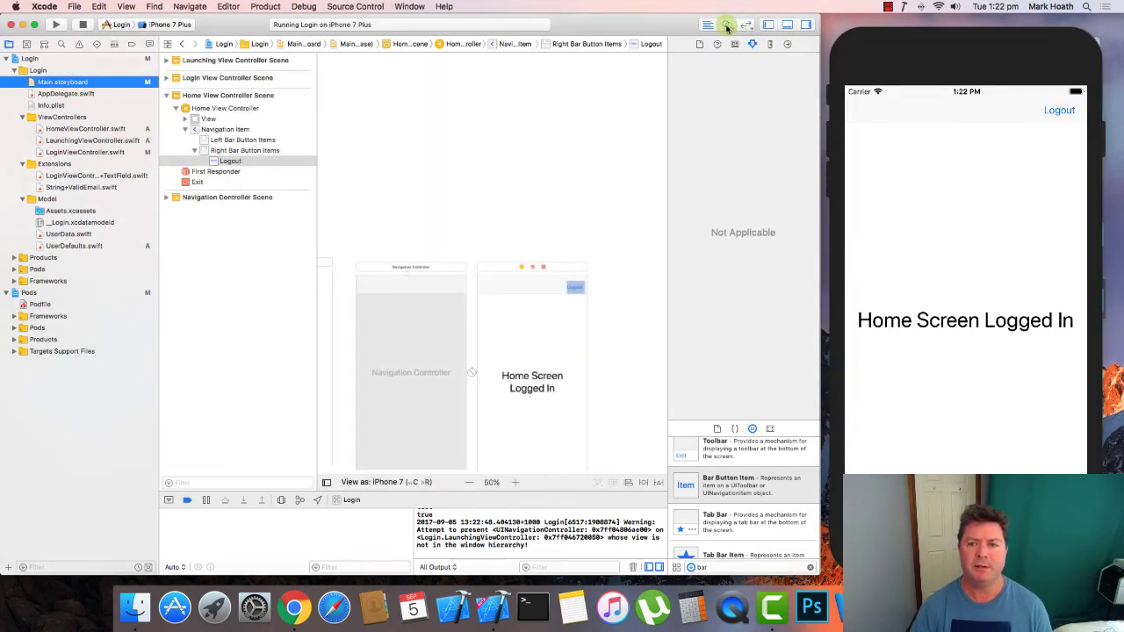
- Connect Logout to a new logoutAction IBAction with a UIBarButtonItem sender in HomeViewController
left_click(727, 23)
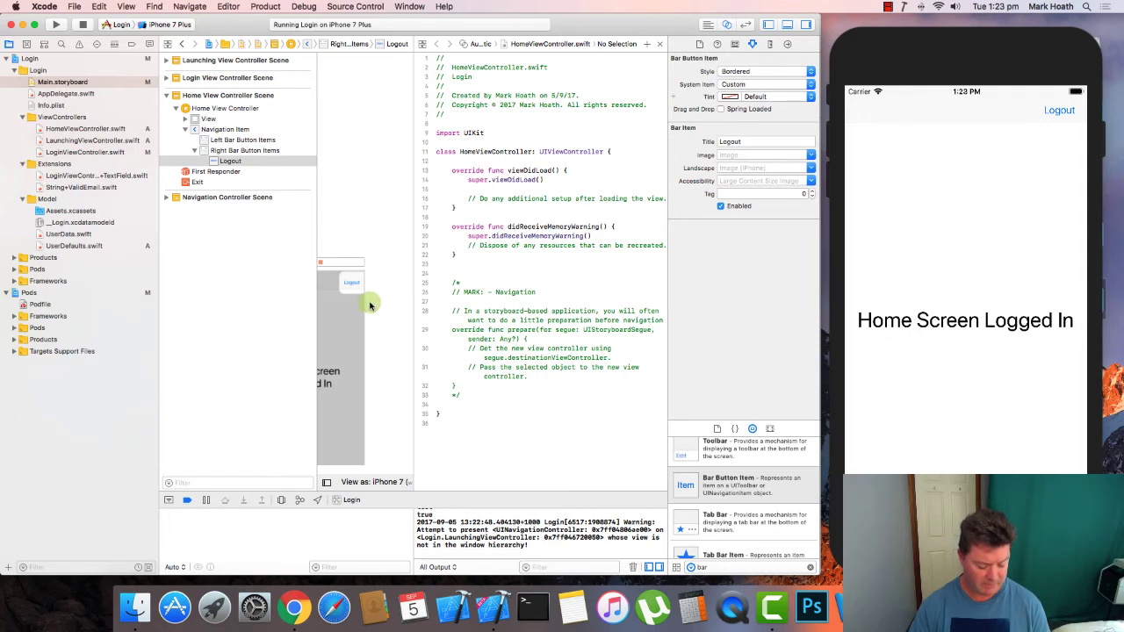
left_click_drag(351, 282, 474, 275)
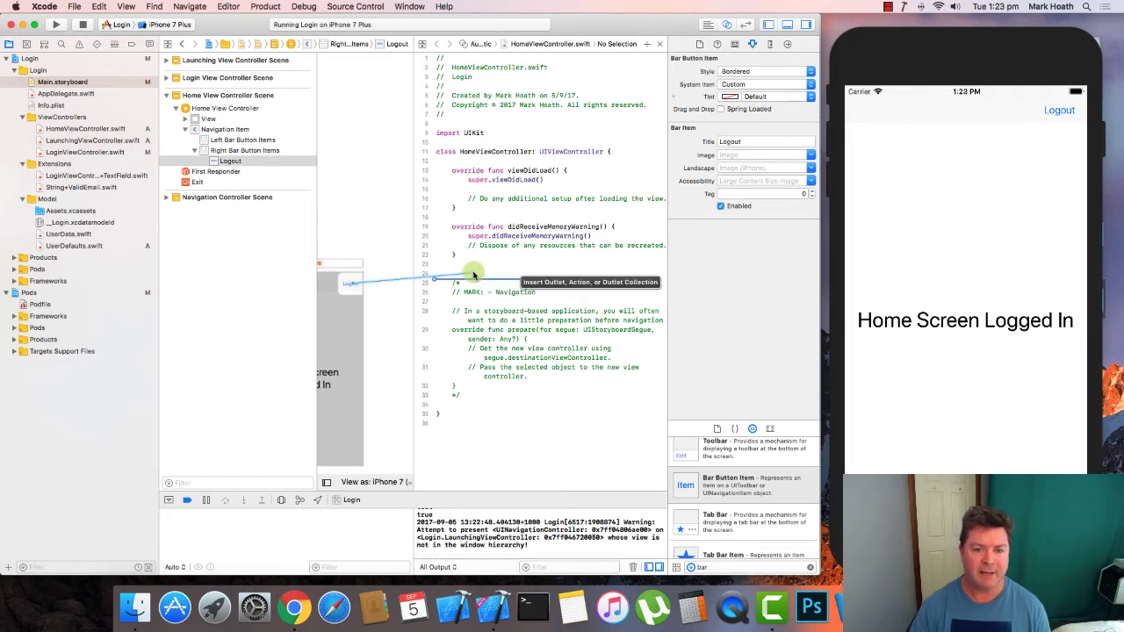
left_click(474, 276)
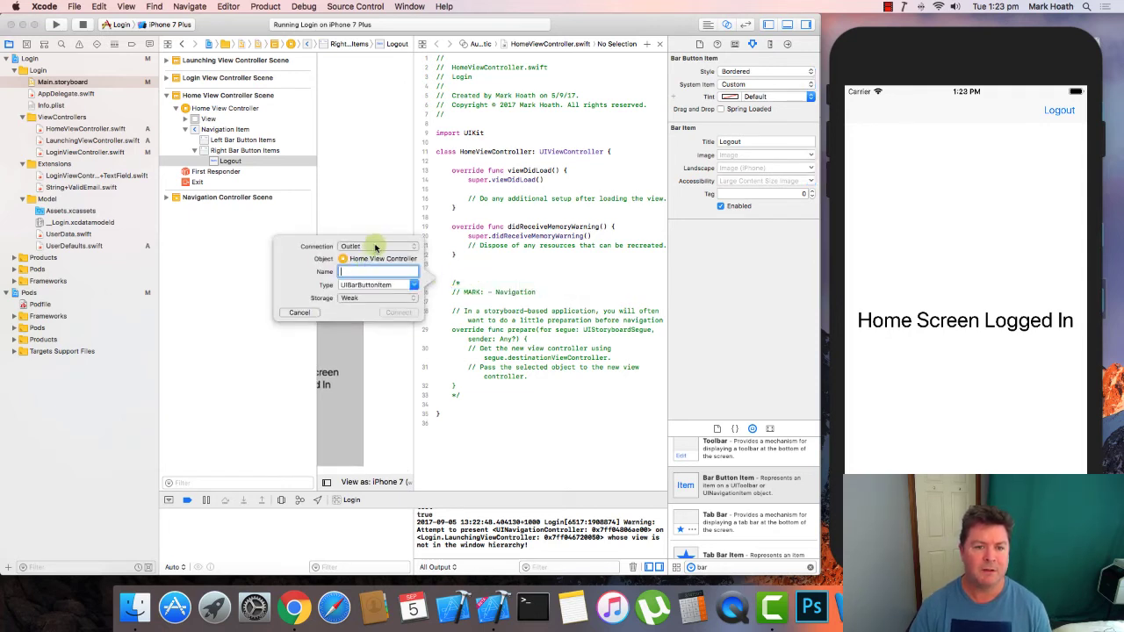
left_click(377, 246)
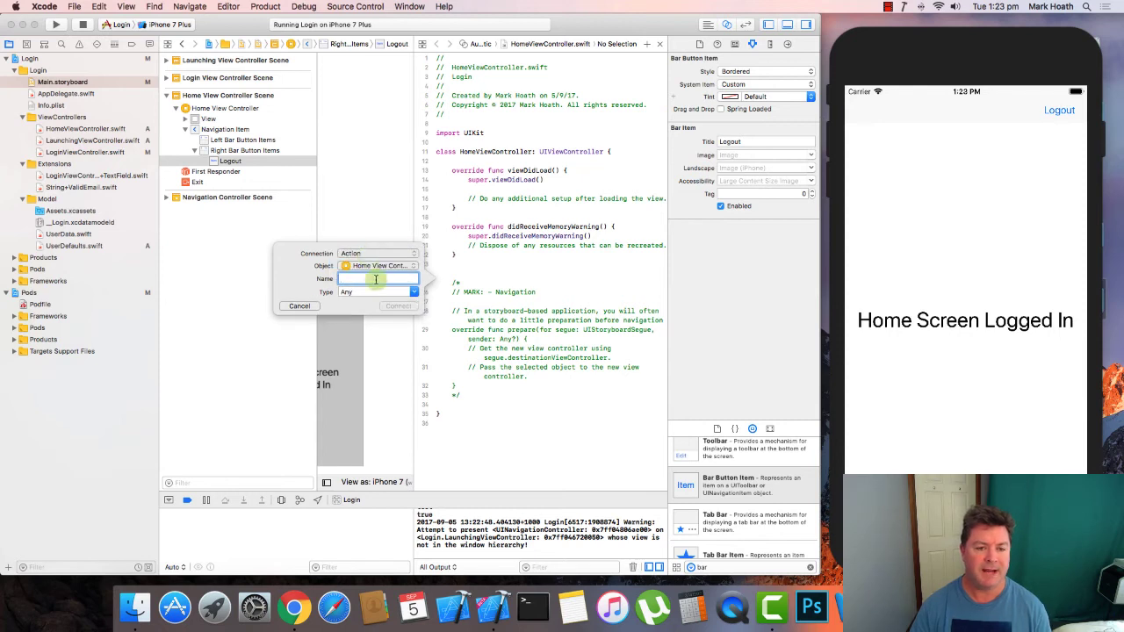
left_click(377, 291)
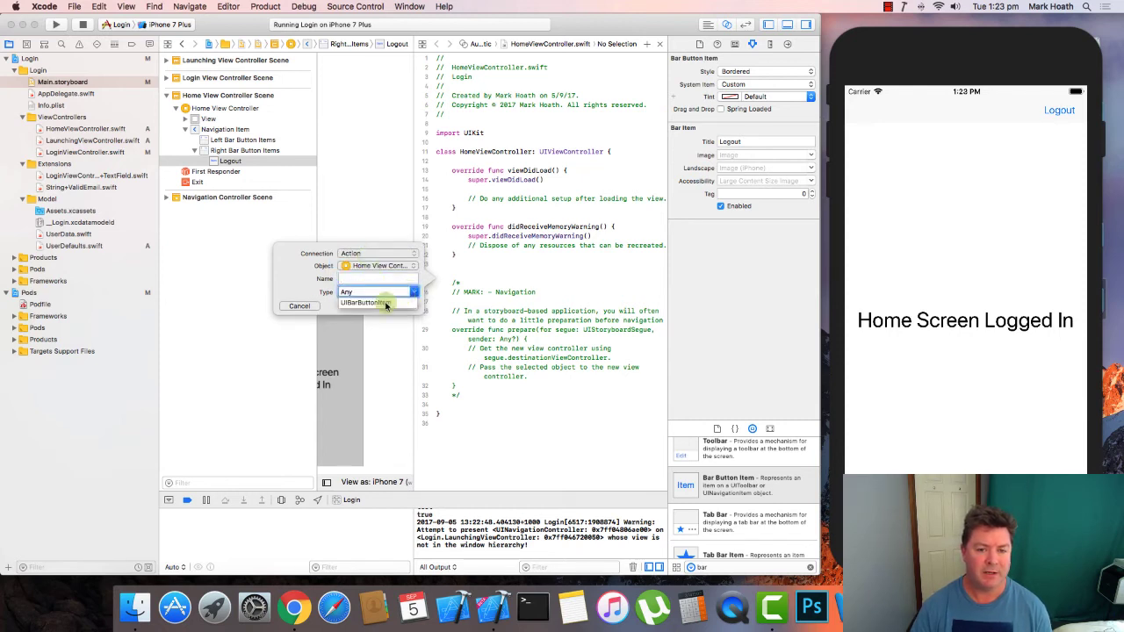
left_click(366, 302)
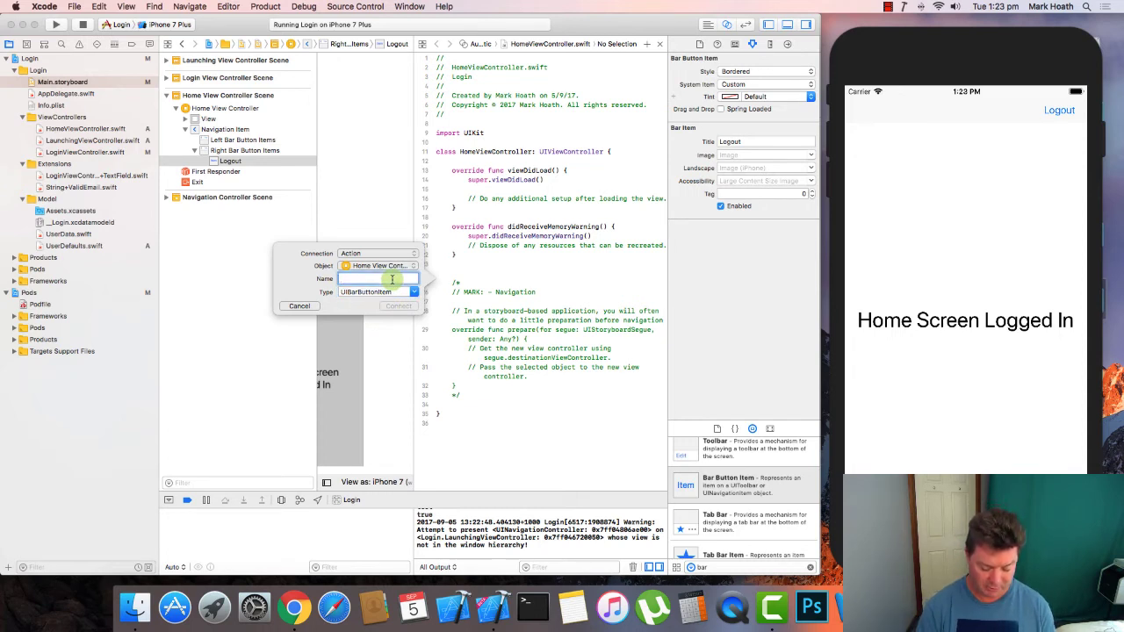
type("logoutAction")
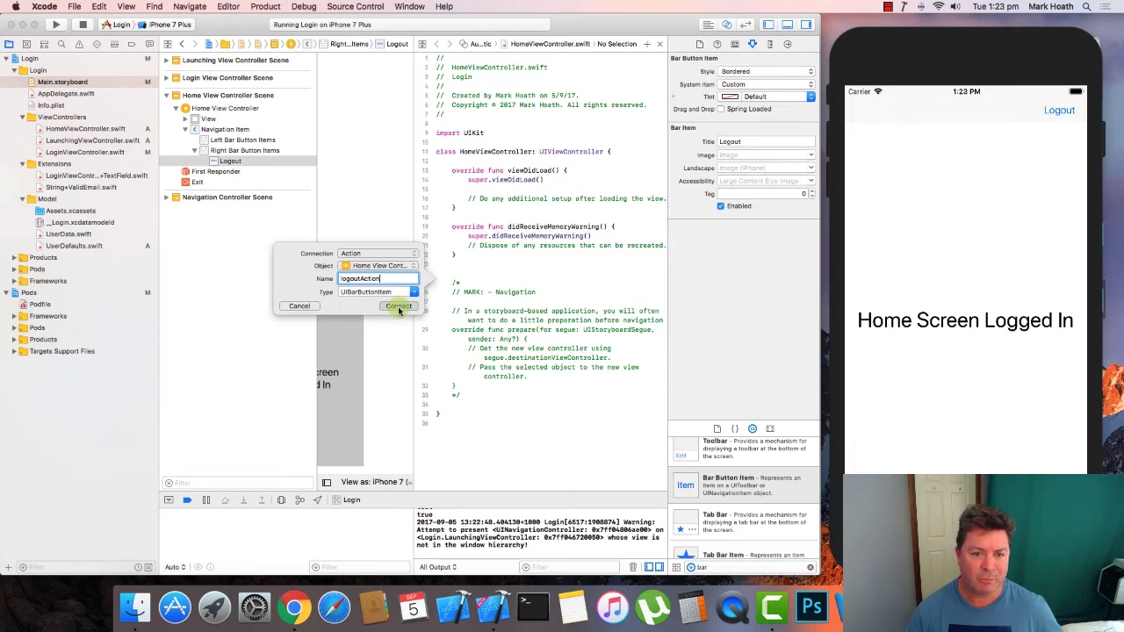
left_click(397, 305)
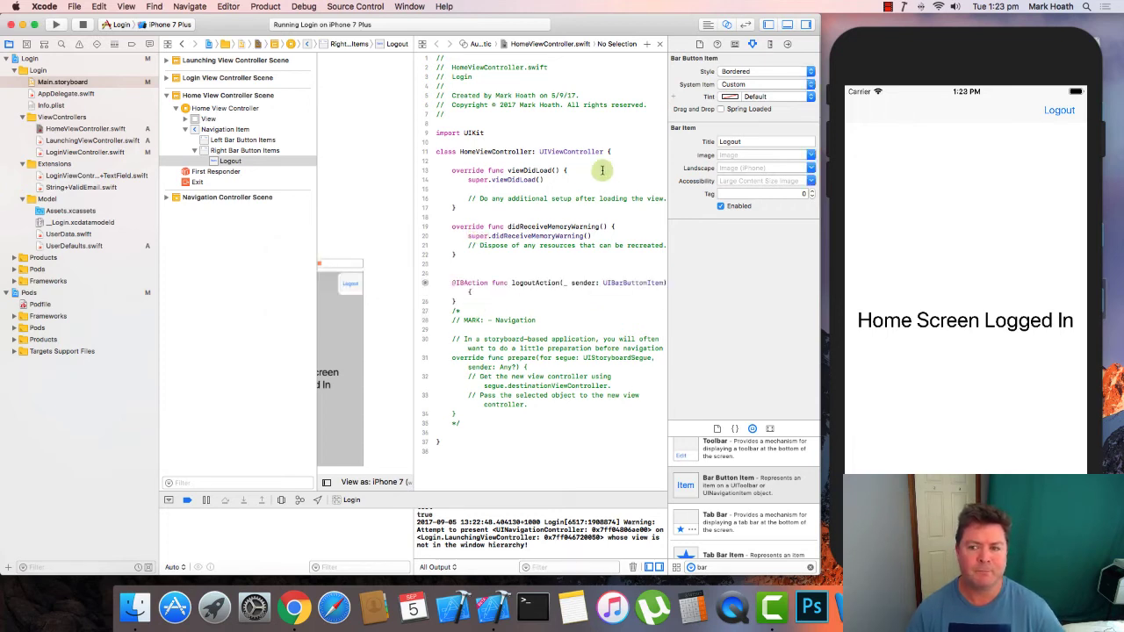
mouse_move(497, 296)
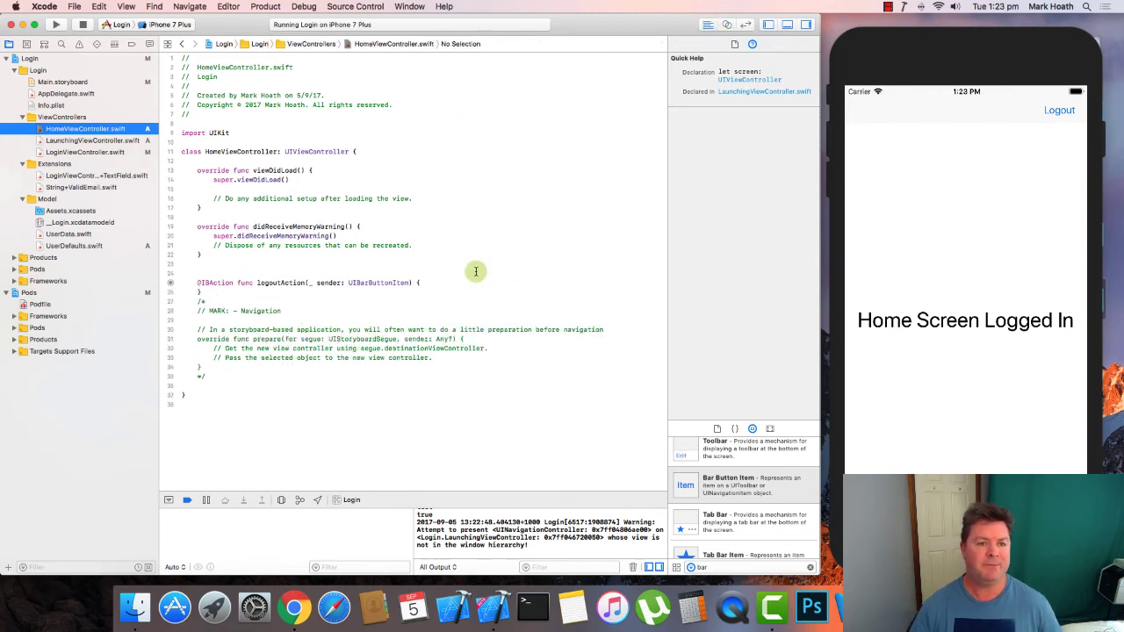
- In logoutAction, create the Main UIStoryboard and check instantiateViewController's documentation
left_click(426, 282)
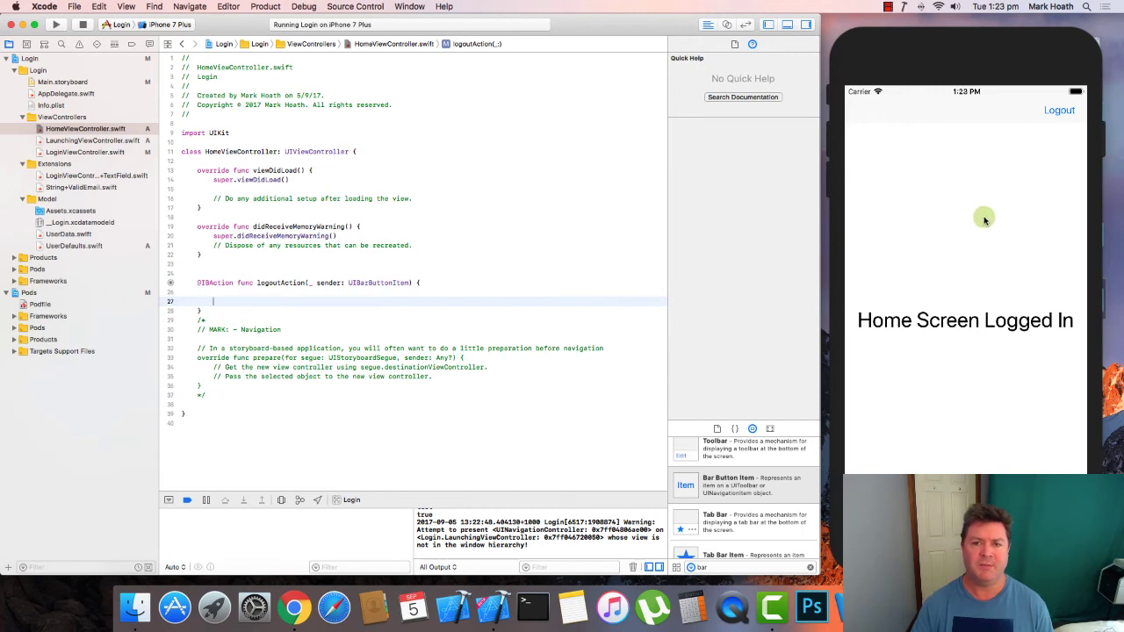
mouse_move(933, 175)
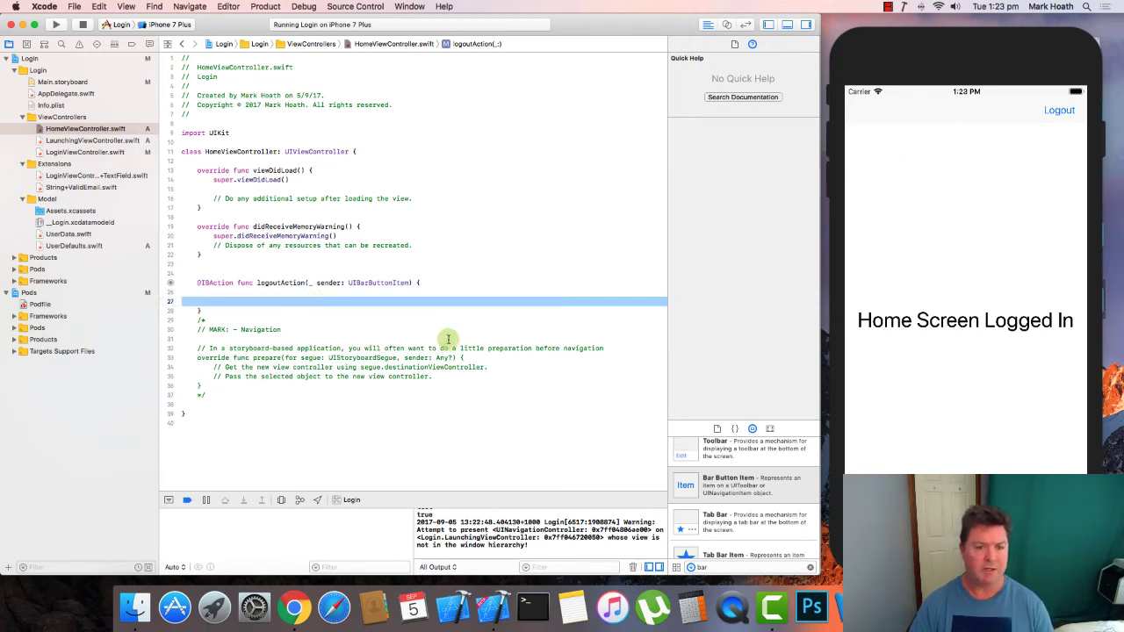
mouse_move(517, 240)
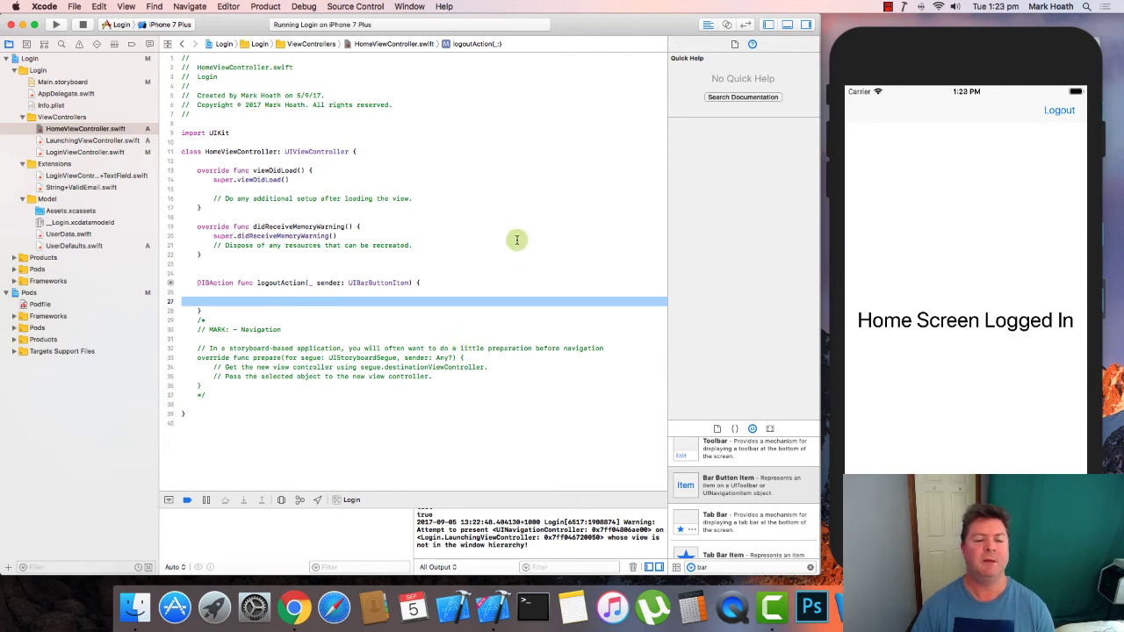
type("let mainStoryBoard: UIStoryboard = UIStoryboard(name:\"Main\", bundle: nil)")
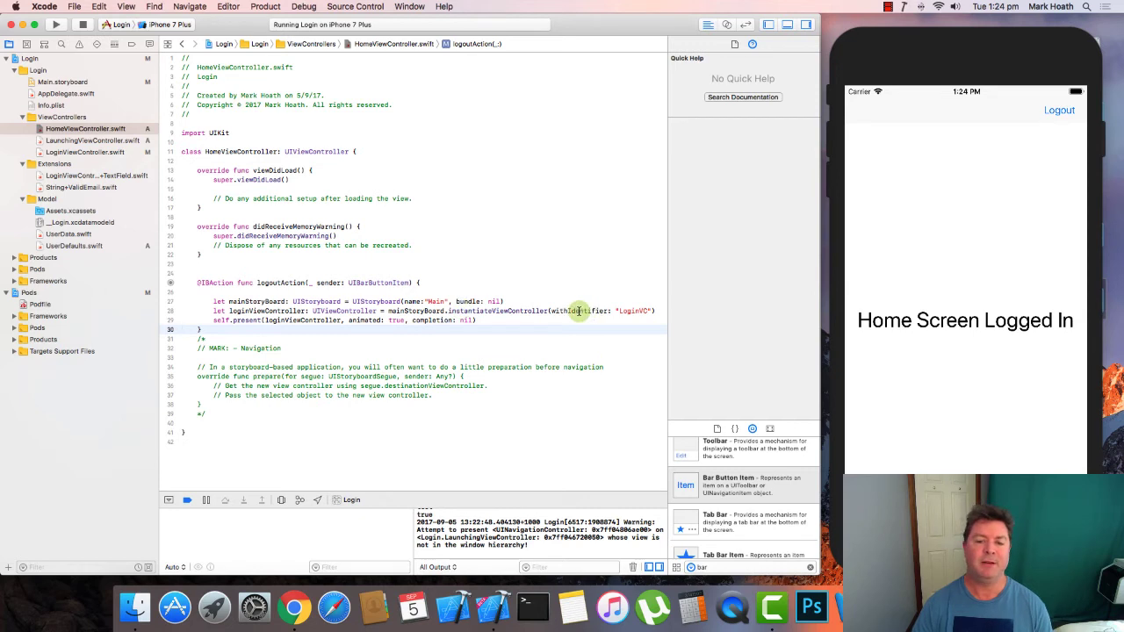
left_click(578, 310)
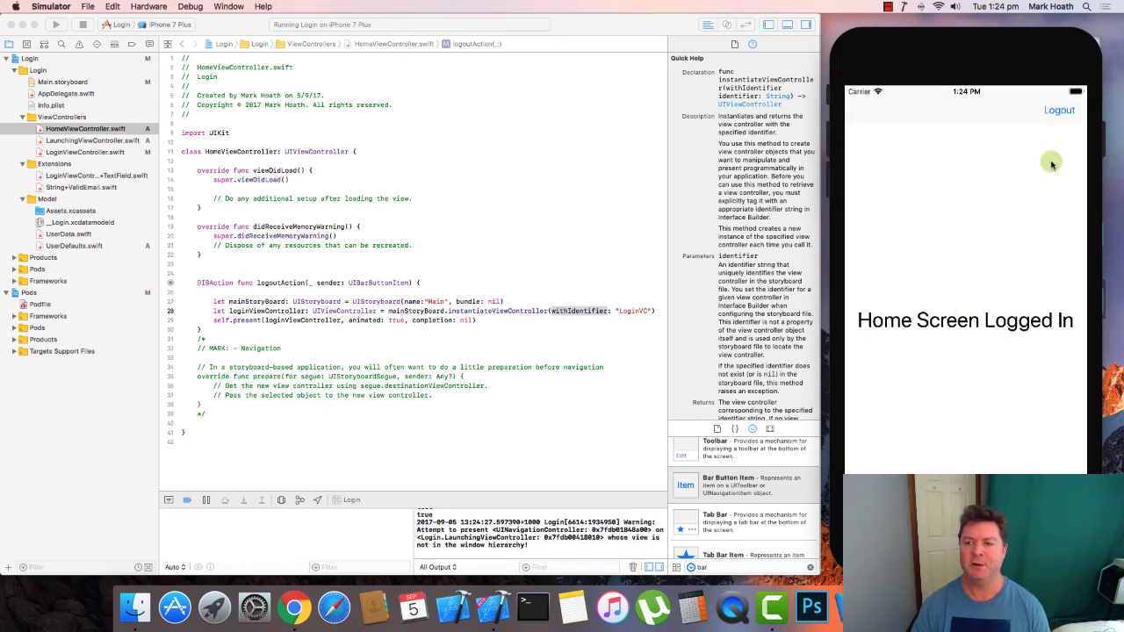
- Tap Logout in Simulator to reach the login screen, then return to the code editor
left_click(1058, 111)
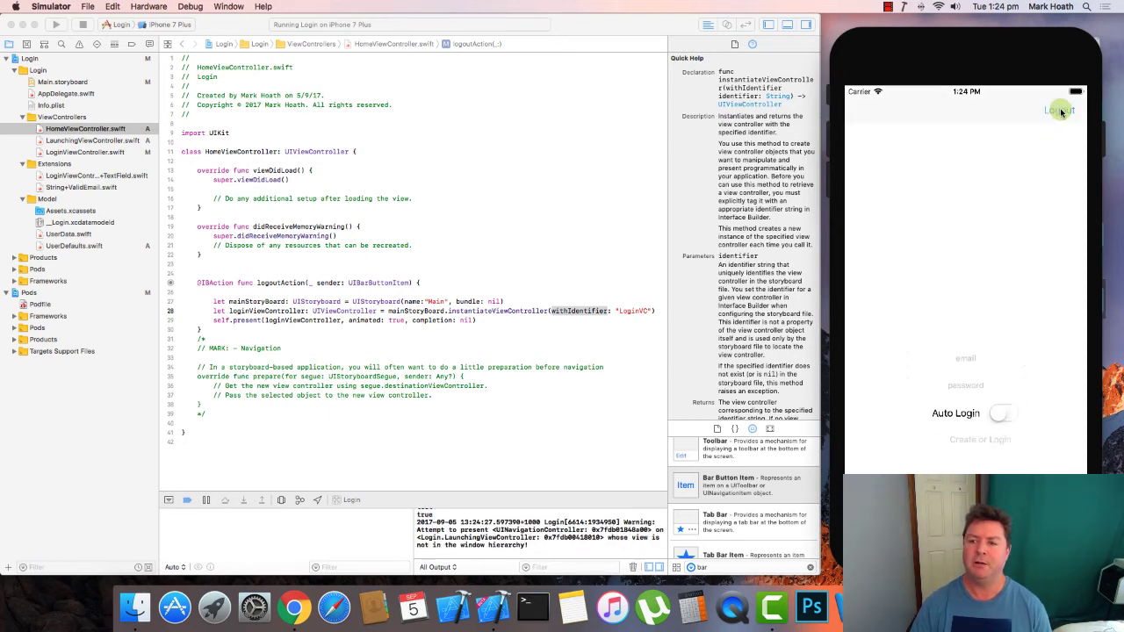
left_click(1052, 110)
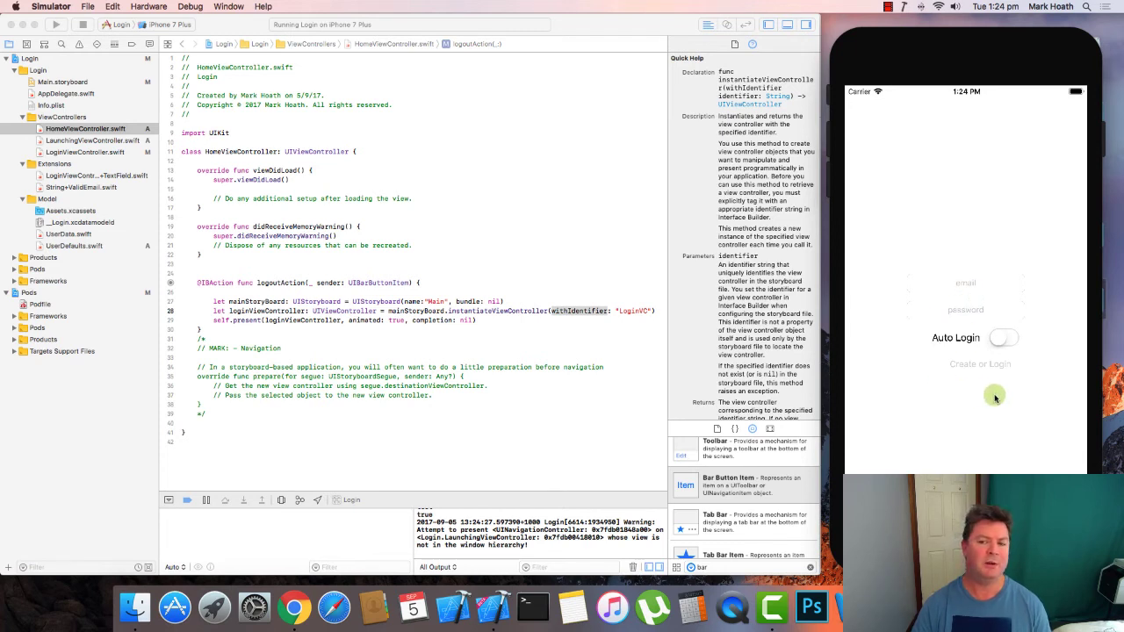
mouse_move(968, 346)
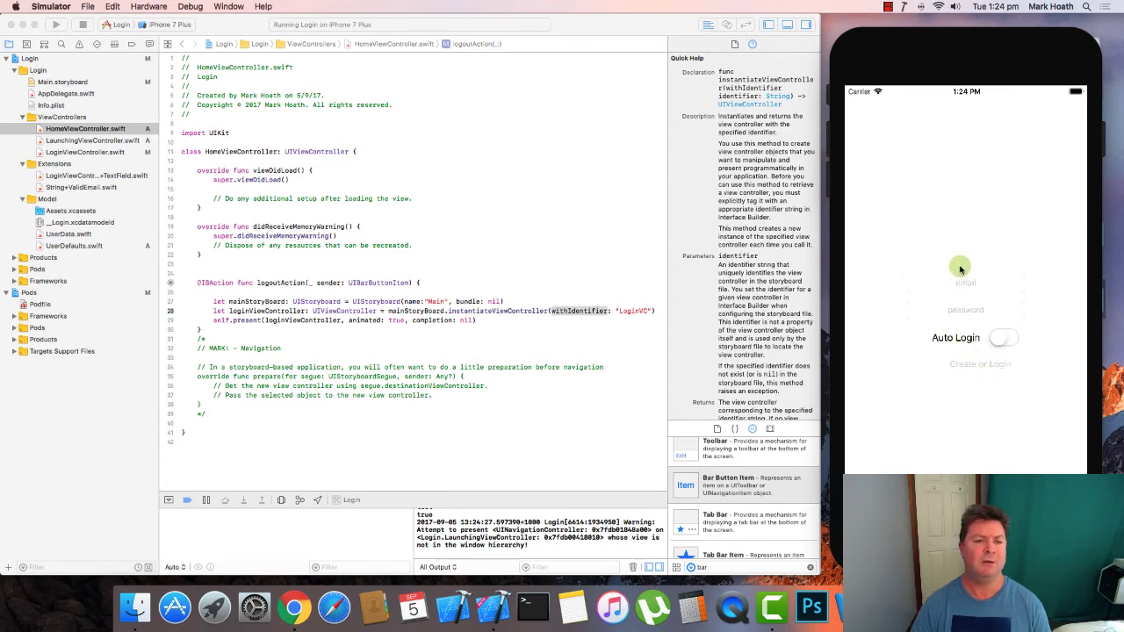
left_click(82, 152)
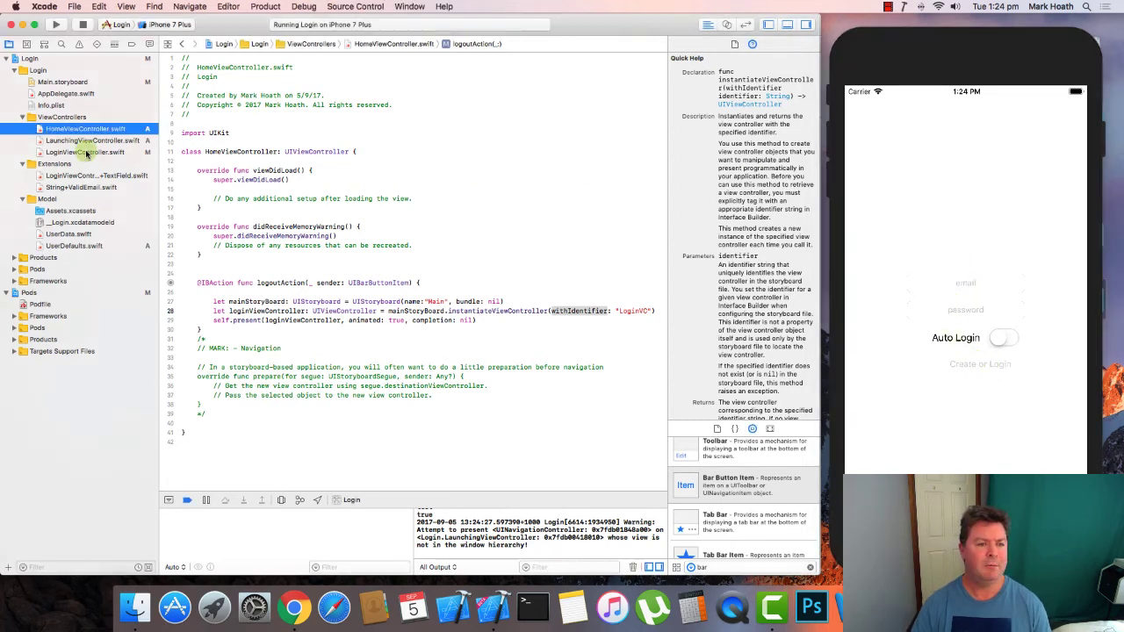
- Call setDefaultValues() in LoginViewController's viewDidLoad before checkLoginButtonActive
left_click(73, 151)
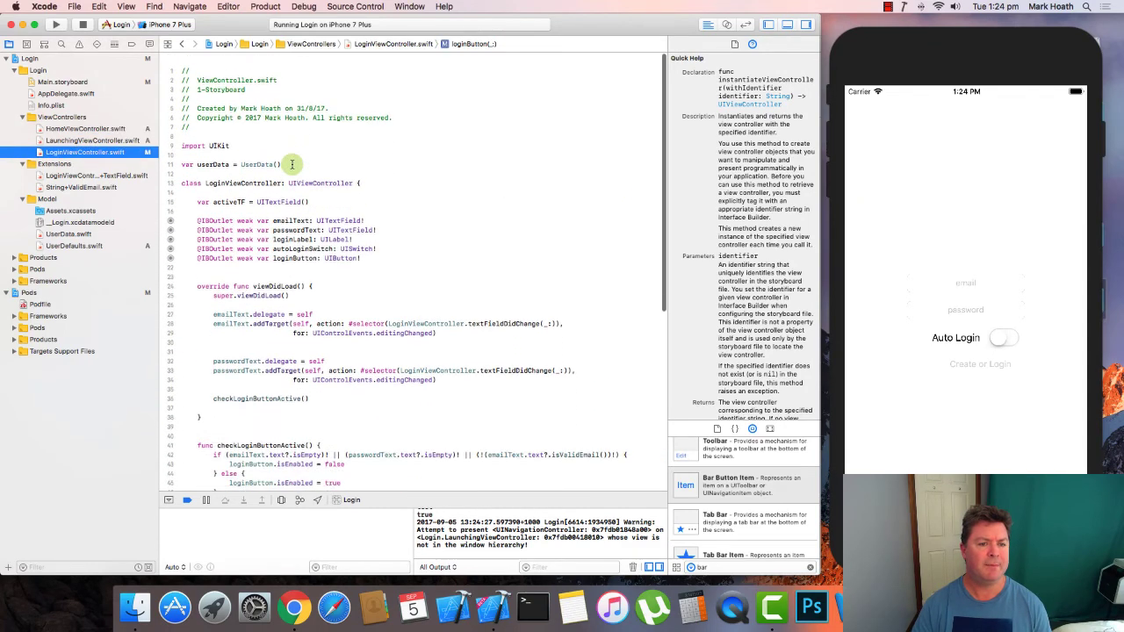
scroll("down", 3)
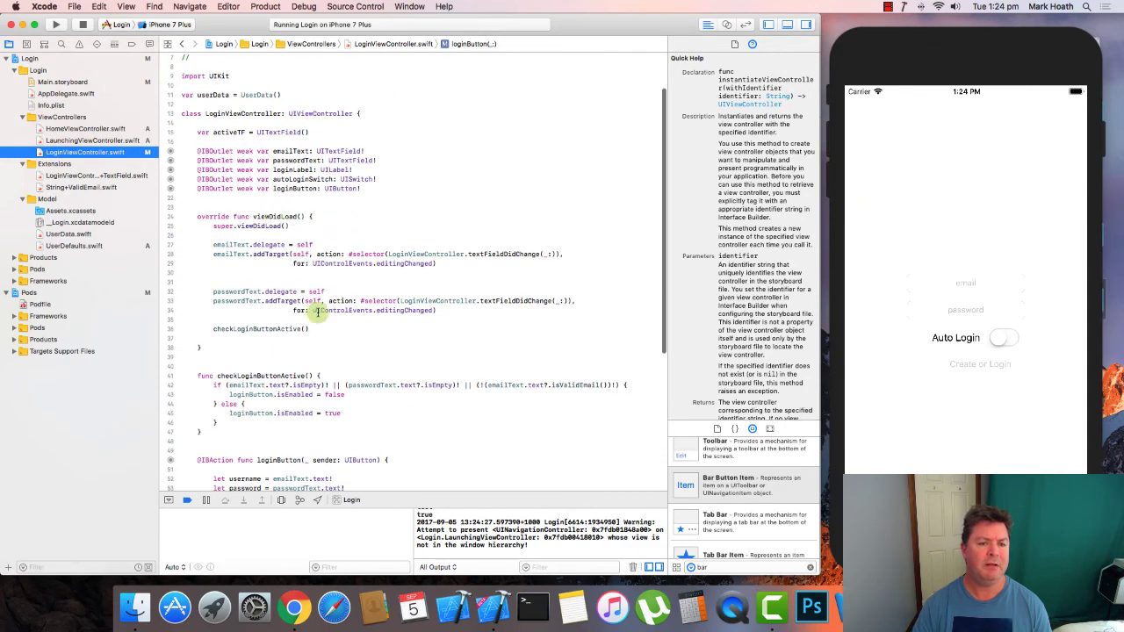
left_click(216, 329)
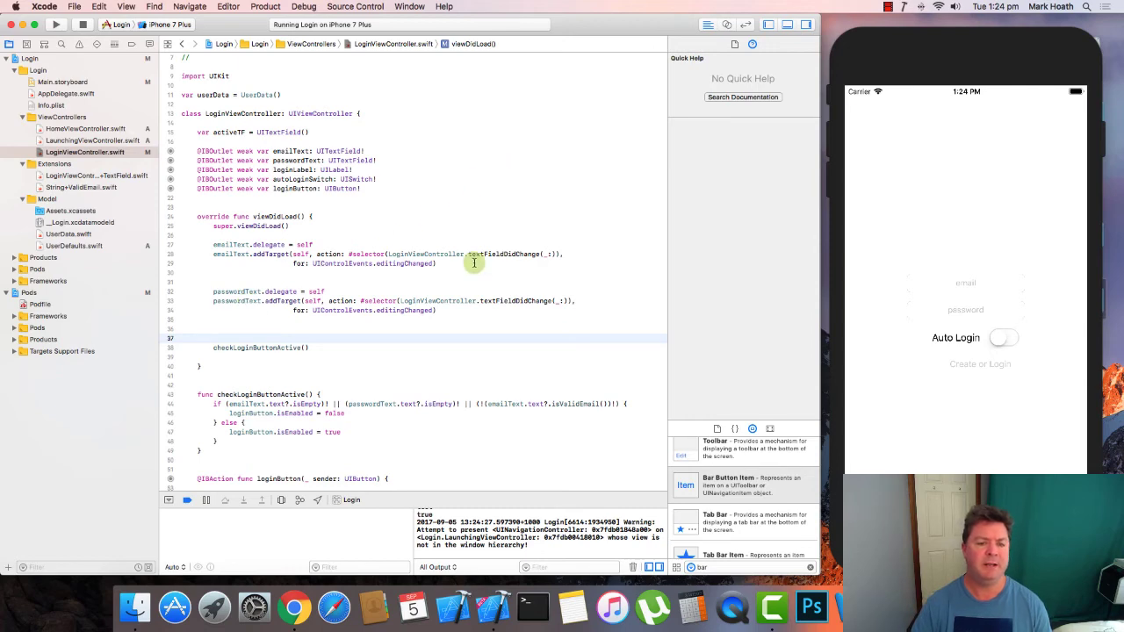
type("setDe")
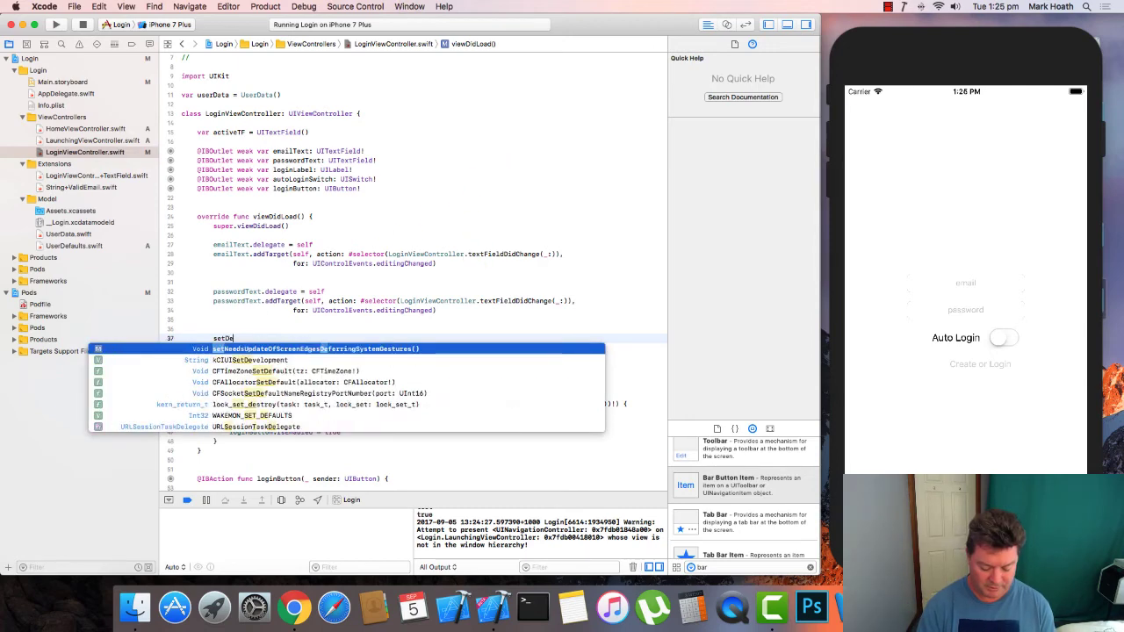
type("aultValues(")
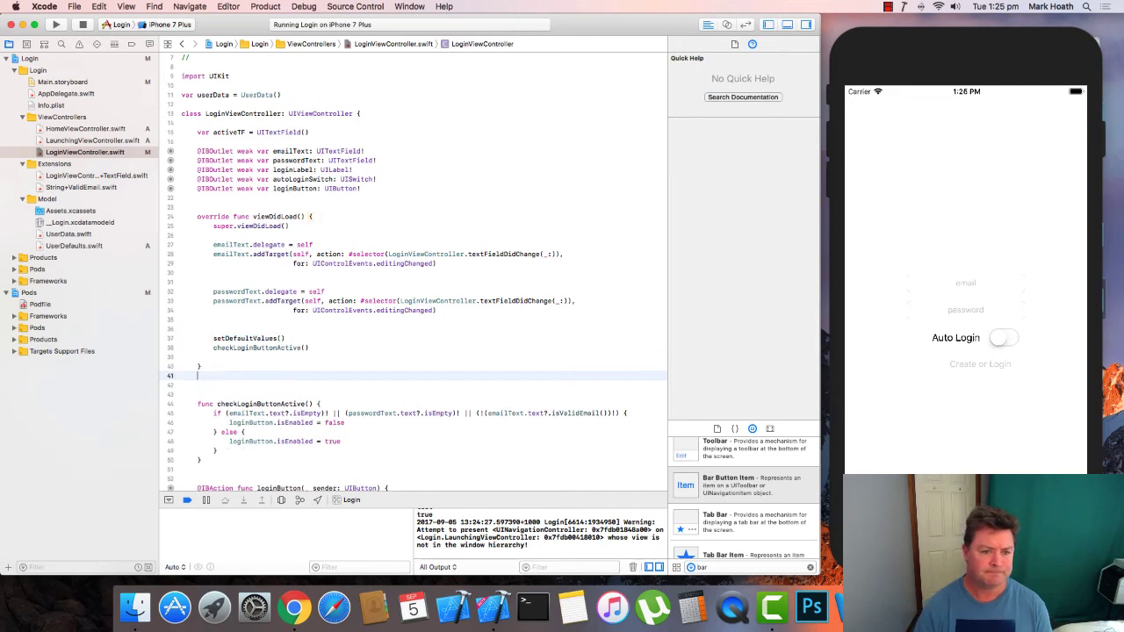
- Define setDefaultValues, filling the email and password fields from OurDefaults.shared
type("fun")
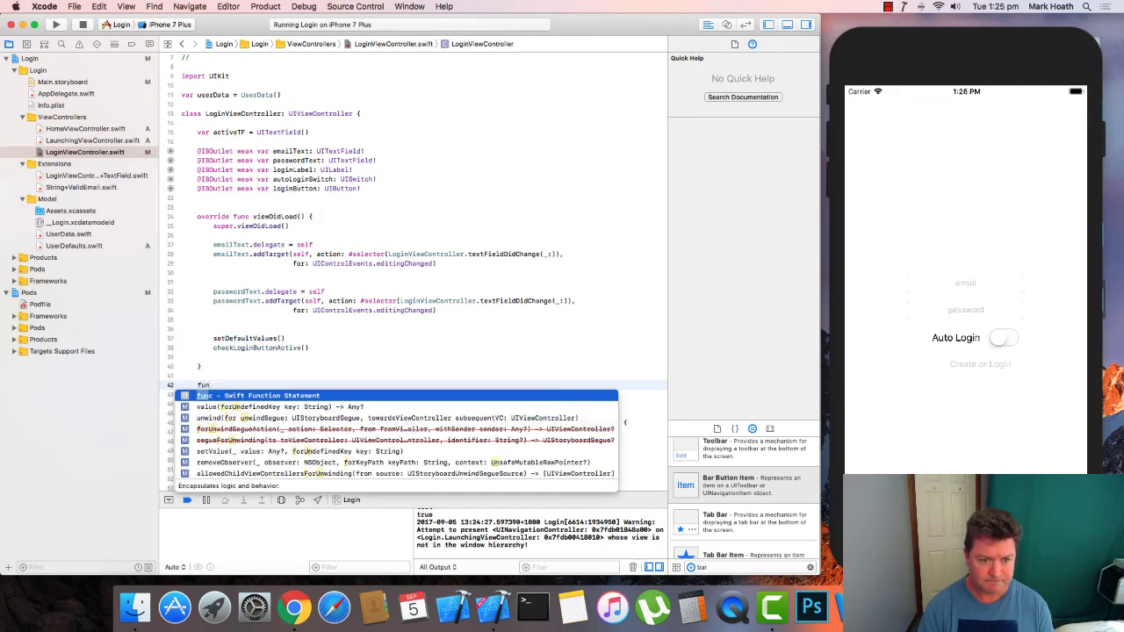
type("setDefaultValues() {")
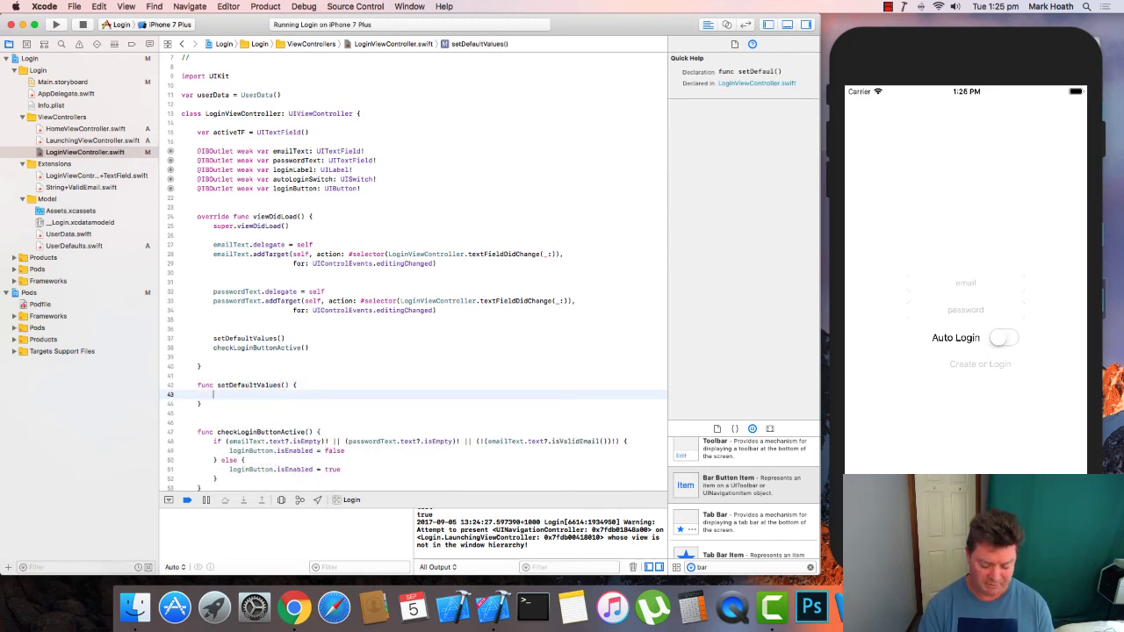
type("emailText")
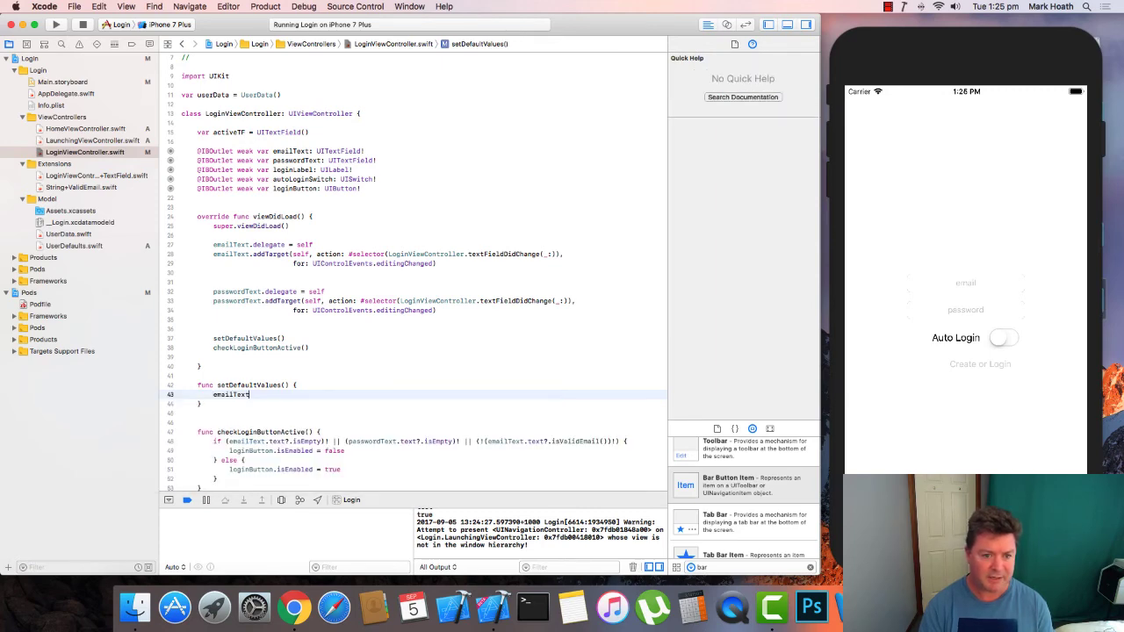
type(".test")
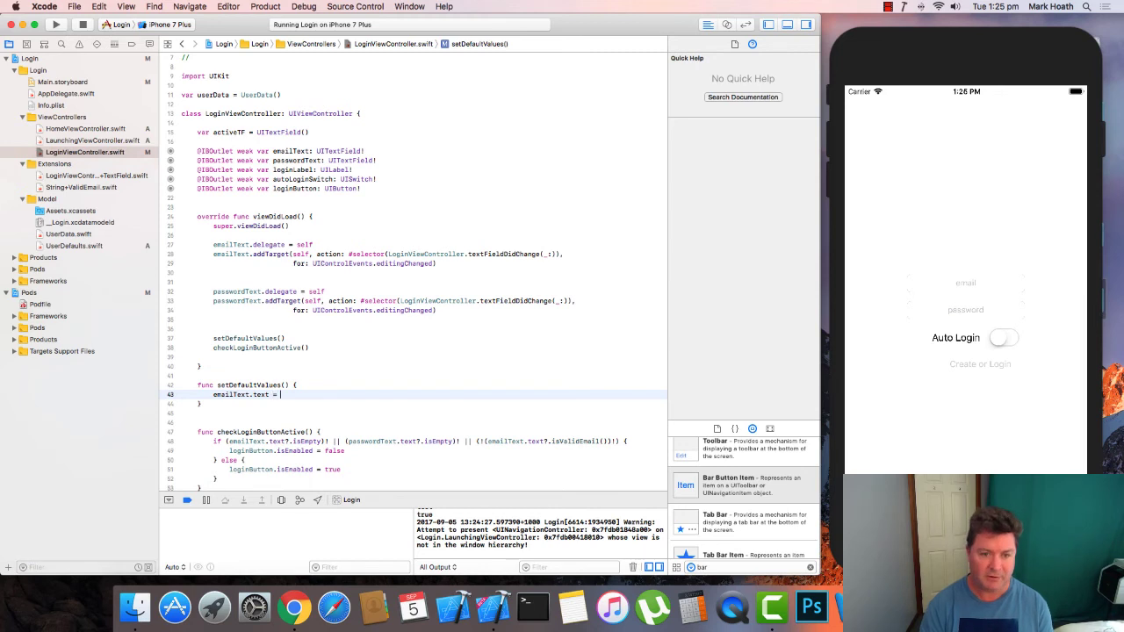
type("OurDefaults.shared.username")
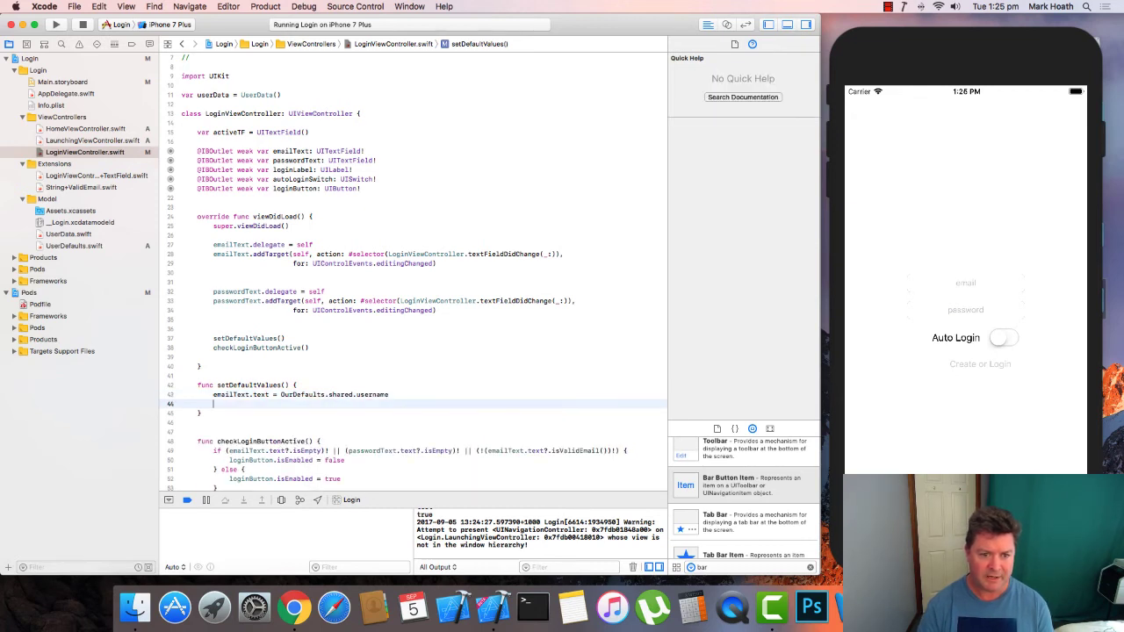
type("password")
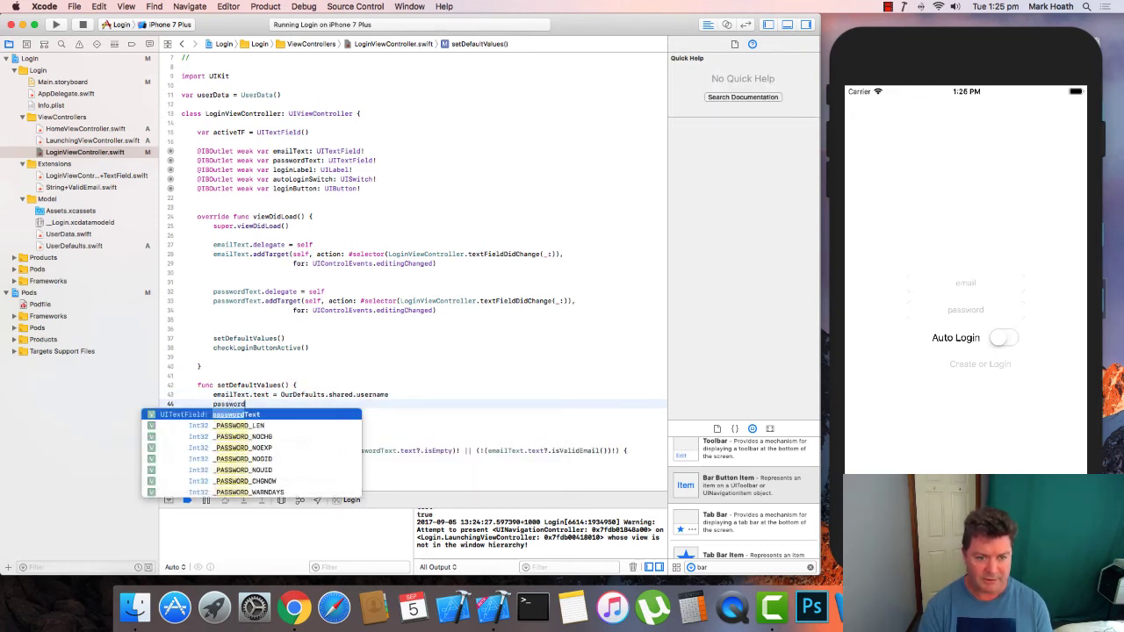
type(".text =")
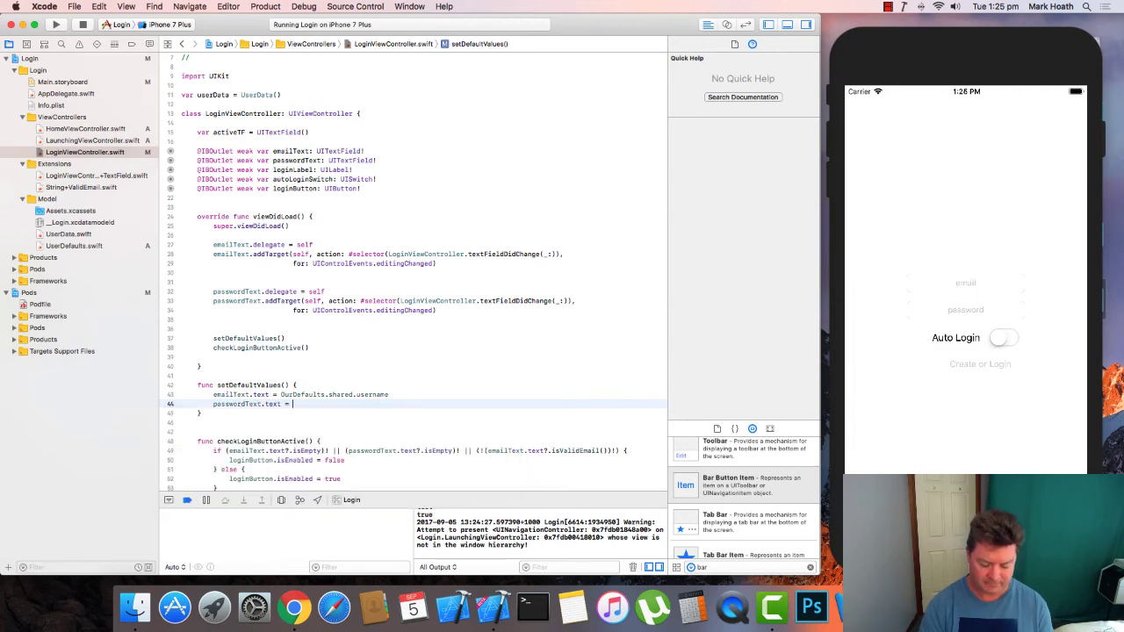
type("OurDefaults.s")
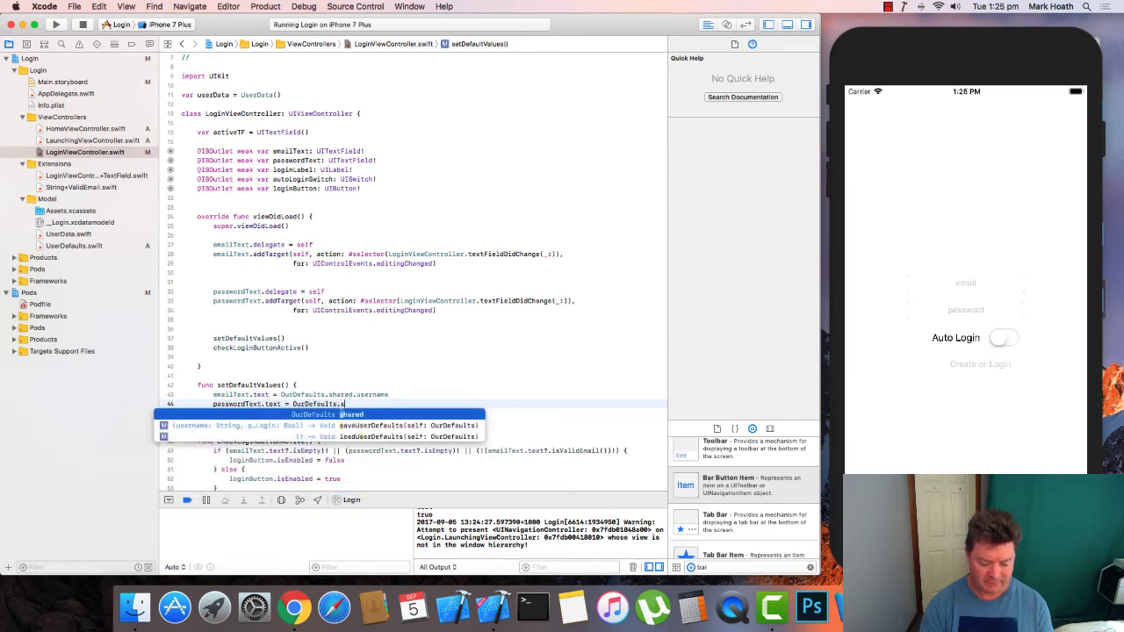
type("password")
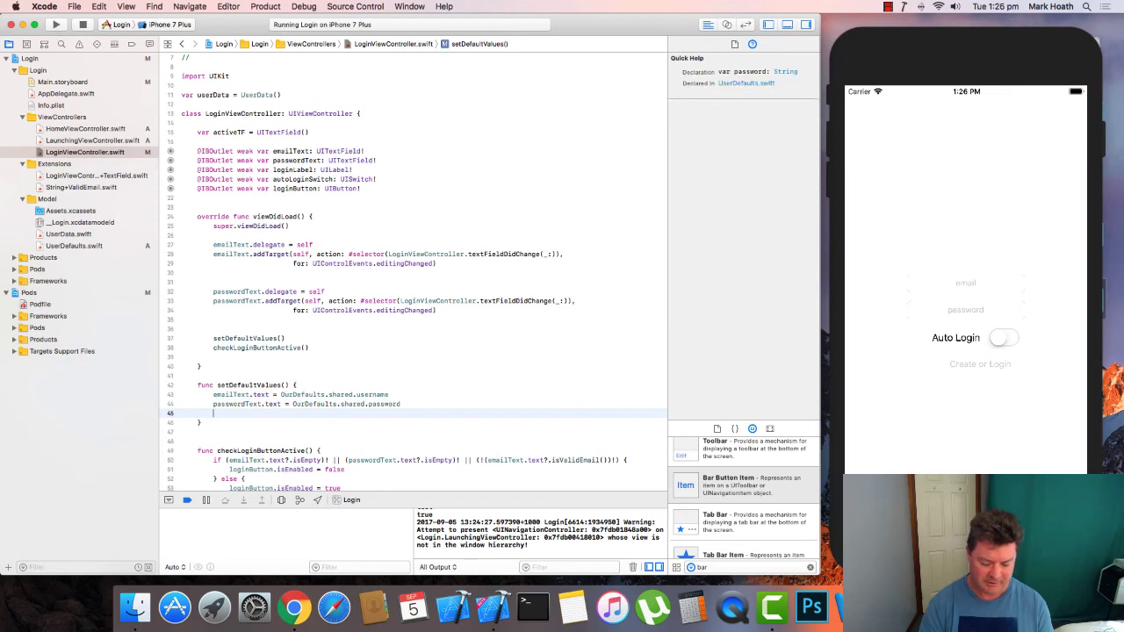
- Set autoLoginSwitch.isOn from OurDefaults.shared.autoLogin inside setDefaultValues
type("au")
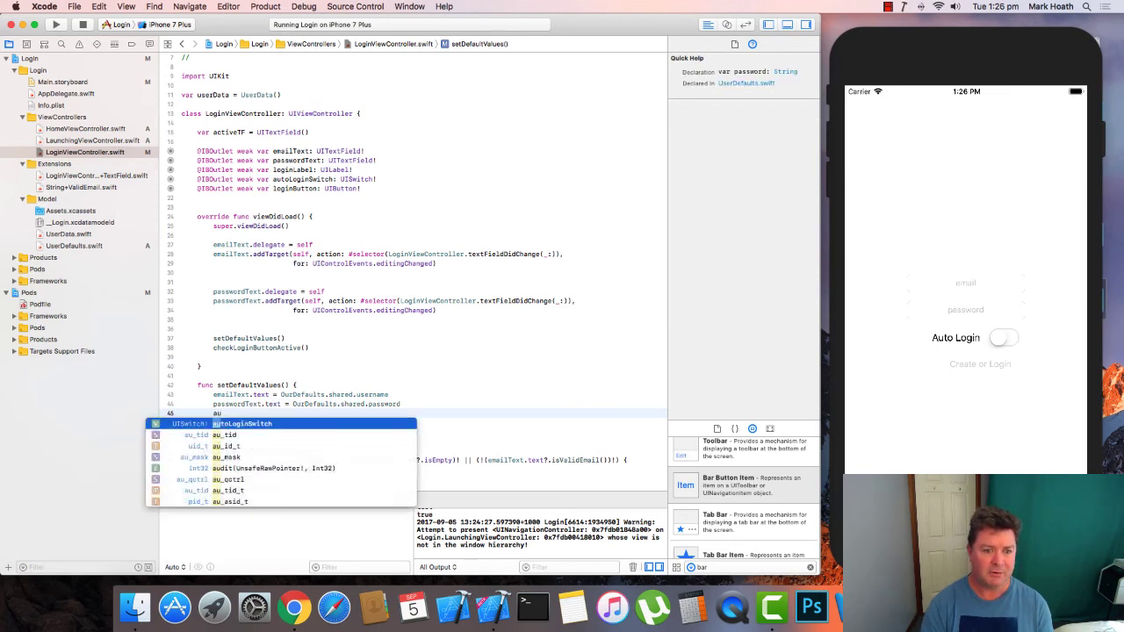
type("autoLoginSwitch.isOn =")
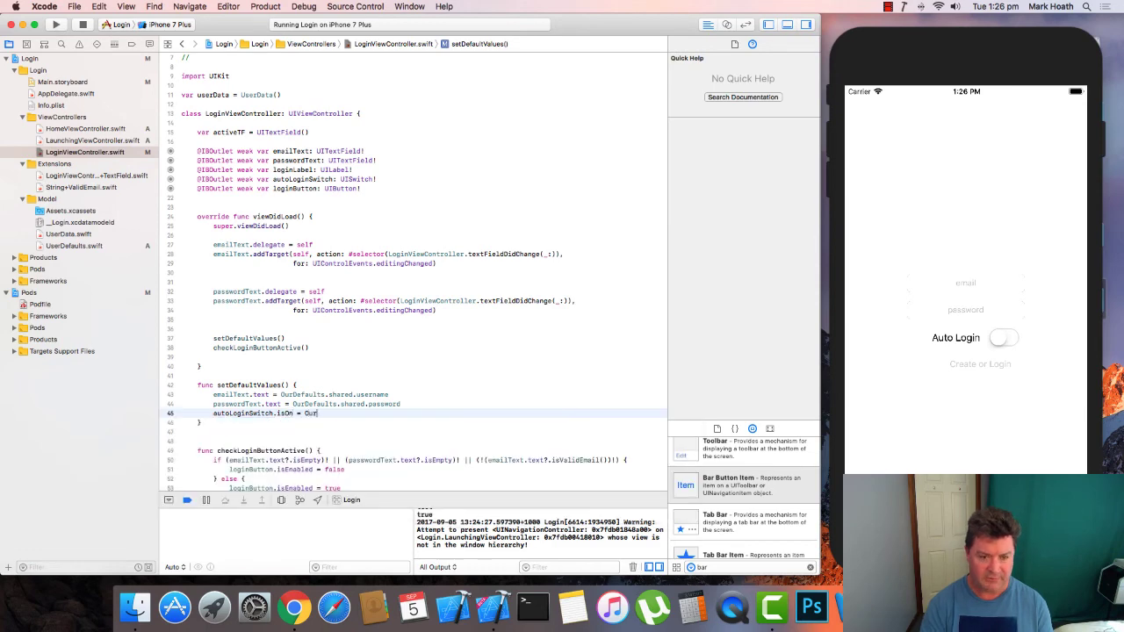
type("OurDefaults.shared.autoLogin")
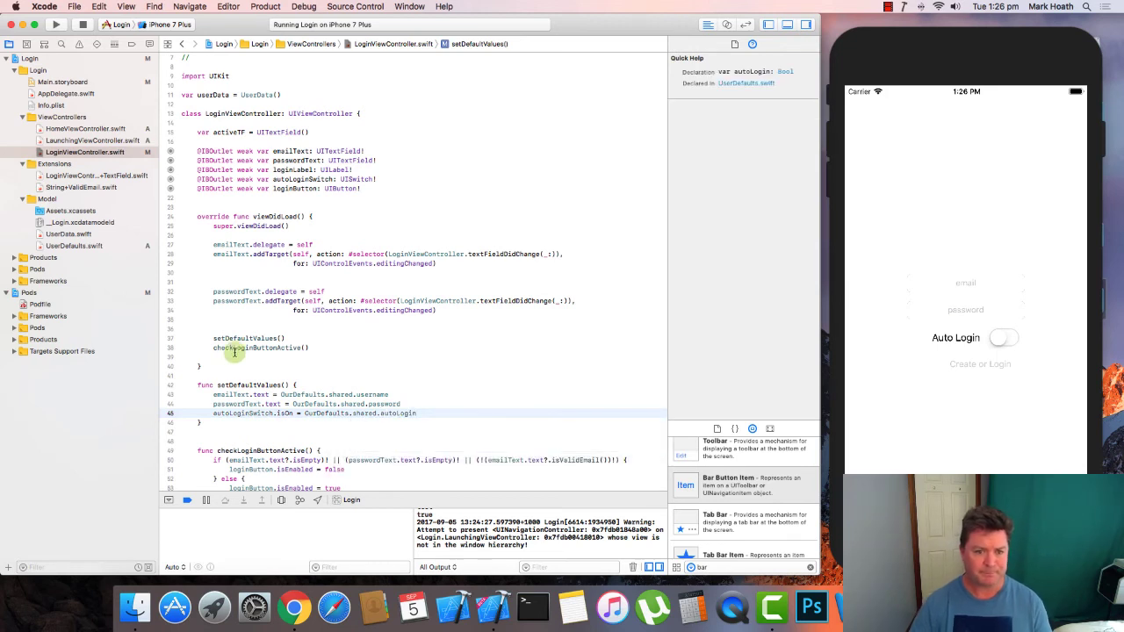
left_click(307, 348)
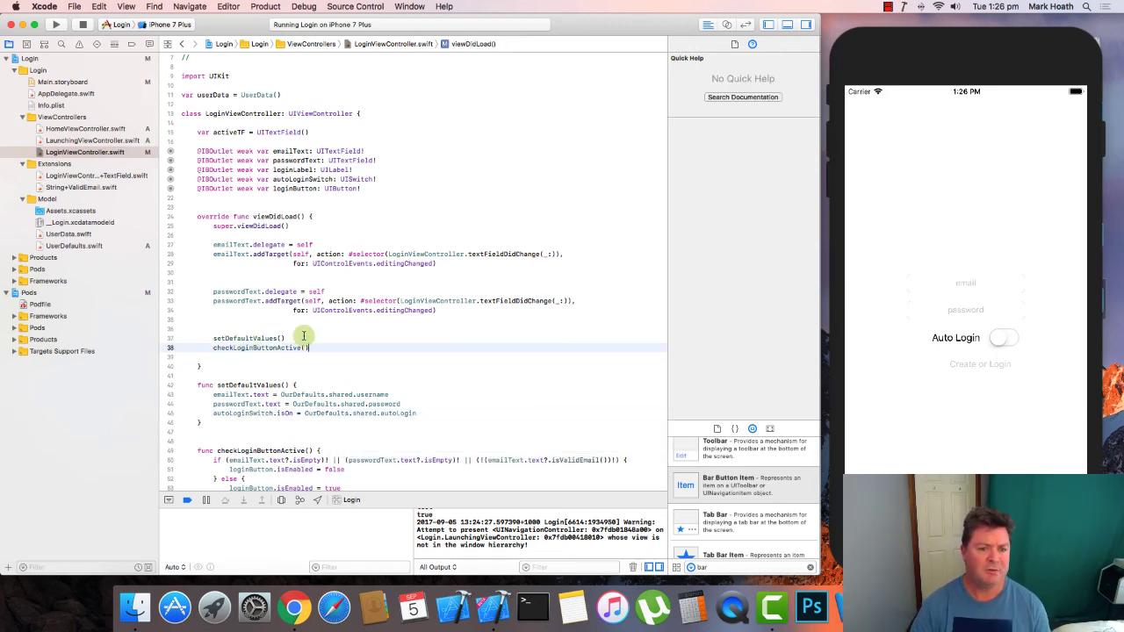
mouse_move(1056, 287)
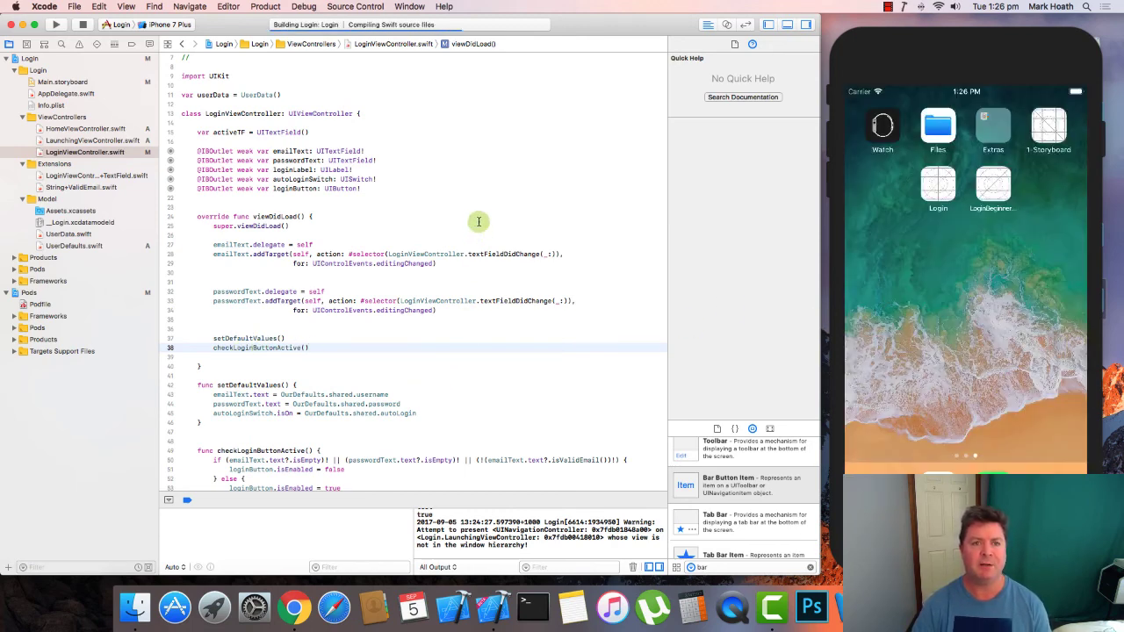
- Rebuild and run so the login screen shows the saved email and password, Auto Login off
left_click(54, 41)
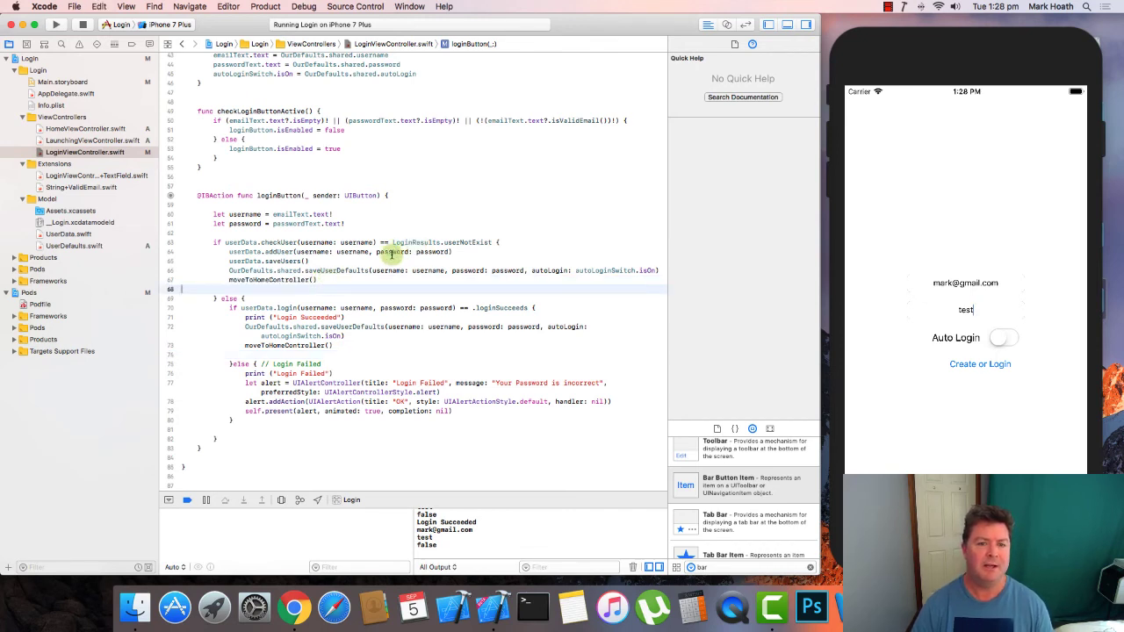
mouse_move(377, 255)
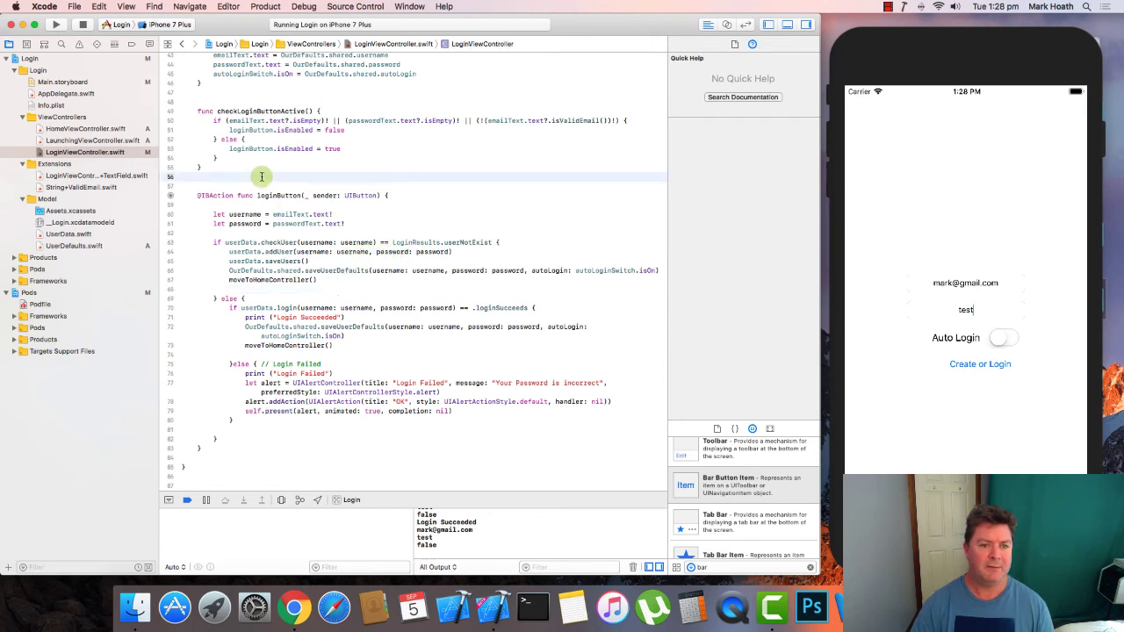
- Define func moveToHomeController() that shows HomeNC from the Main storyboard
type("func")
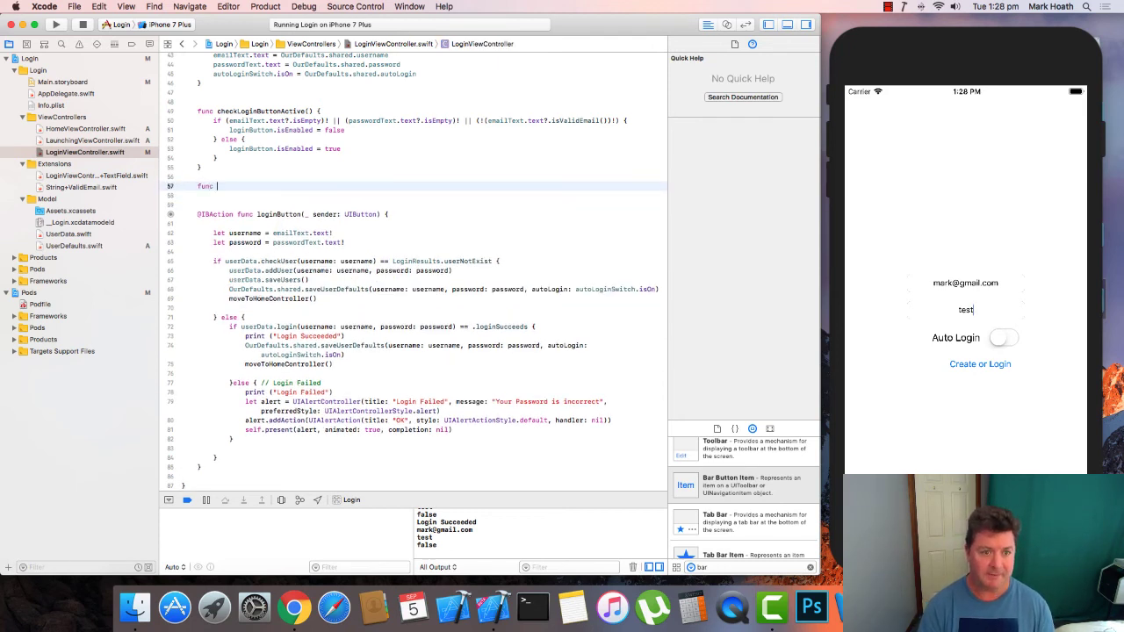
type("moveToHomeController()")
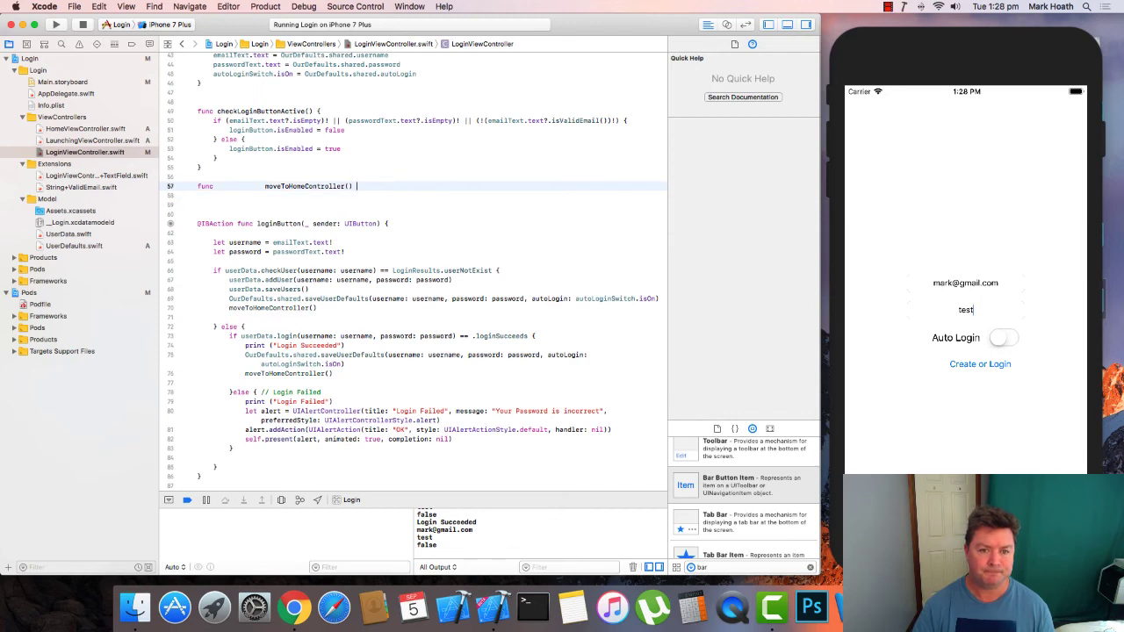
type("{")
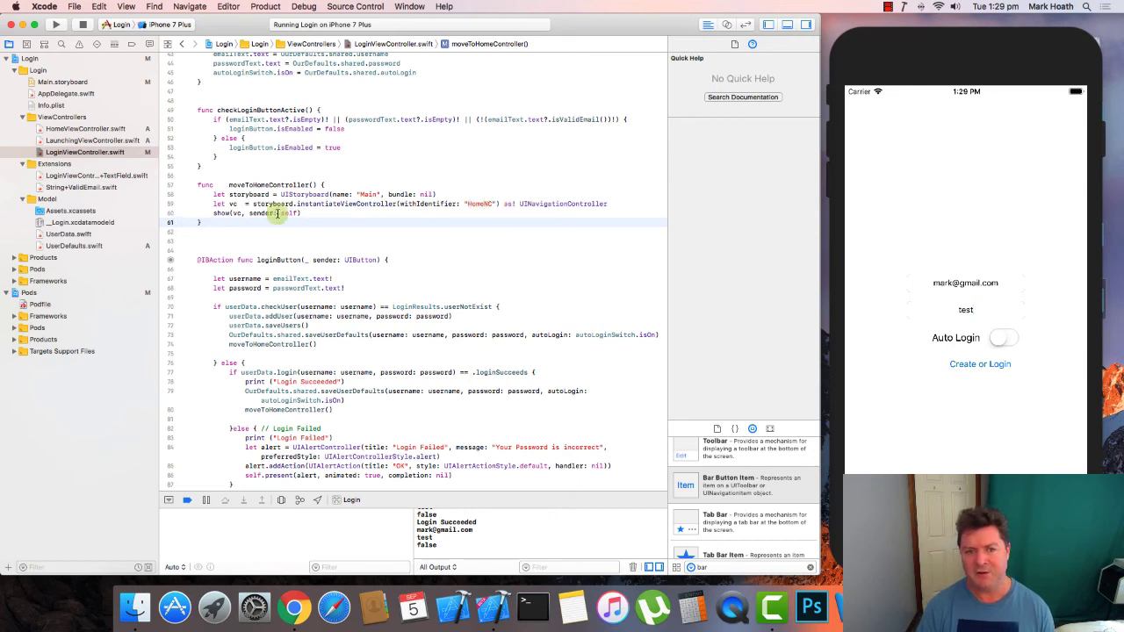
left_click(222, 214)
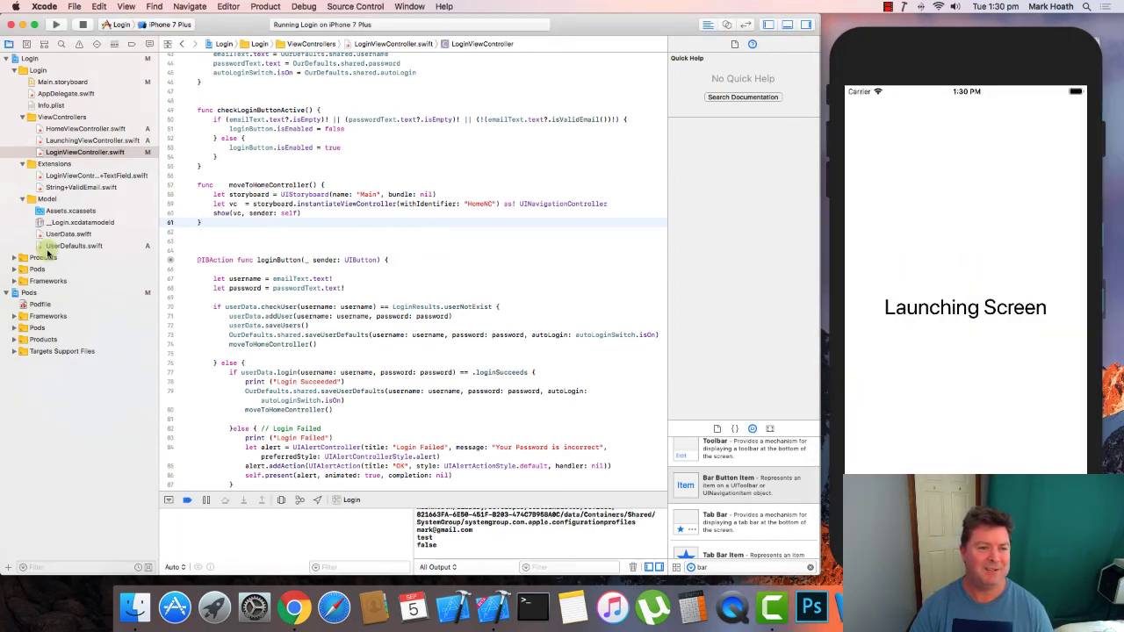
- Open UserDefaults.swift from the Model group in the Project navigator
left_click(73, 246)
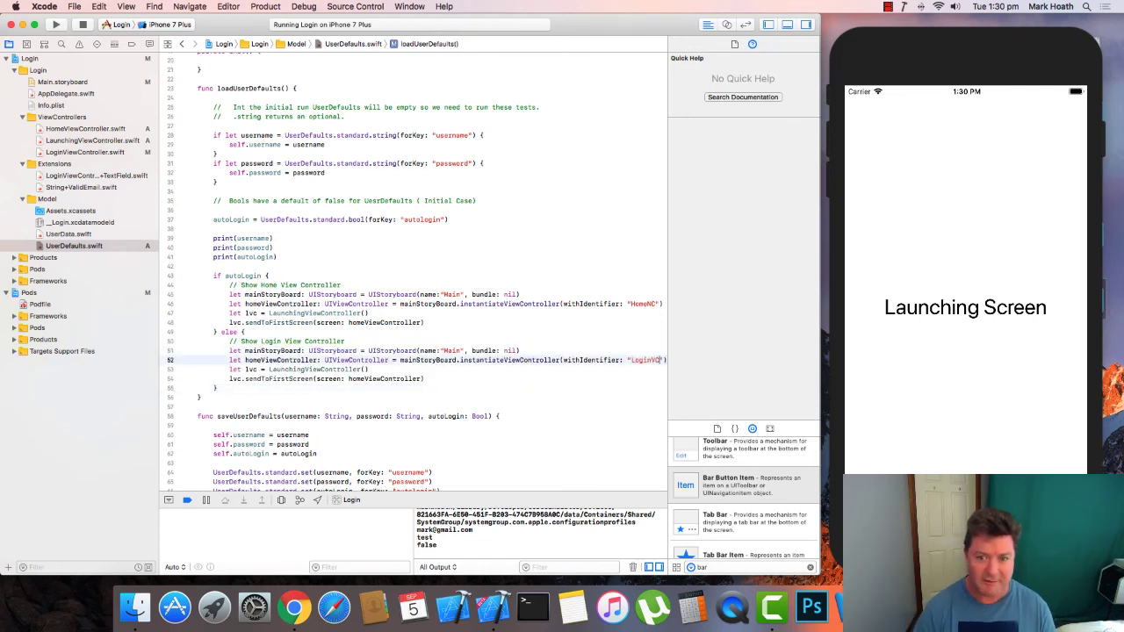
mouse_move(438, 351)
type("login")
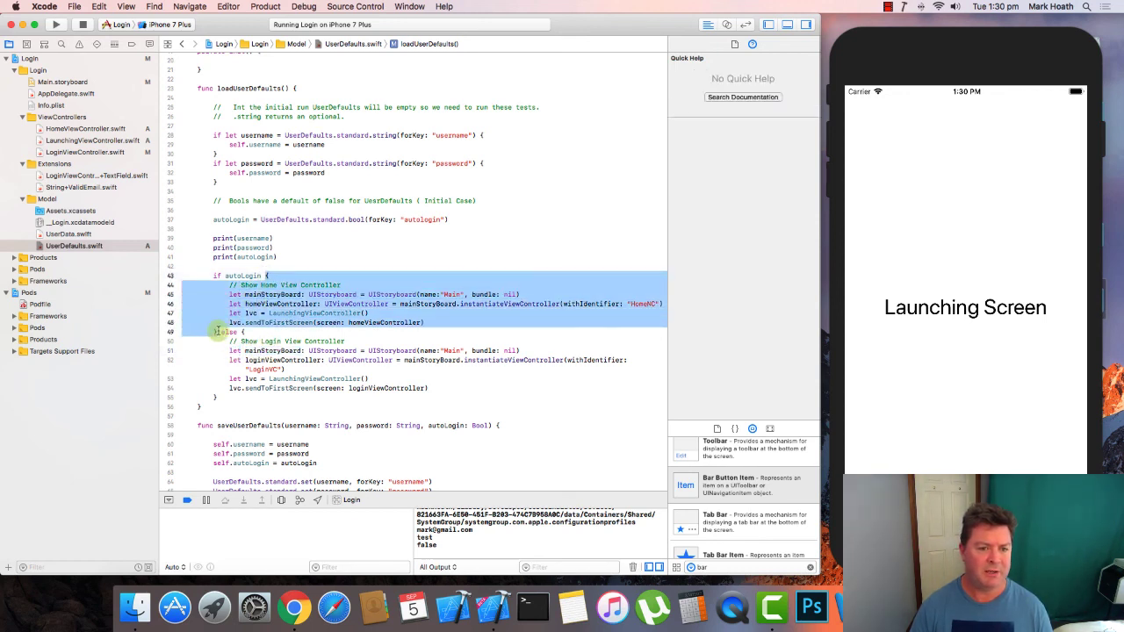
mouse_move(218, 384)
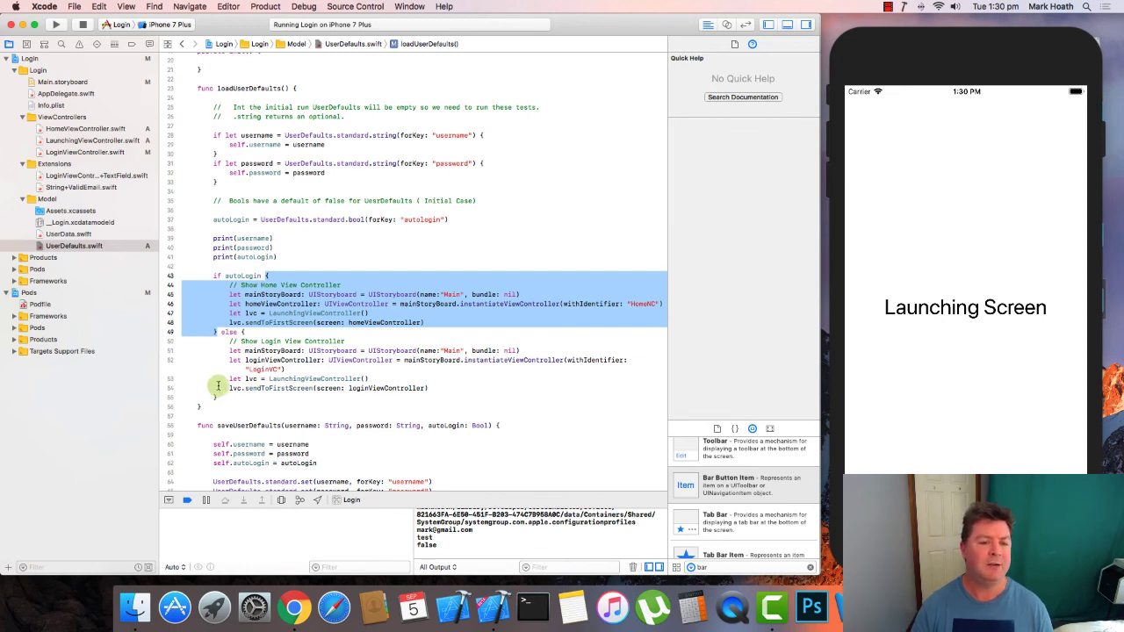
- Pass a loginViewController to sendToFirstScreen in loadUserDefaults' else branch, then review the autoLogin block
left_click(307, 313)
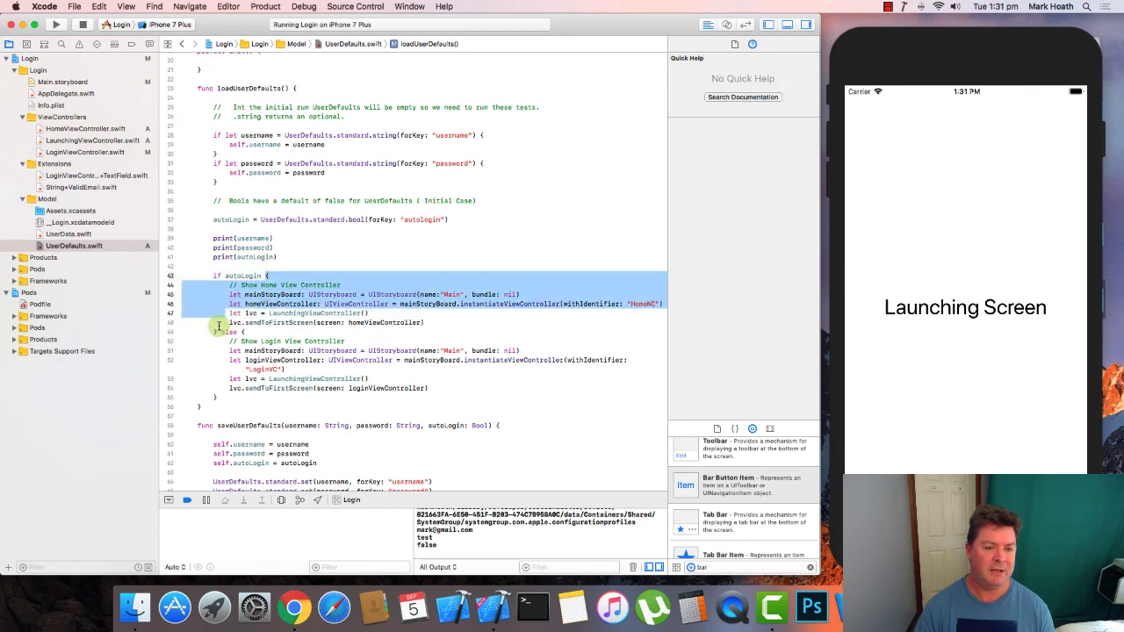
left_click(256, 314)
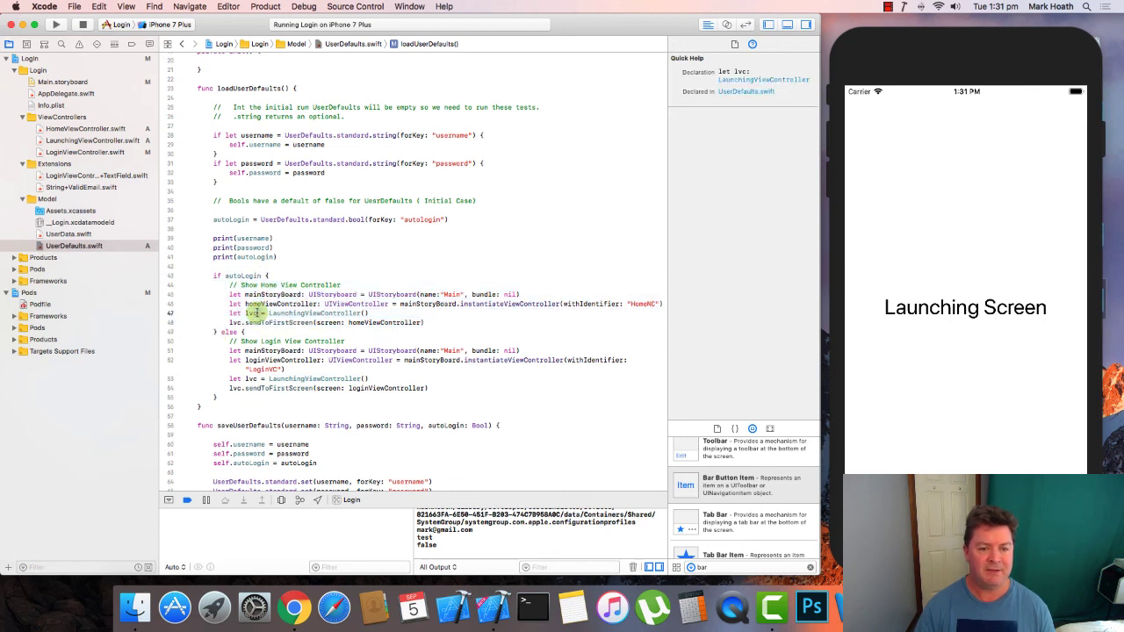
left_click_drag(232, 341, 233, 397)
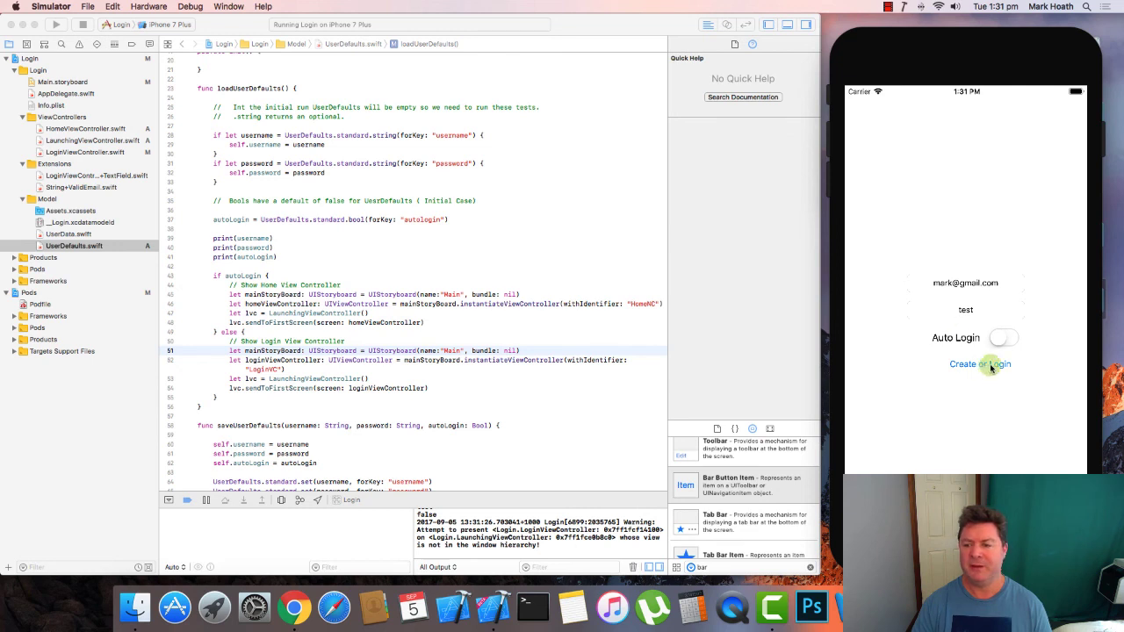
- Switch Auto Login on, log in to Home Screen Logged In, then relaunch to the Launching Screen
left_click(979, 364)
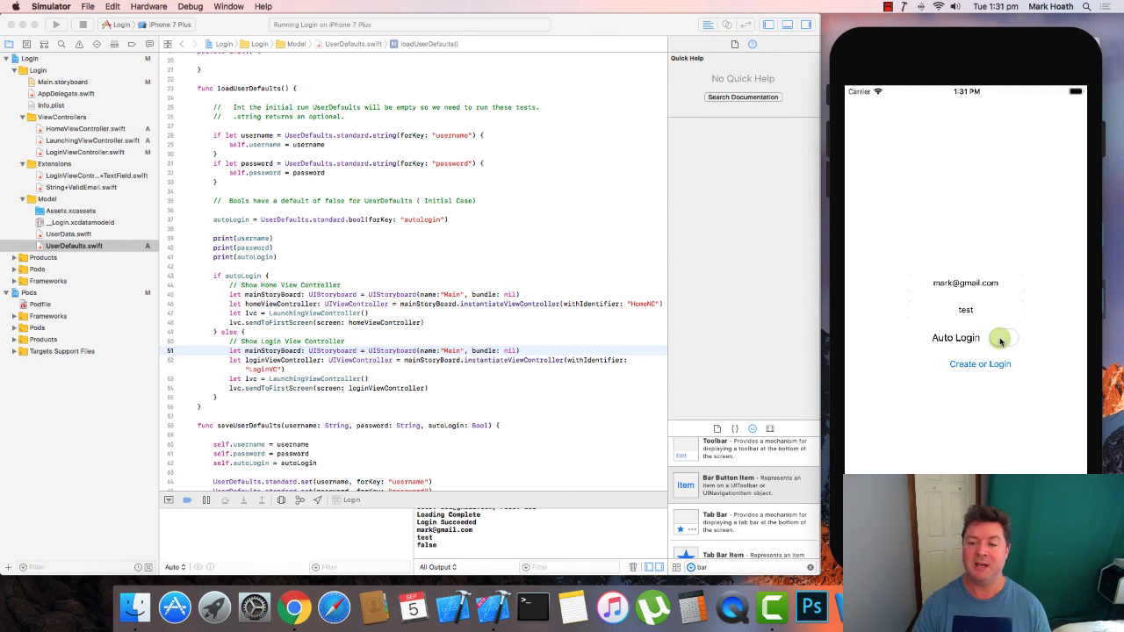
left_click(1002, 338)
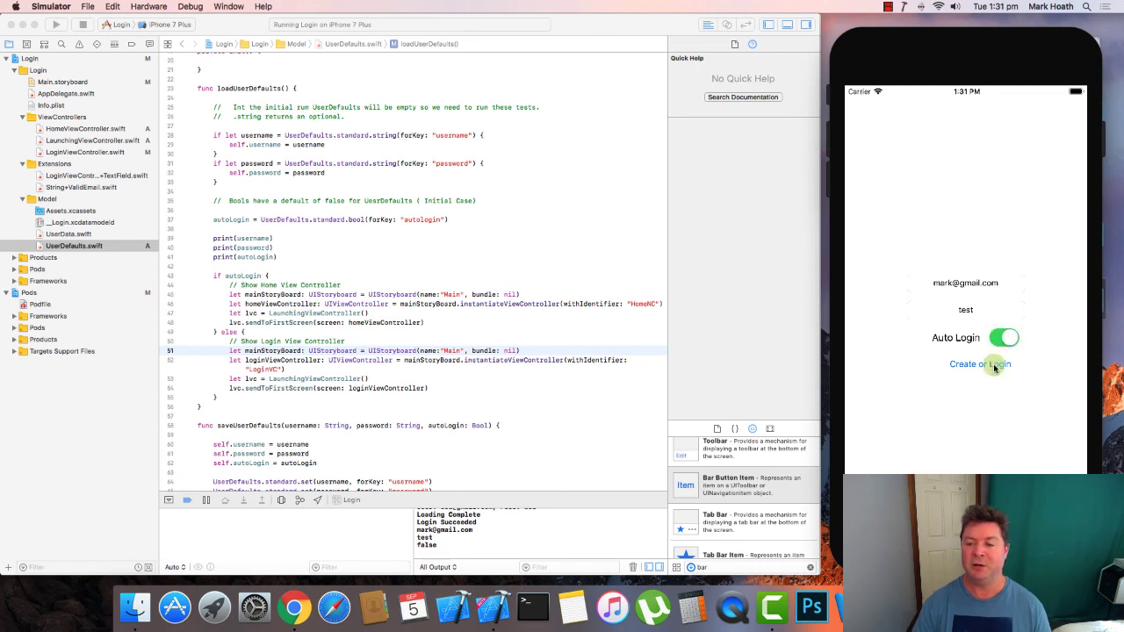
left_click(979, 365)
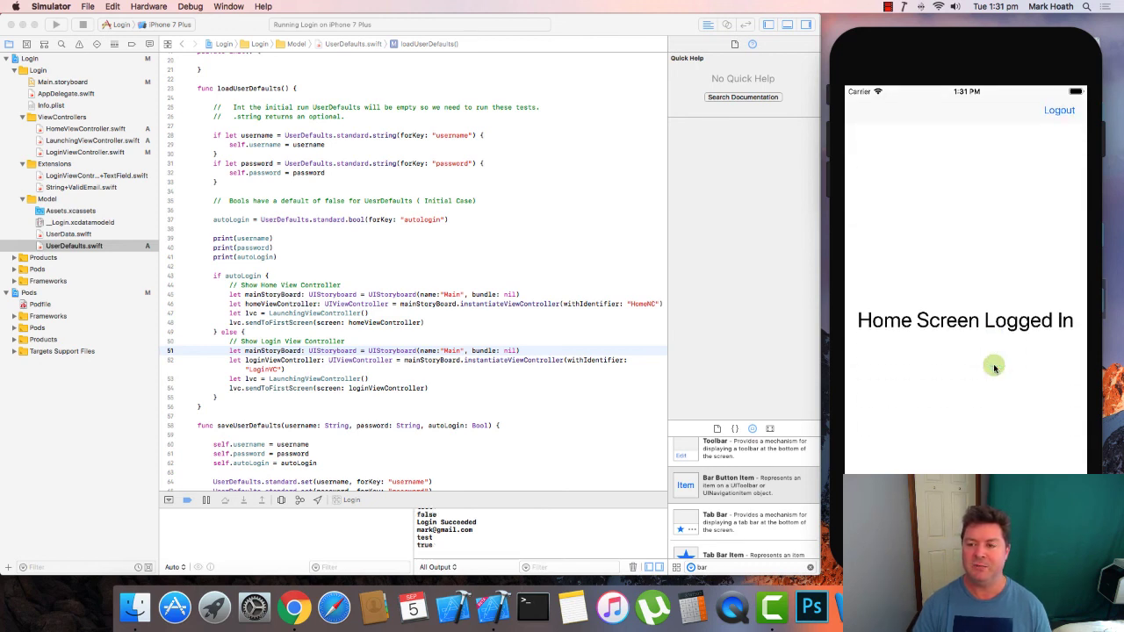
left_click(1059, 111)
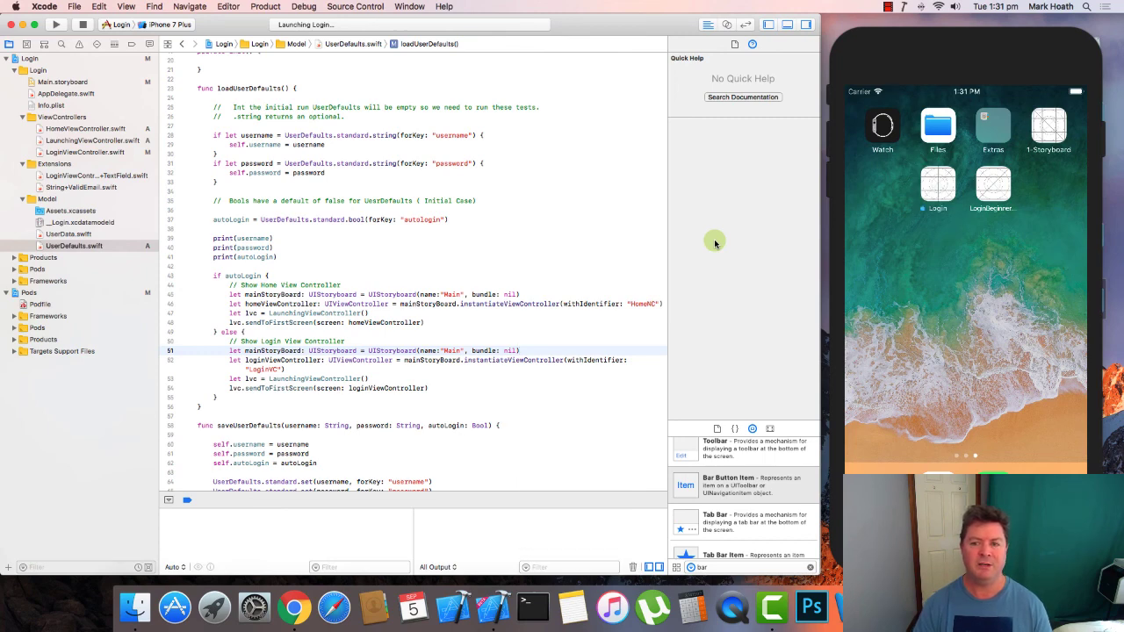
left_click(86, 38)
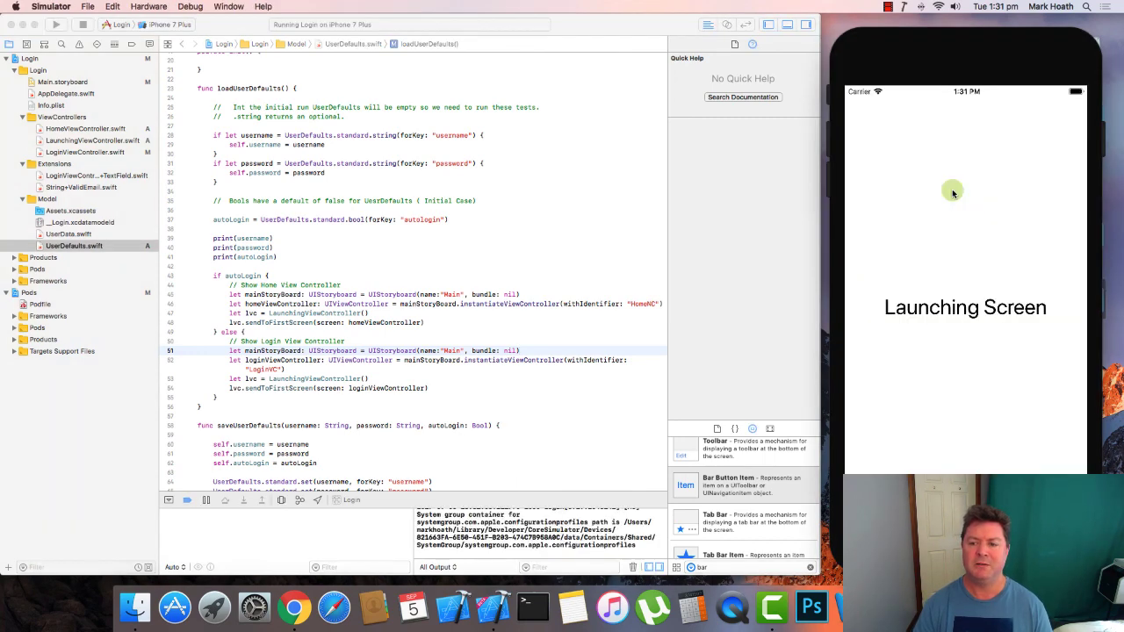